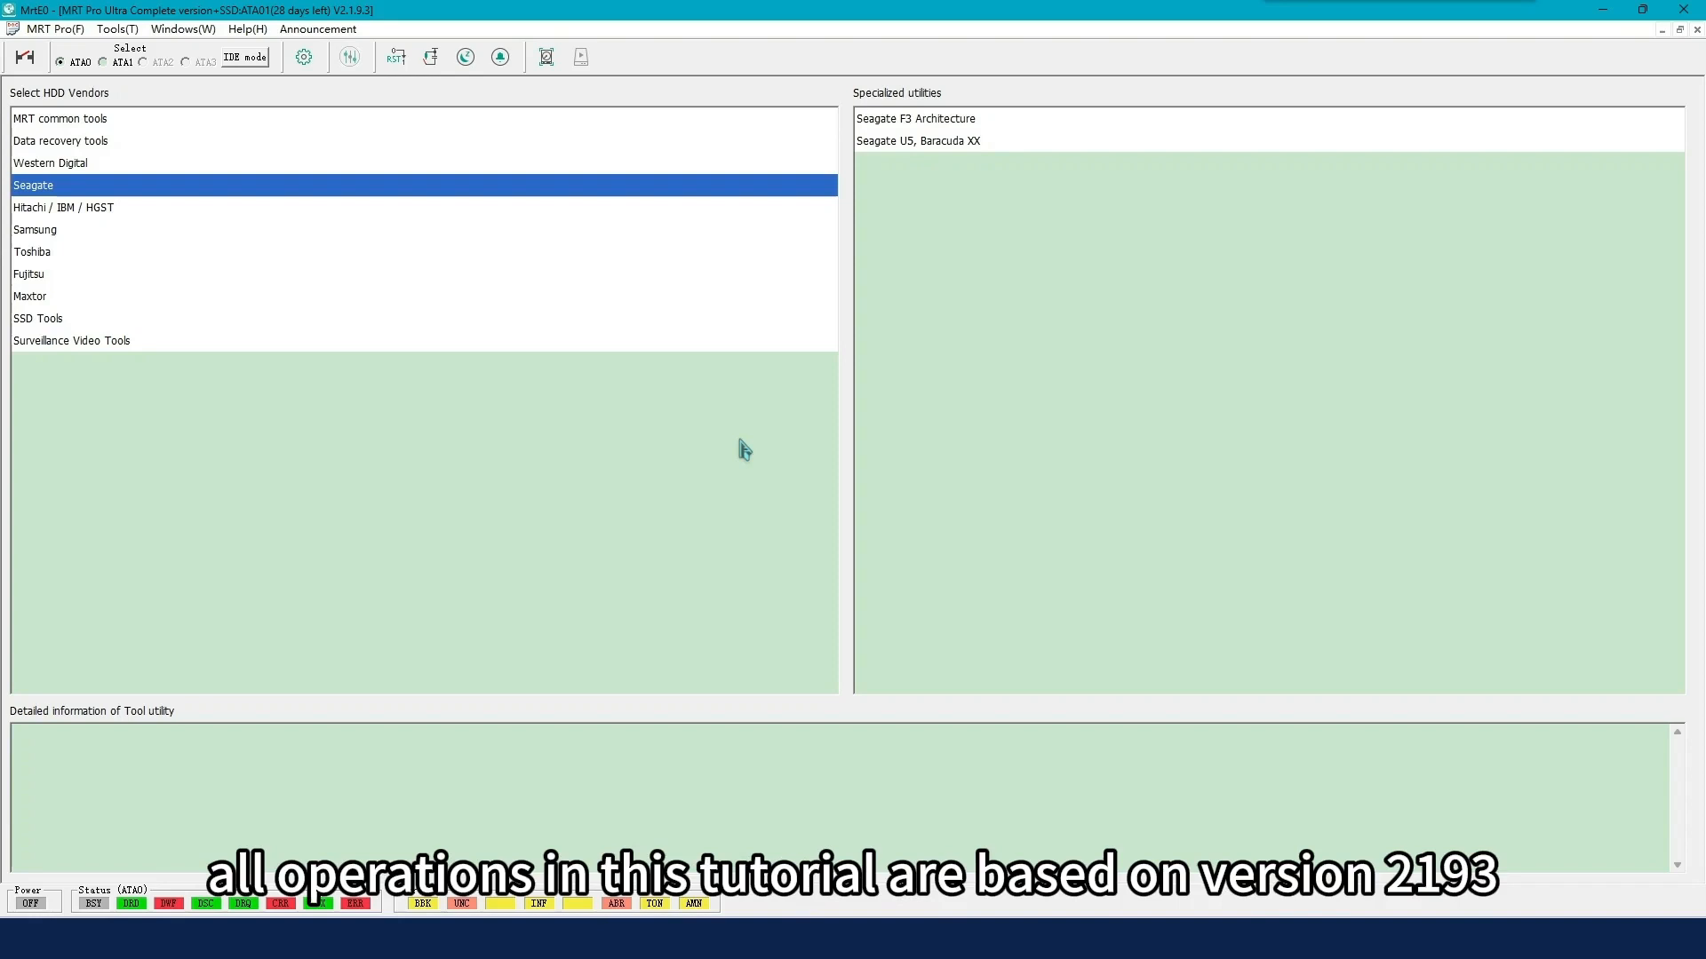
pyautogui.moveTo(564, 383)
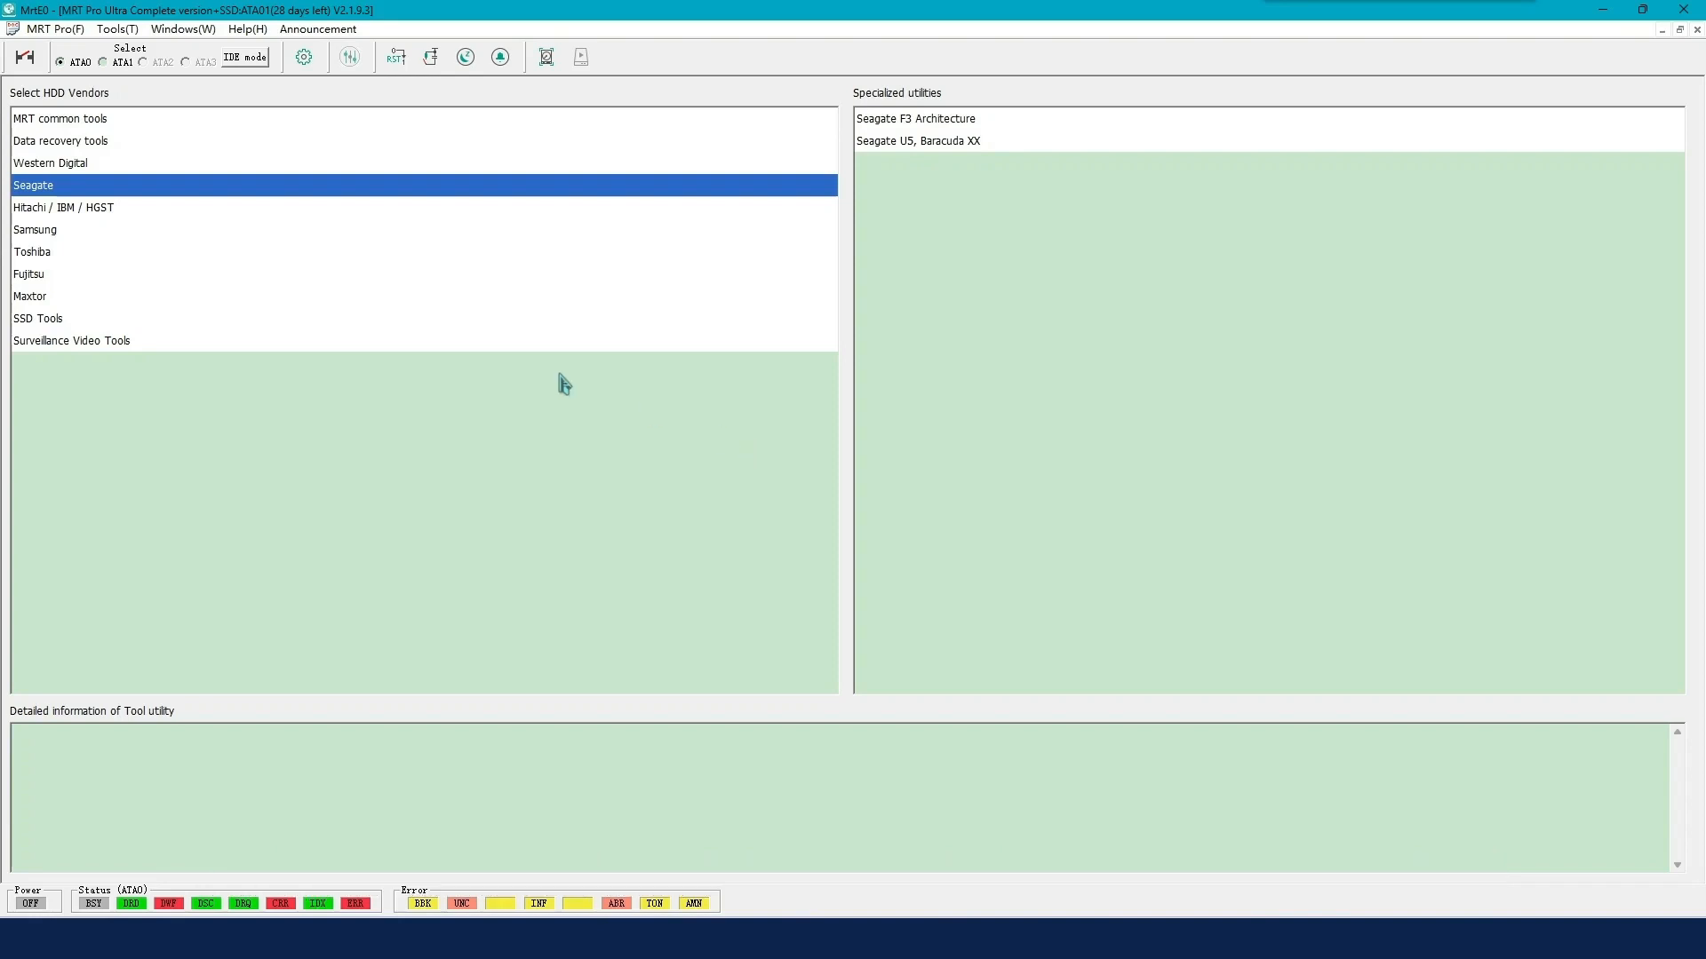
# Step: Open 'Access to Mrt Newsroom' from MRT Pro's Announcement menu
pyautogui.click(316, 28)
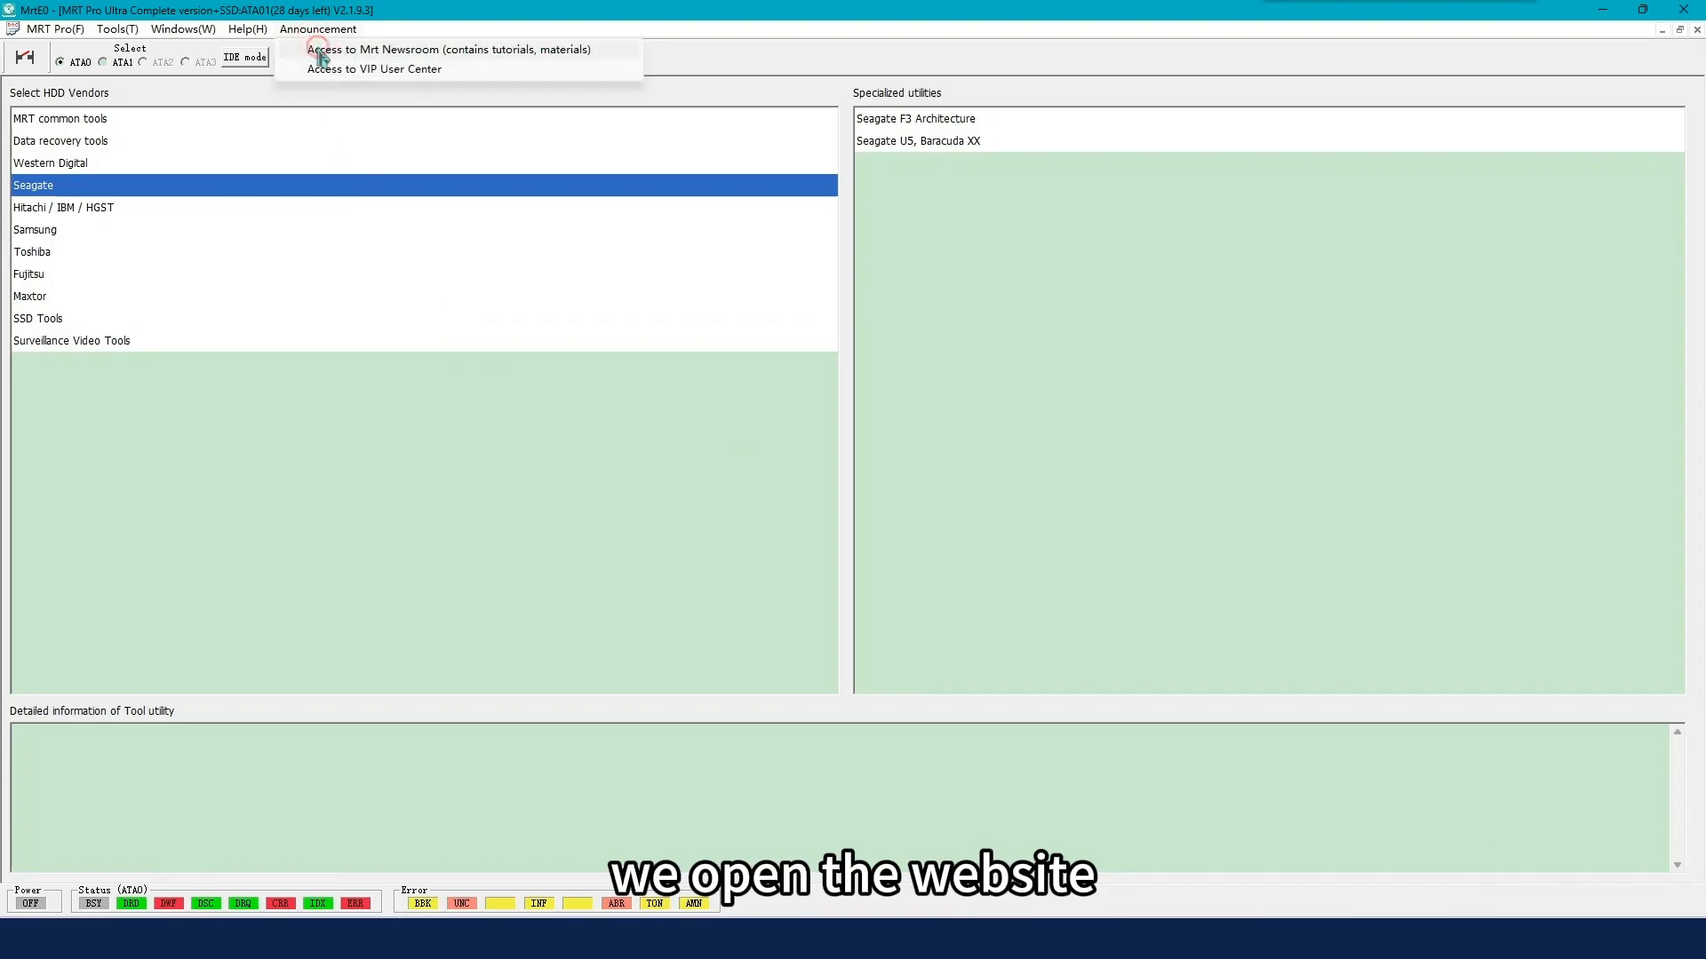
pyautogui.click(447, 49)
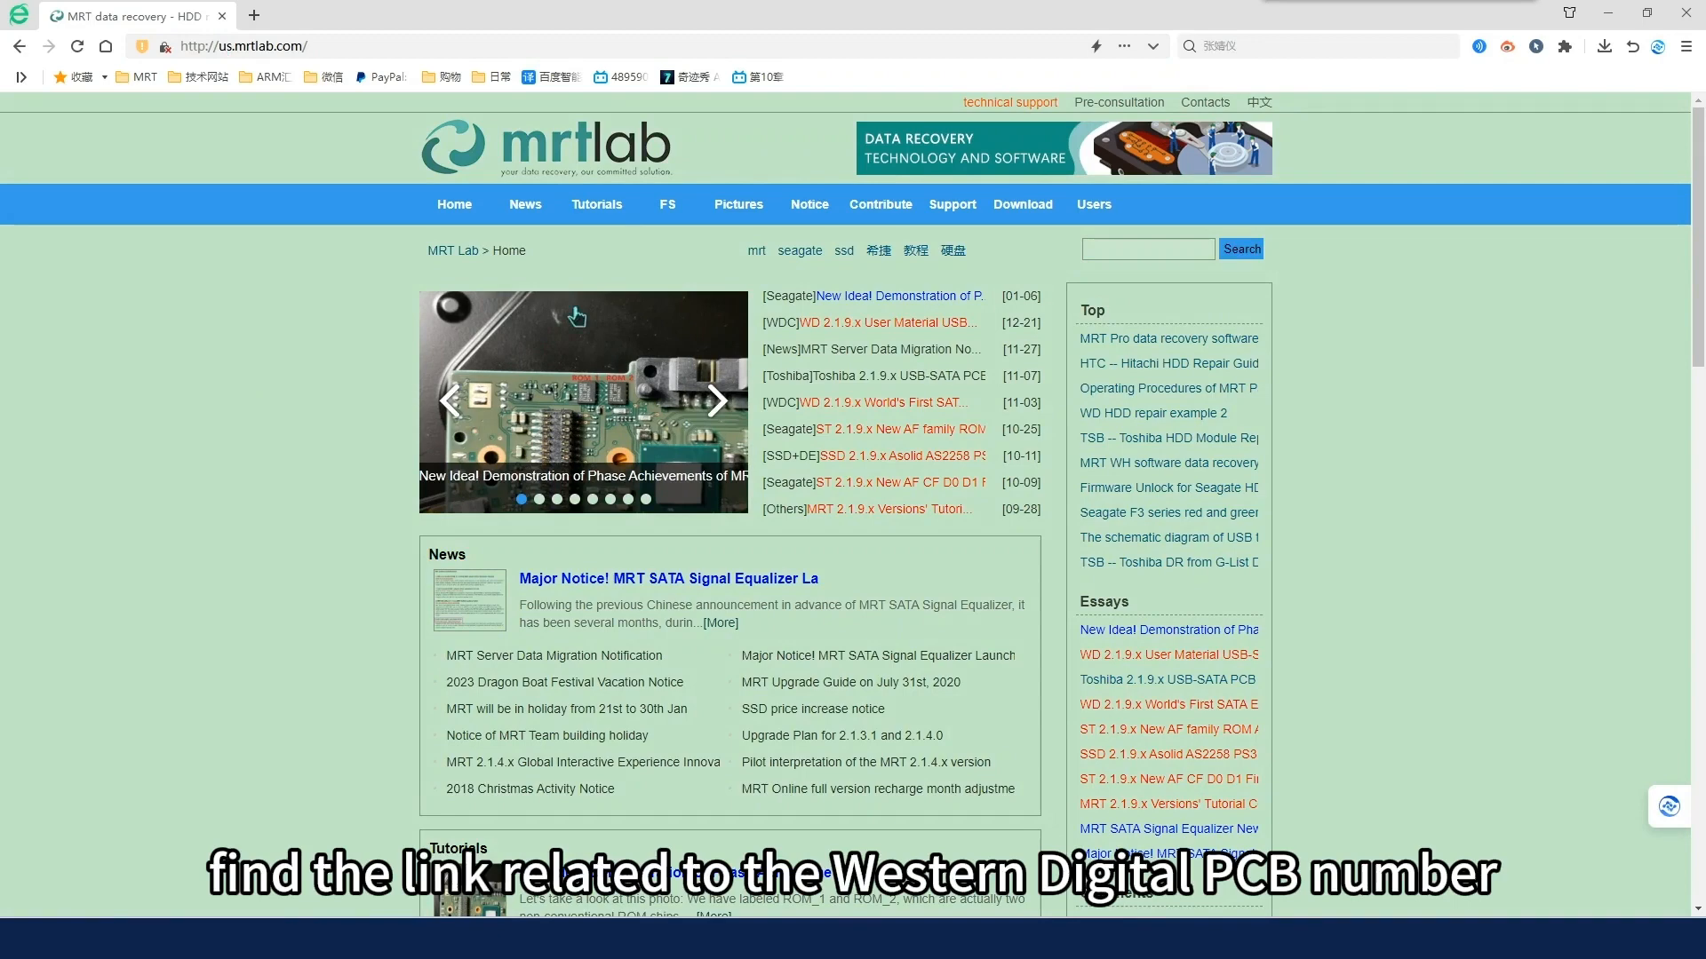
# Step: Download the WD 2.1.9.x User Material USB-SATA 2023.12 archive from the Tutorials page
pyautogui.click(596, 204)
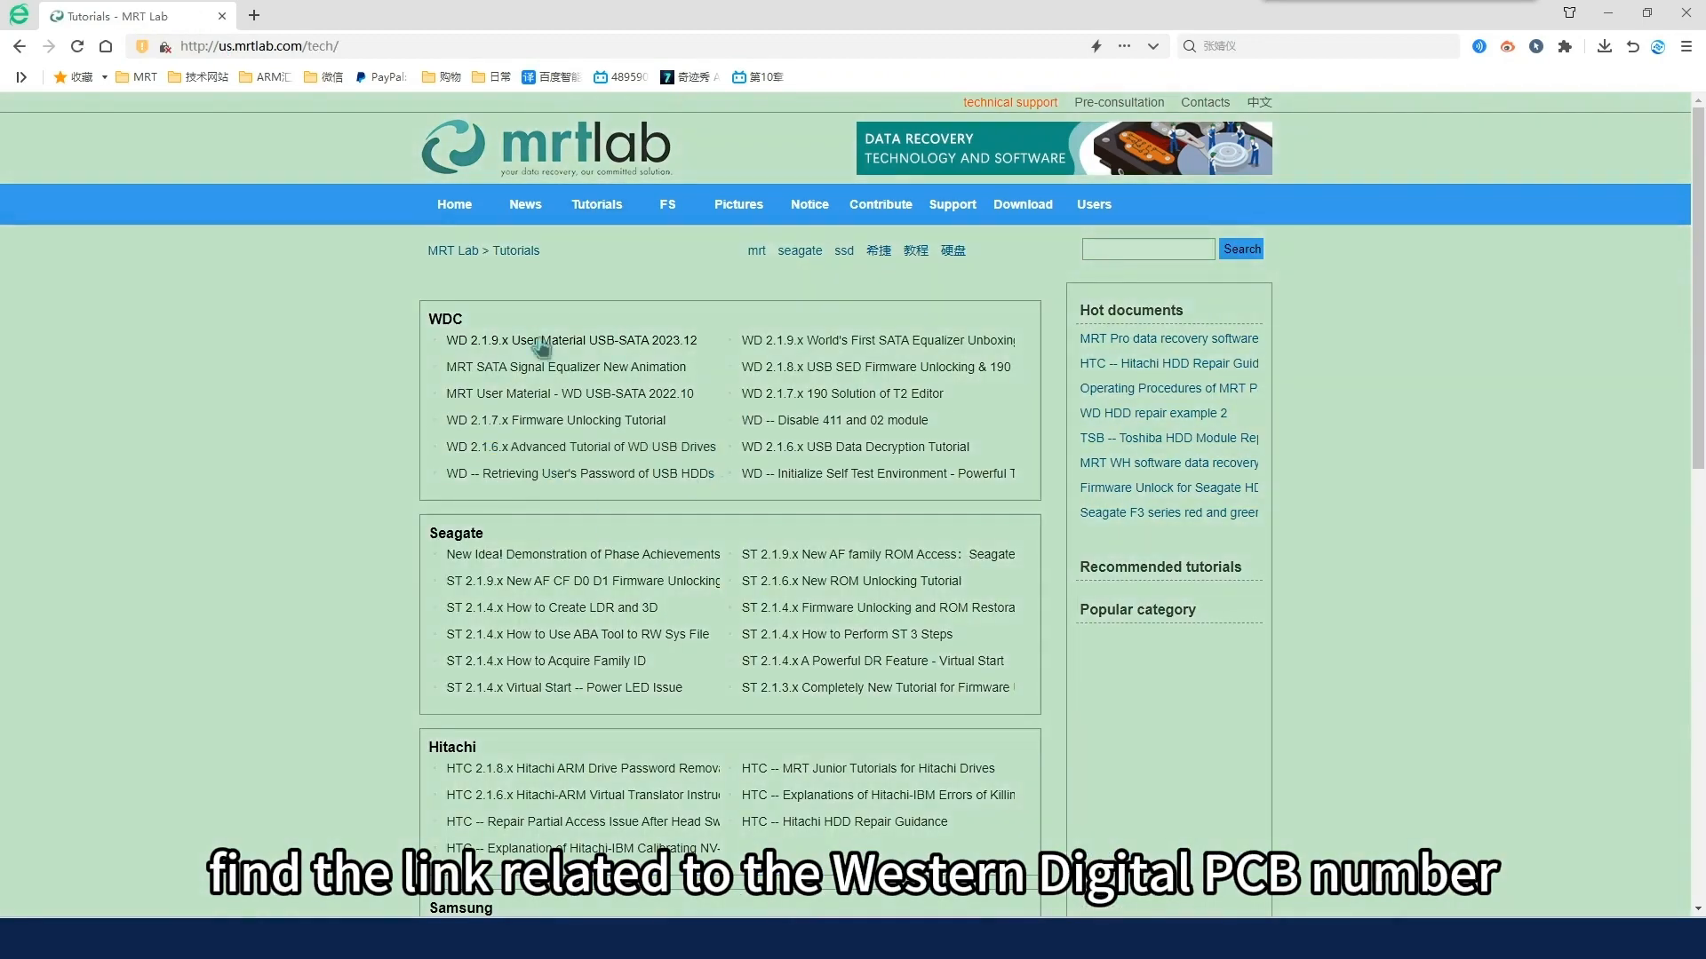
pyautogui.click(573, 339)
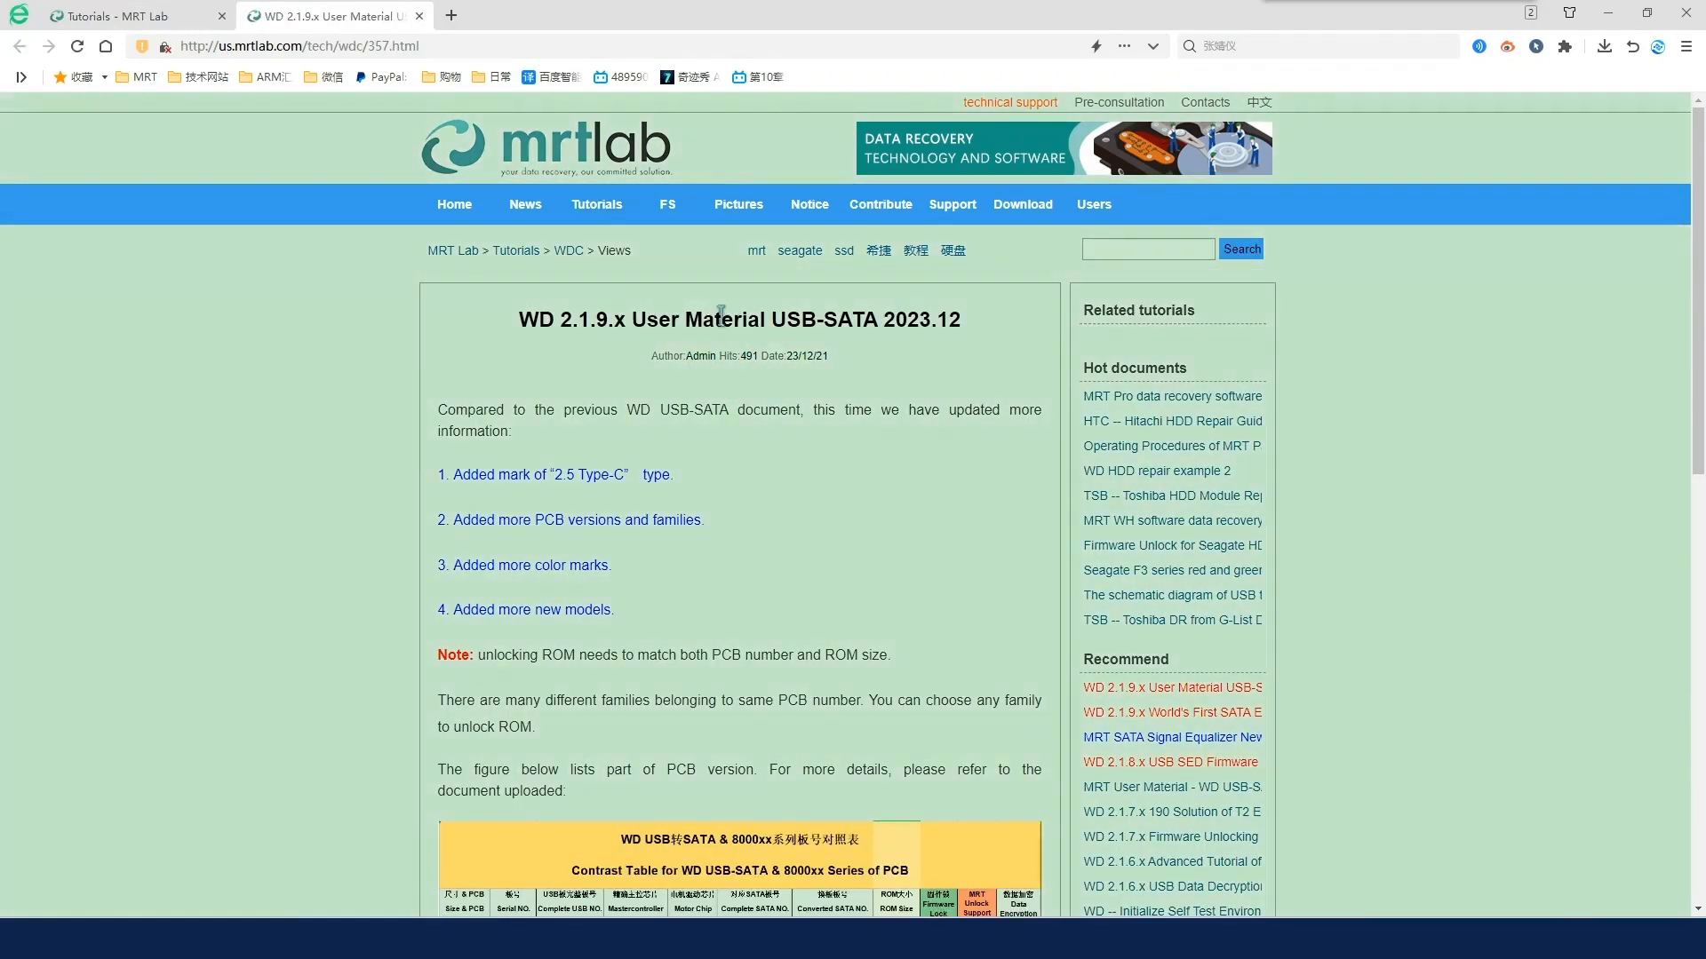
pyautogui.scroll(-3)
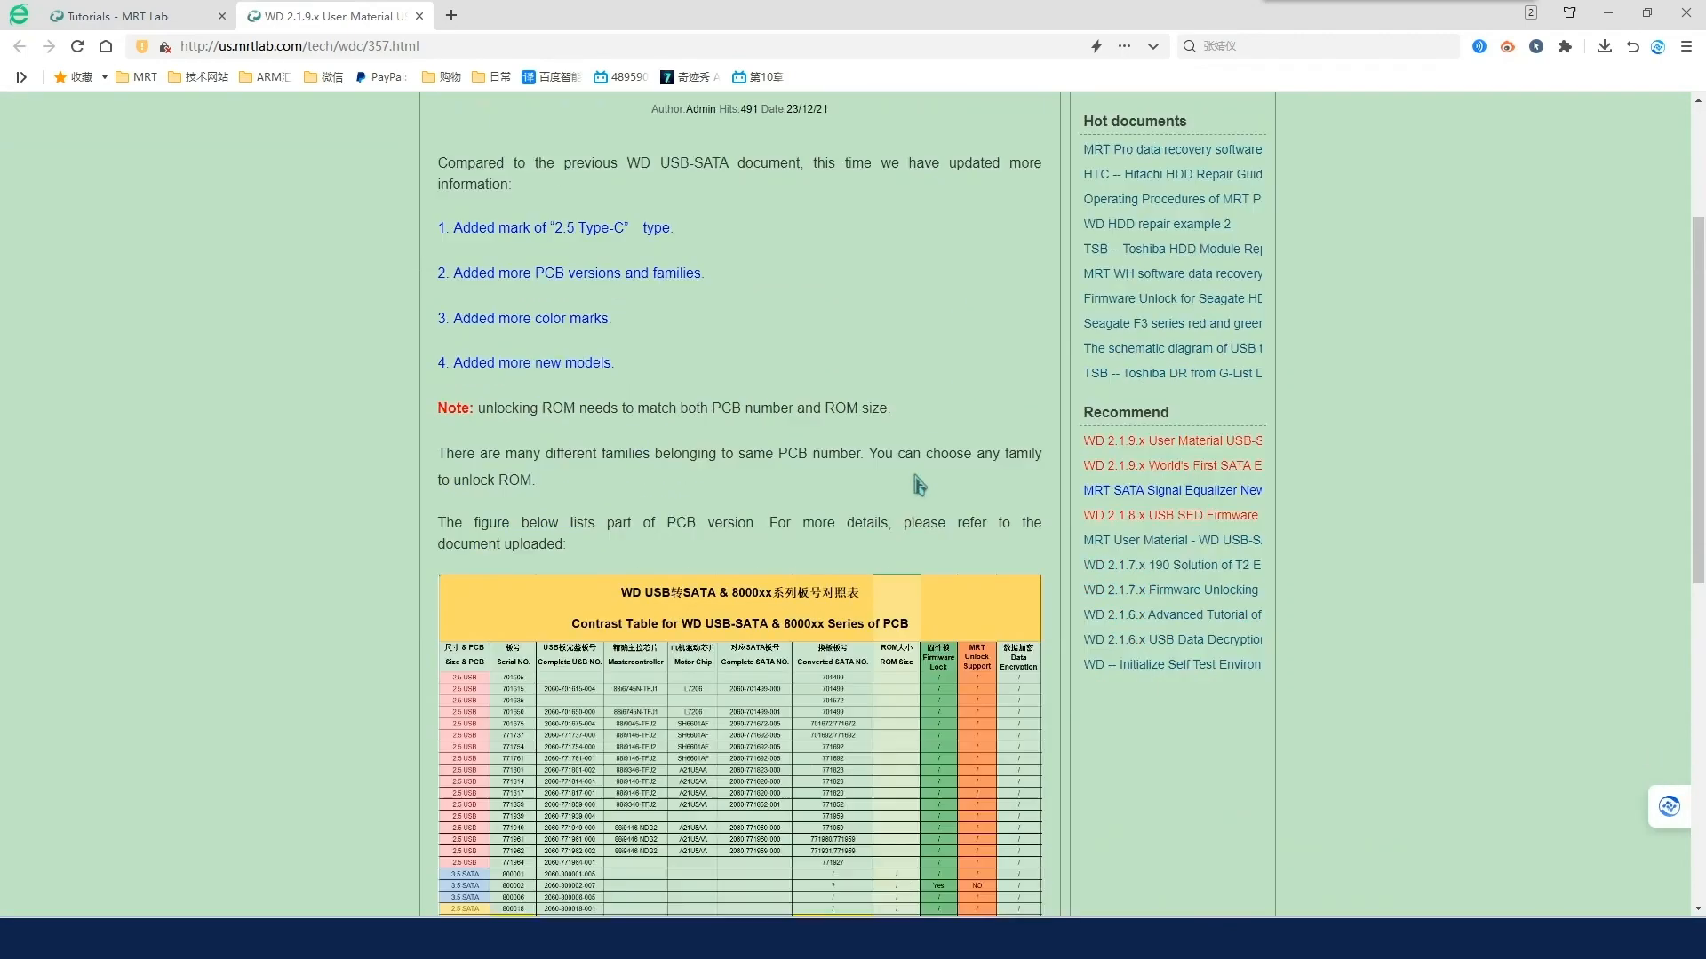
pyautogui.click(631, 618)
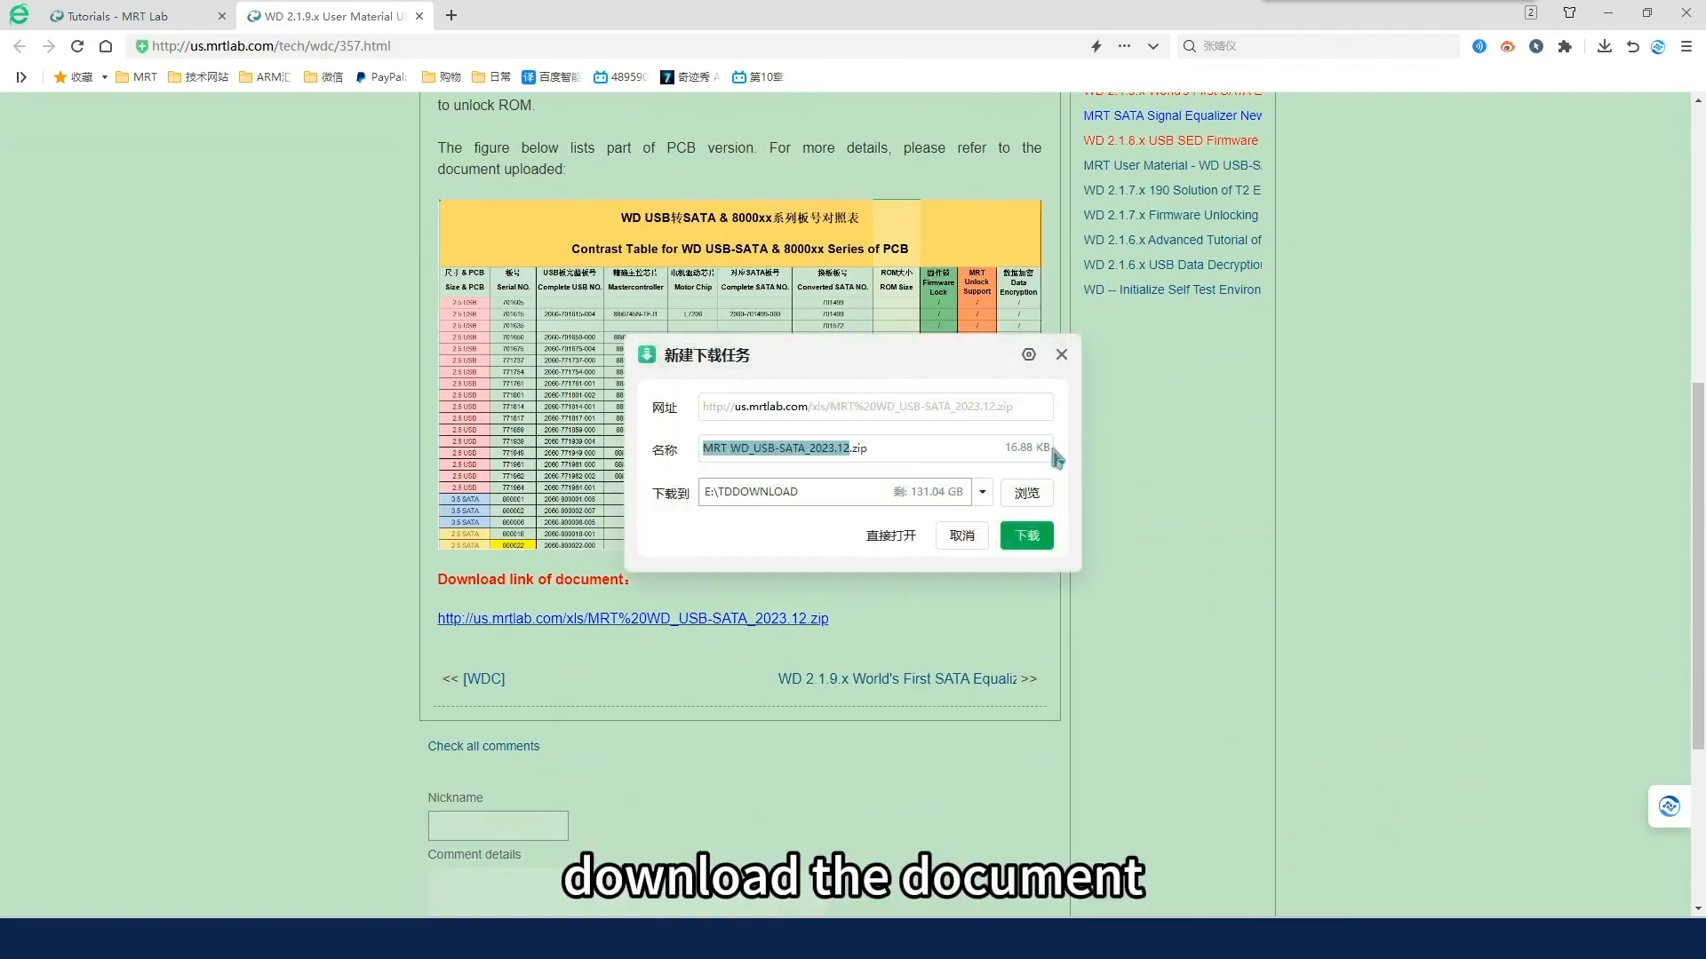
pyautogui.click(1024, 535)
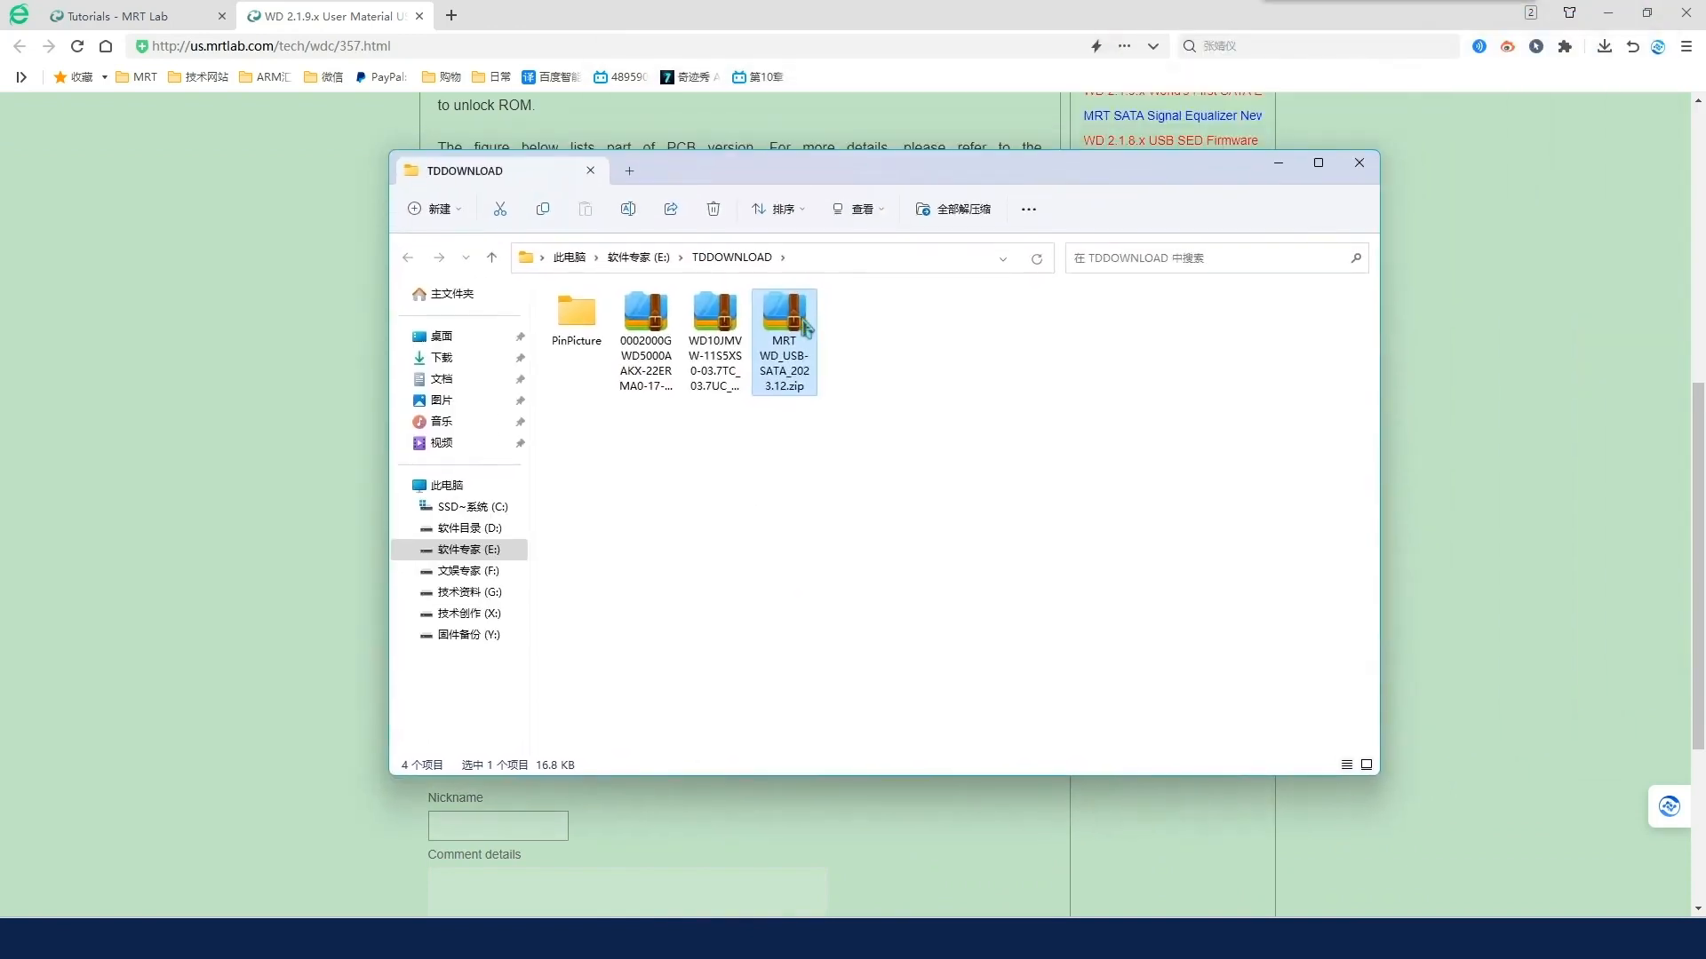
# Step: Extract the WD material zip and open its PCB contrast spreadsheet
pyautogui.rightClick(784, 338)
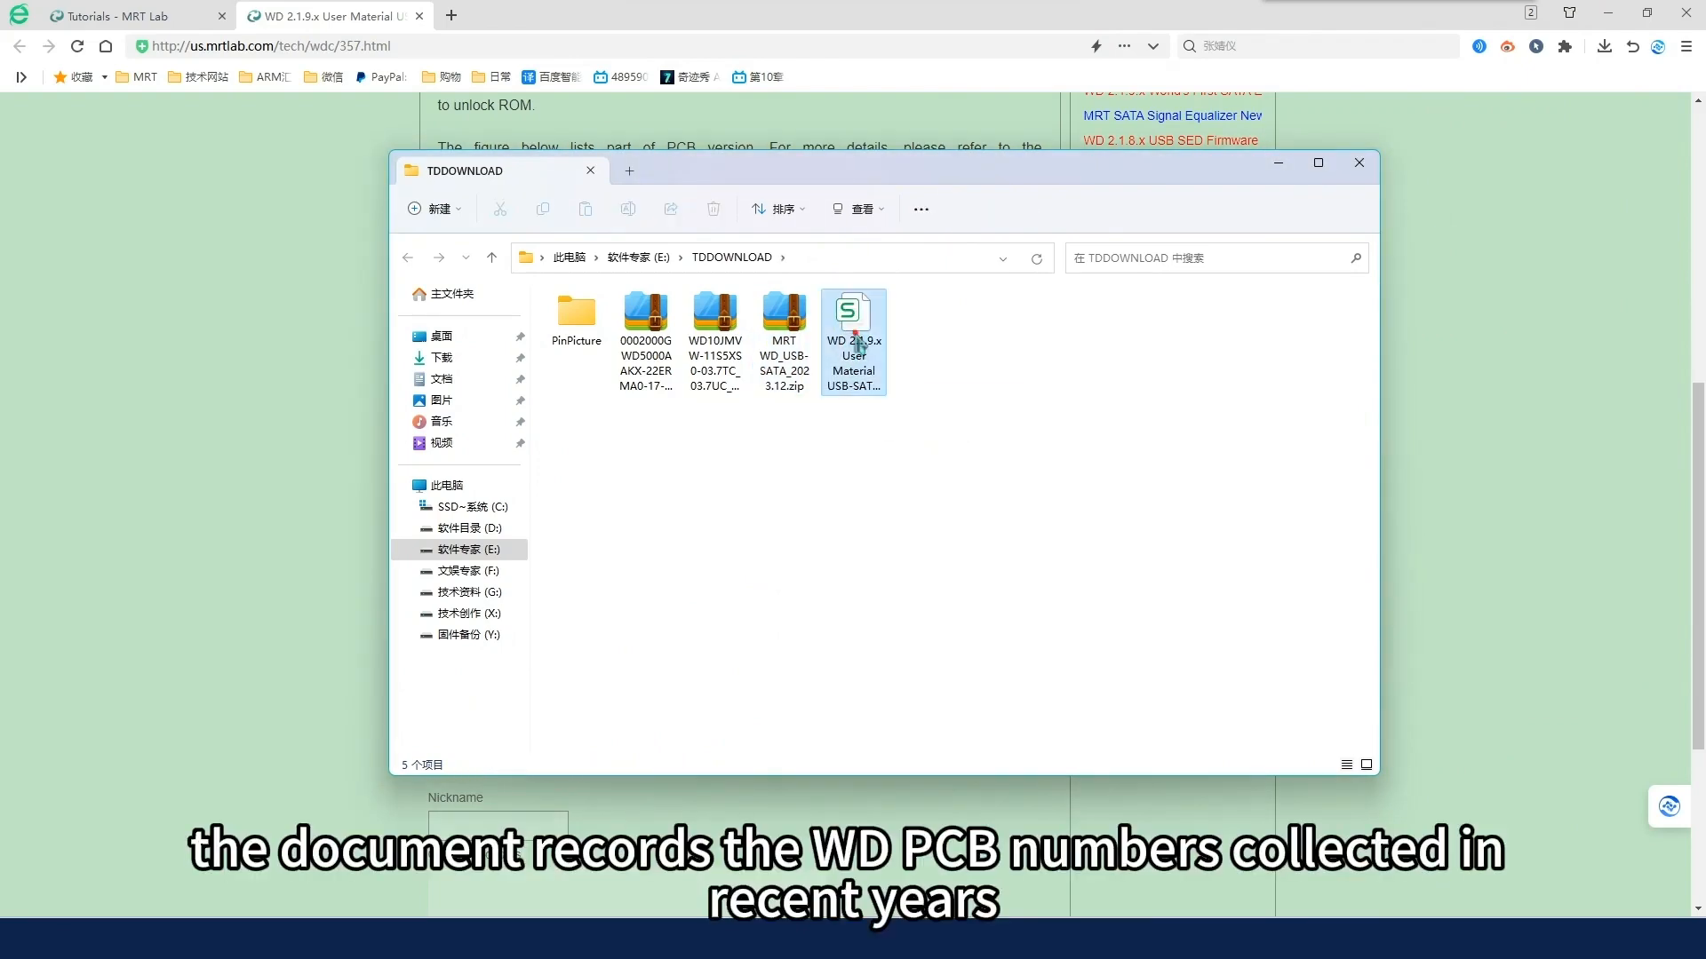
pyautogui.doubleClick(854, 326)
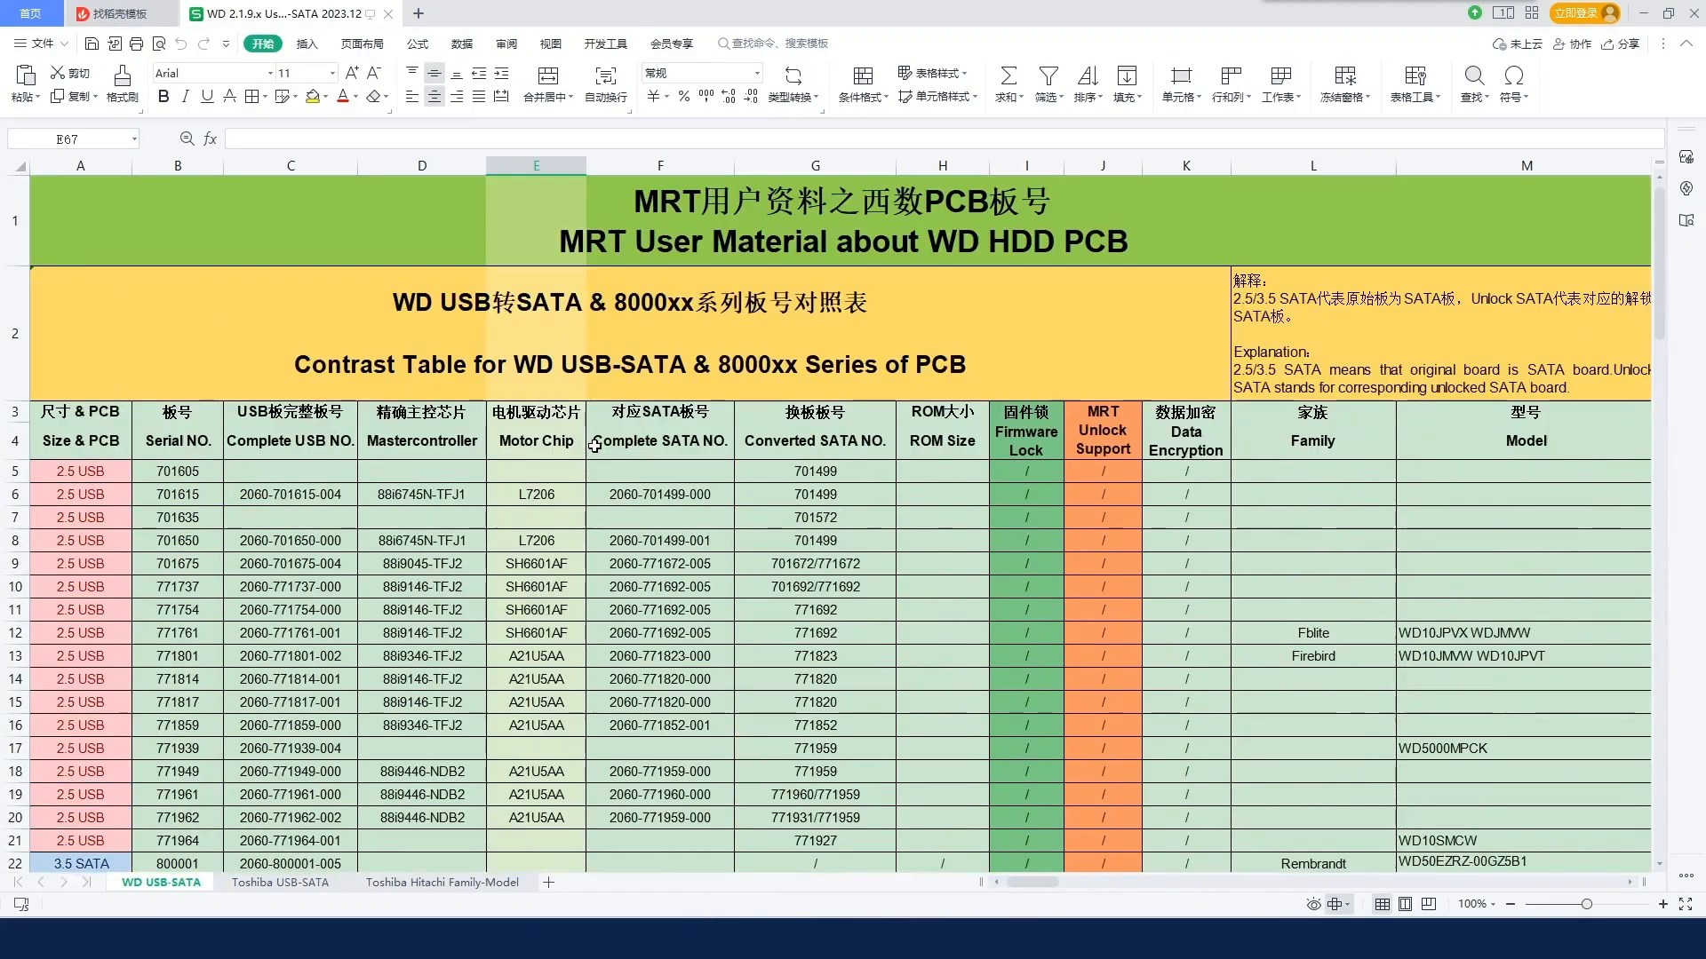
# Step: Review the PCB contrast table from the ROM Size column, then return to MRT common tools
pyautogui.click(1025, 440)
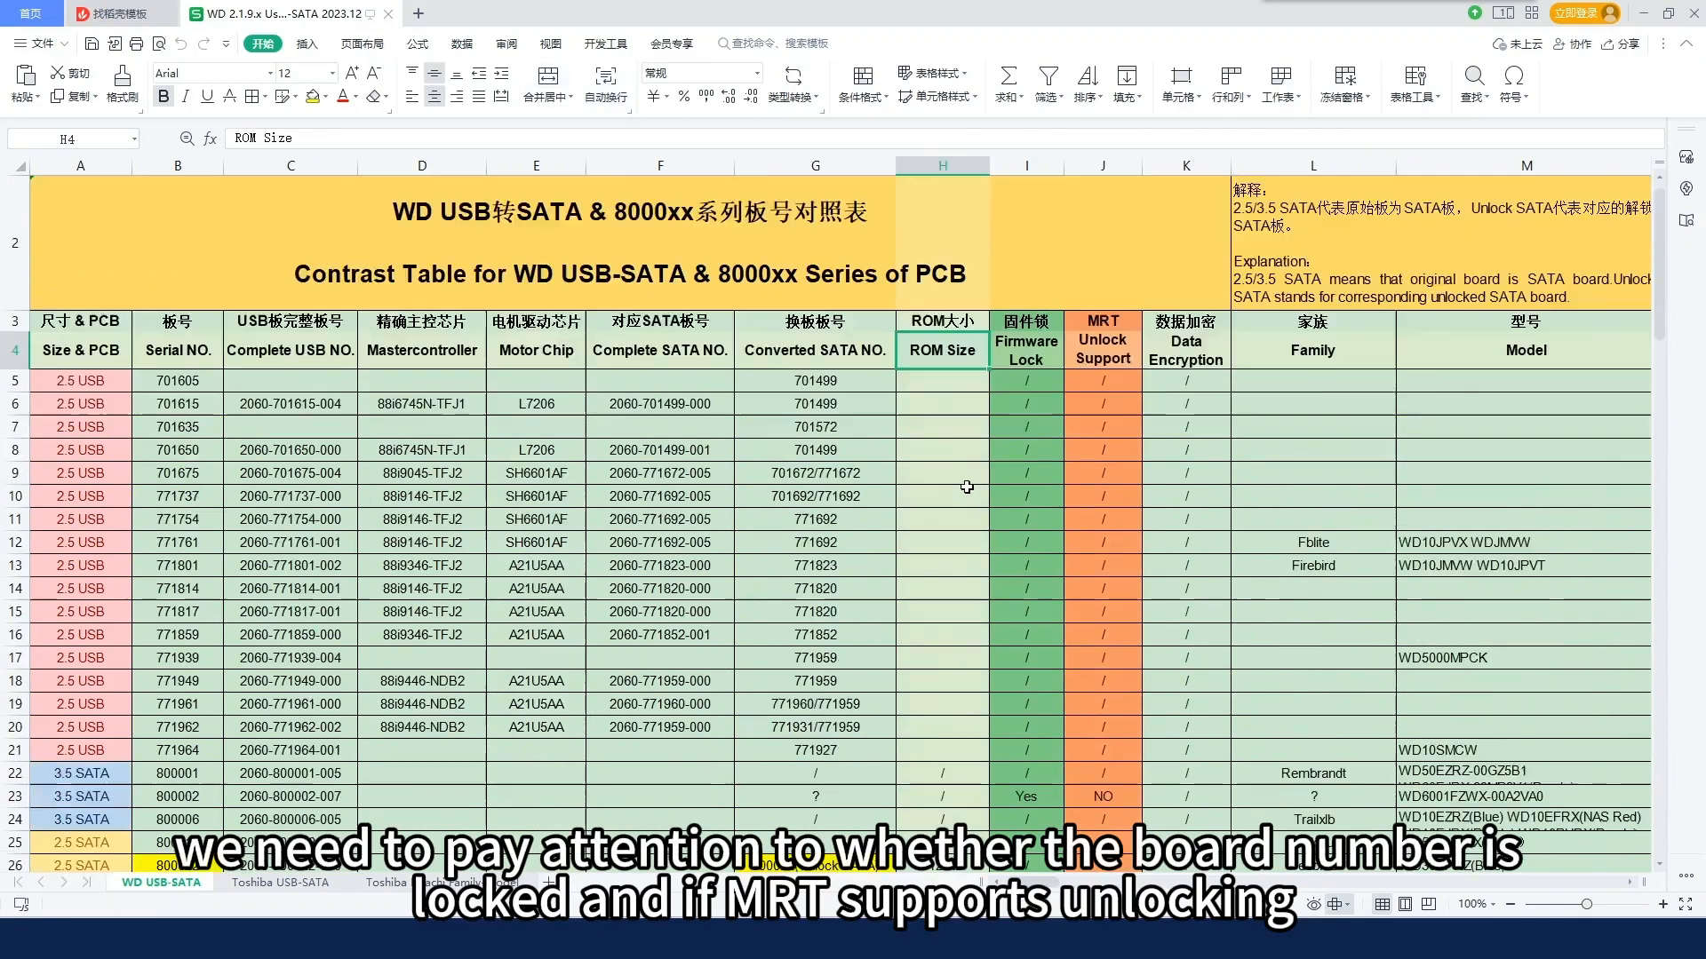
pyautogui.scroll(-3)
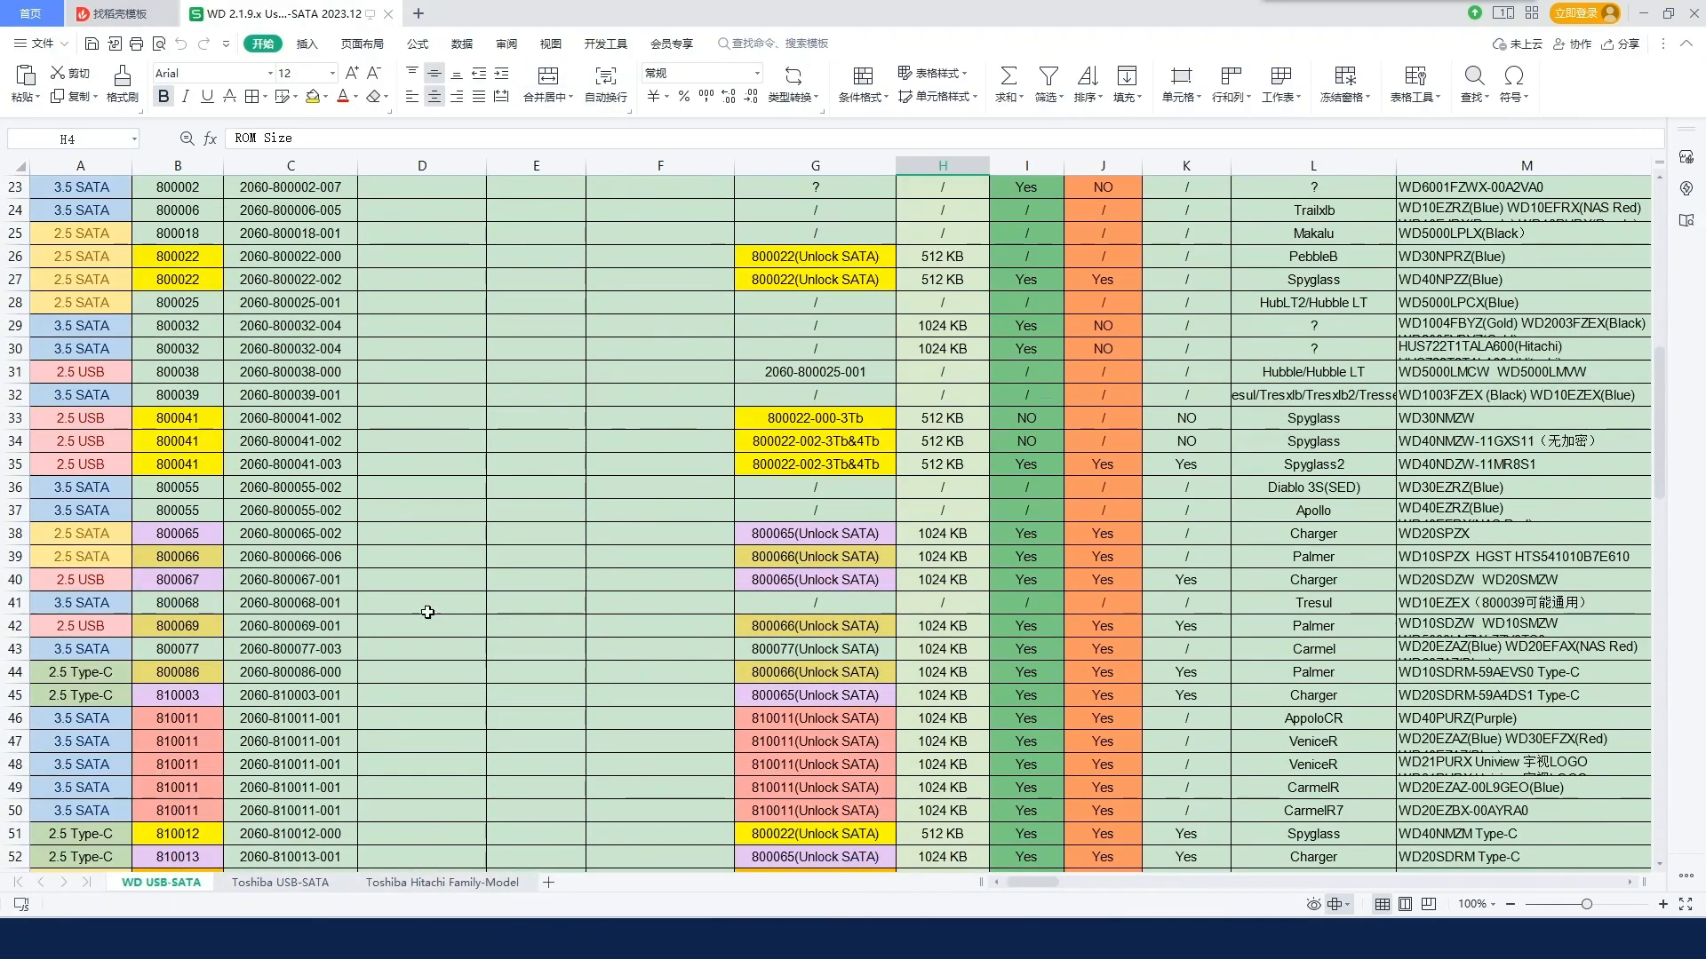
pyautogui.click(80, 695)
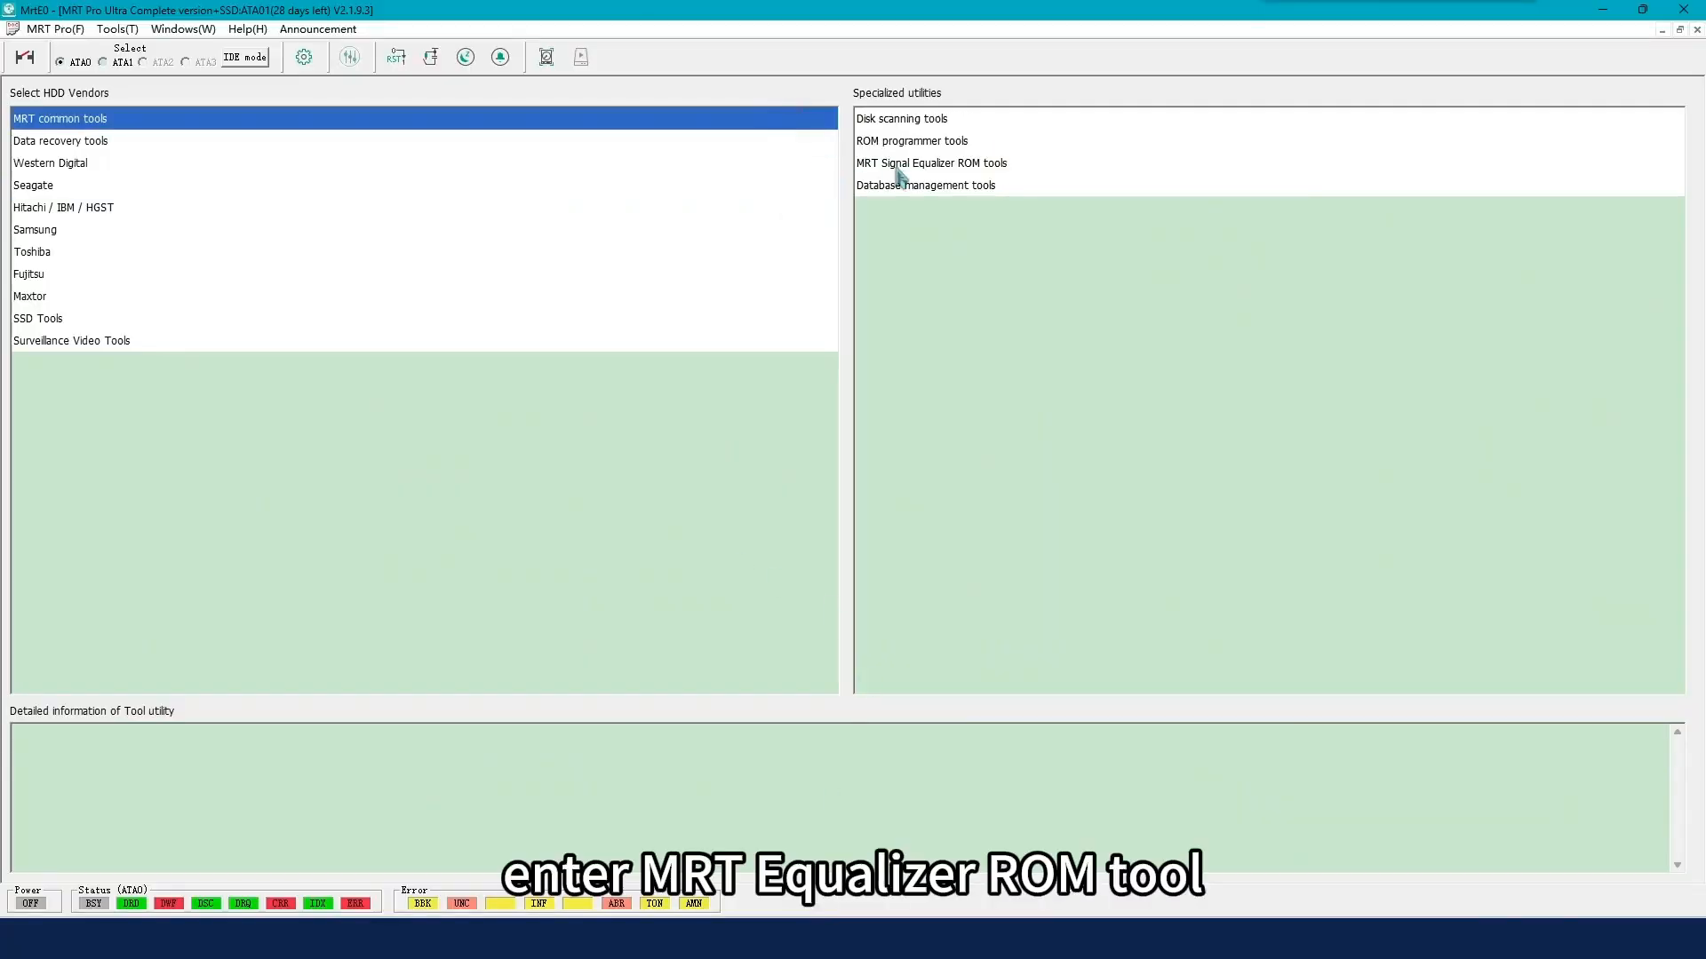
# Step: Launch MRT Signal Equalizer ROM tools, bringing up the CH9102 COM port chooser
pyautogui.click(930, 162)
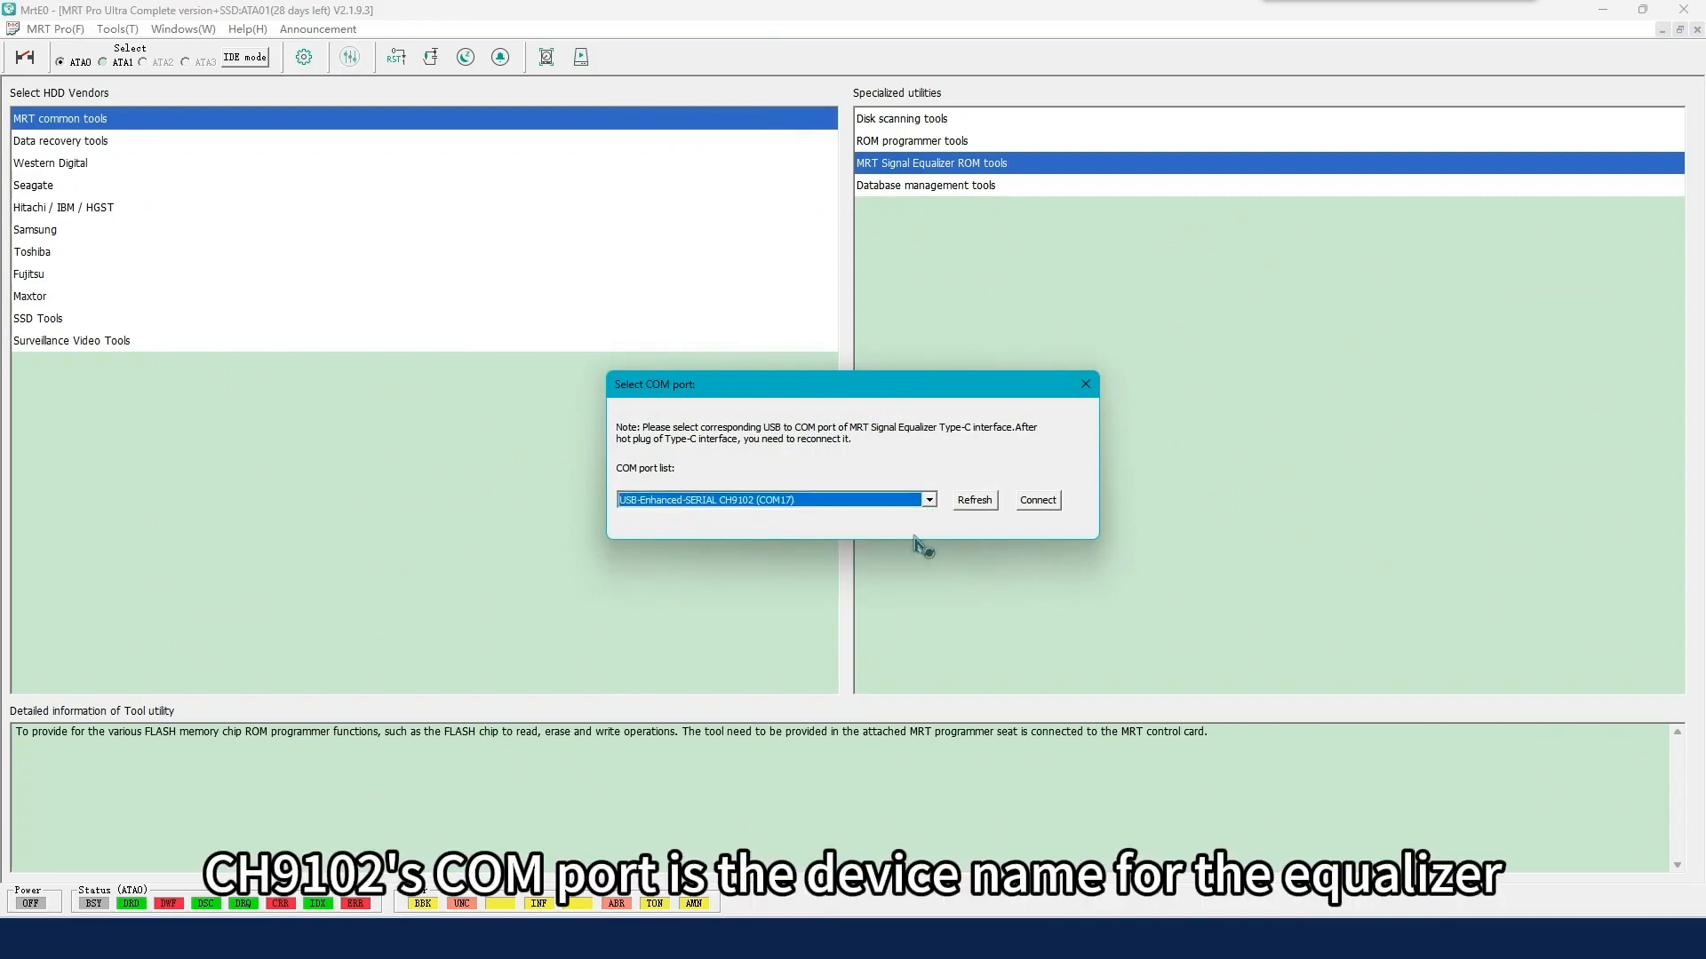
pyautogui.moveTo(892, 799)
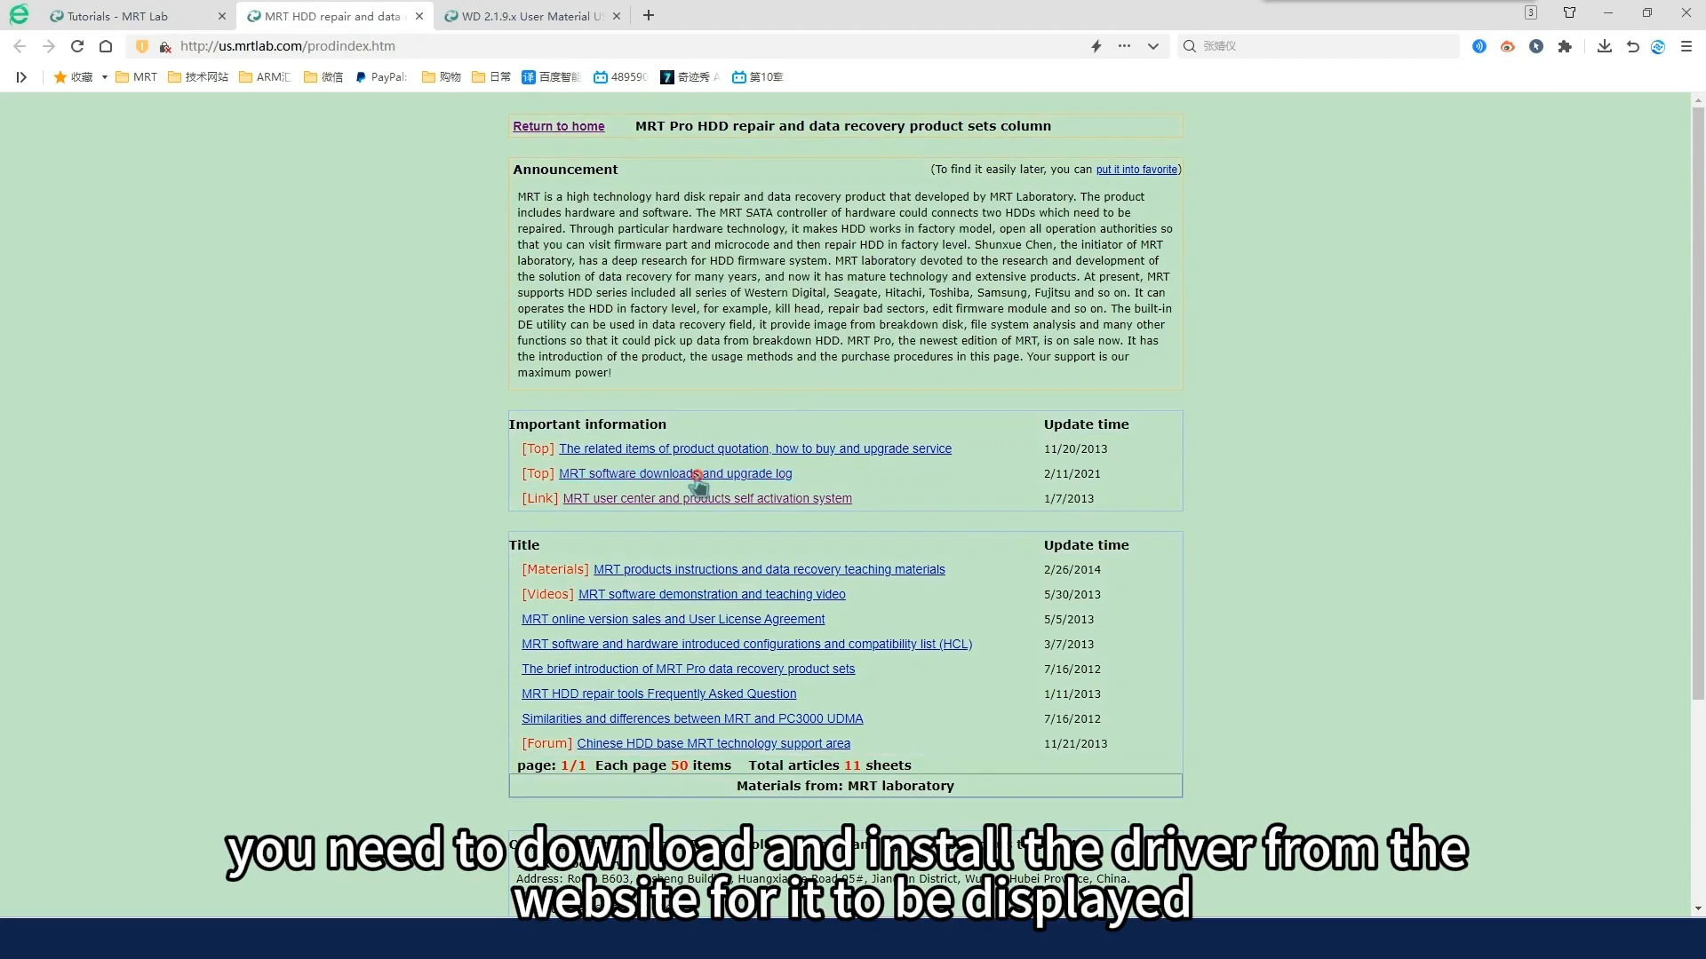
# Step: Download the CH343SER equalizer driver from the MRT software download page
pyautogui.click(672, 473)
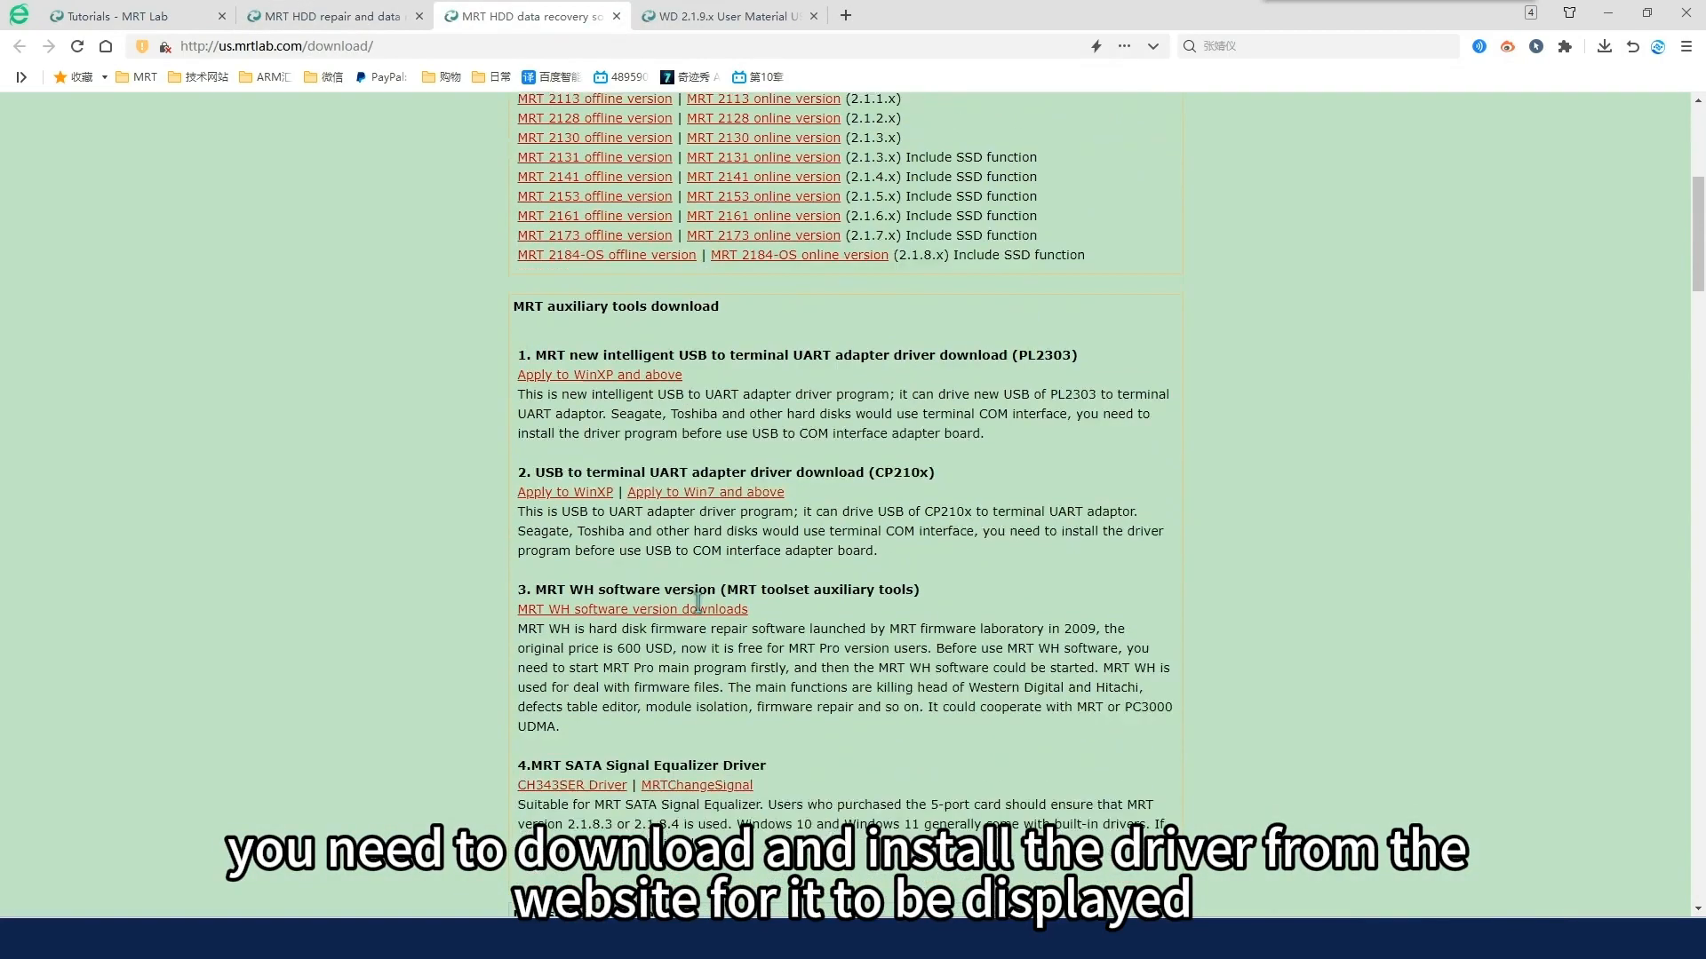
pyautogui.scroll(-3)
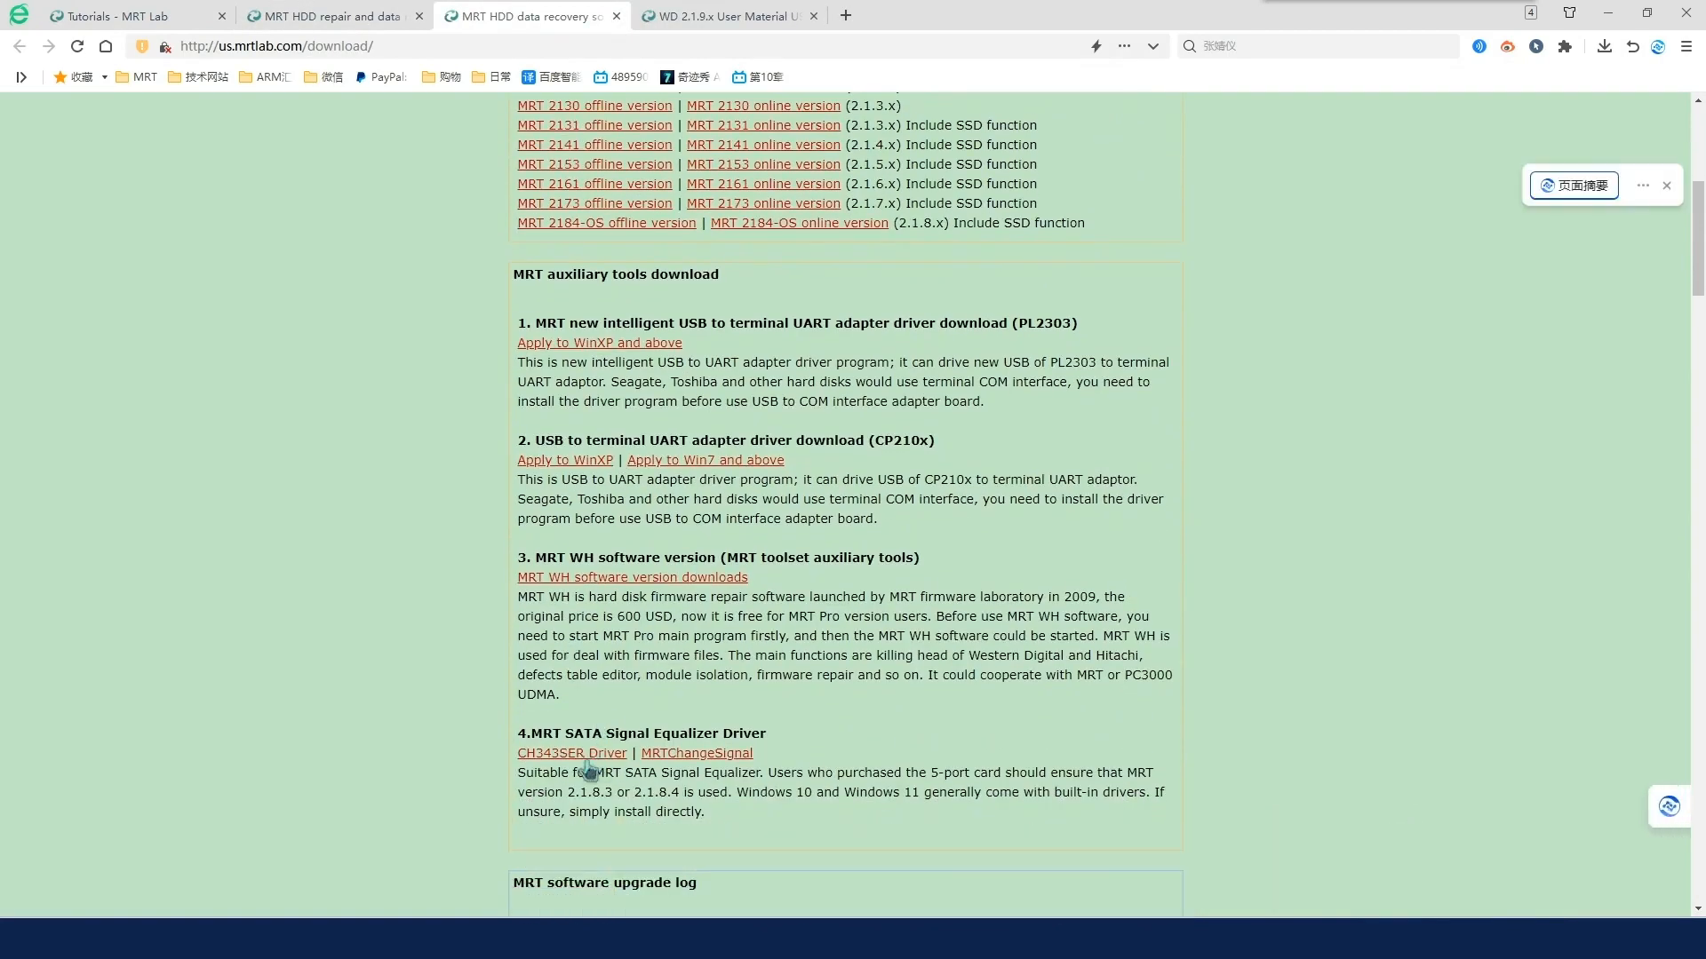
pyautogui.click(572, 753)
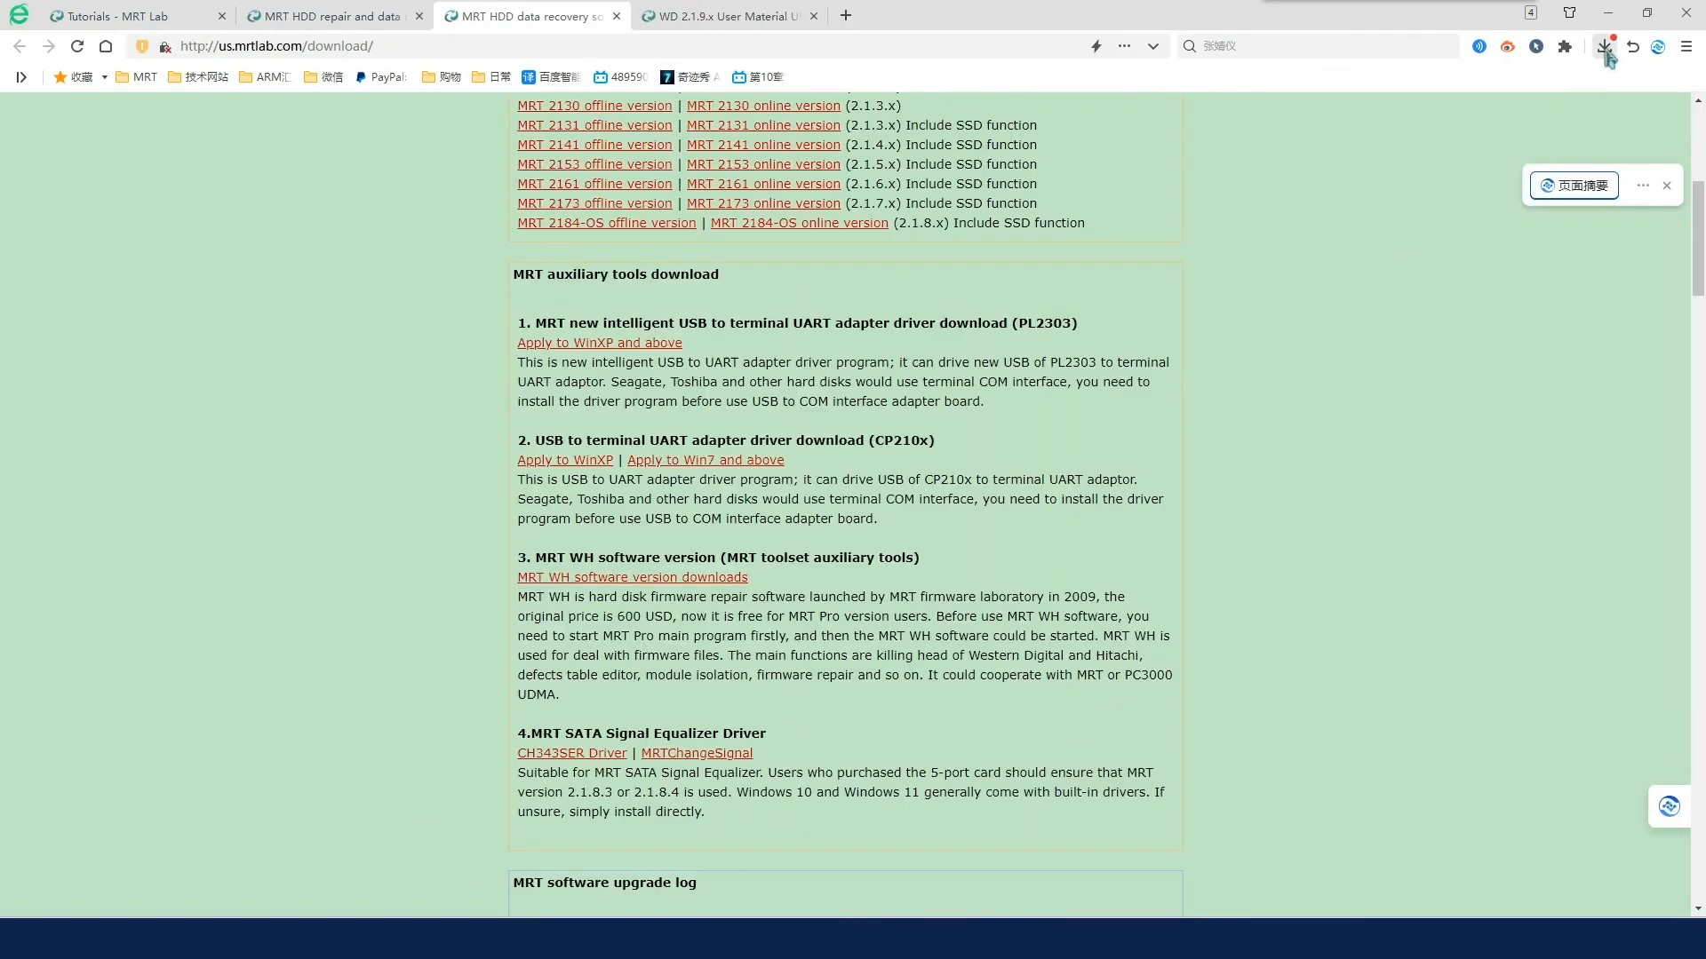
pyautogui.click(1602, 46)
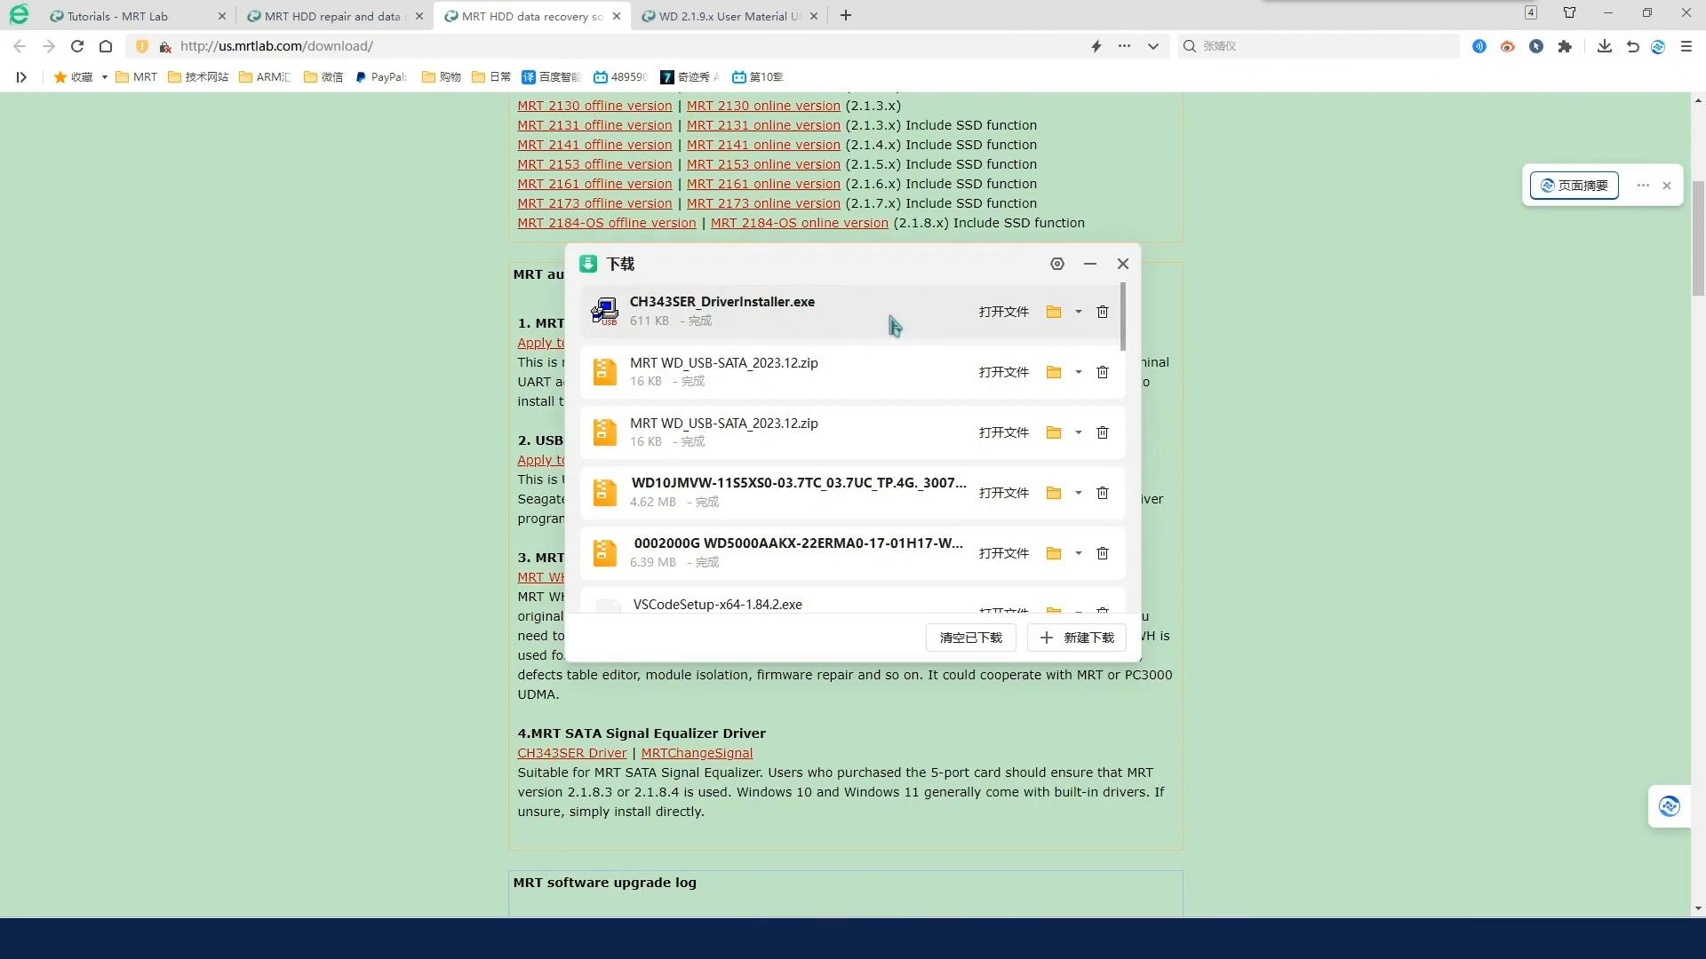
pyautogui.click(1123, 263)
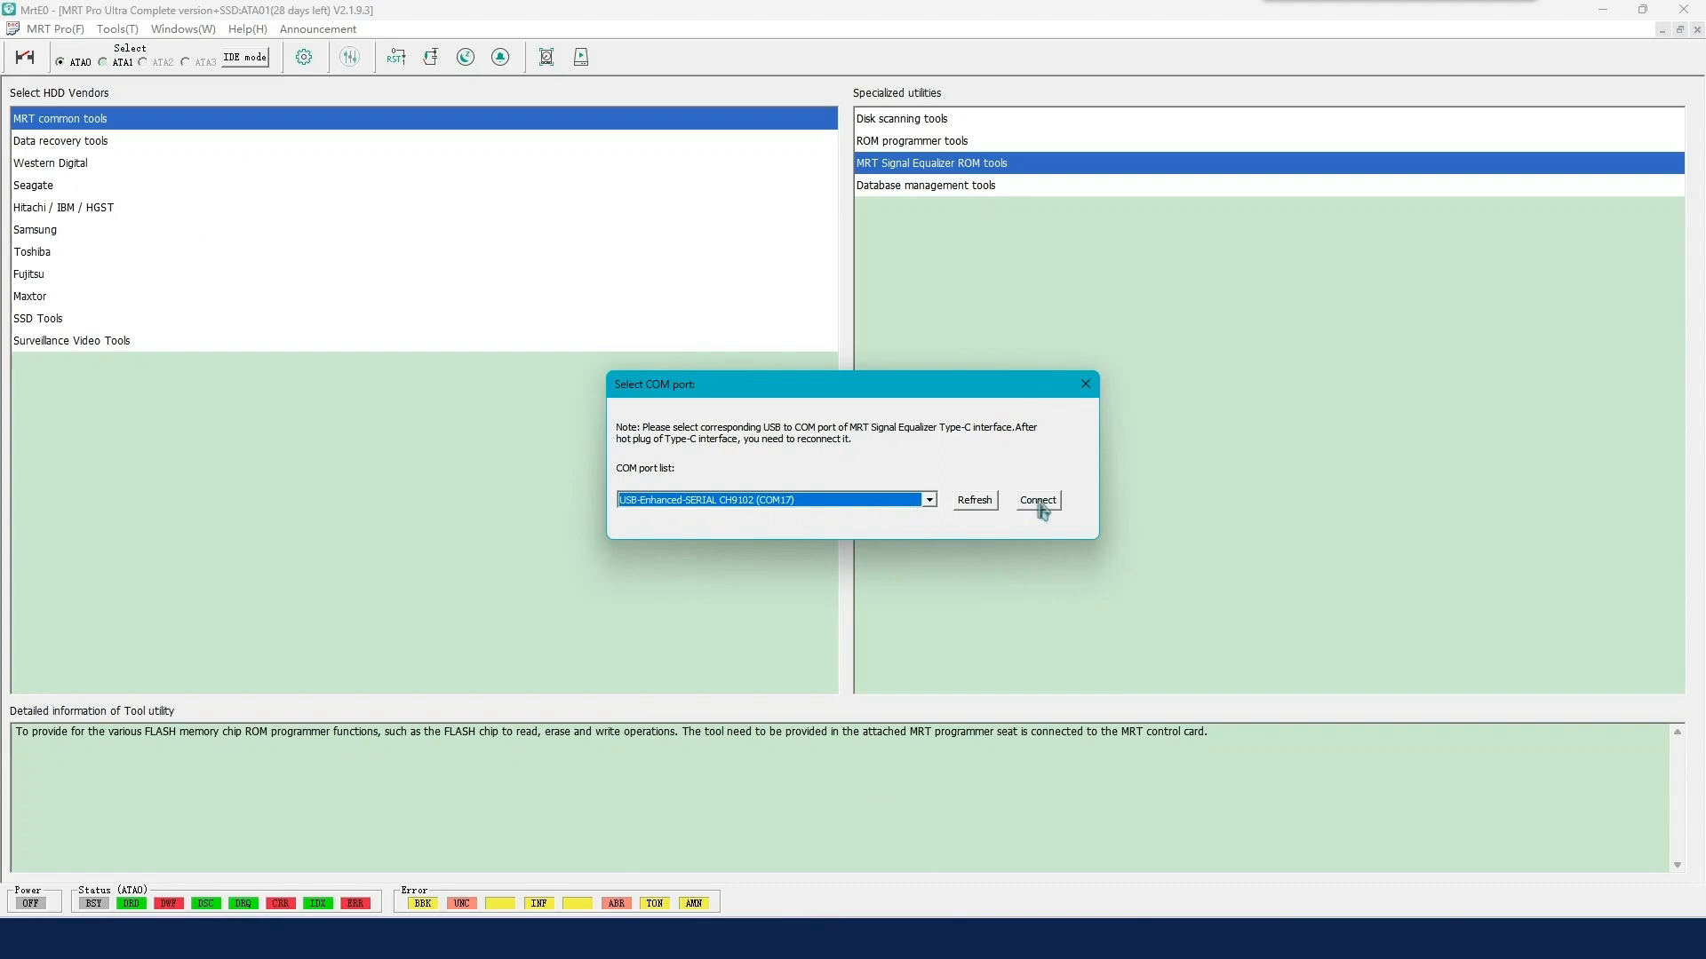
# Step: Connect over COM17 and identify the flash chip as MX25U8032E with 1024 KB
pyautogui.click(1037, 500)
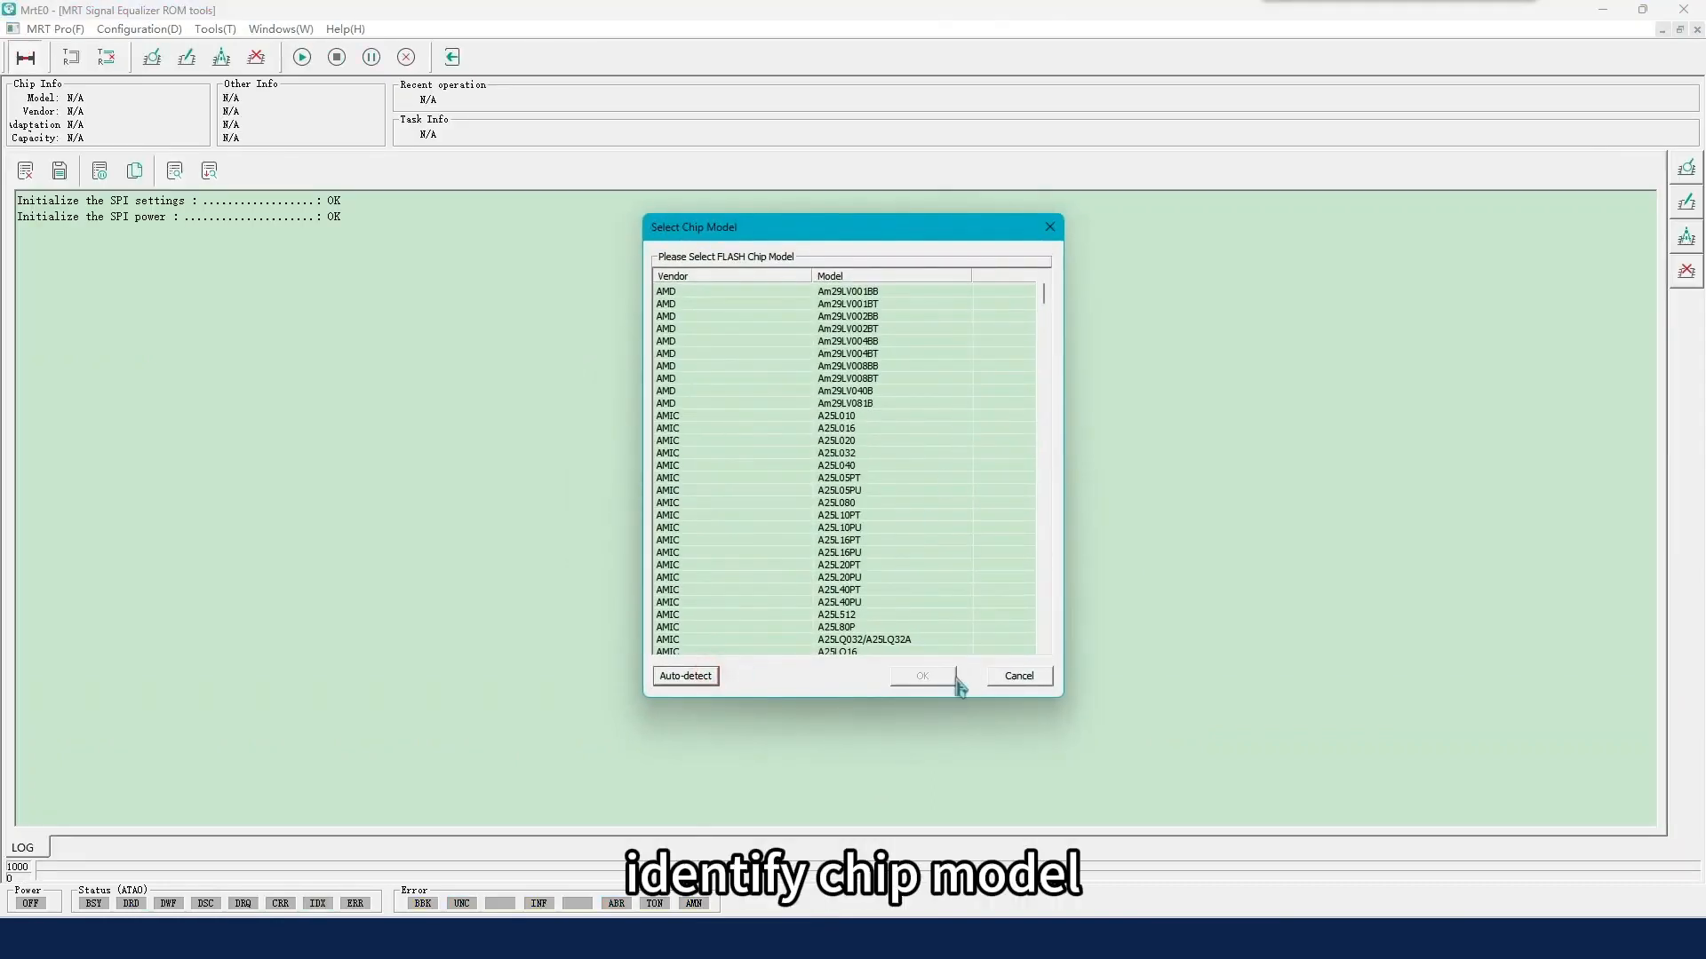
pyautogui.click(684, 676)
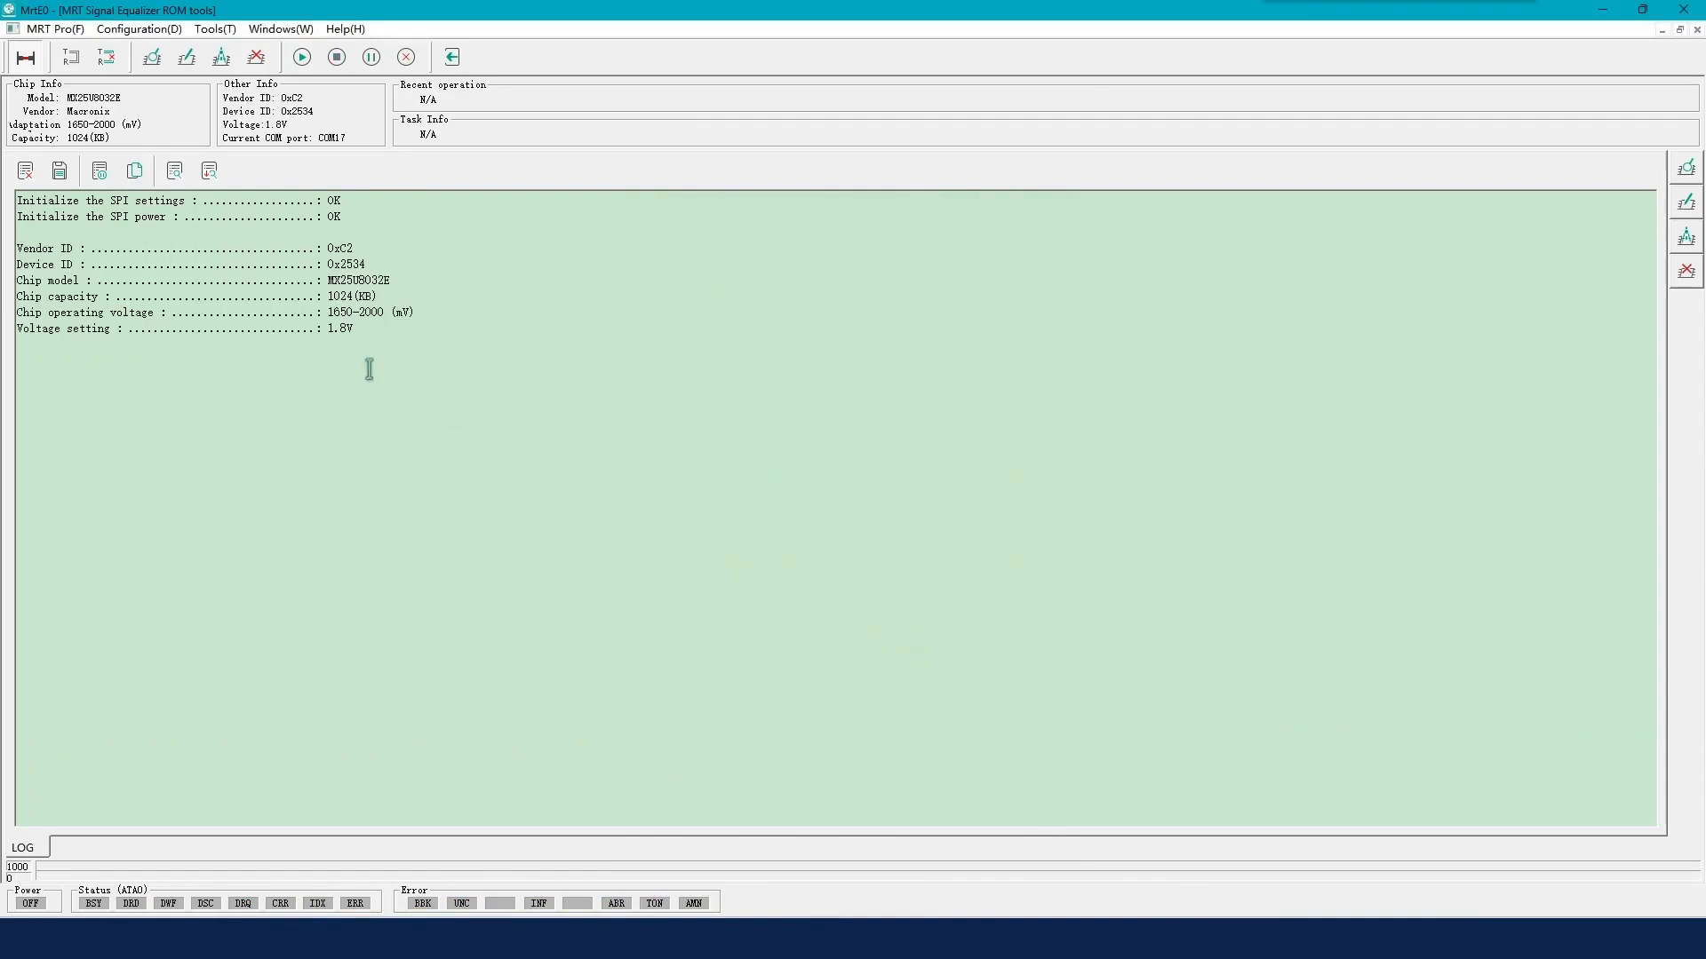
pyautogui.doubleClick(349, 296)
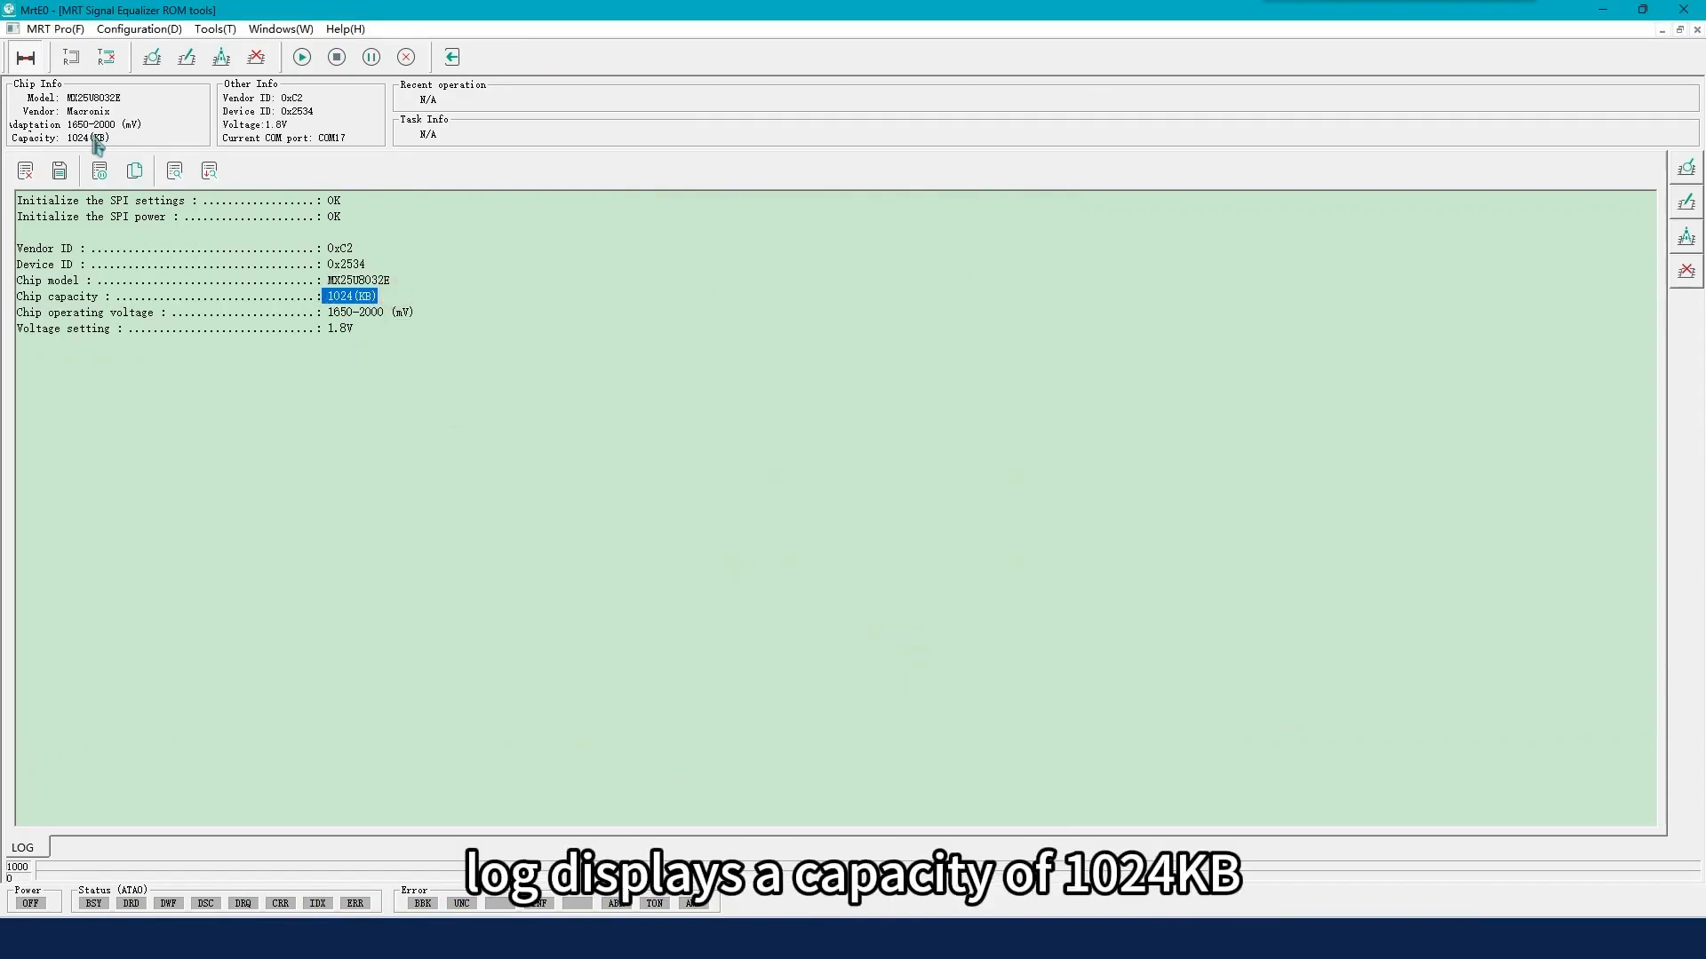
pyautogui.moveTo(459, 92)
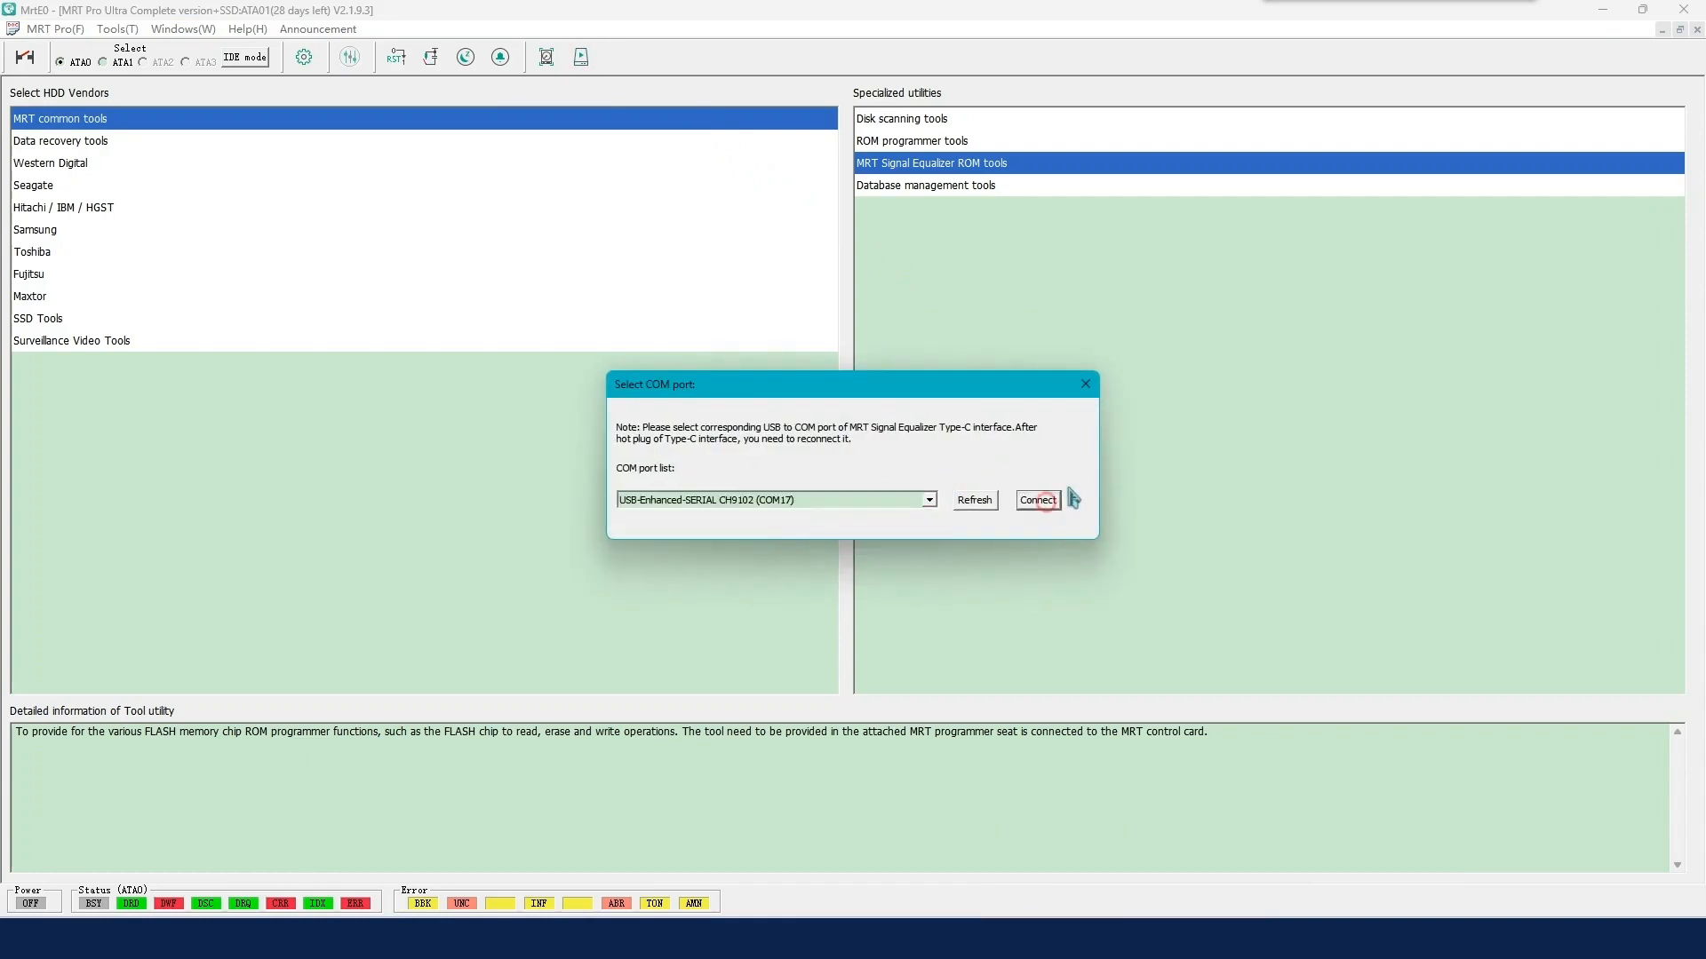
# Step: Reconnect over COM17 and confirm the AMIC A25L40PT chip model at 512 KB
pyautogui.click(1034, 500)
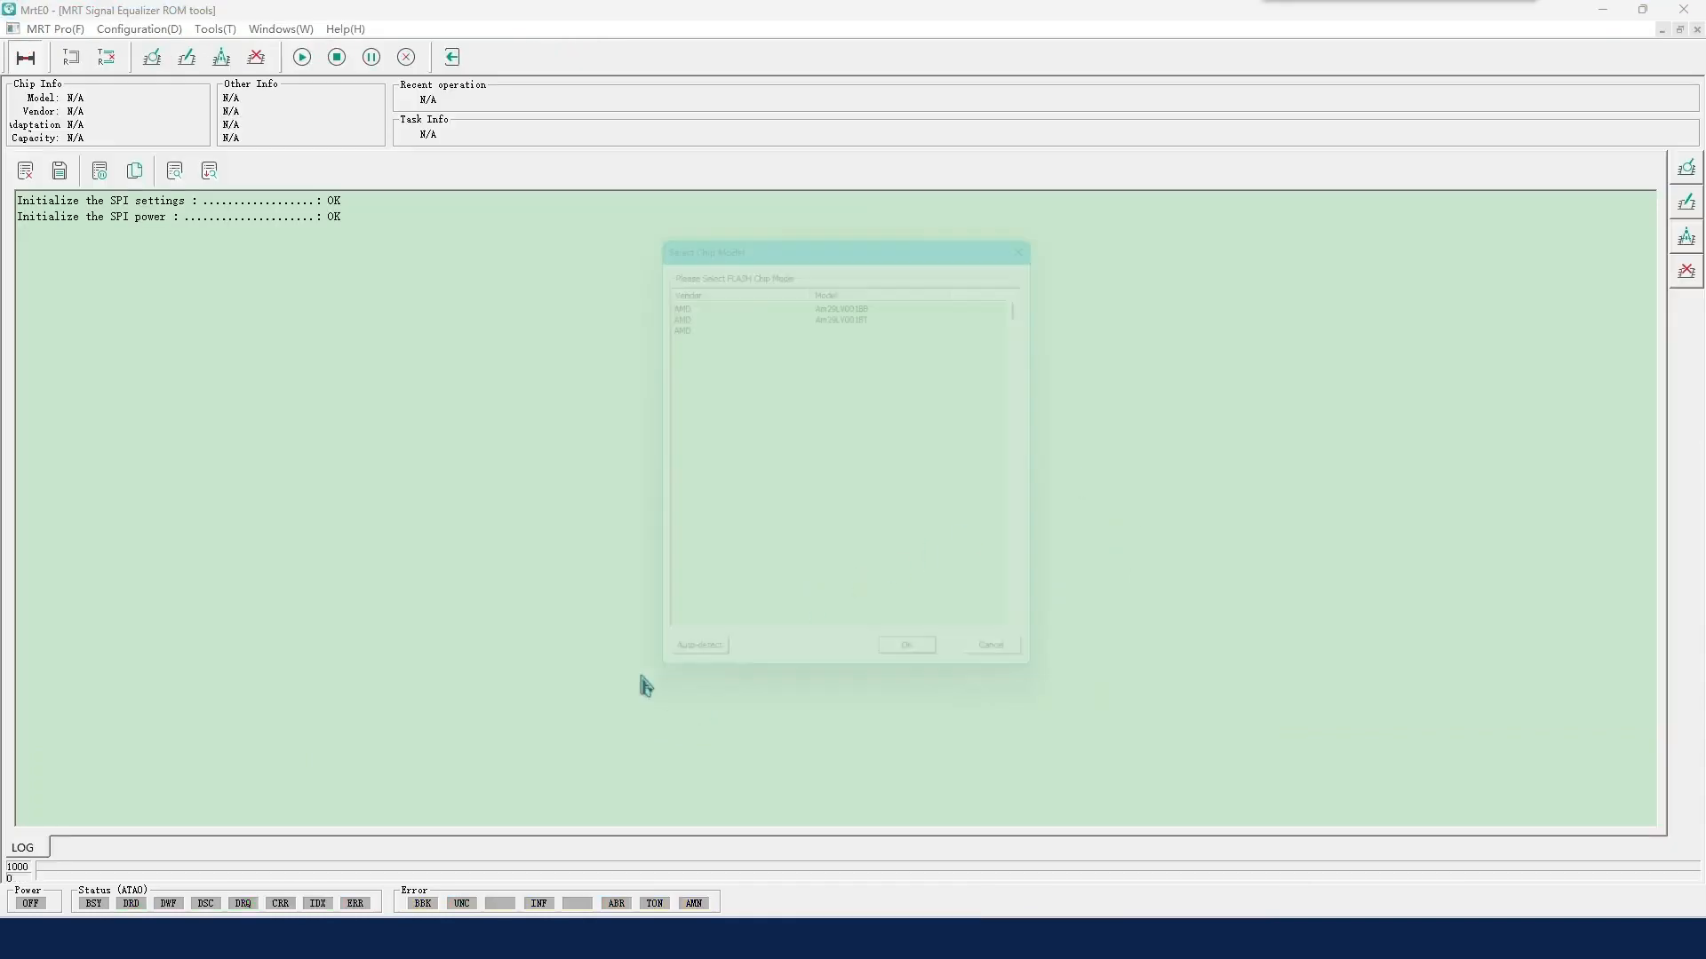
pyautogui.click(838, 503)
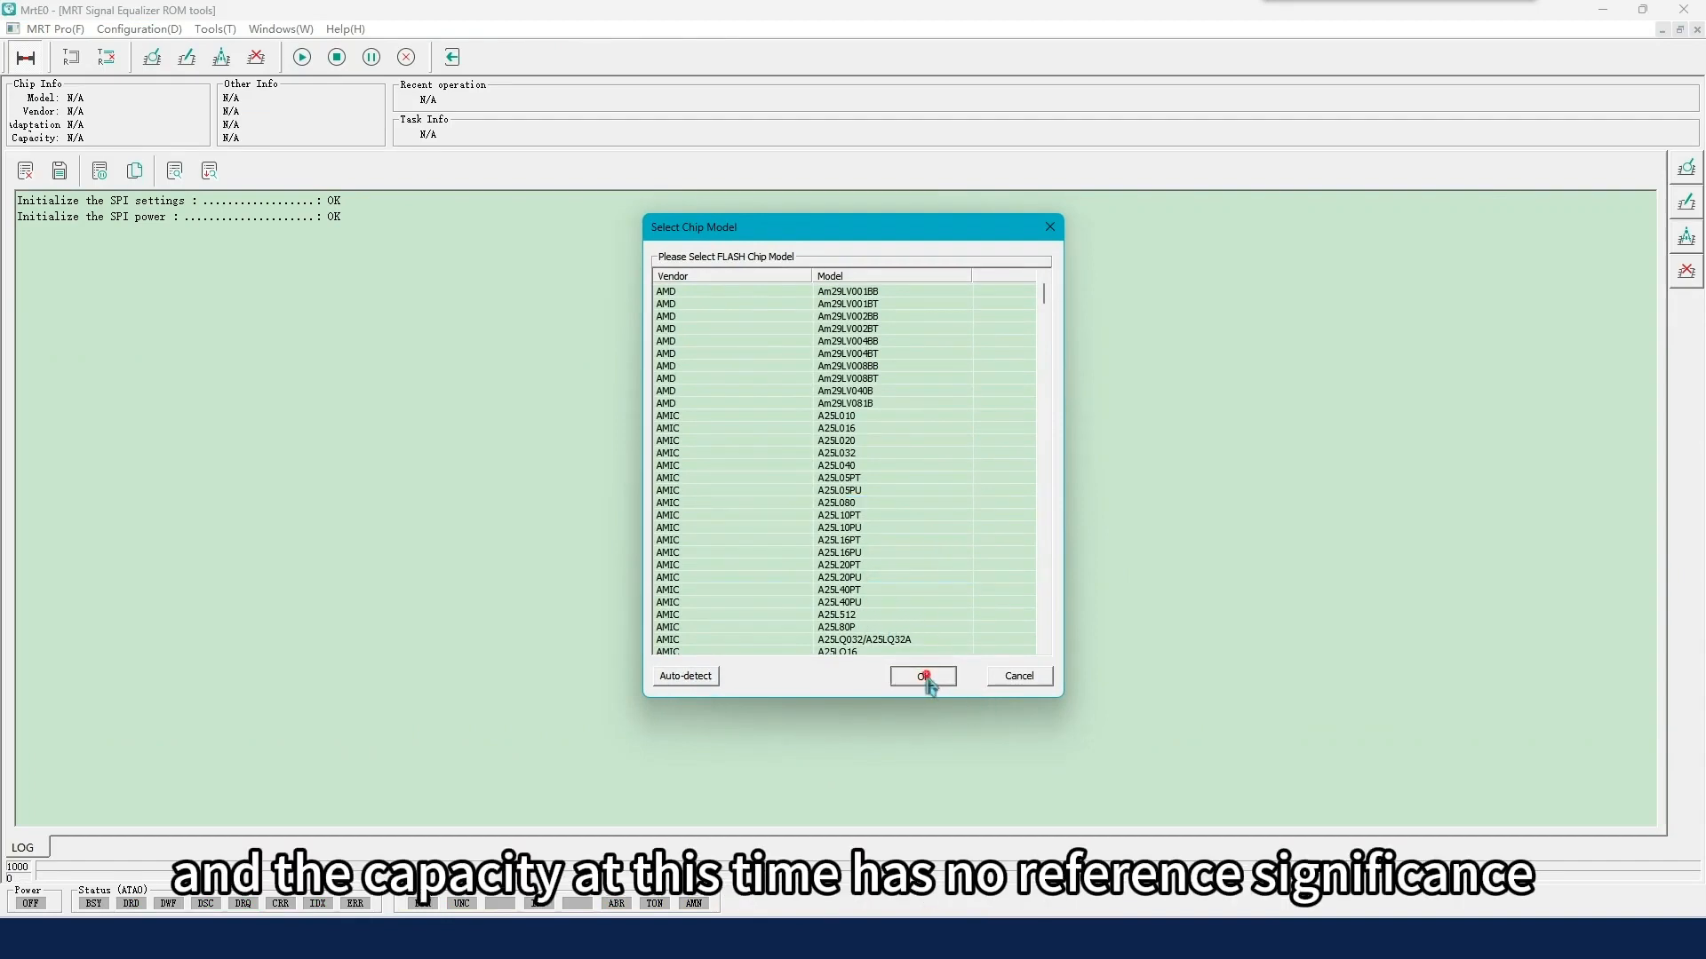
pyautogui.click(922, 675)
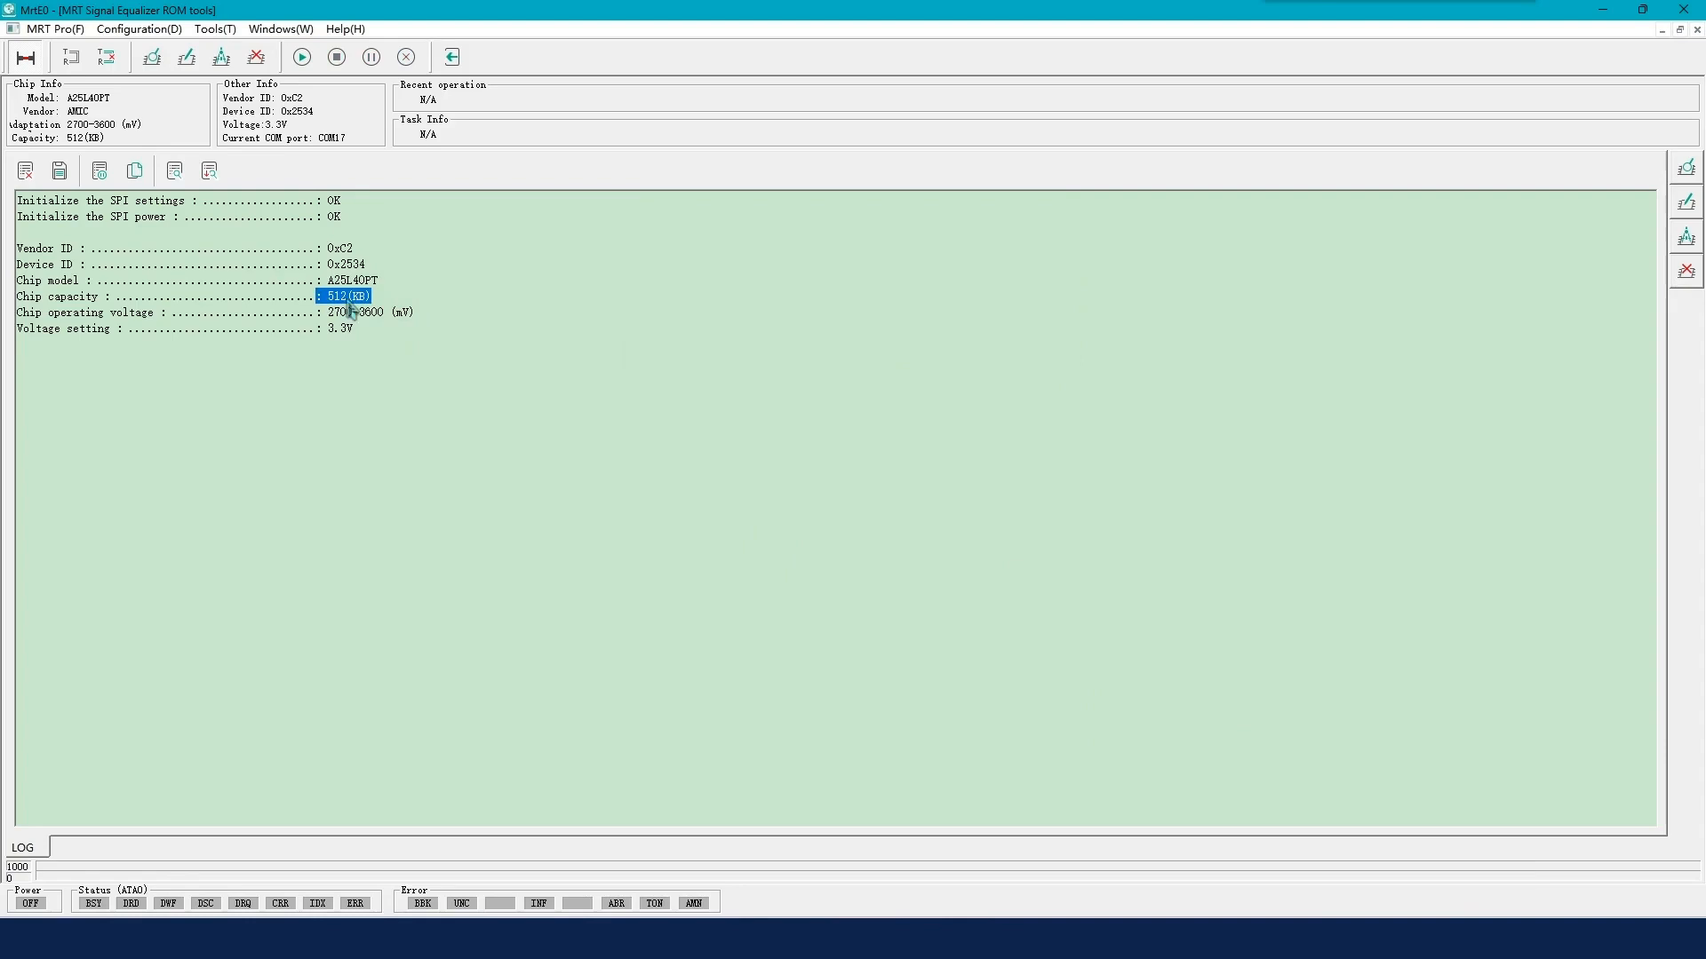
pyautogui.moveTo(395, 334)
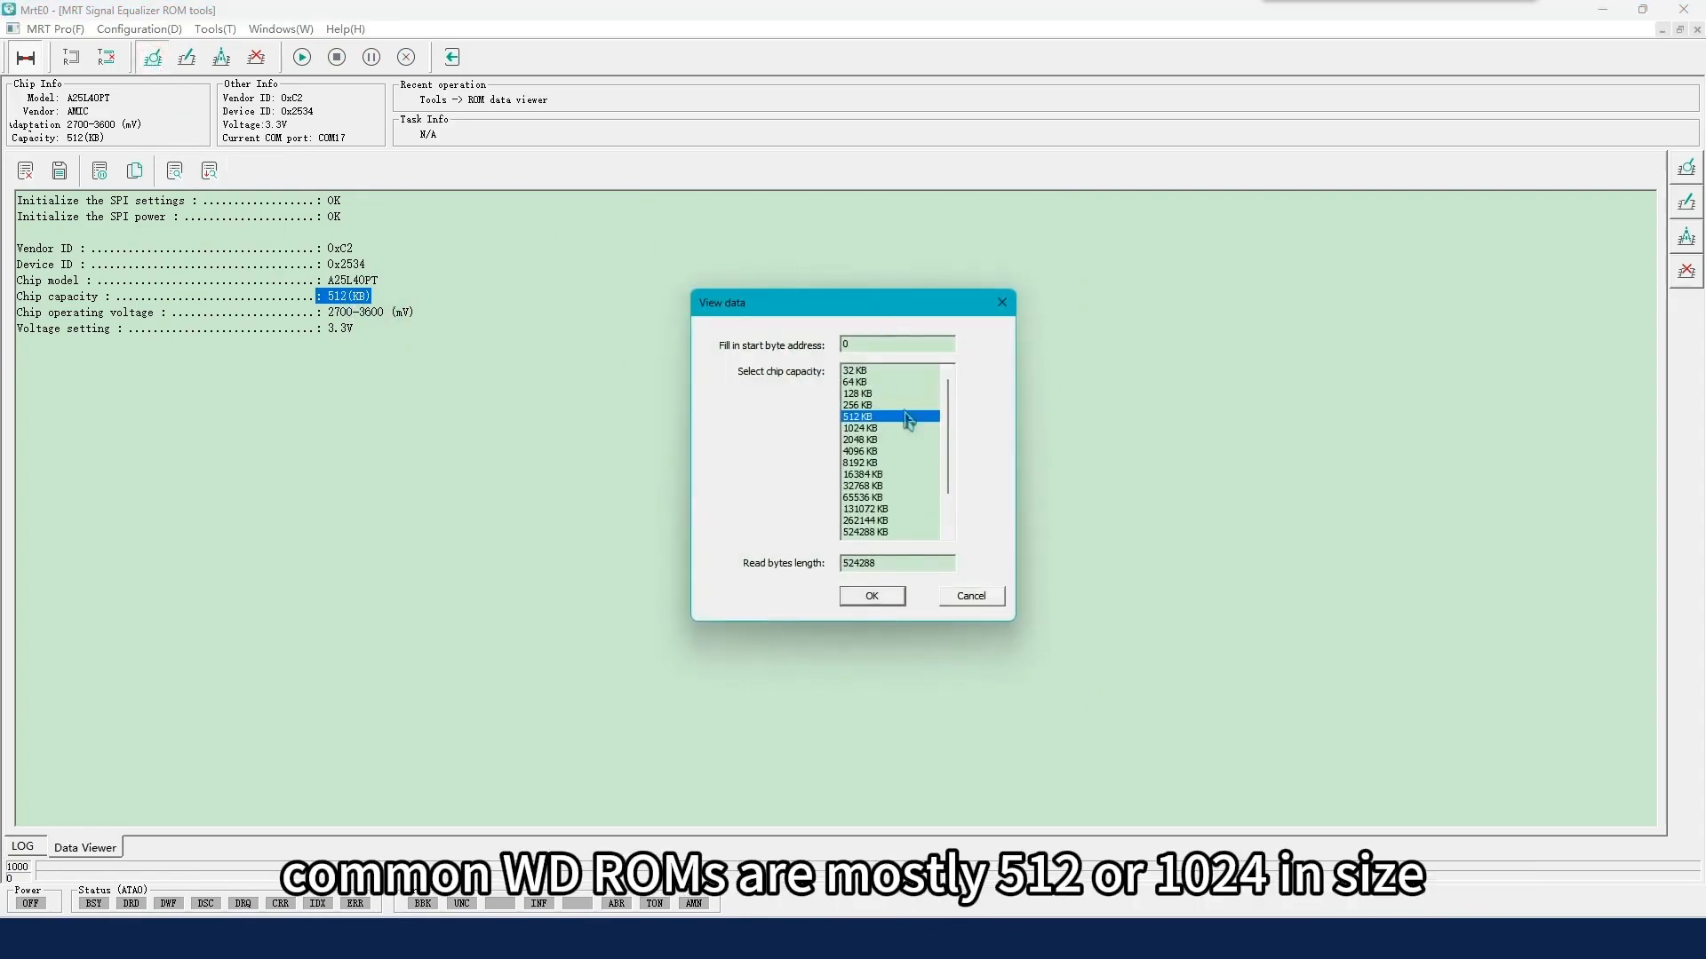
# Step: Set a 1024 KB read length in the ROM data viewer and close the empty data view
pyautogui.click(859, 428)
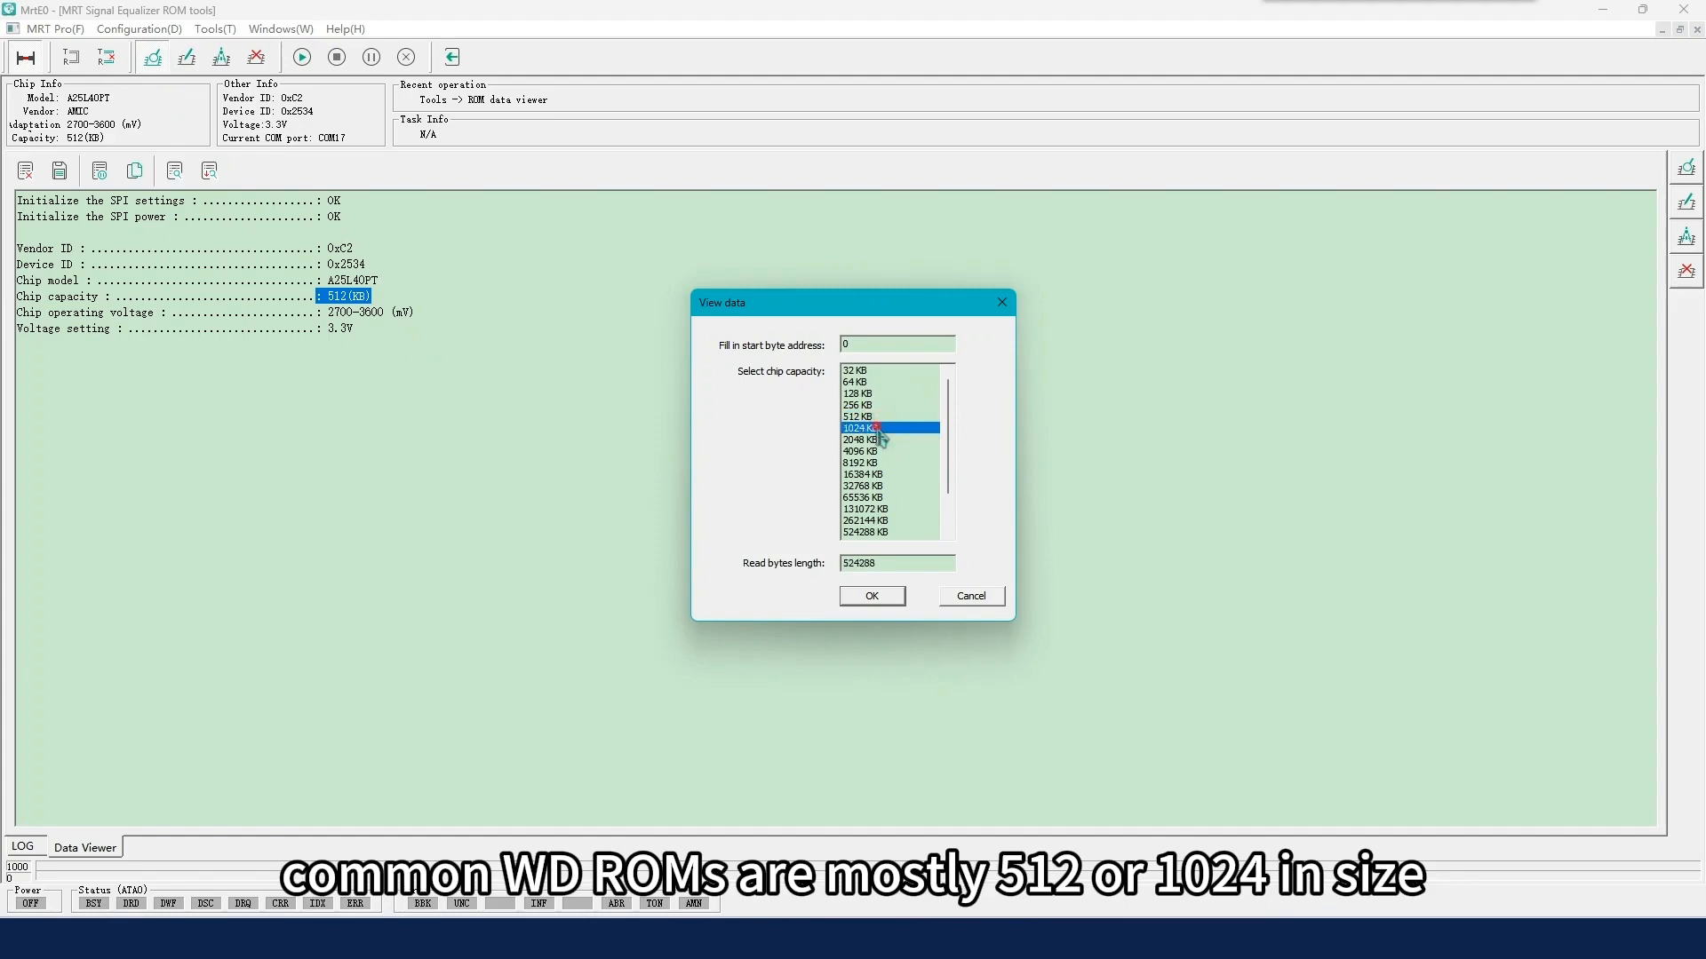
pyautogui.click(862, 427)
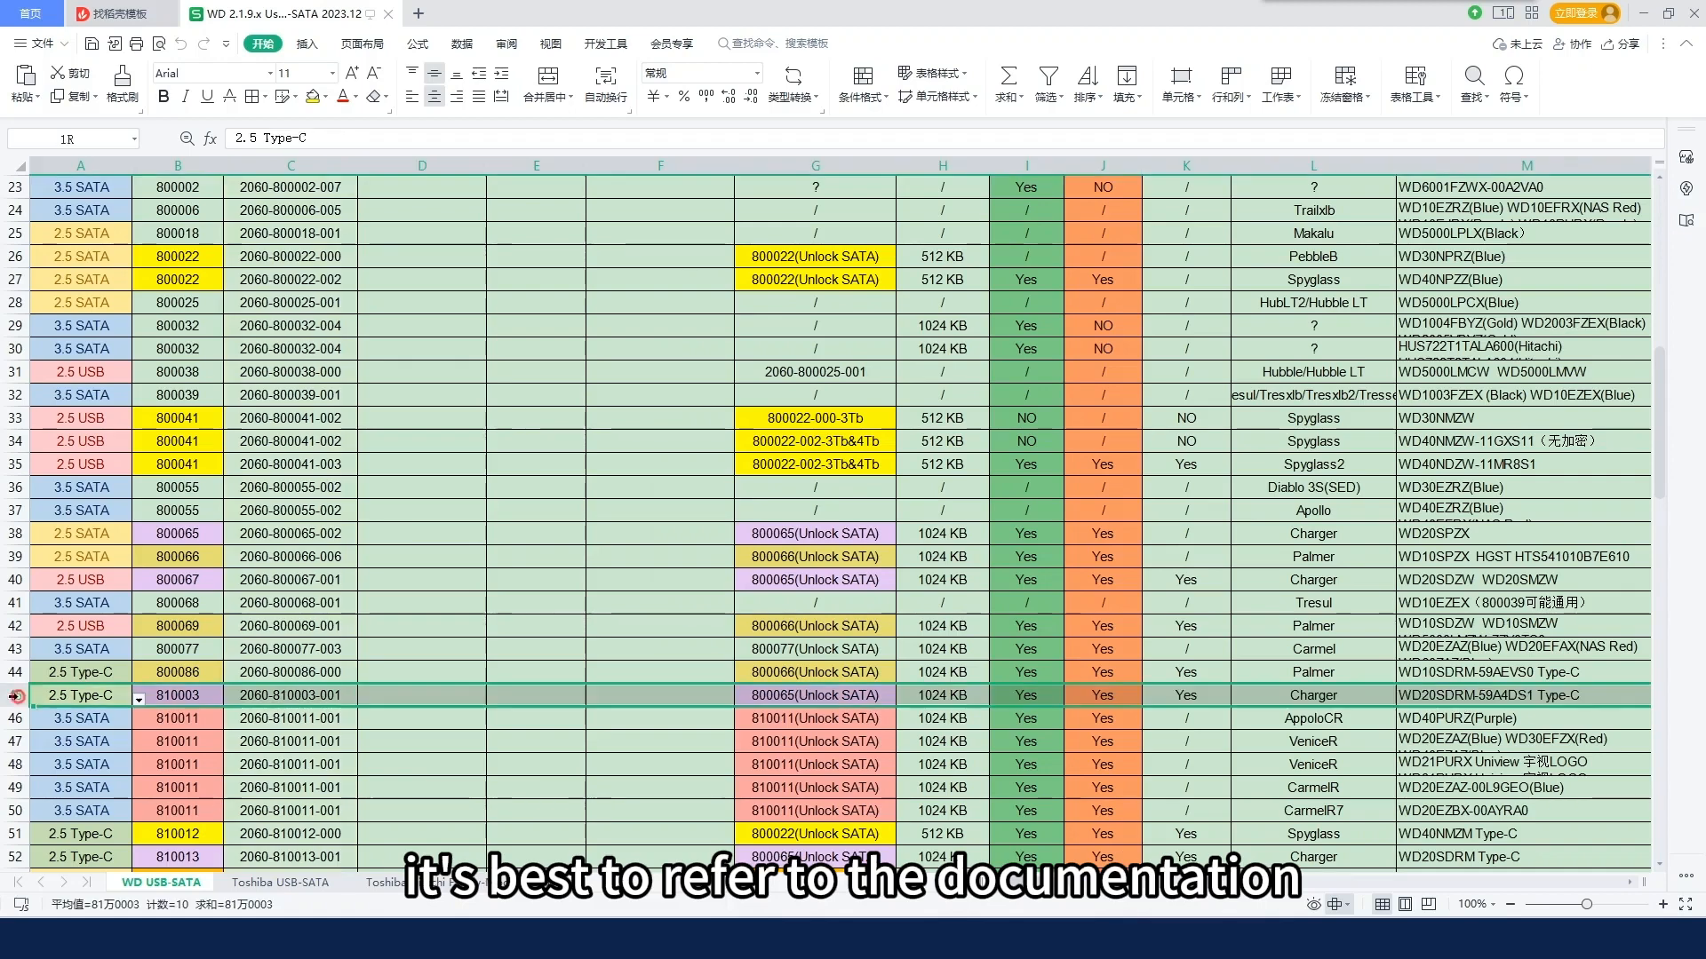
pyautogui.click(940, 695)
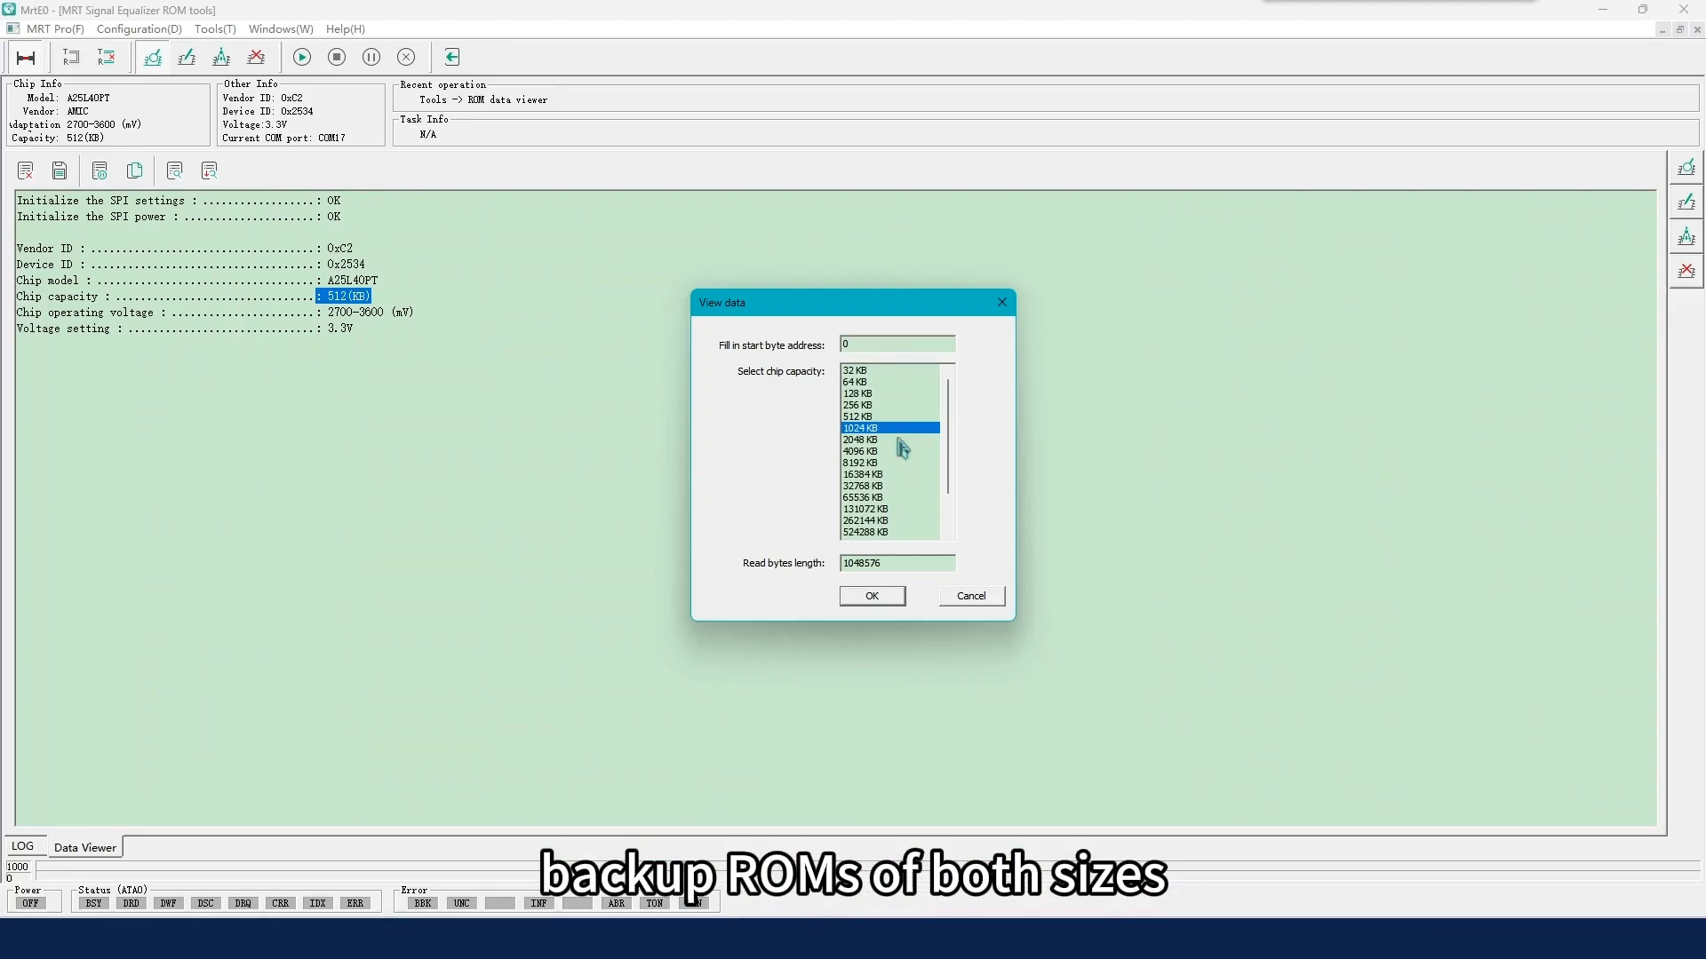
pyautogui.click(870, 596)
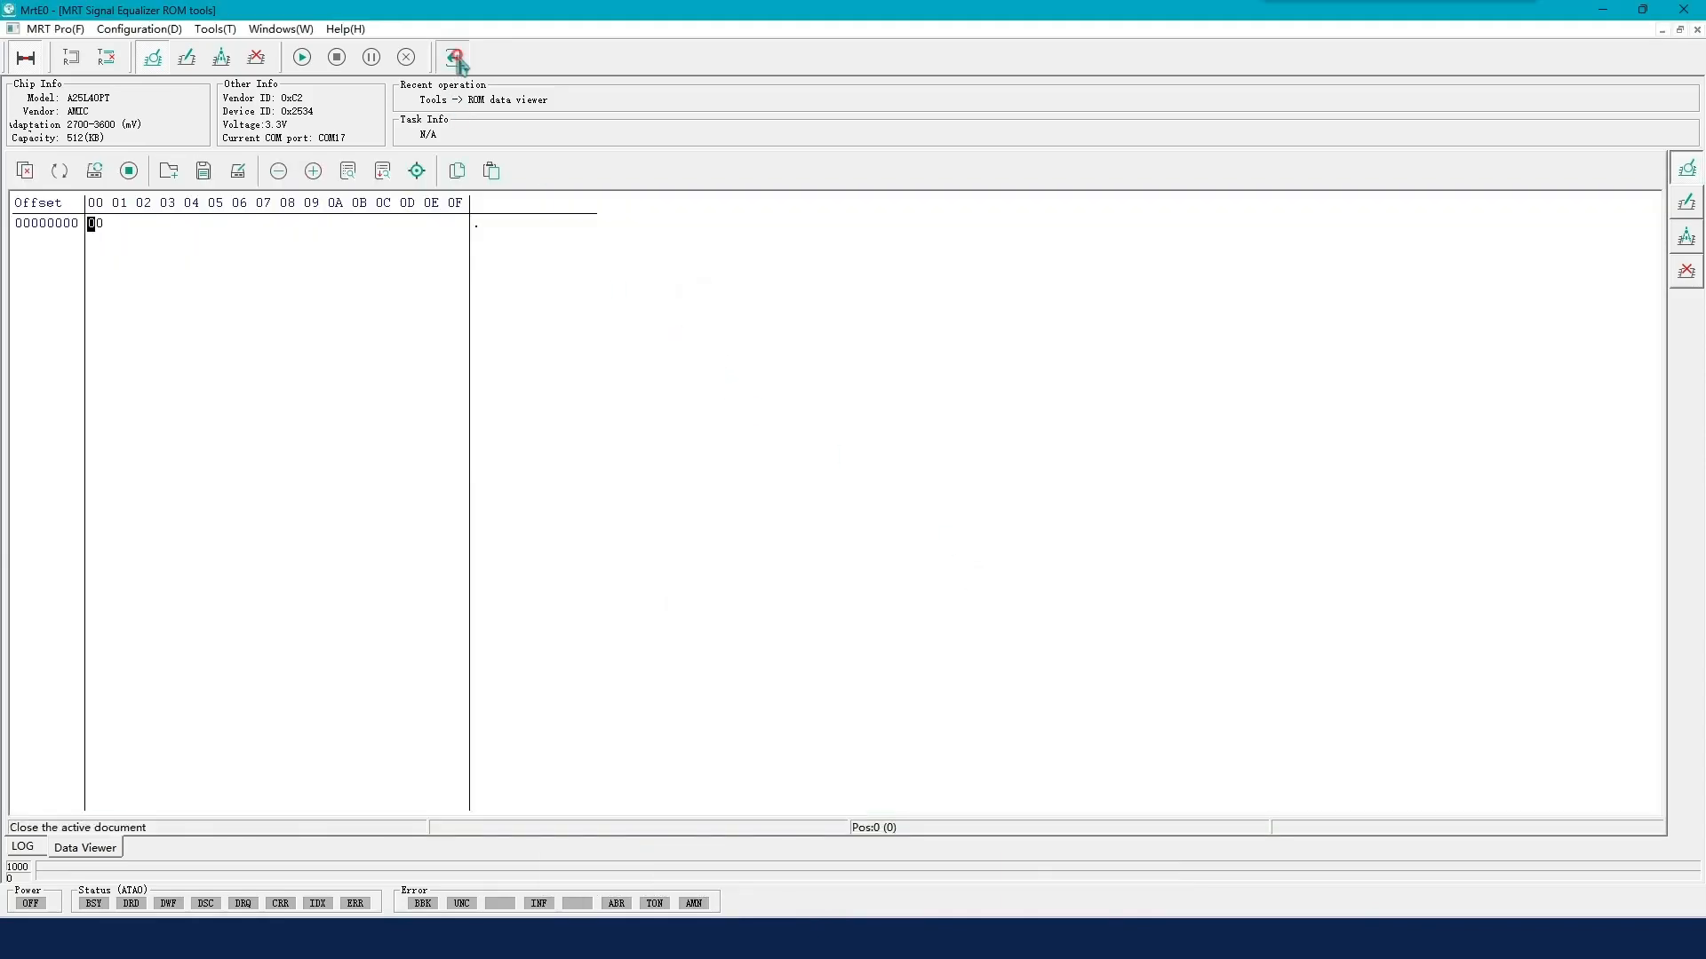
pyautogui.click(454, 57)
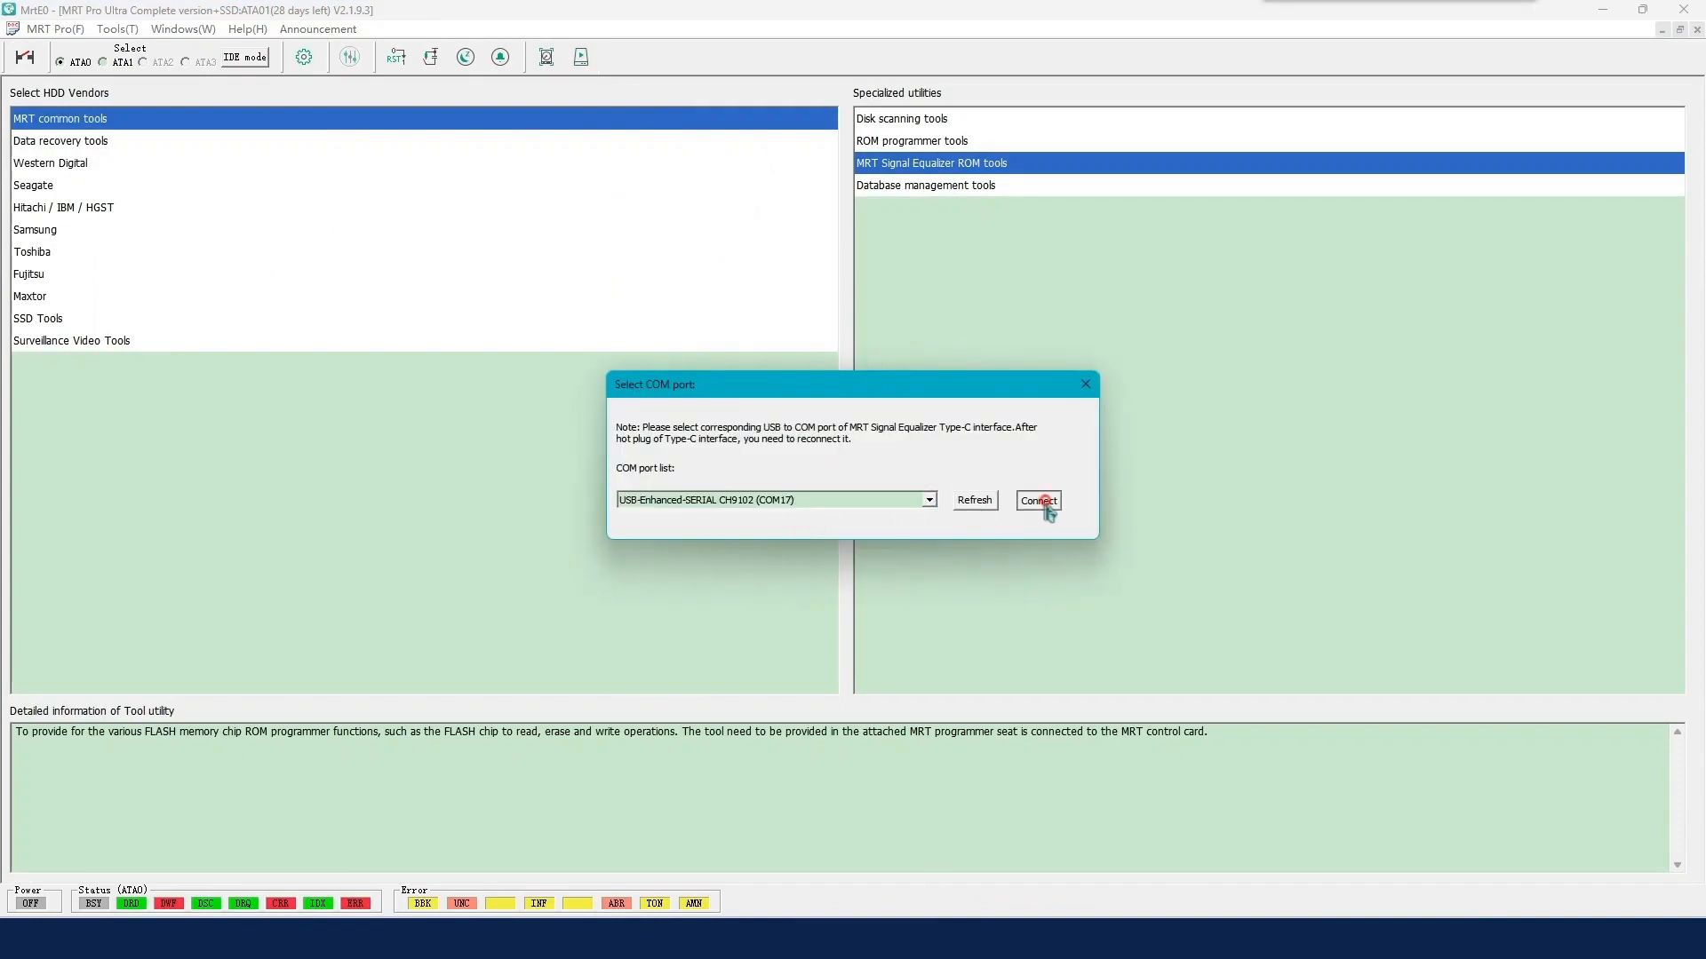
# Step: Connect, accept the MX25U8032E, read 32 KB, then read the full 1024 KB
pyautogui.click(1036, 501)
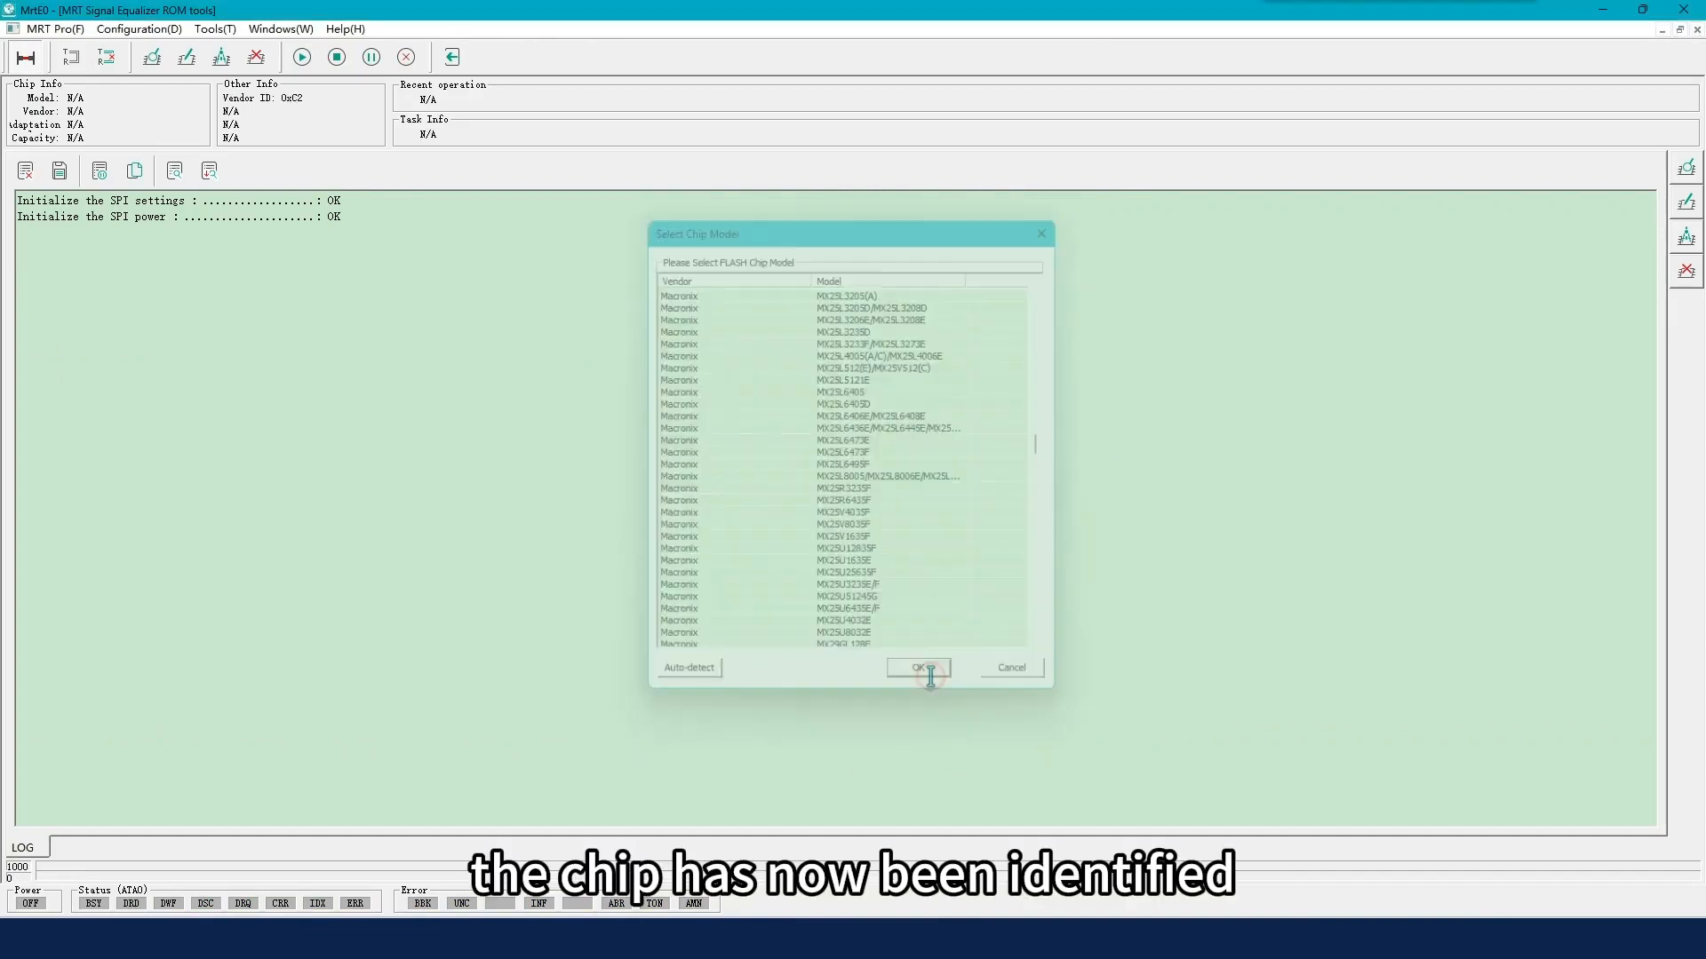
pyautogui.click(917, 667)
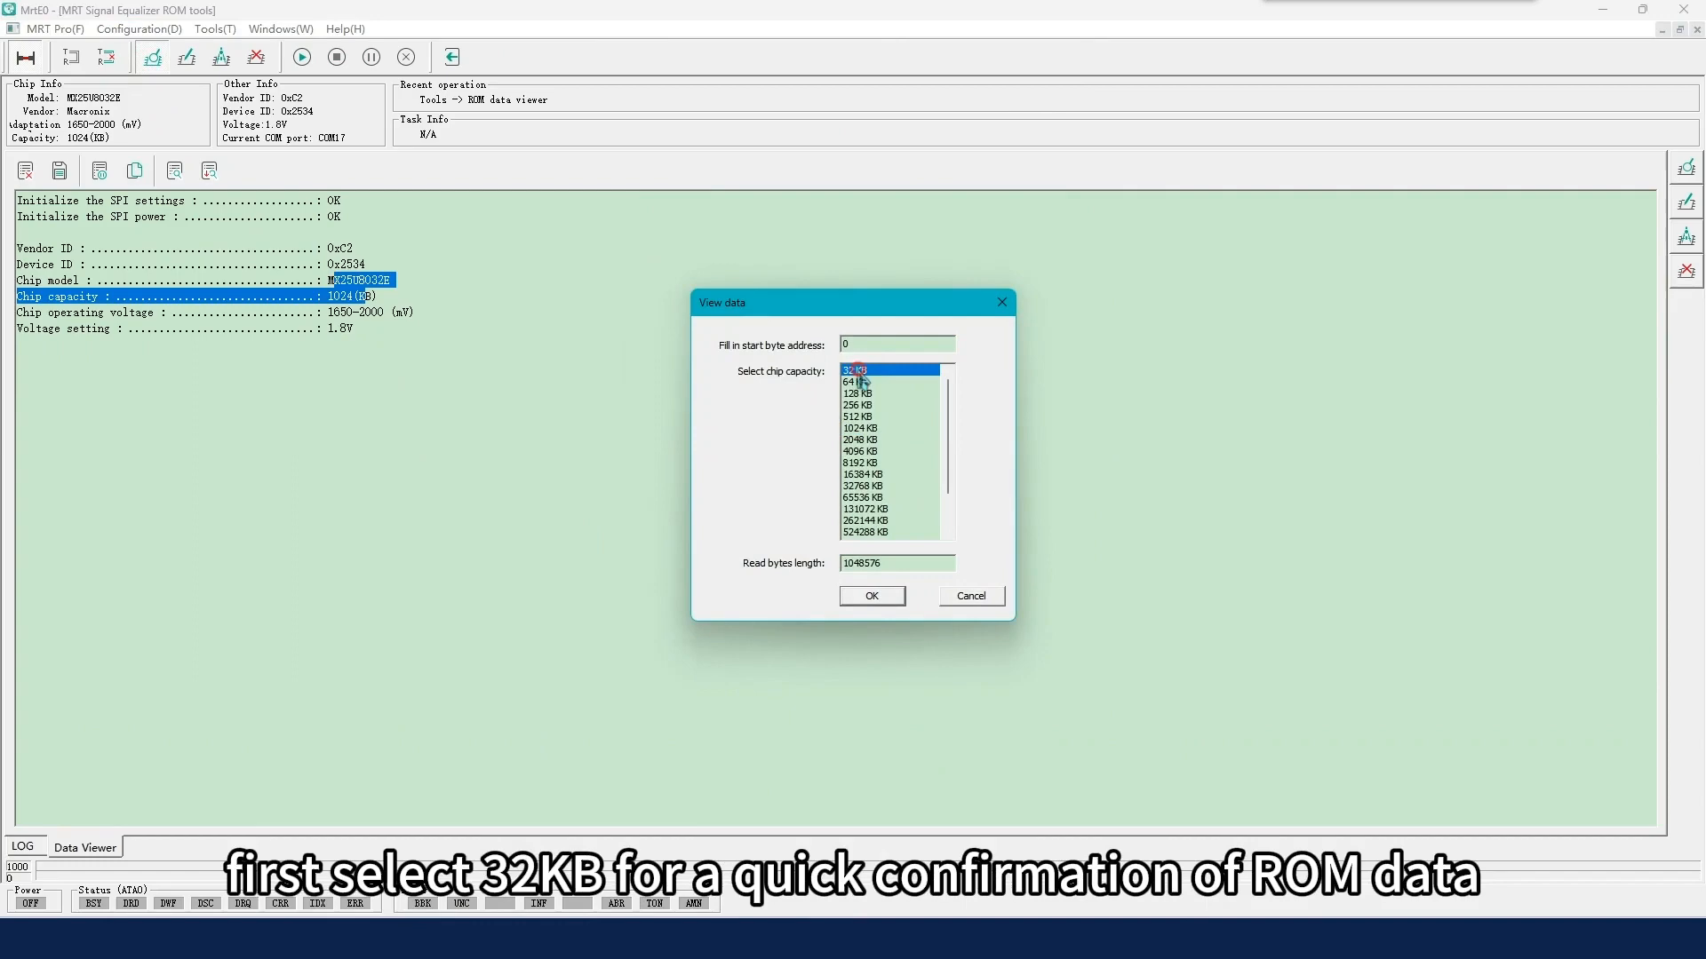
pyautogui.click(870, 595)
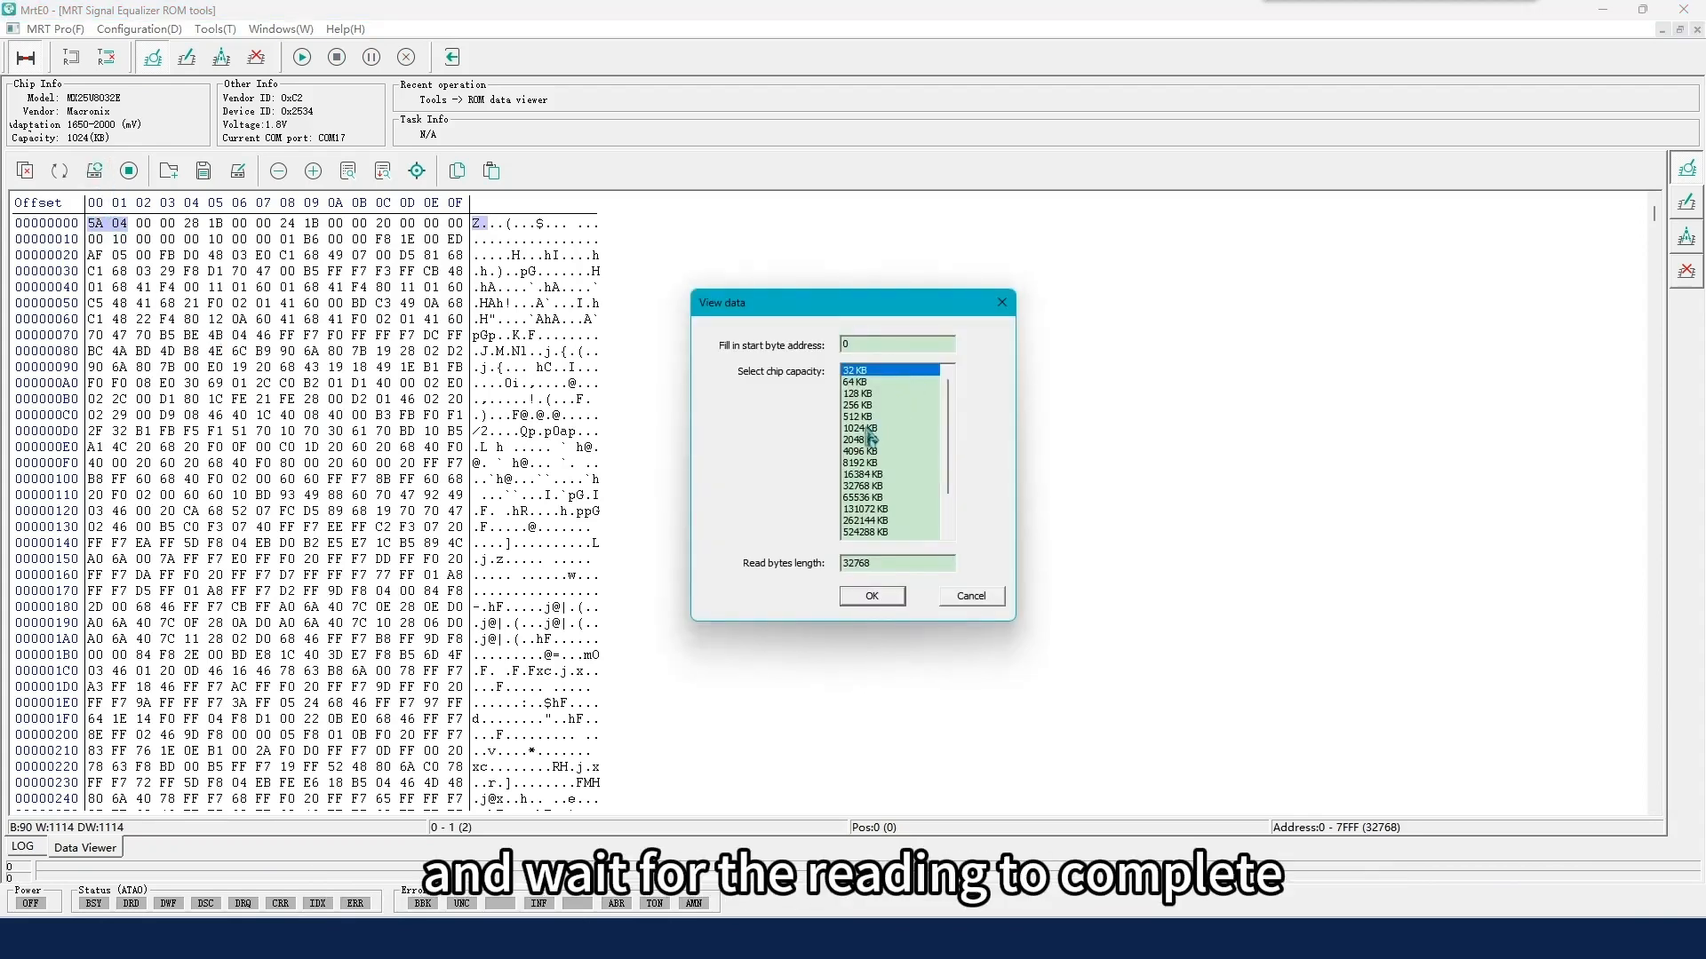
pyautogui.click(871, 595)
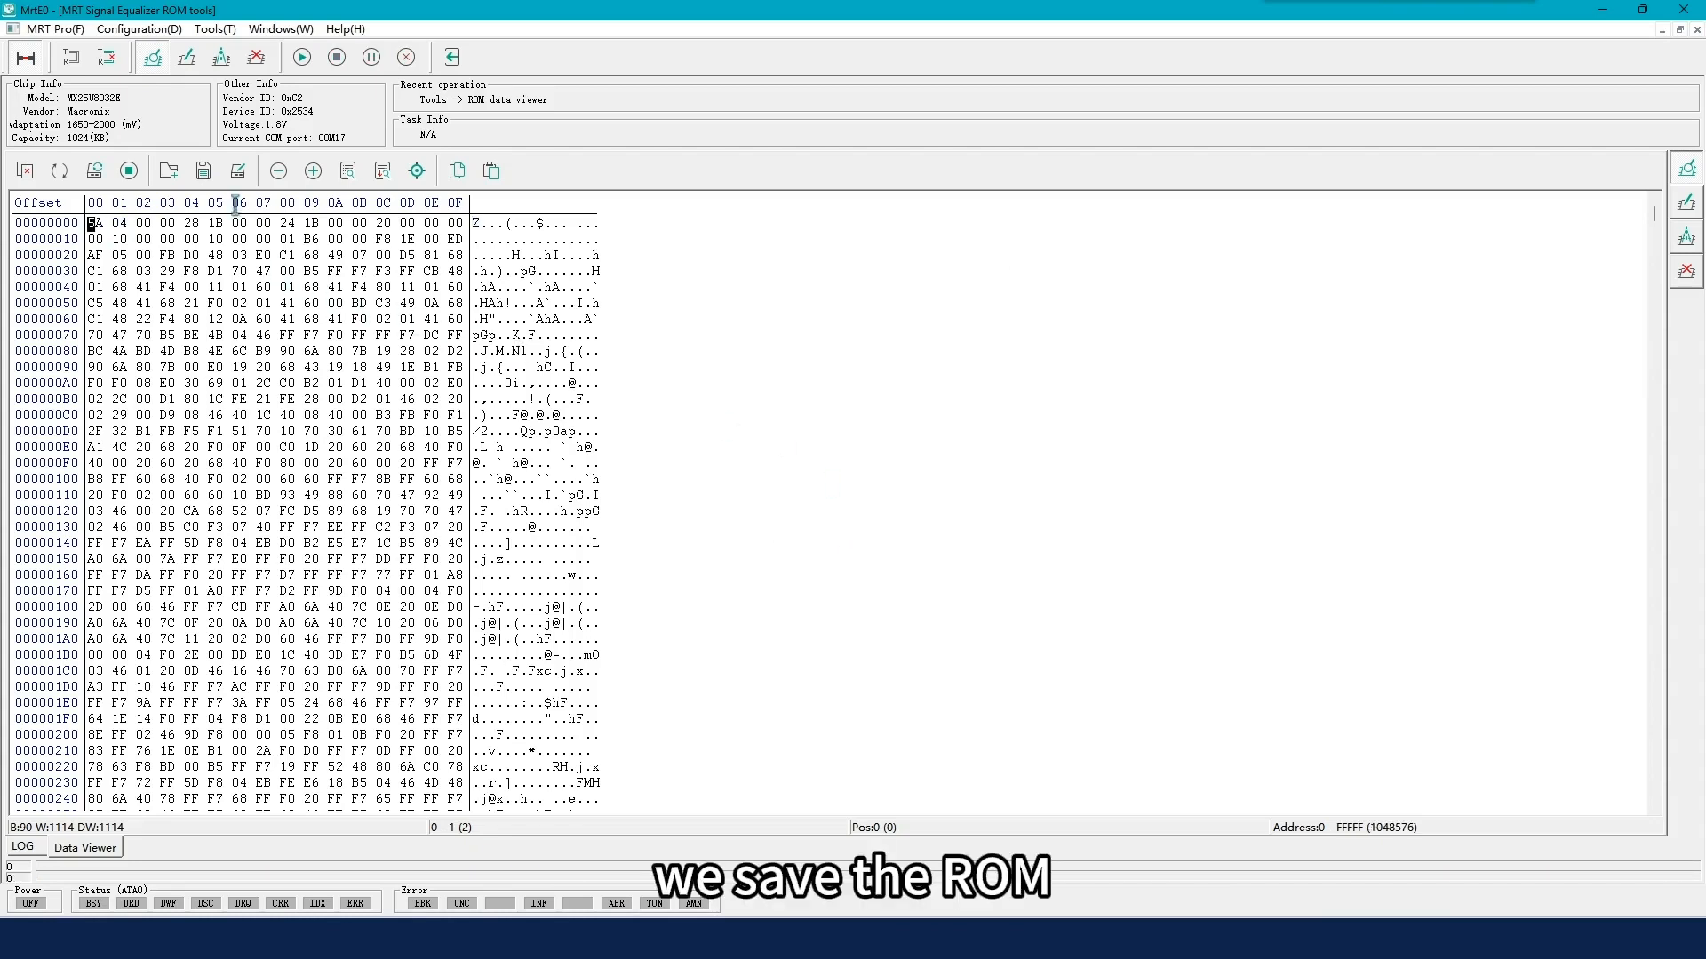
# Step: Save the 1024 KB ROM dump as ROM 1.bin in a new WD20SDRW 810003 folder
pyautogui.click(203, 170)
pyautogui.write('WD20SDRW 8')
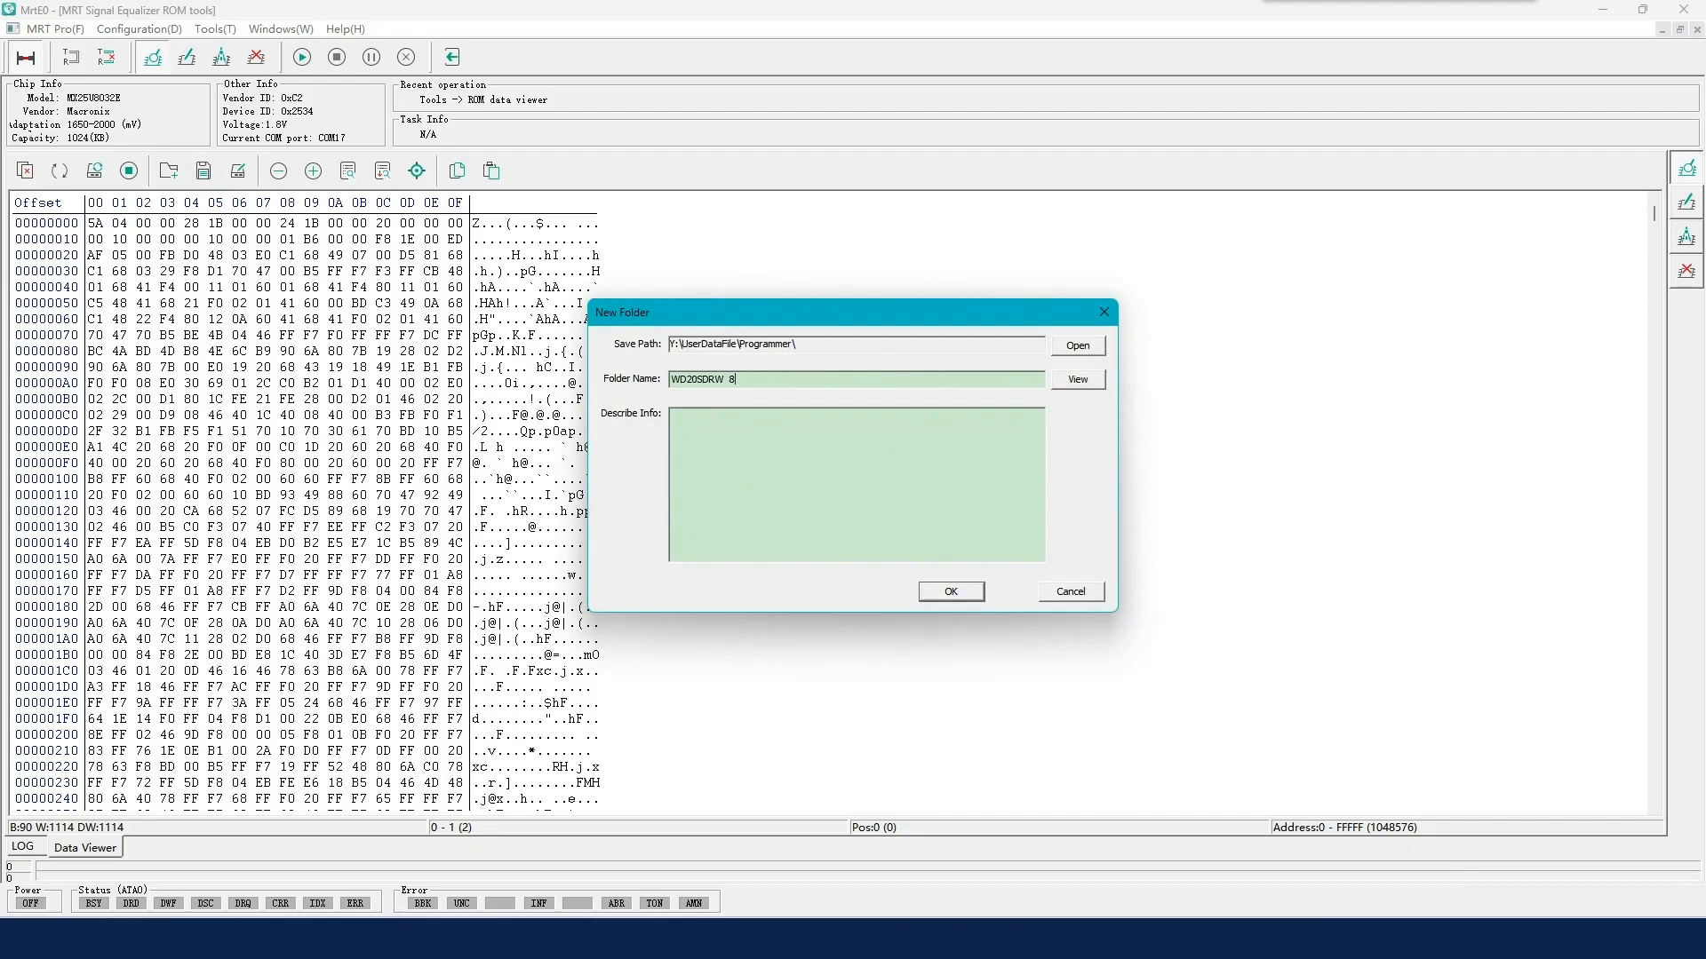
pyautogui.write('10003')
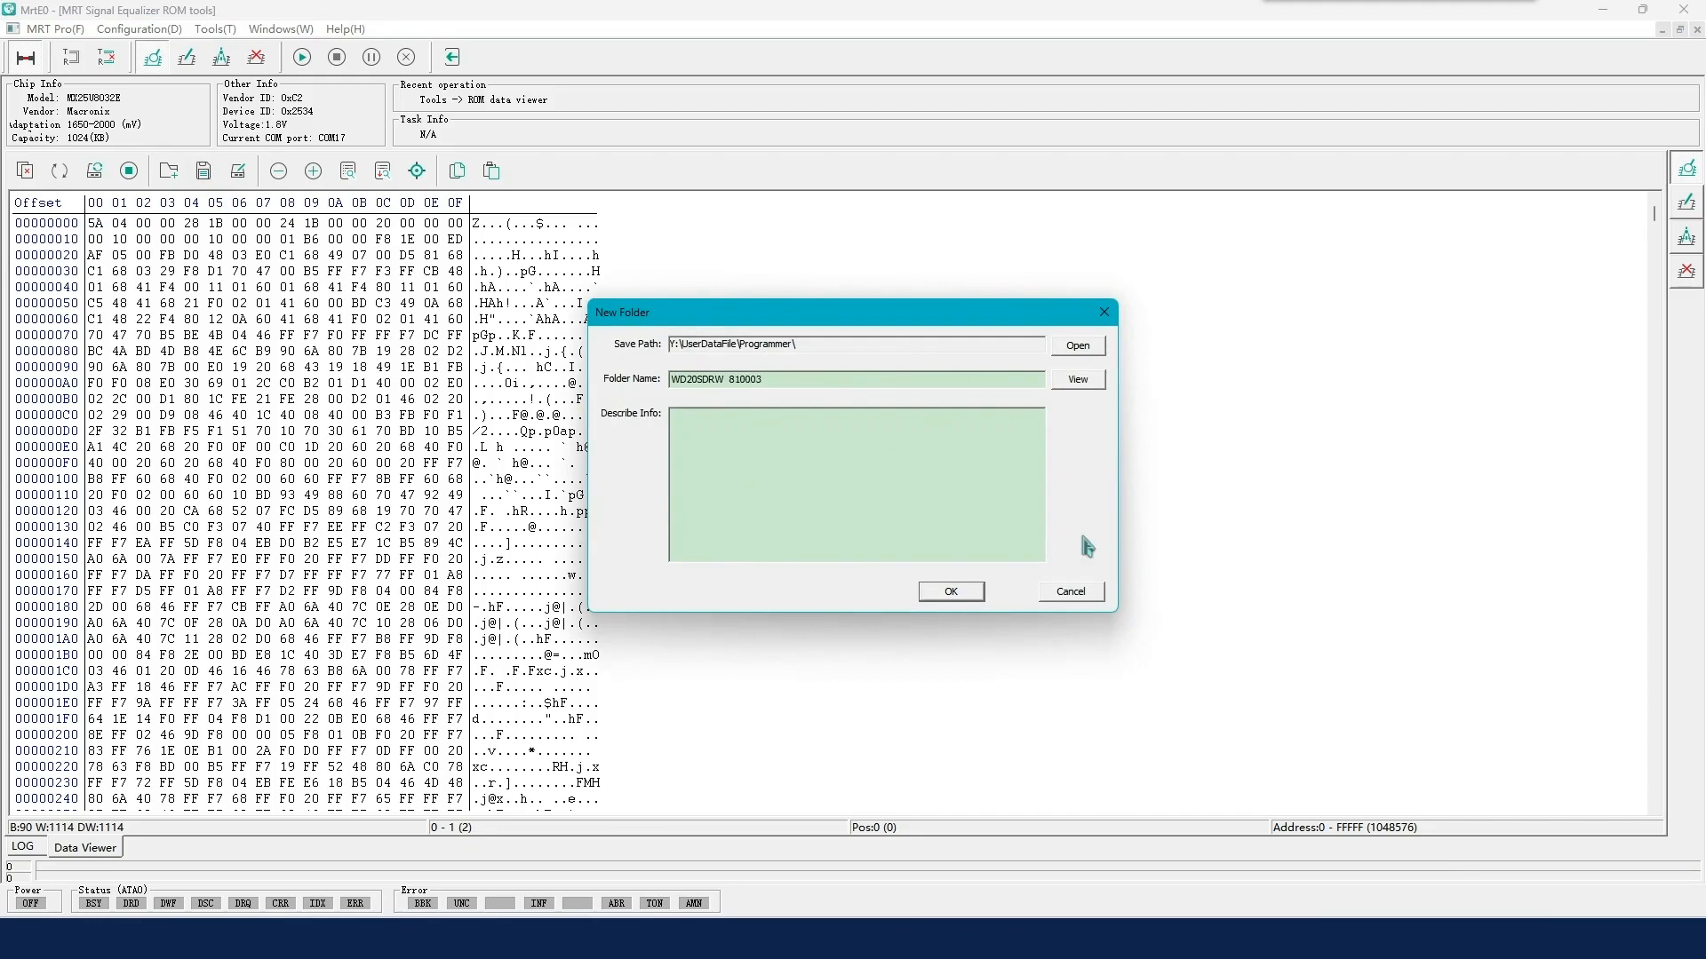
pyautogui.click(948, 591)
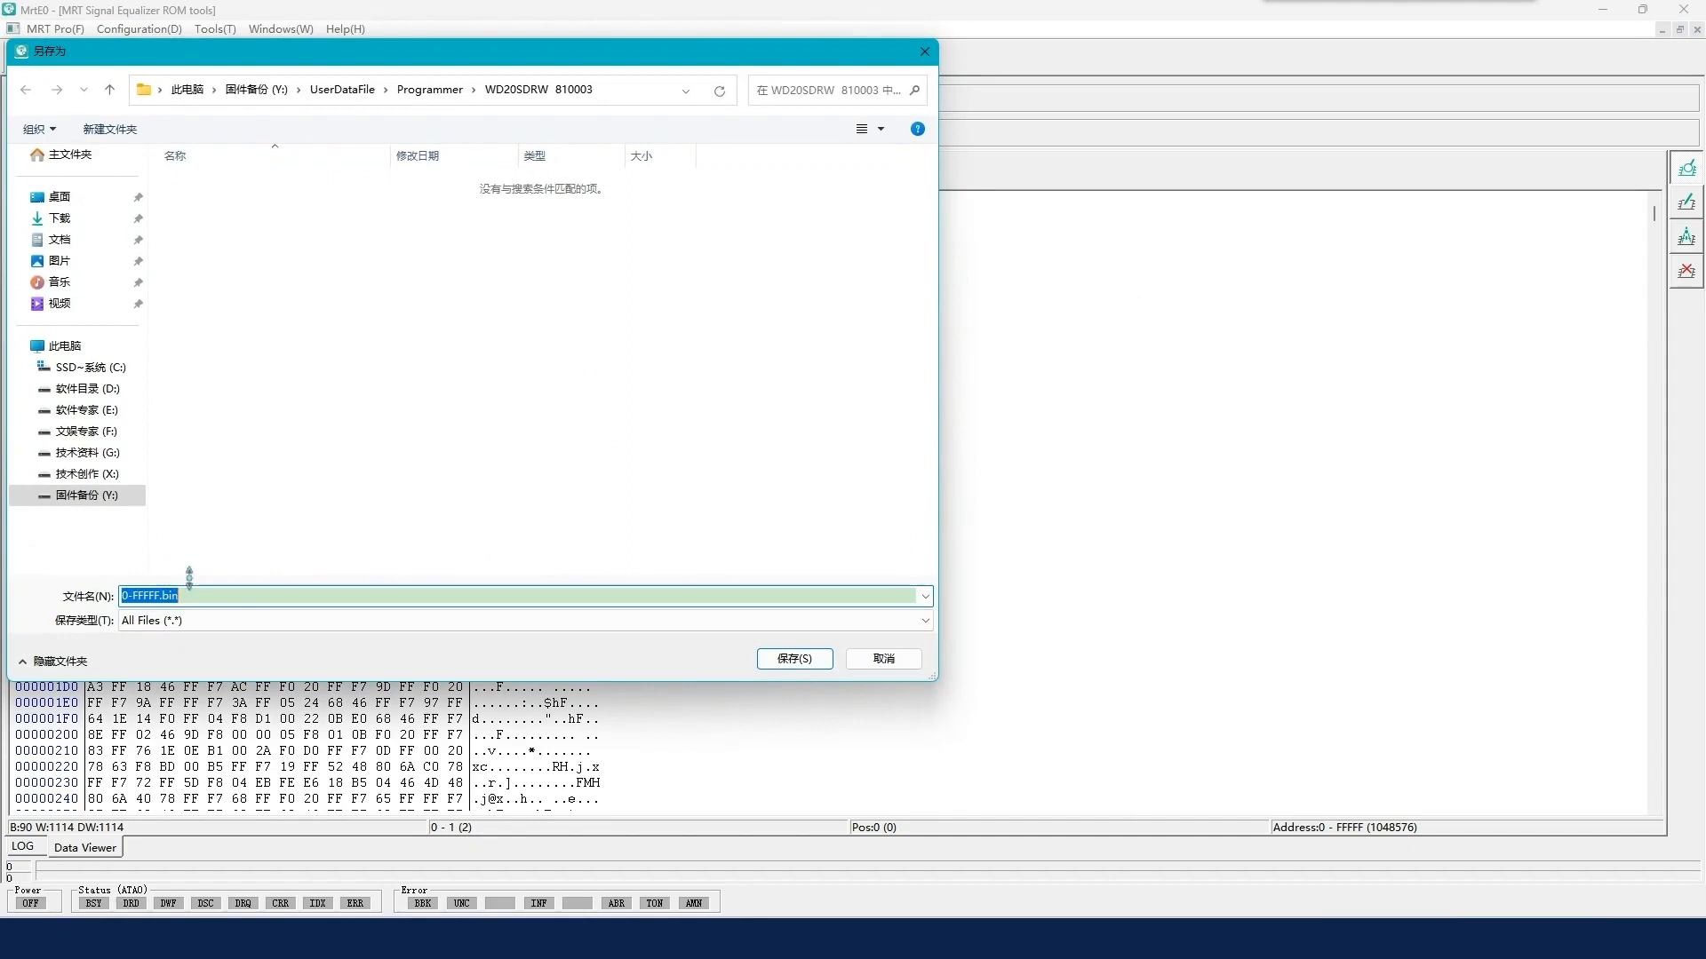
pyautogui.write('ROM 1.bin')
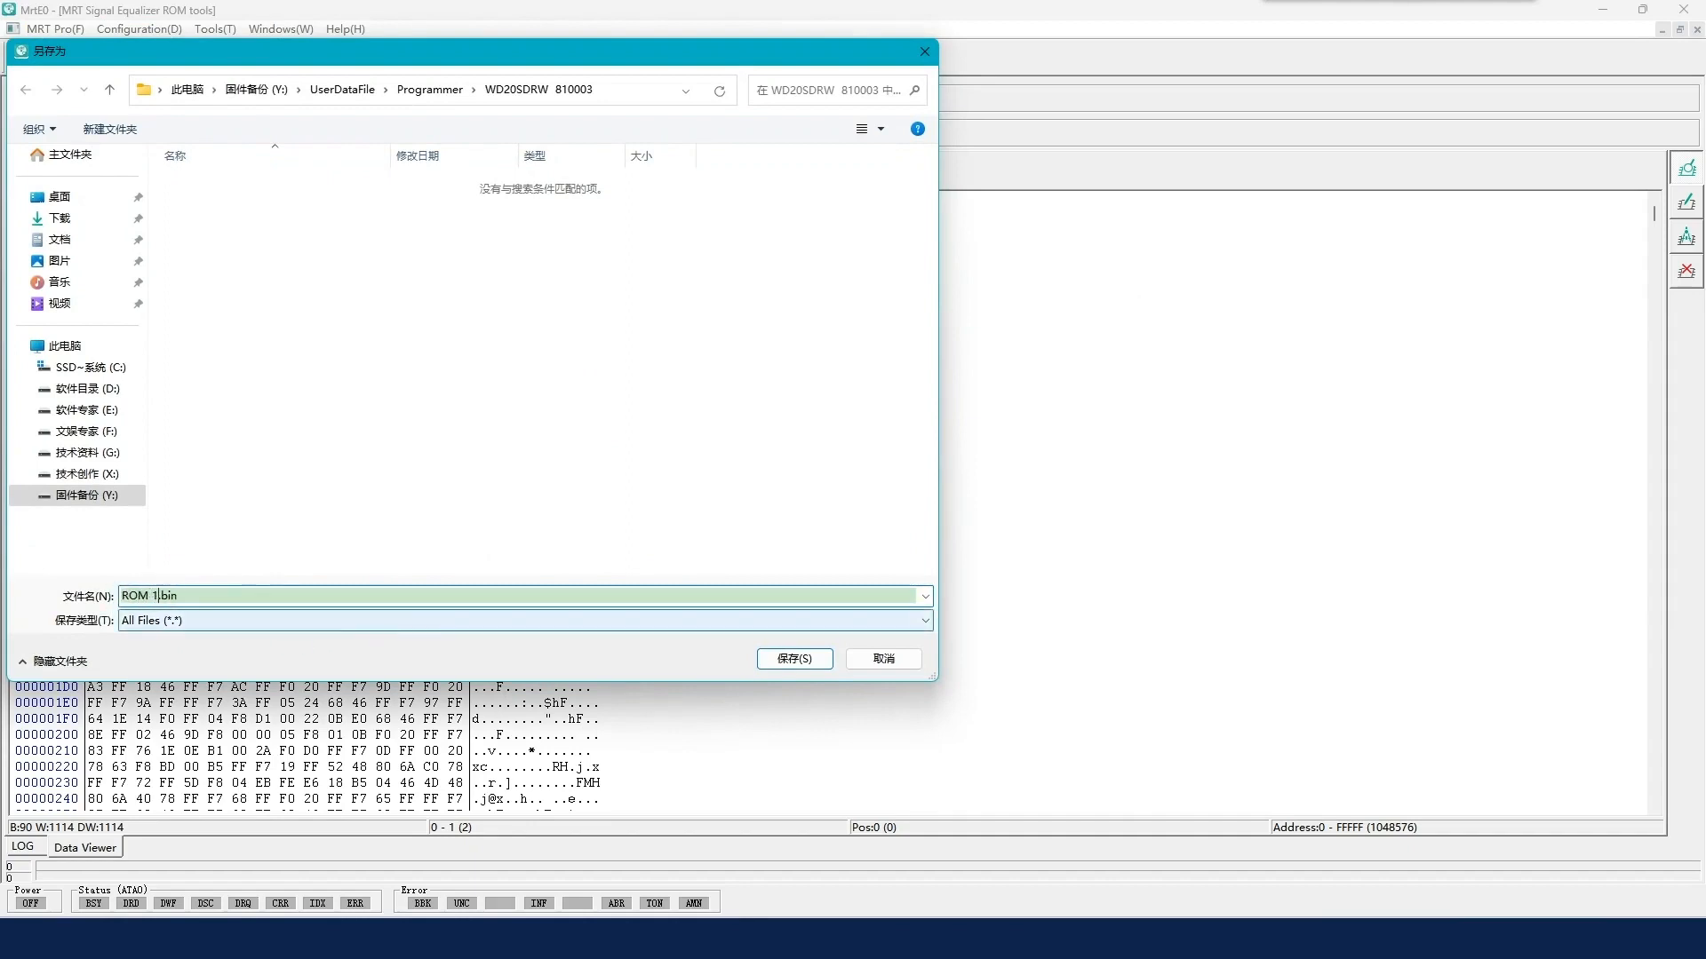
pyautogui.click(793, 658)
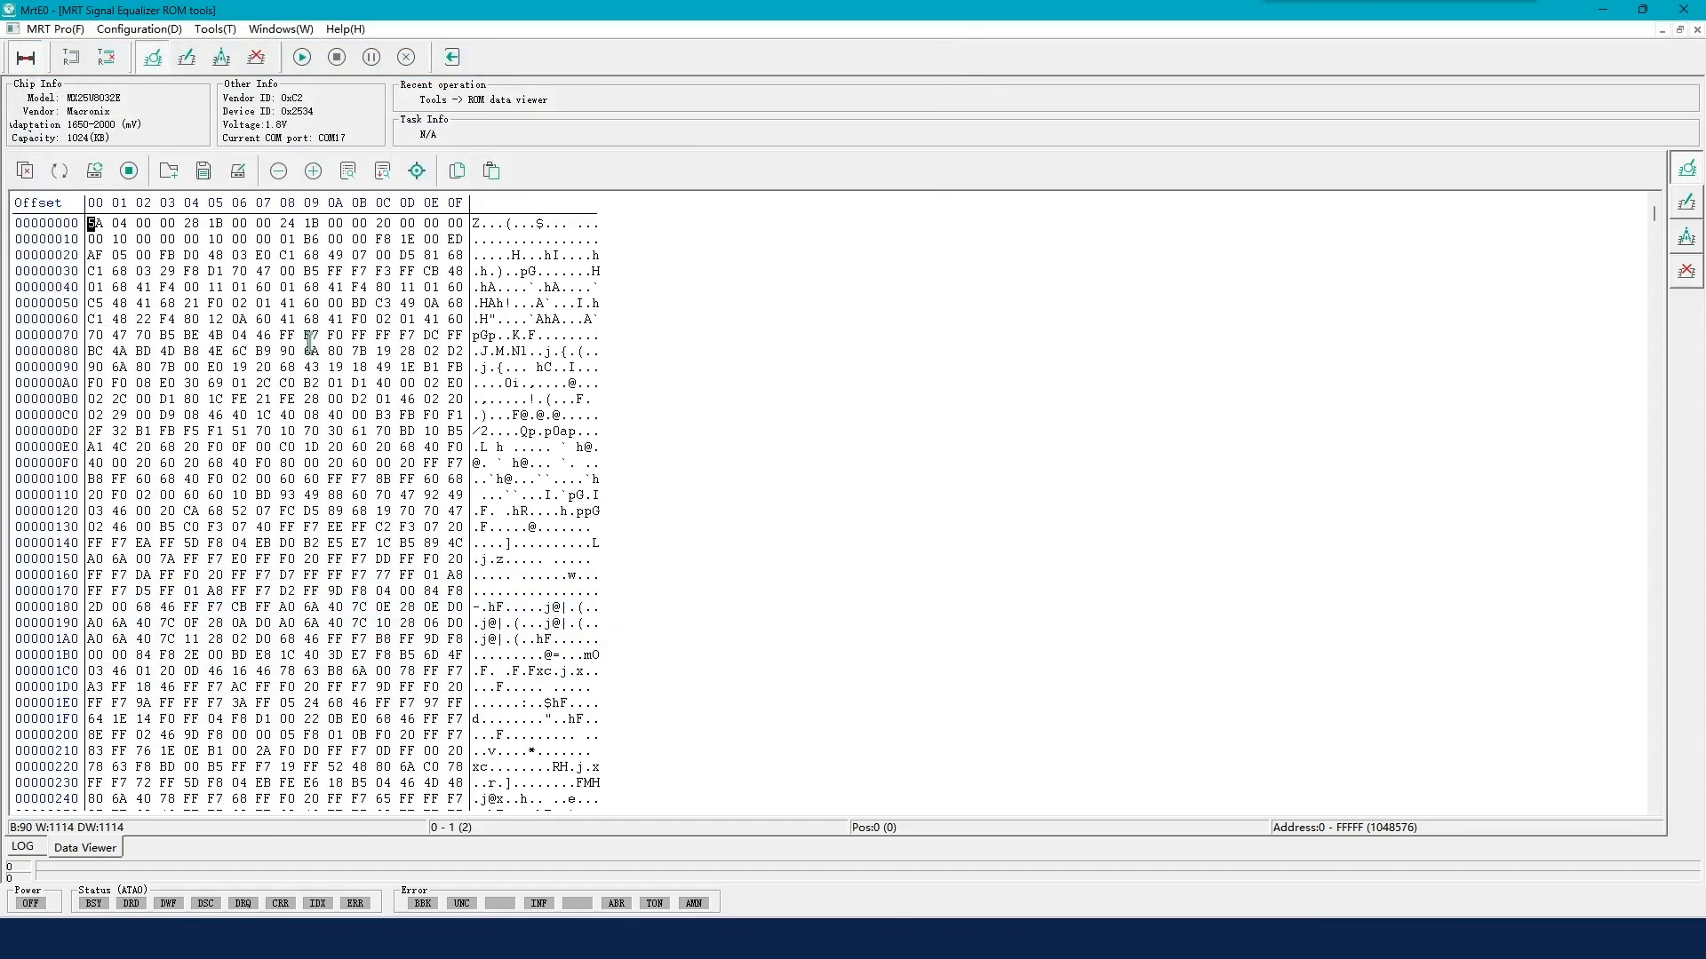
# Step: Return to the MRT Pro main window, launch WDC Marvell and show the 80xx families
pyautogui.click(278, 29)
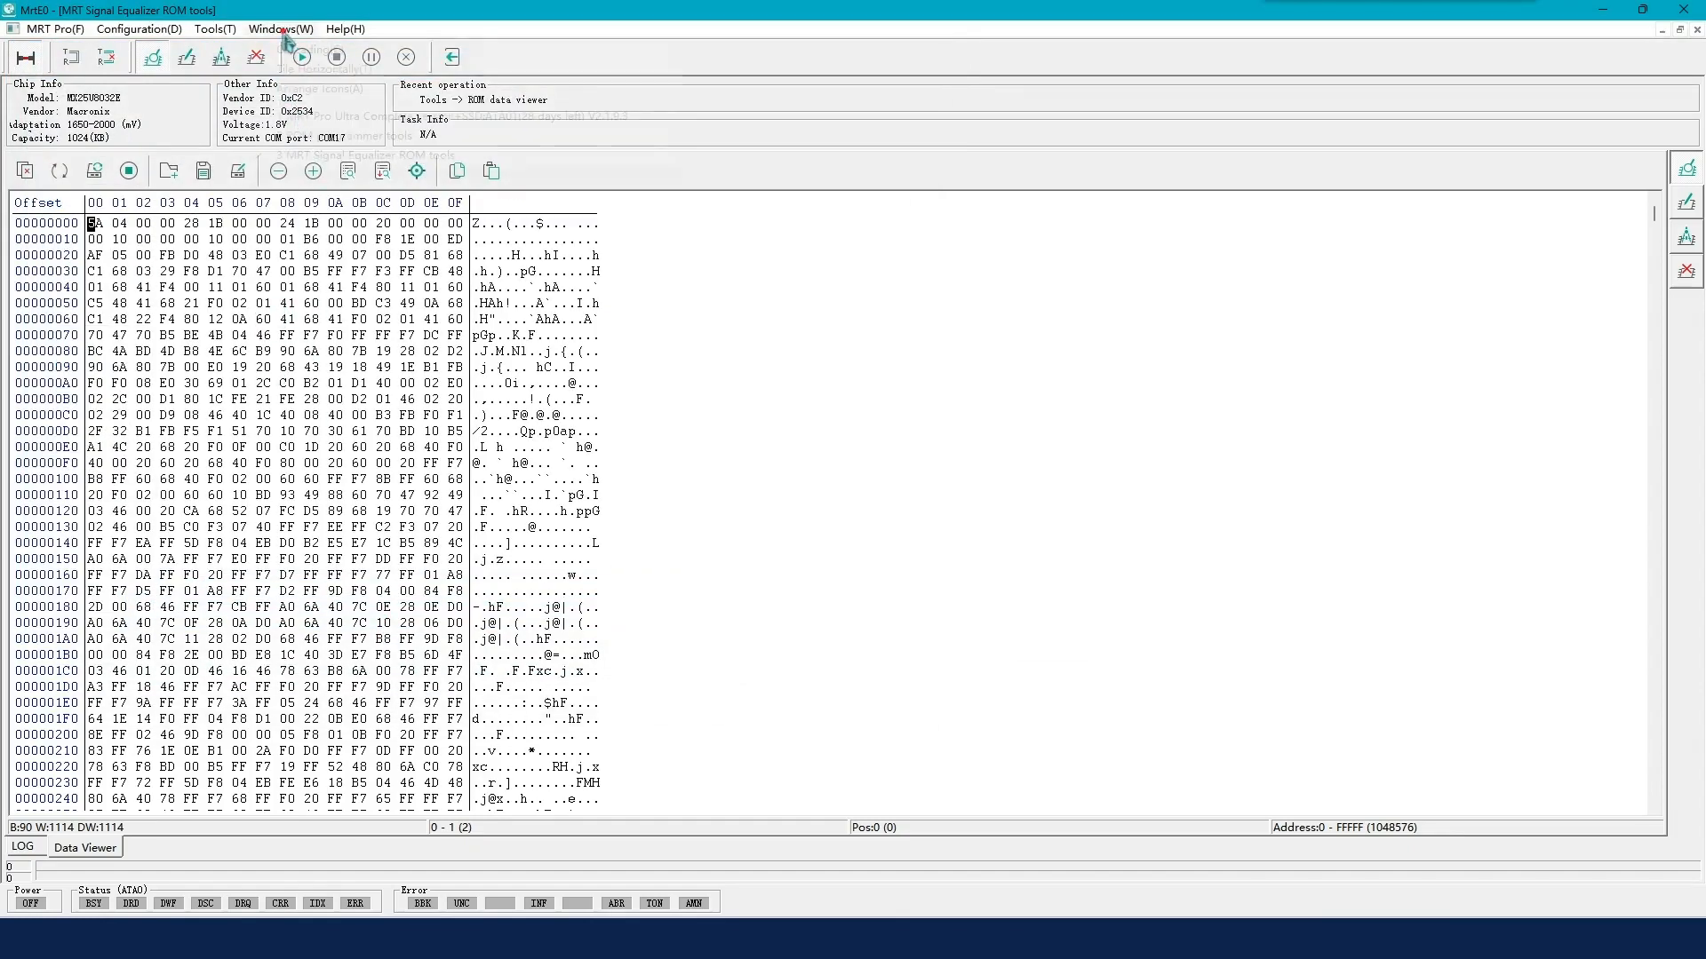
pyautogui.click(278, 29)
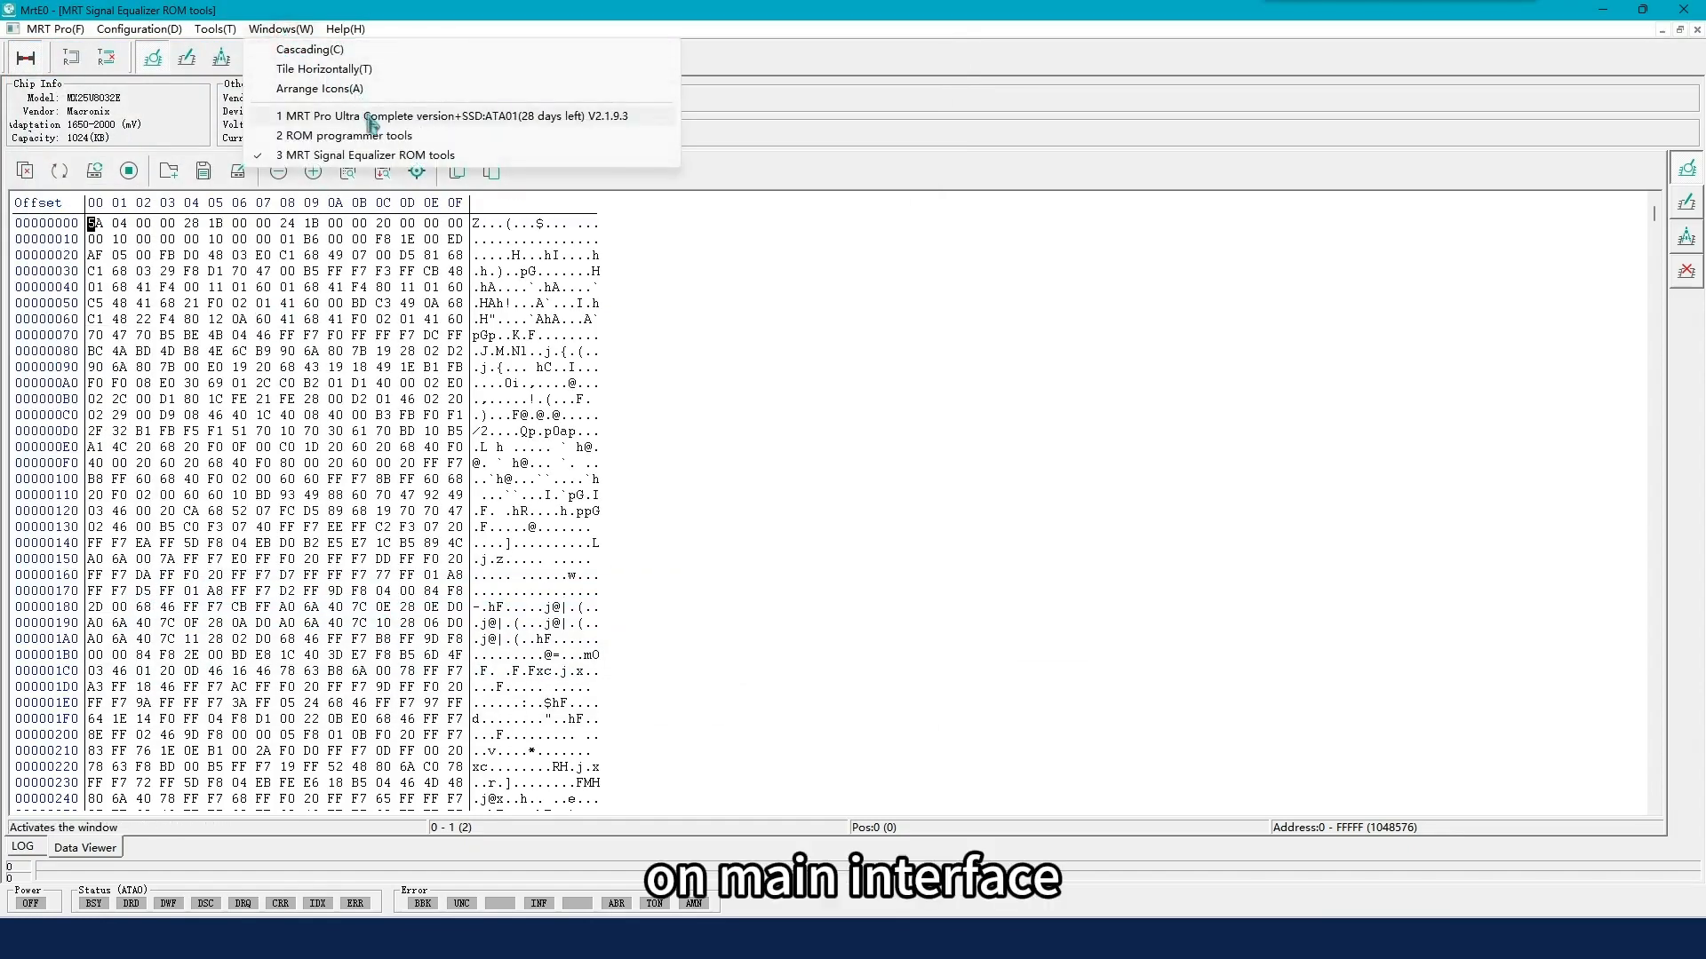
pyautogui.click(449, 116)
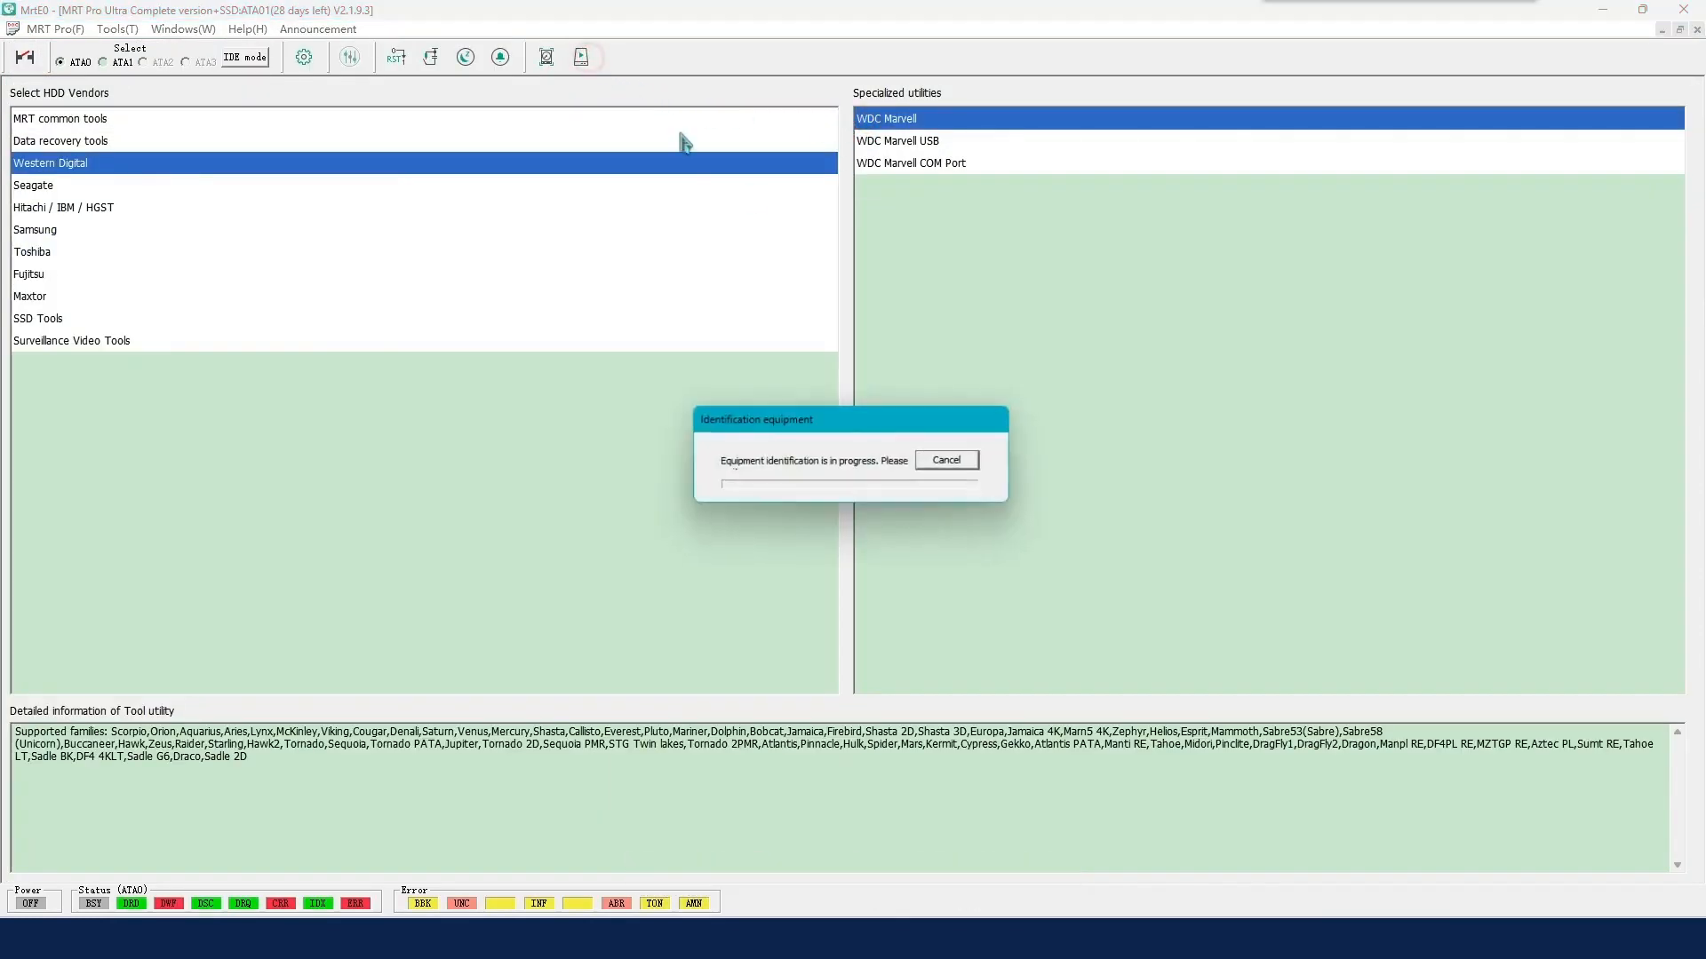
pyautogui.click(946, 459)
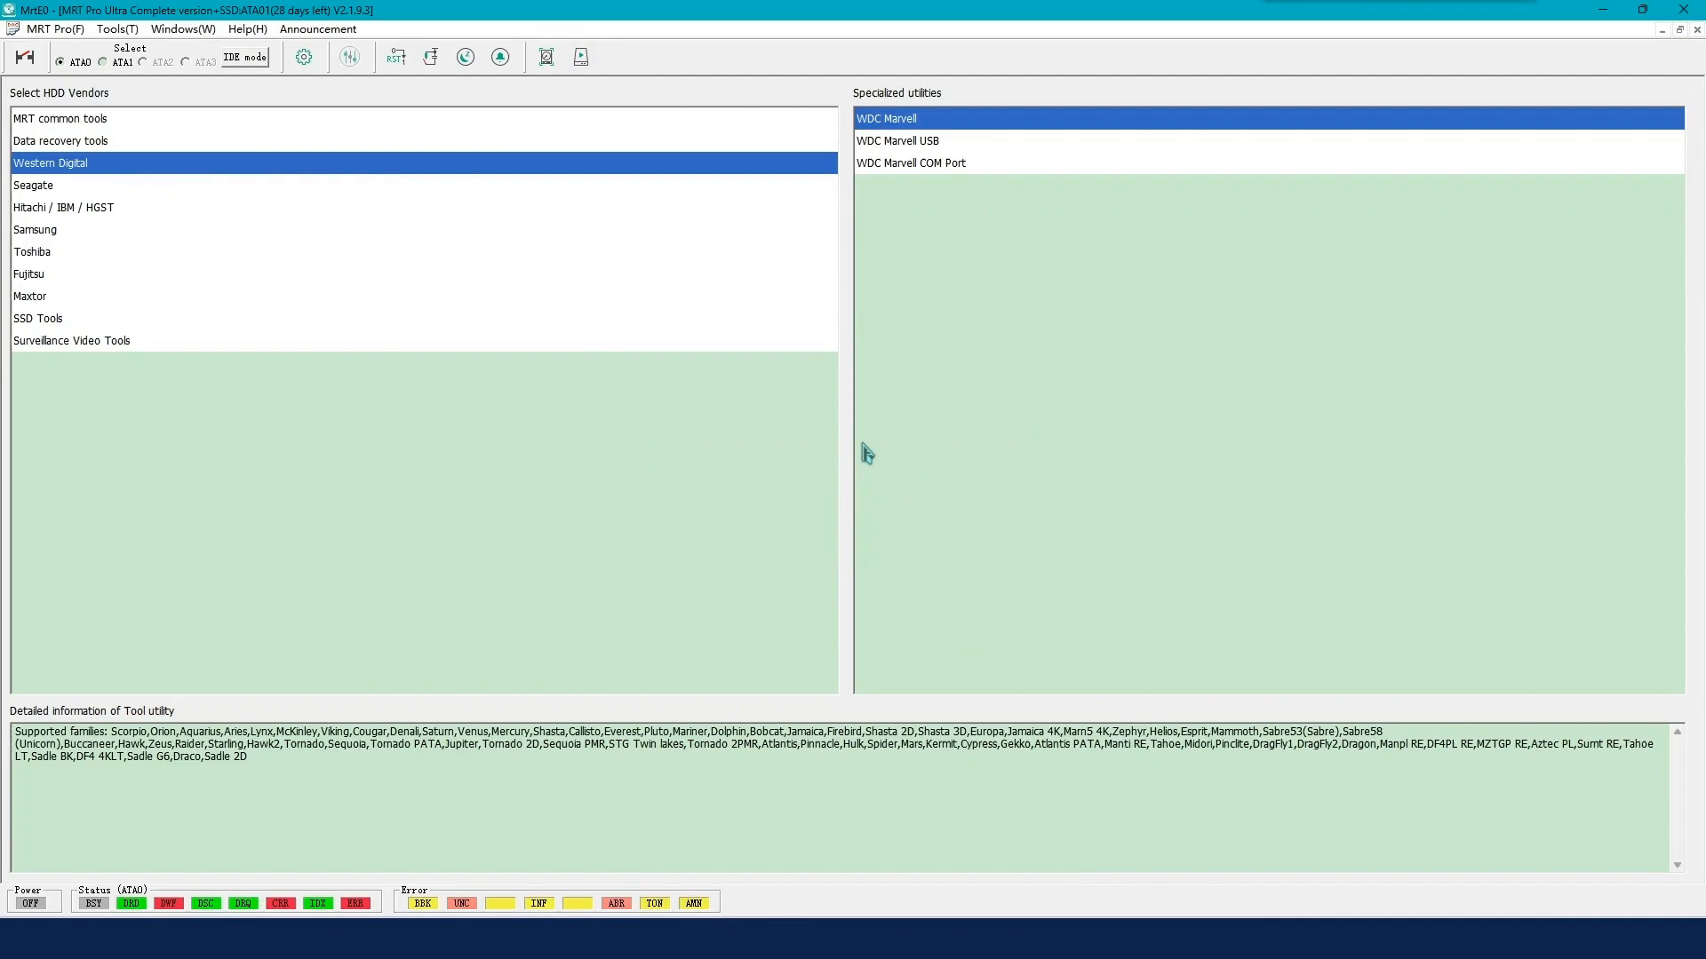
pyautogui.doubleClick(885, 117)
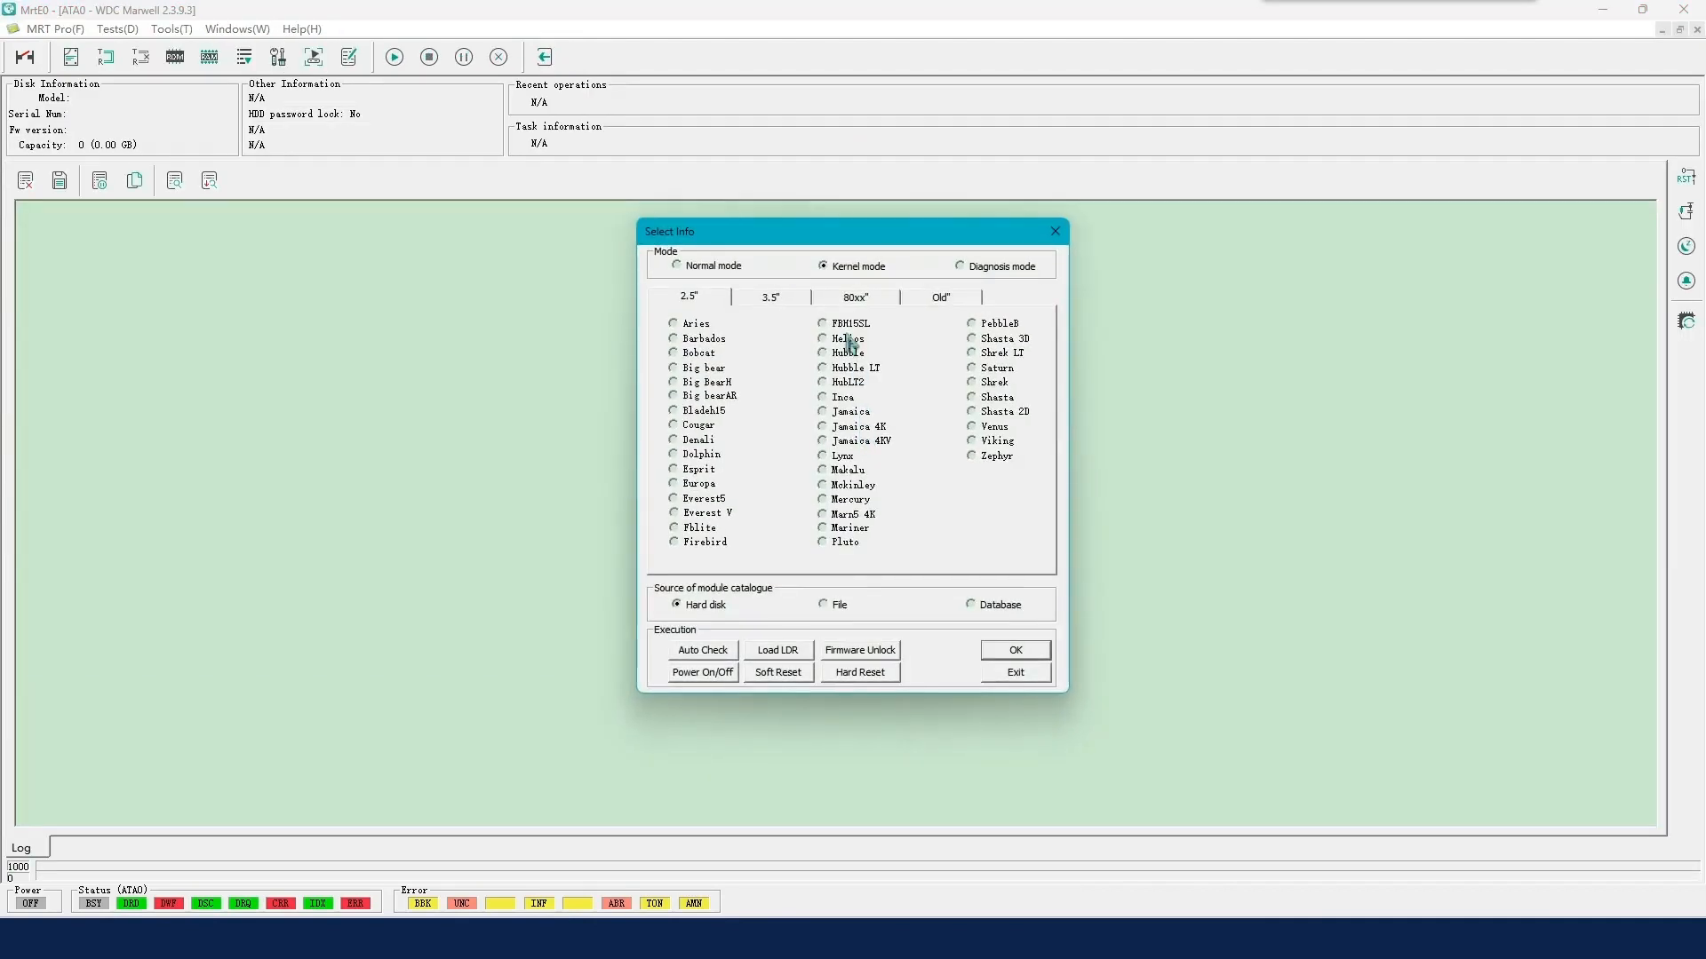
pyautogui.click(857, 295)
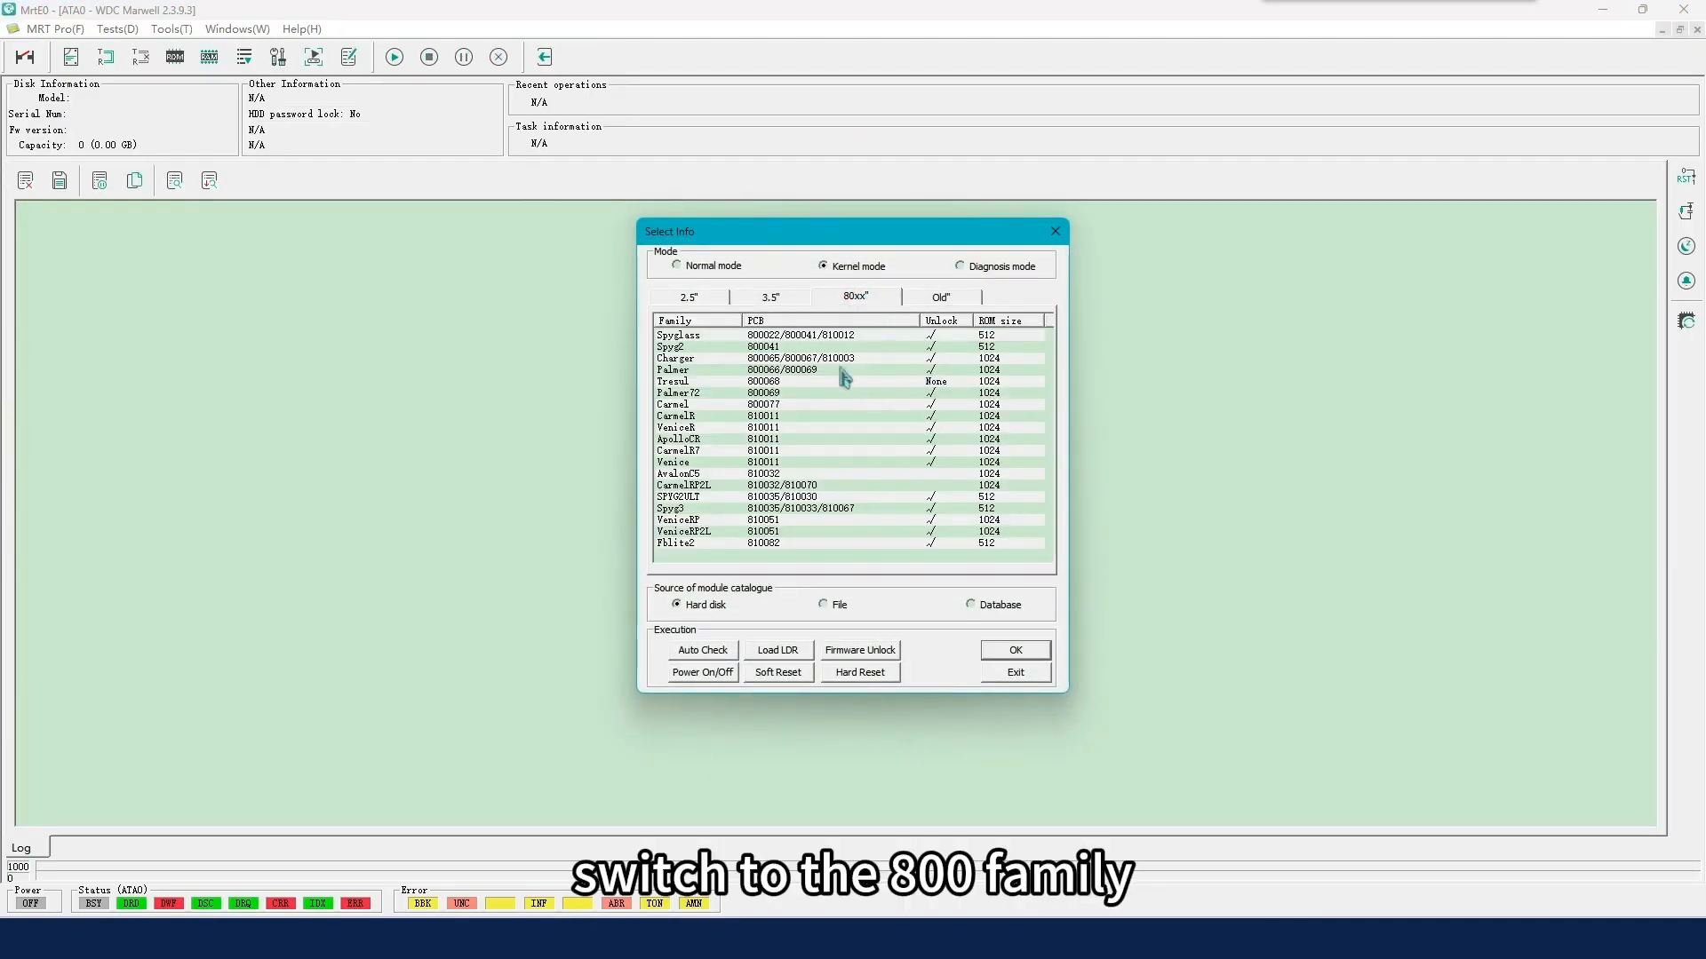
# Step: Select the Charger family for board 810003 in Select Info
pyautogui.click(800, 358)
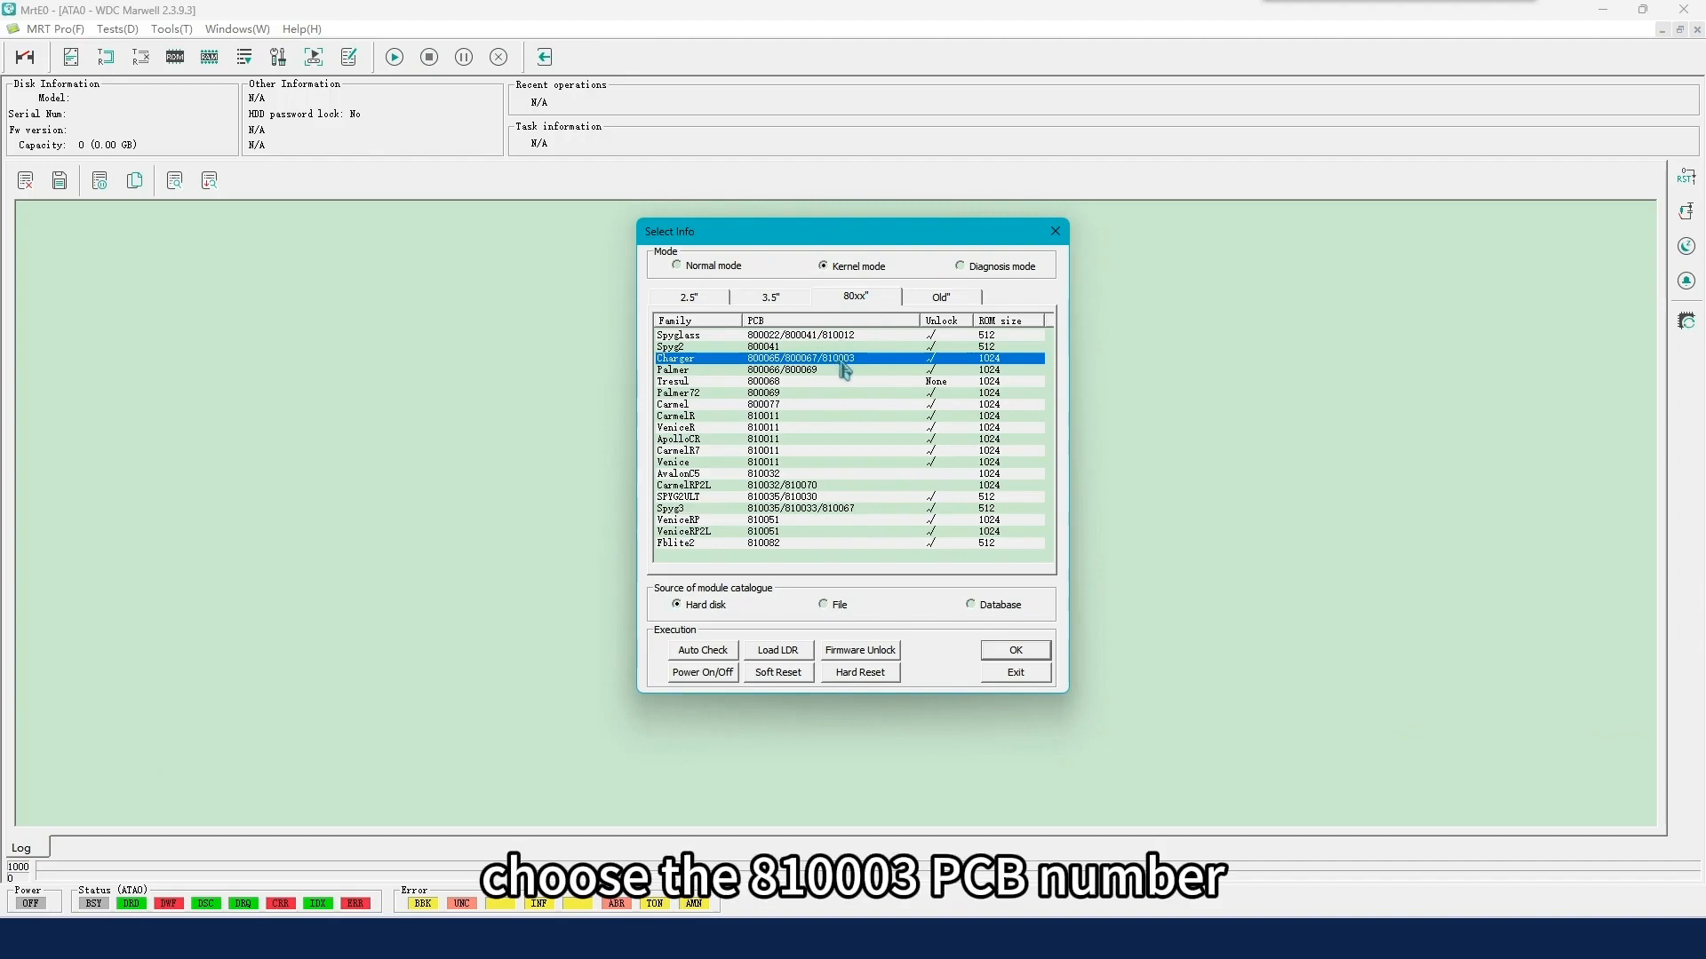
pyautogui.click(761, 450)
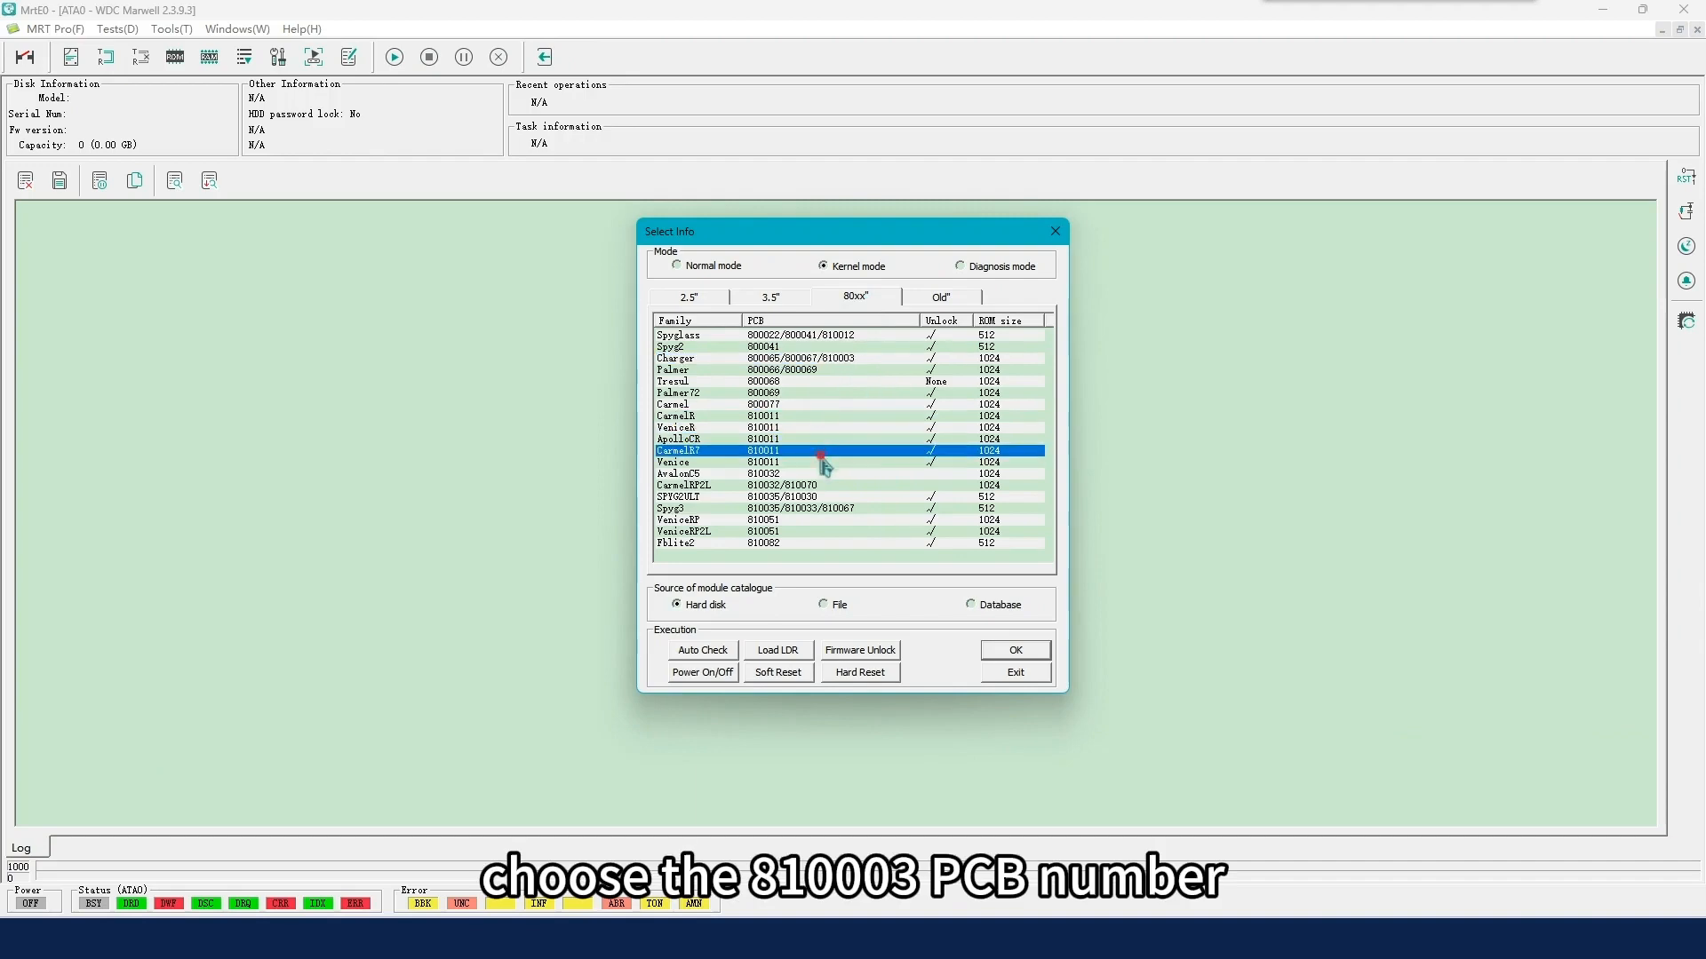
pyautogui.click(761, 462)
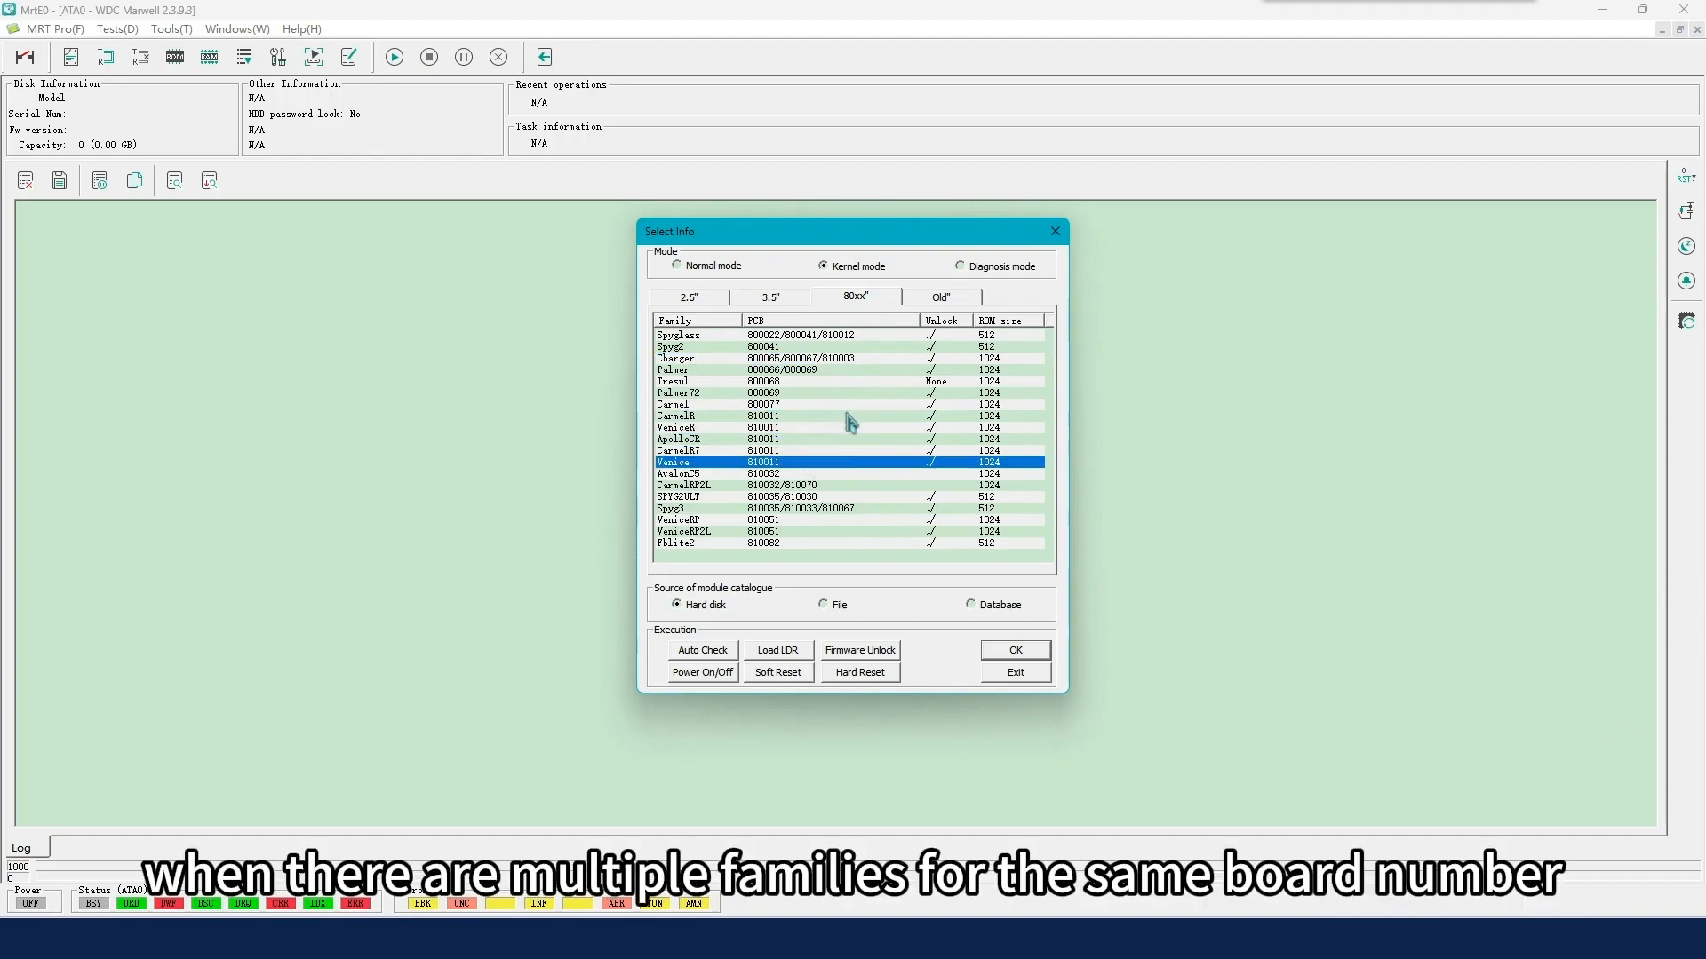
pyautogui.click(762, 358)
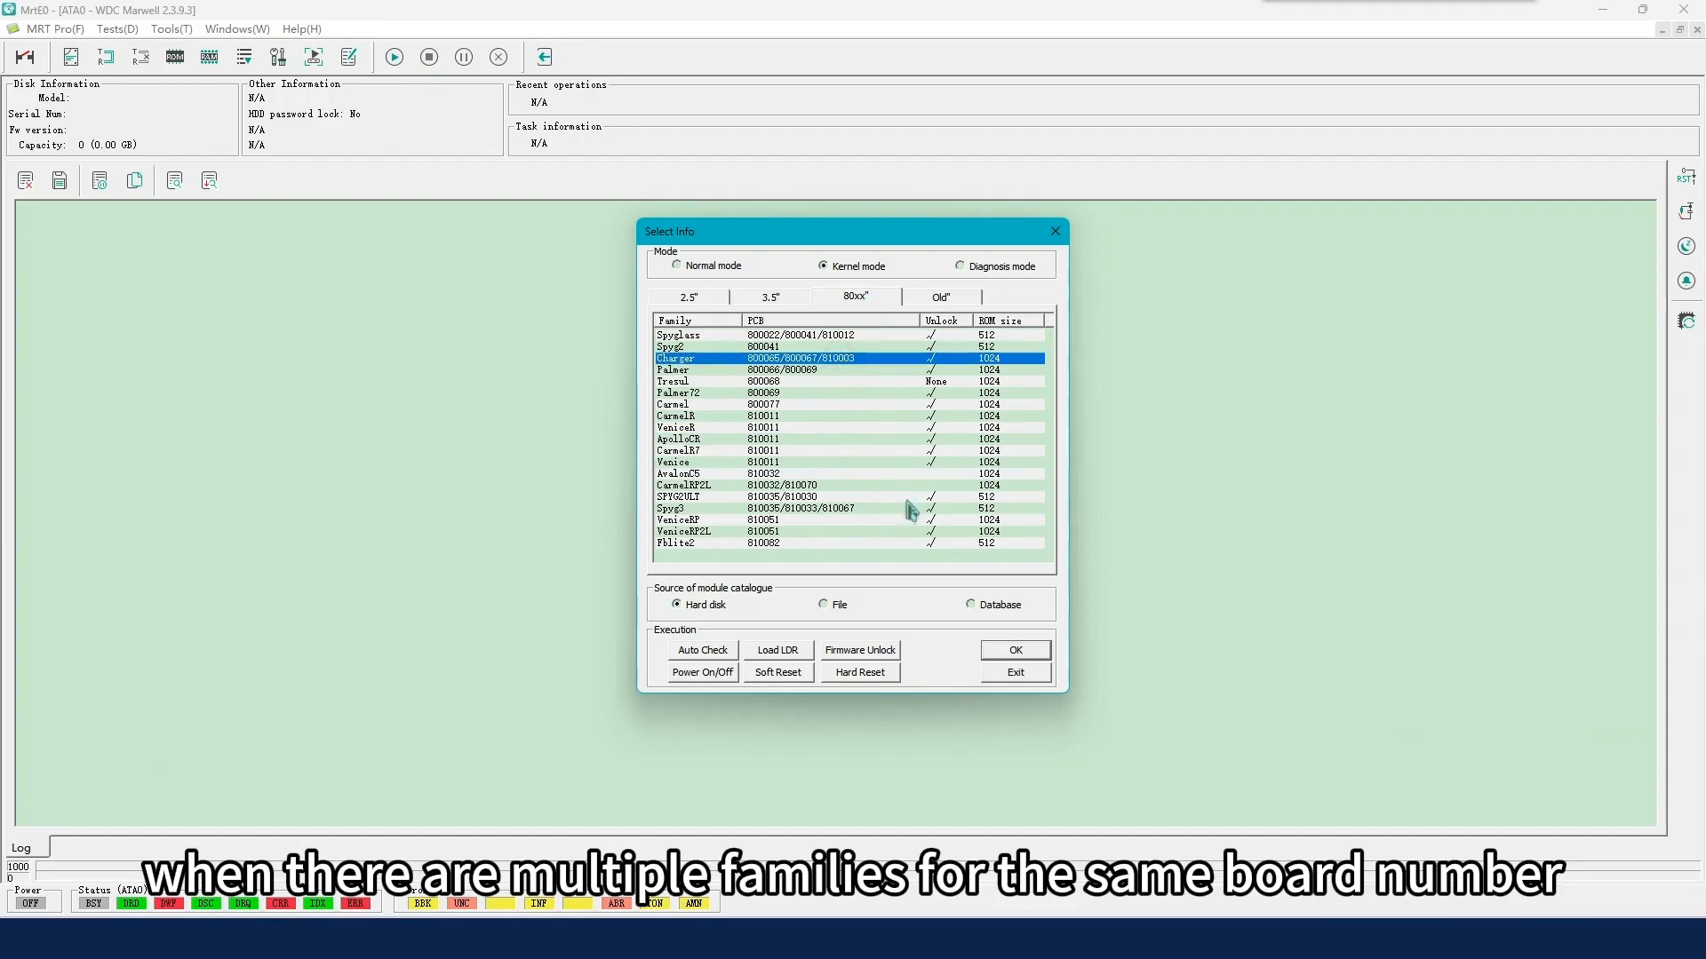
# Step: Create an unlocked ROM from ROM 1024.bin with module 411 disabled, then exit Select Info
pyautogui.click(858, 649)
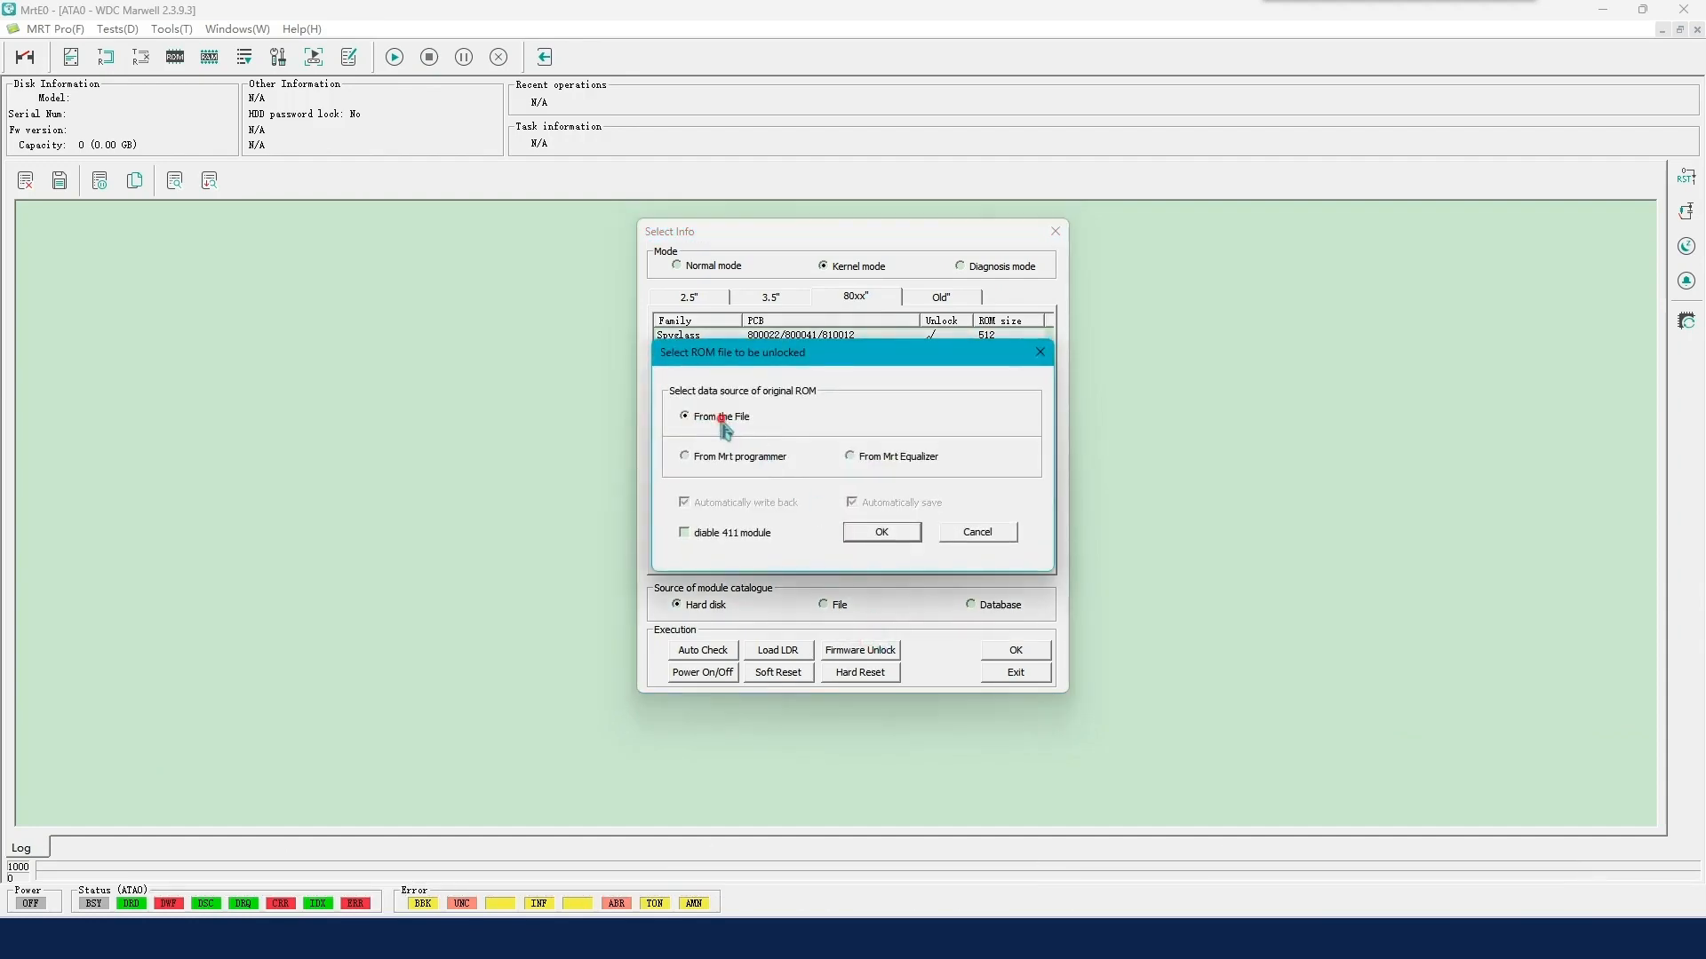
pyautogui.click(880, 532)
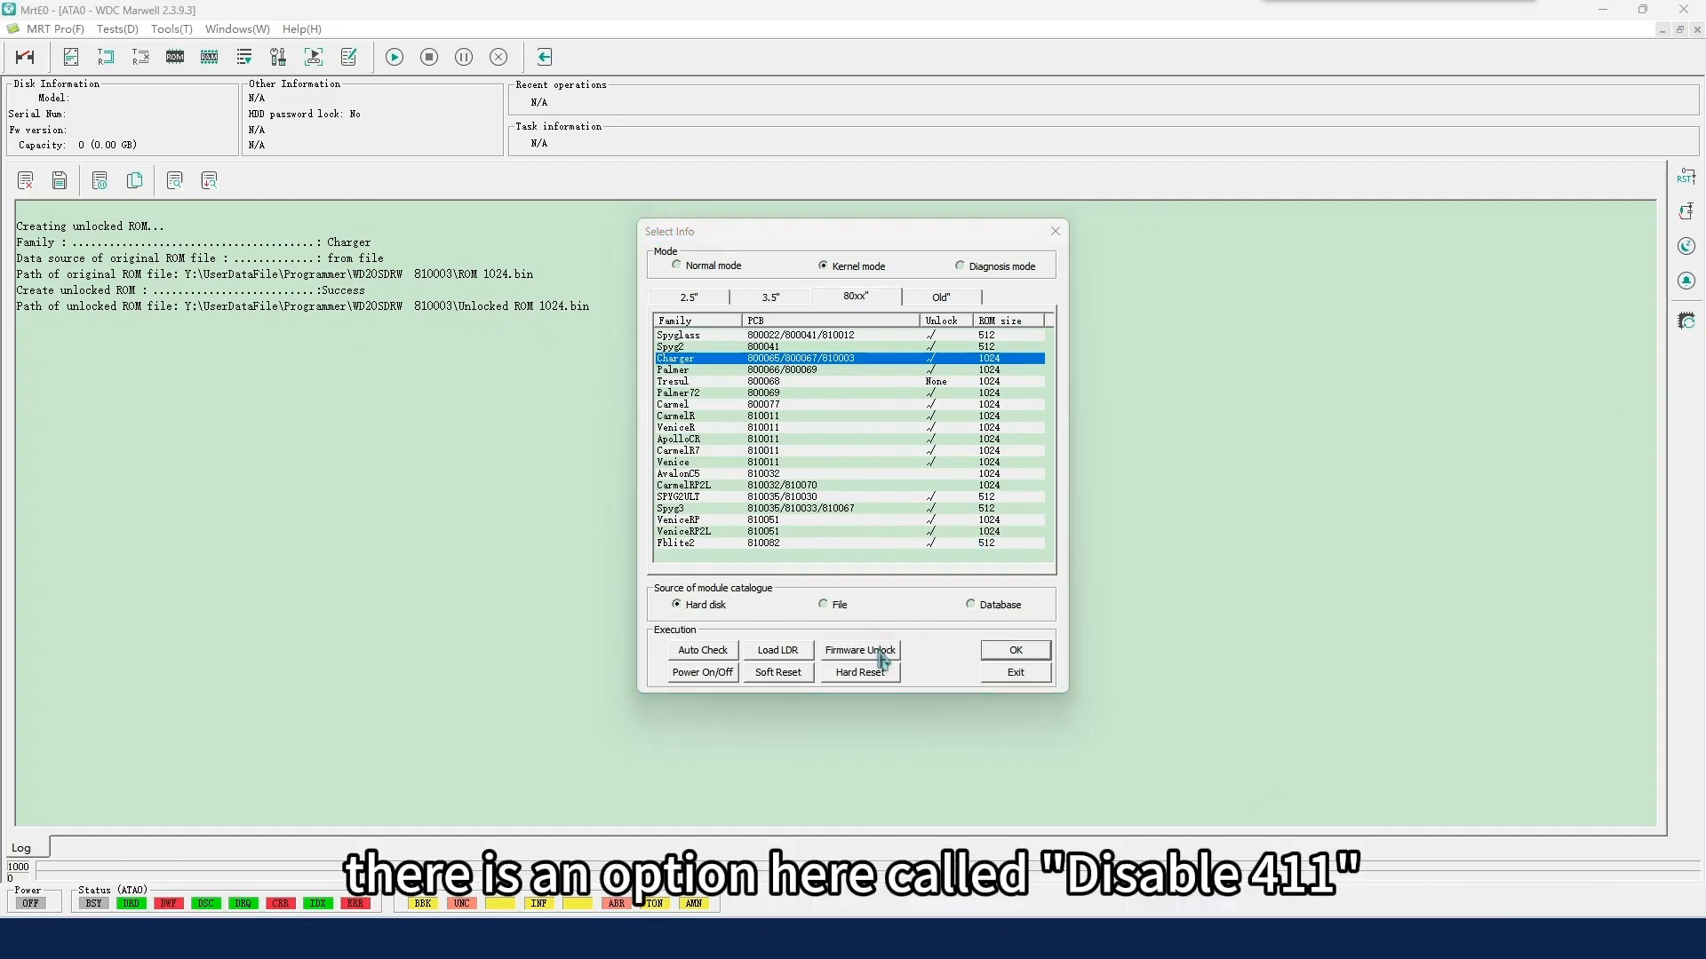
pyautogui.click(859, 649)
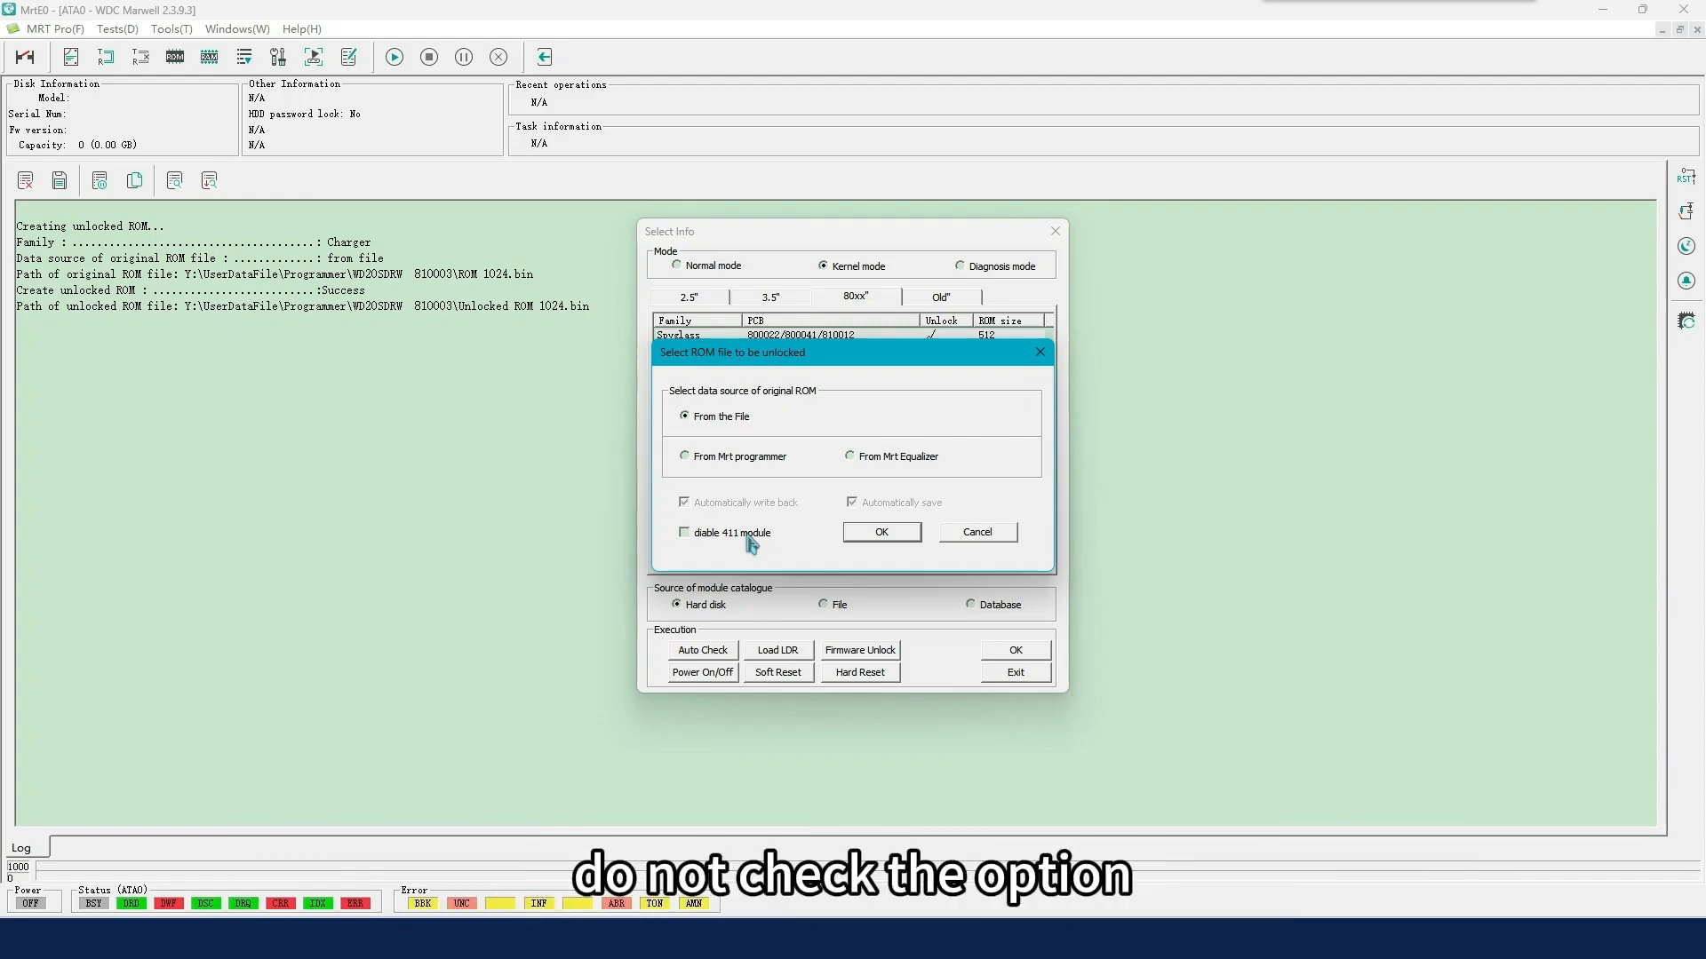
pyautogui.click(685, 533)
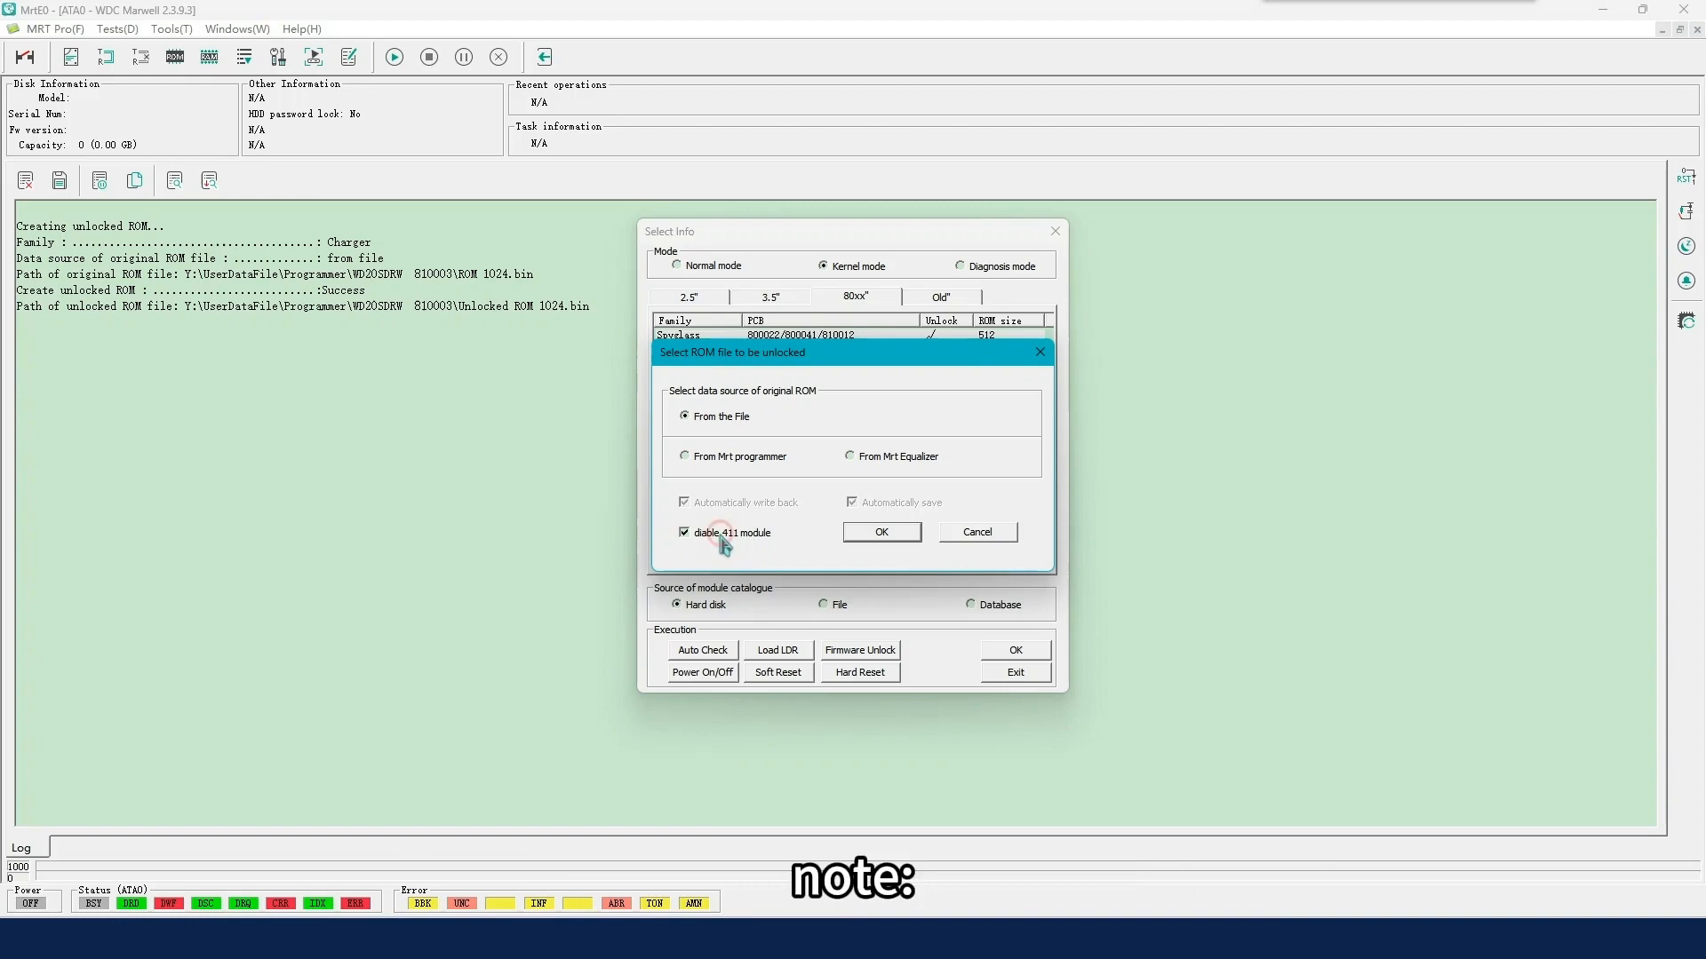
pyautogui.click(881, 532)
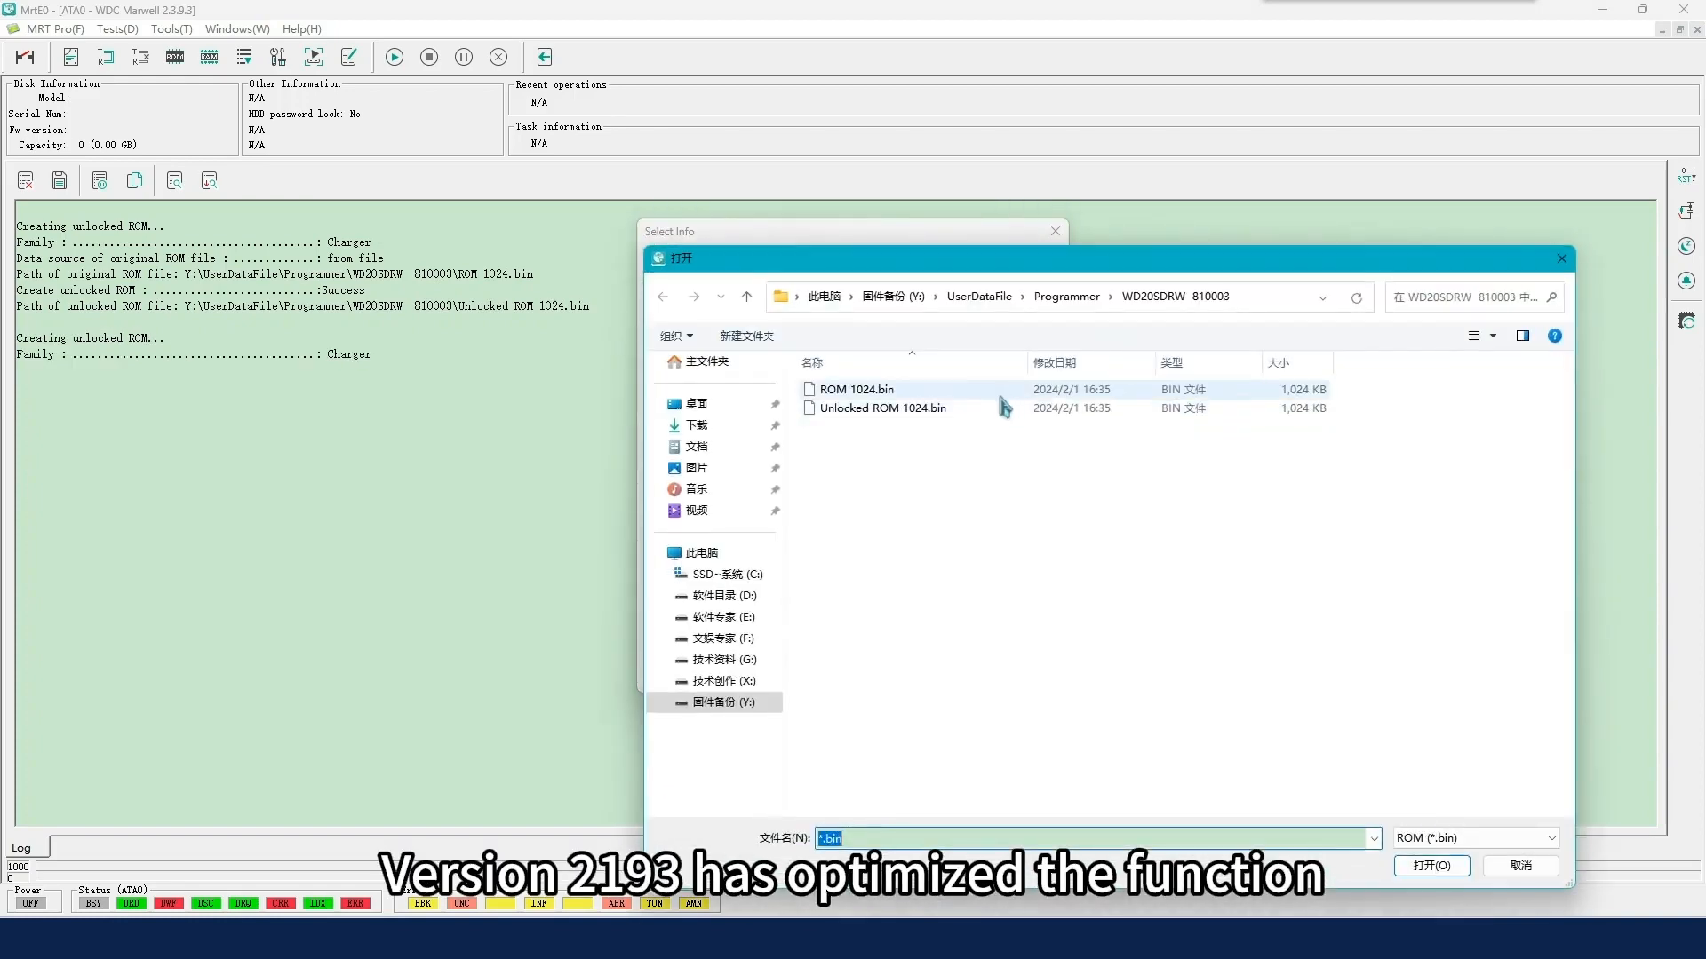
pyautogui.click(1430, 866)
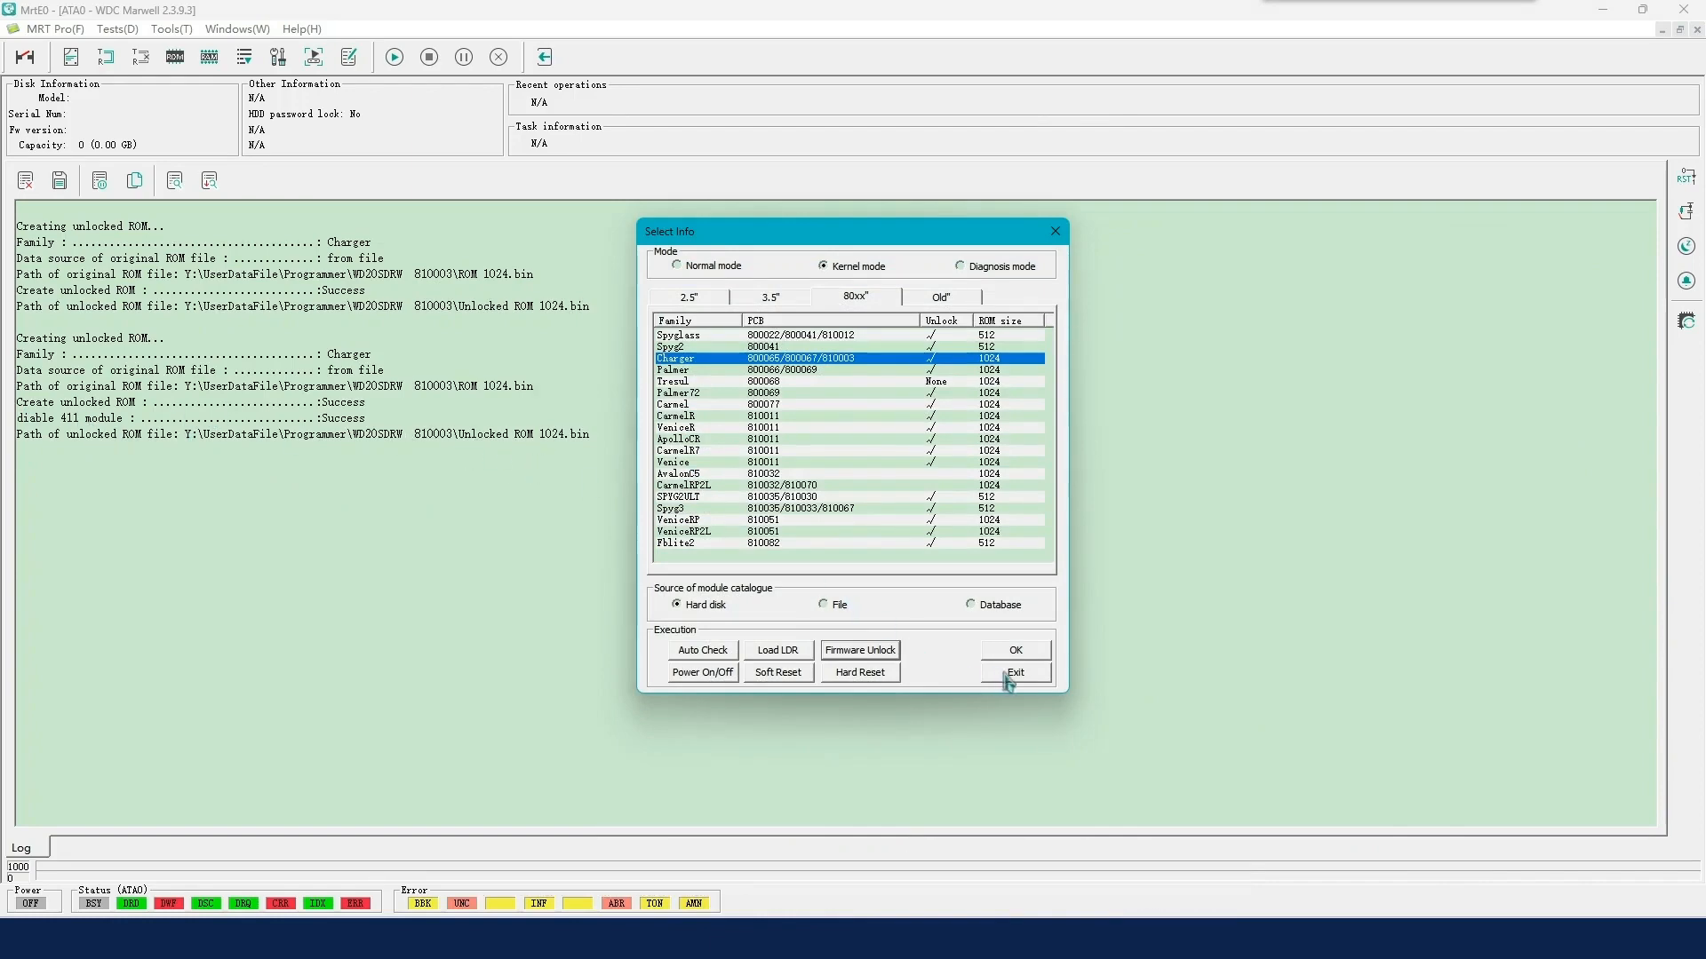
pyautogui.click(1013, 672)
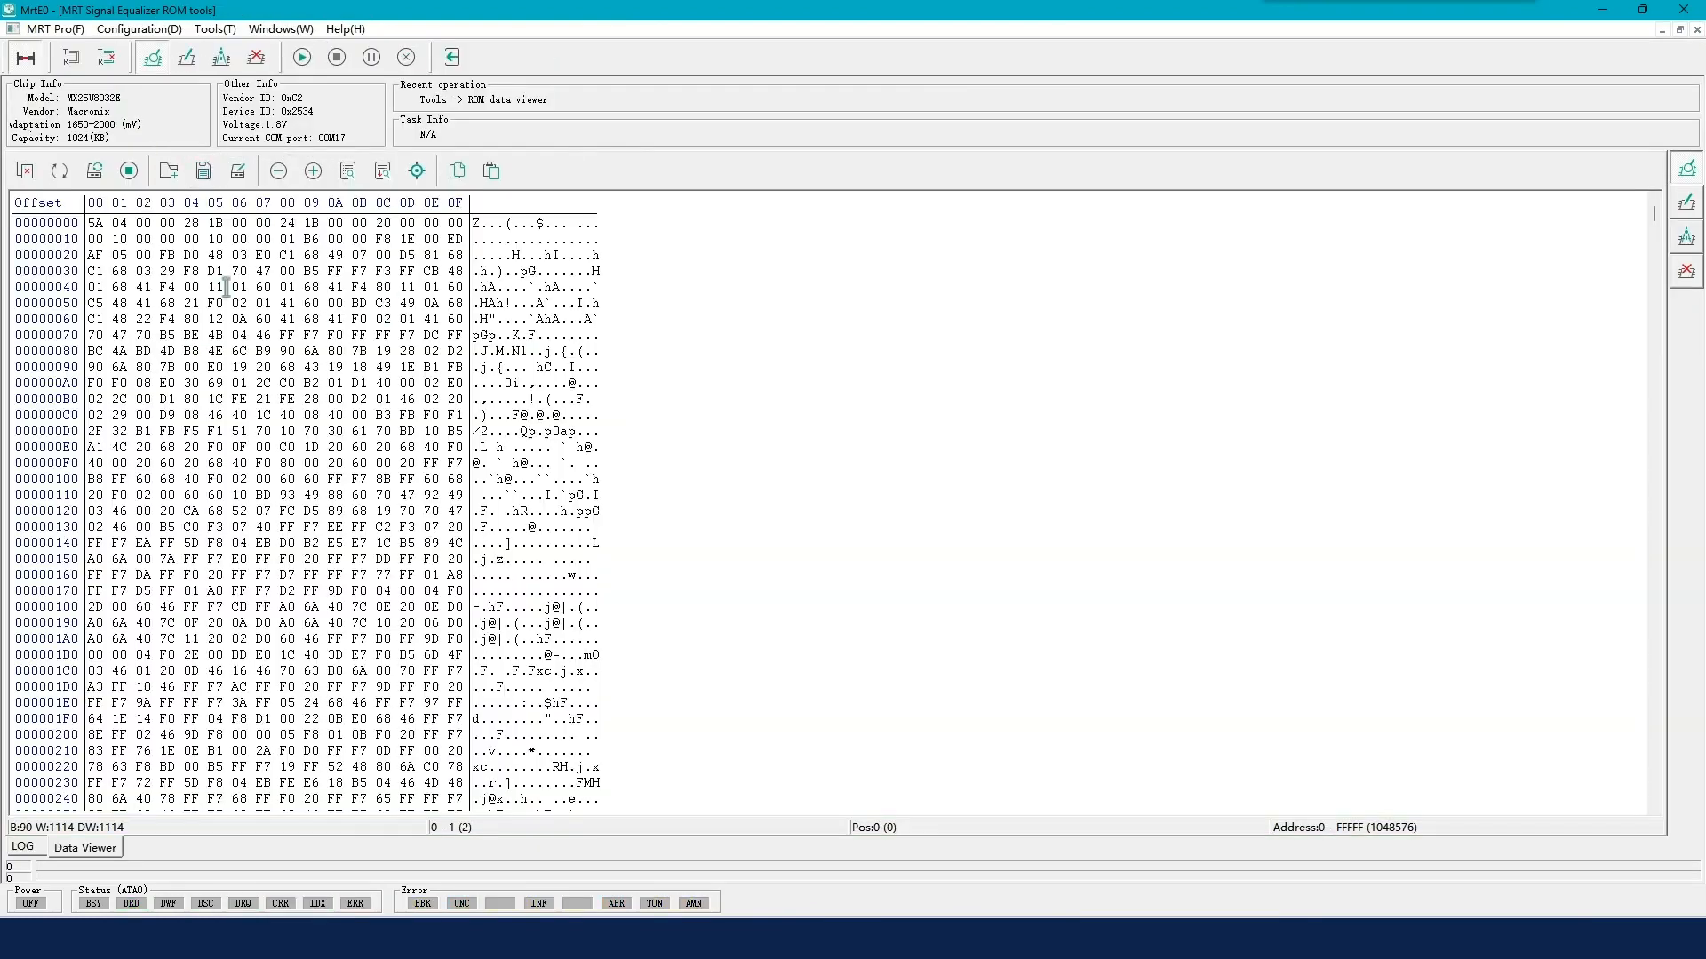
# Step: Load Unlocked ROM 1024.bin and accept the 6000 ms timeout chip parameters
pyautogui.click(169, 169)
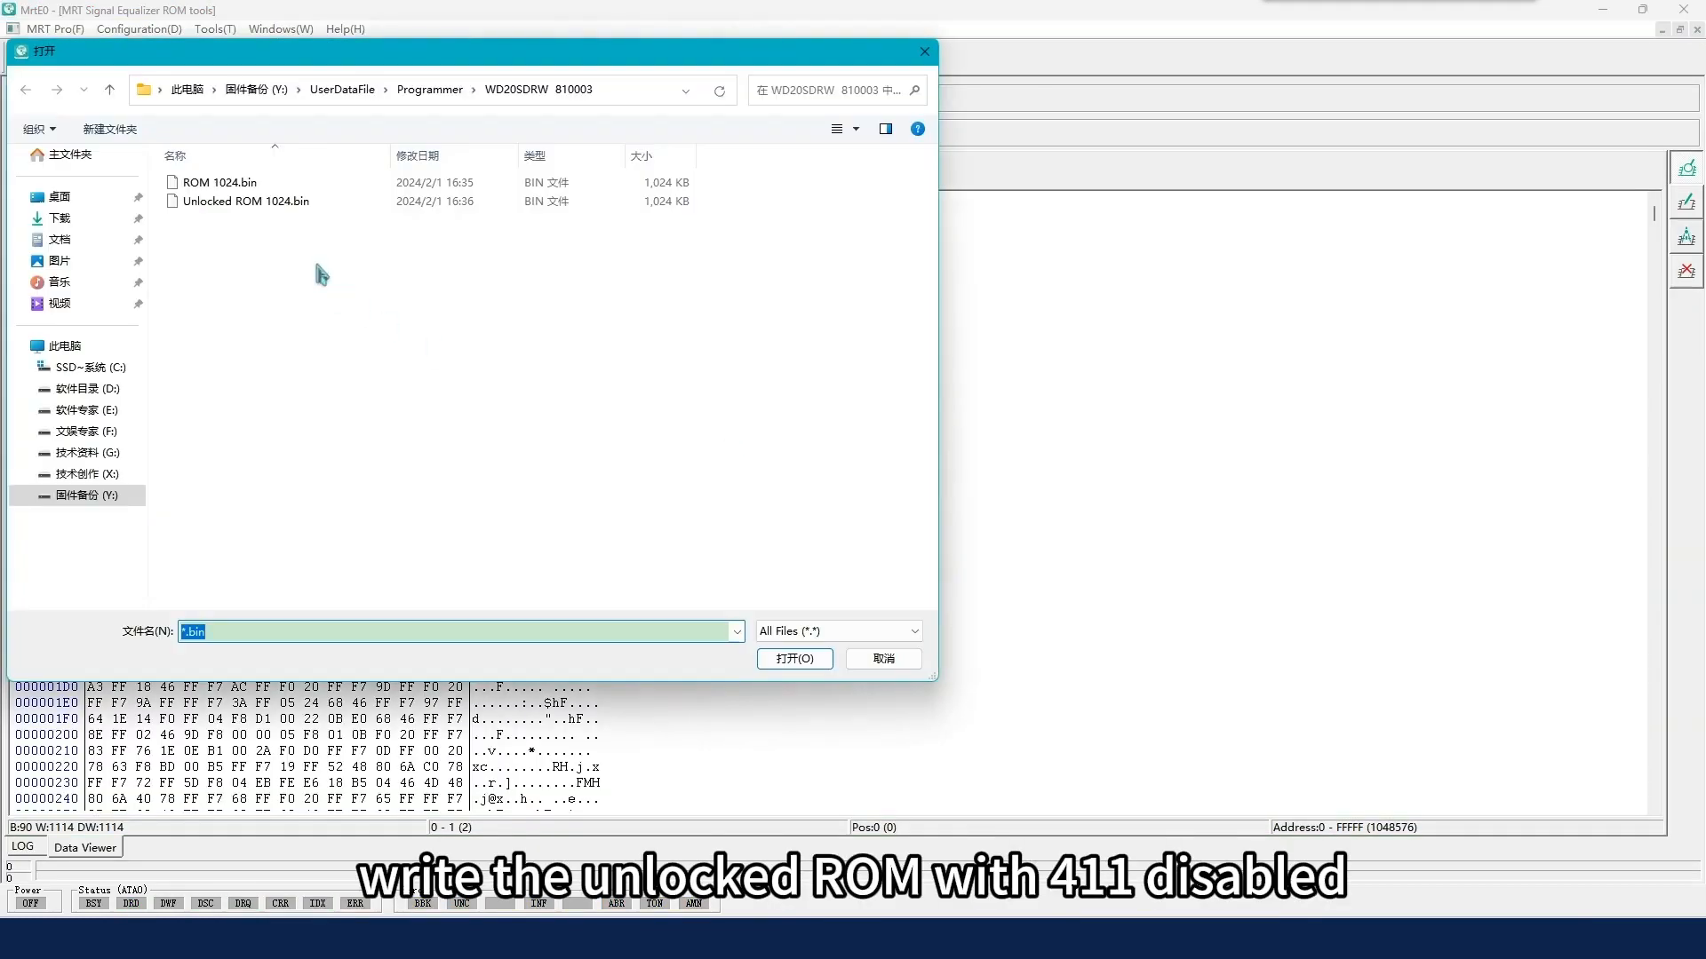
pyautogui.click(247, 202)
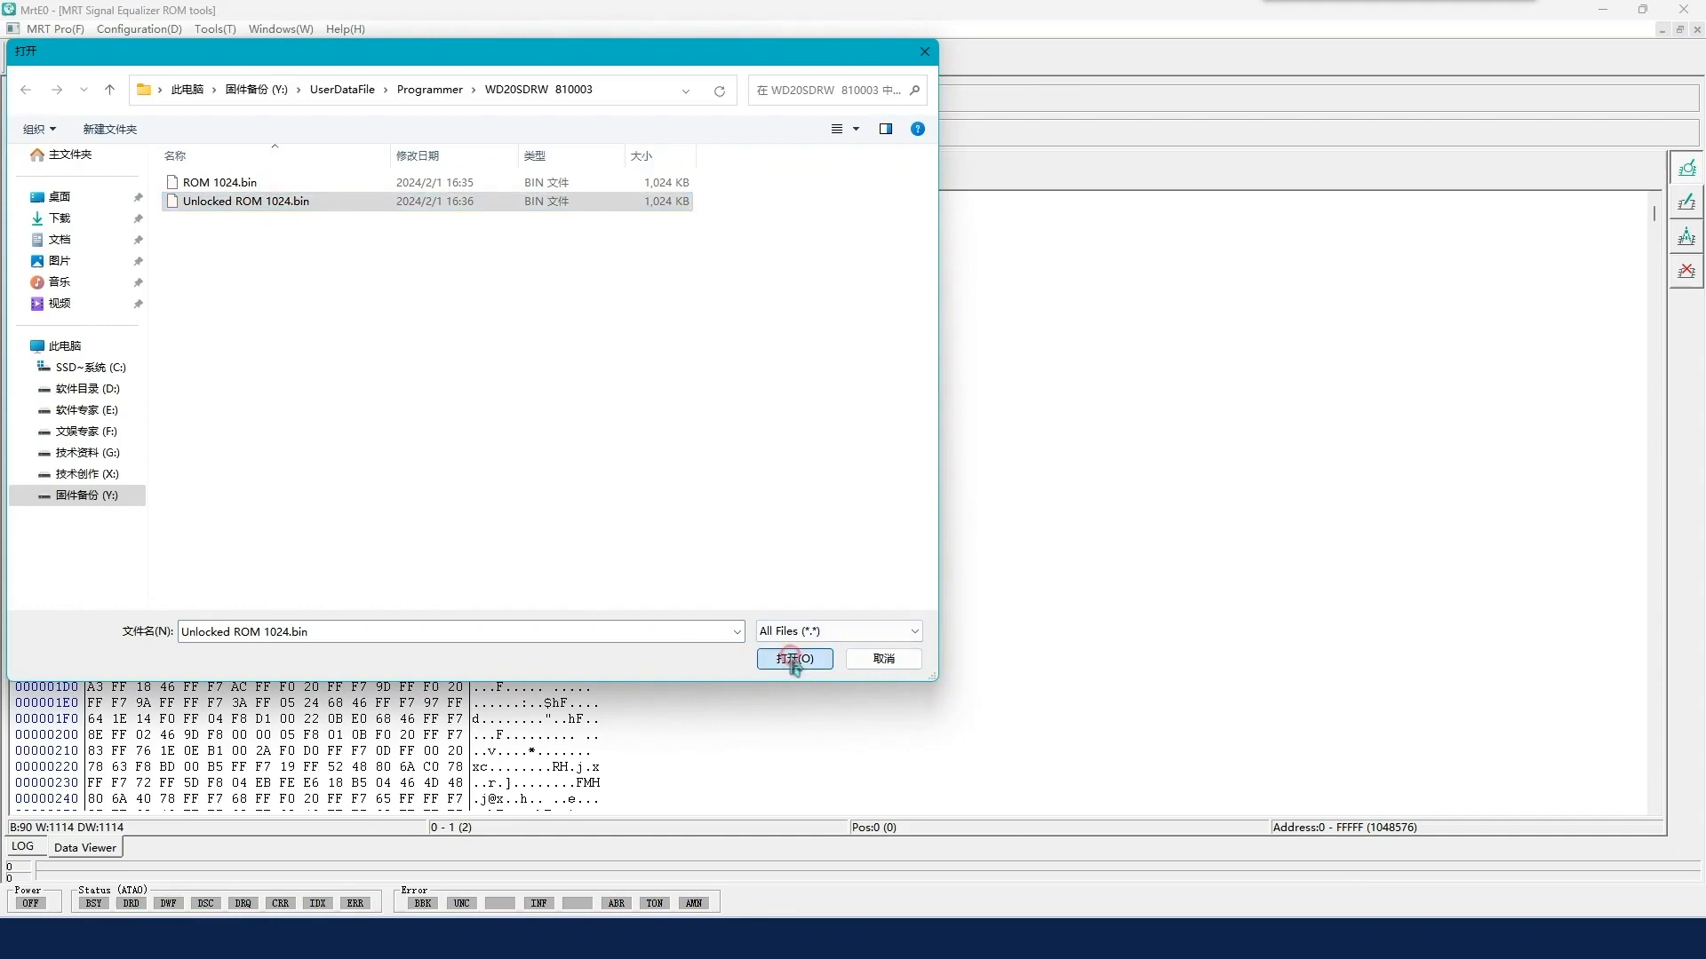
pyautogui.click(794, 658)
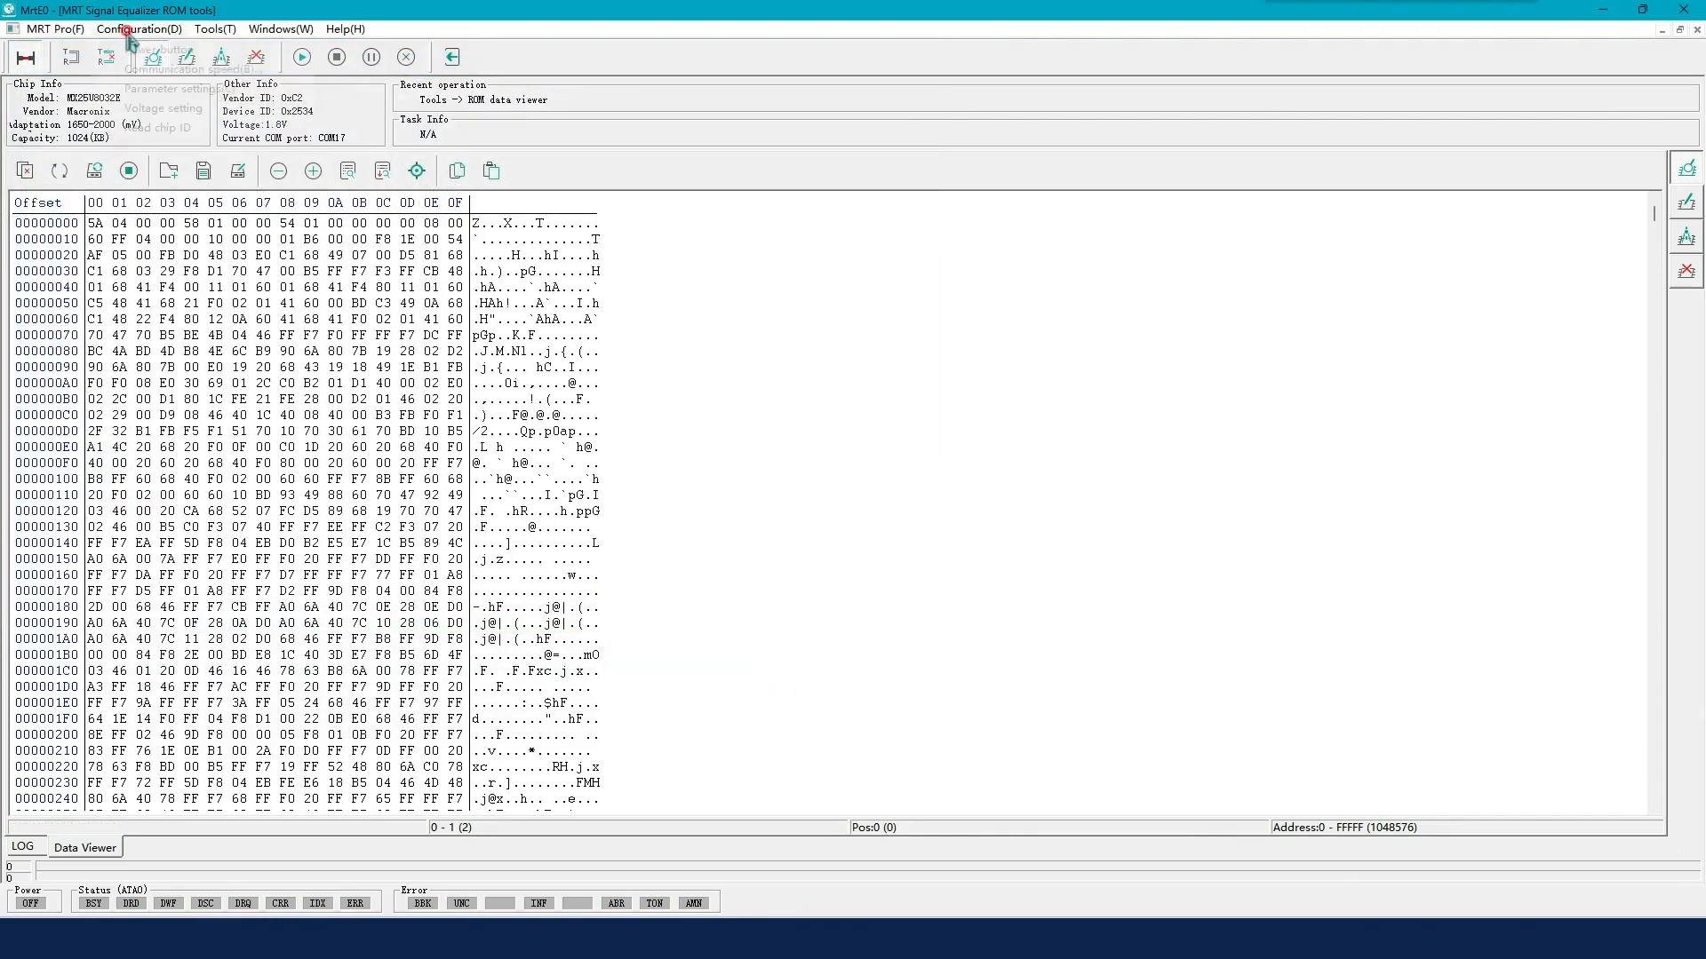
pyautogui.click(170, 88)
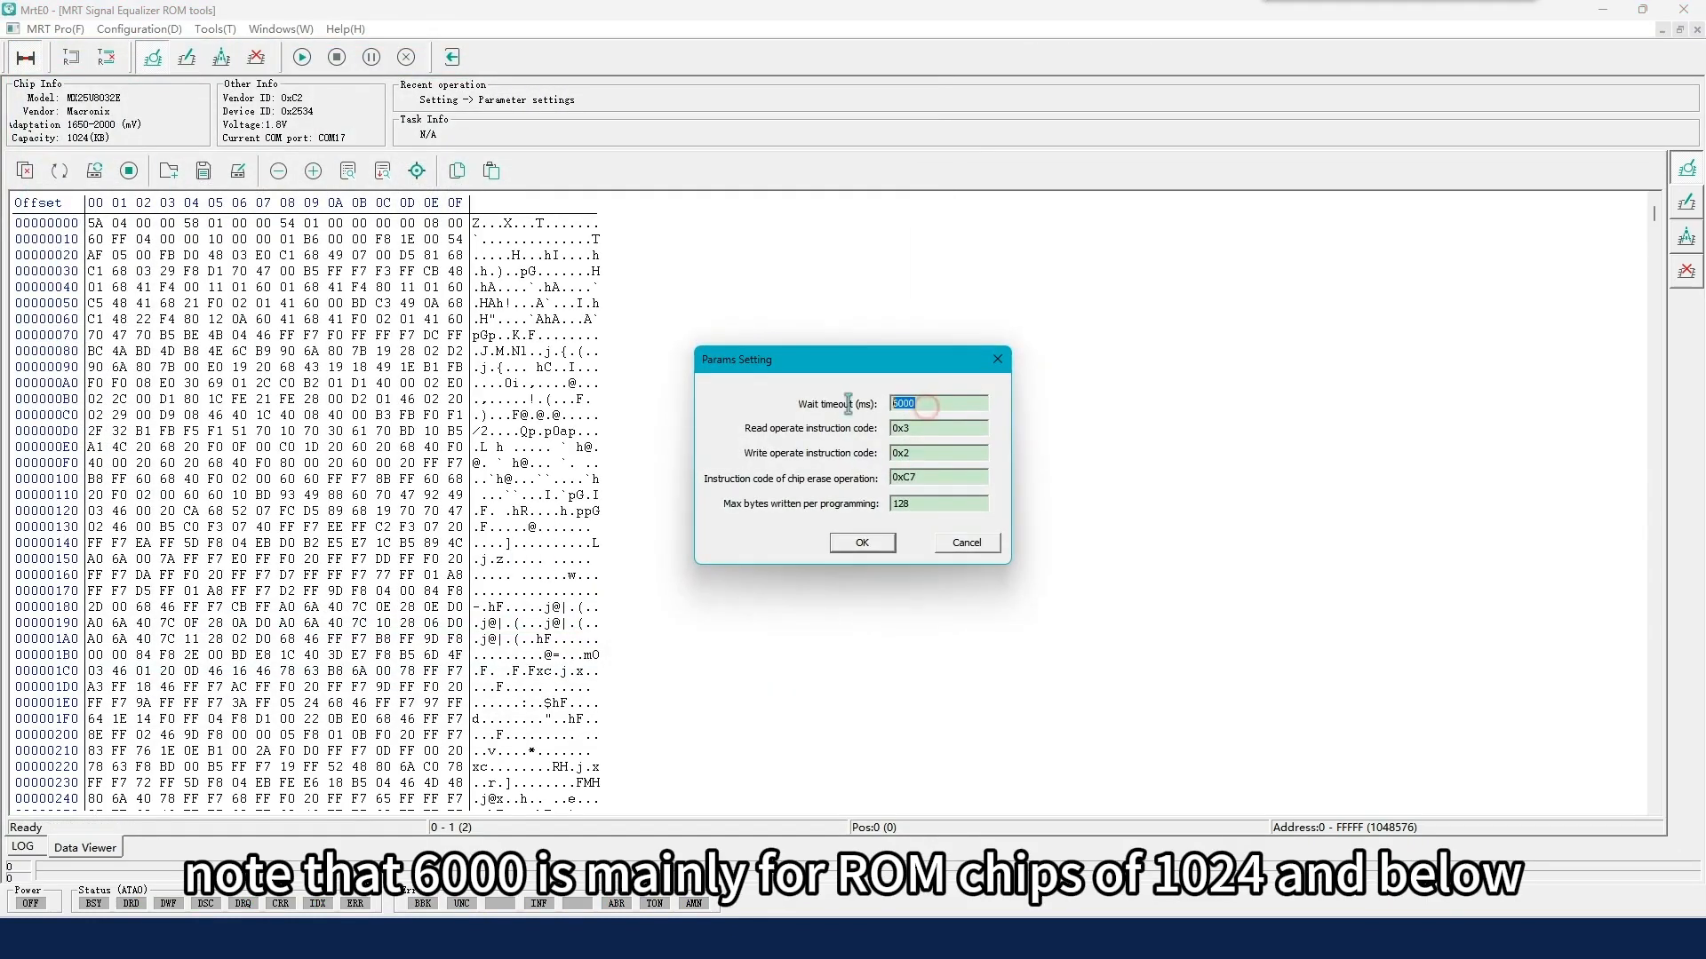
pyautogui.click(860, 542)
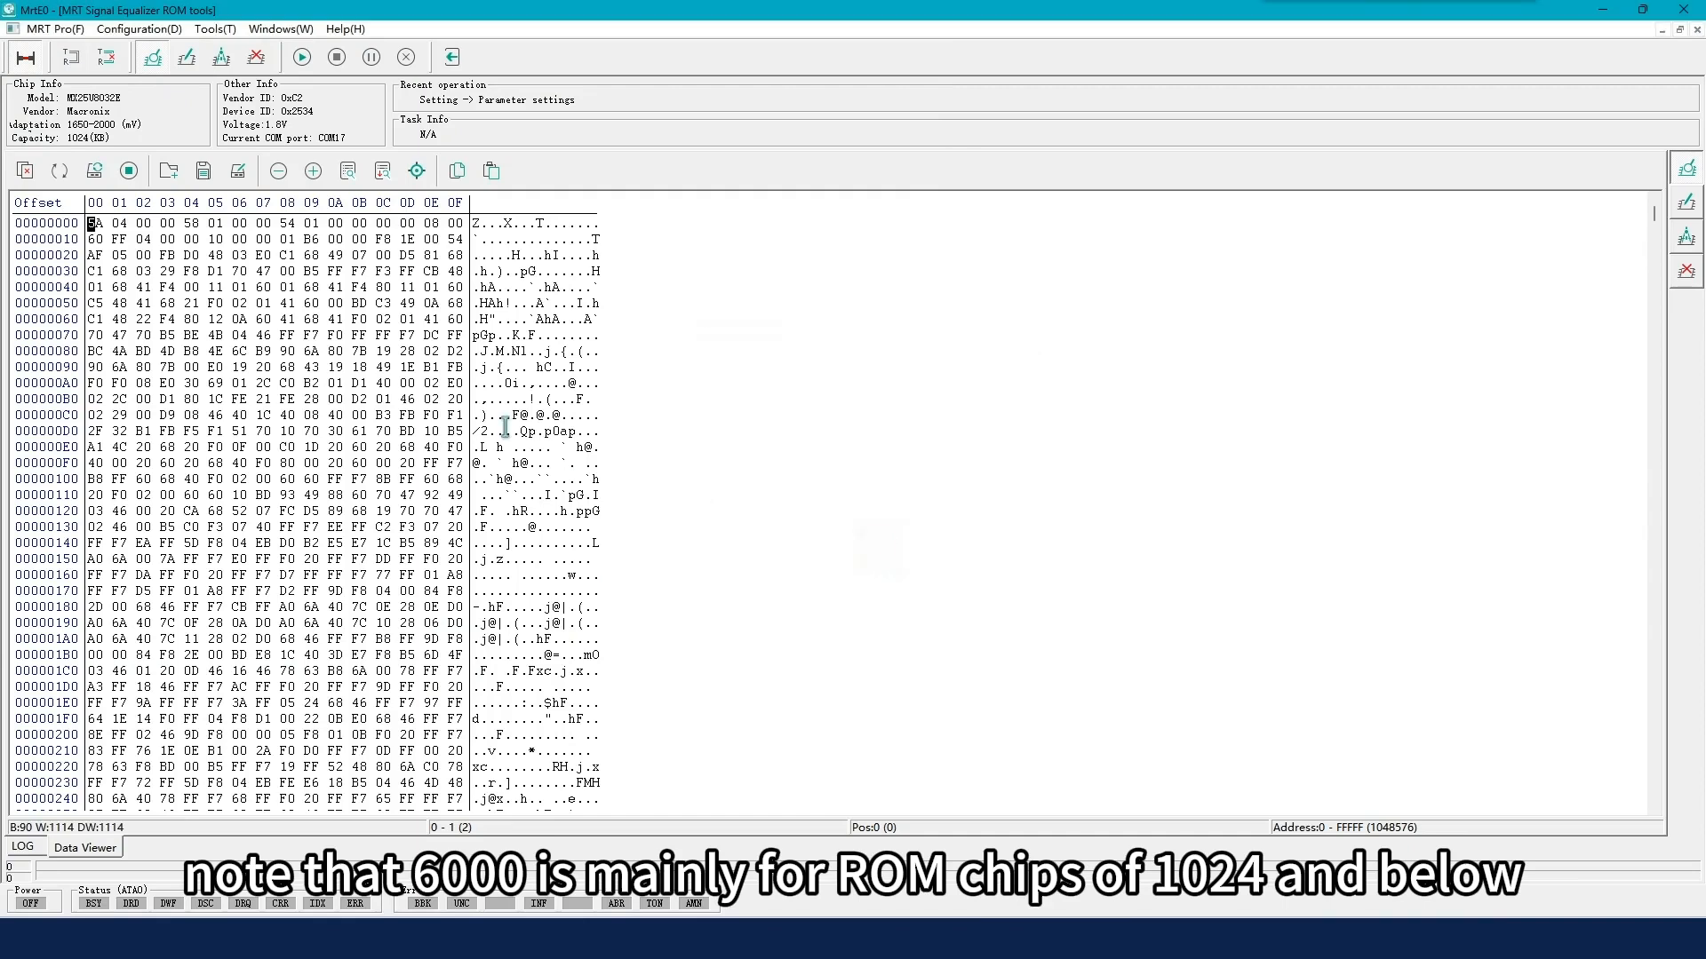
# Step: Write the ROM with whole-chip erase and verify by reading back 32 KB
pyautogui.click(237, 171)
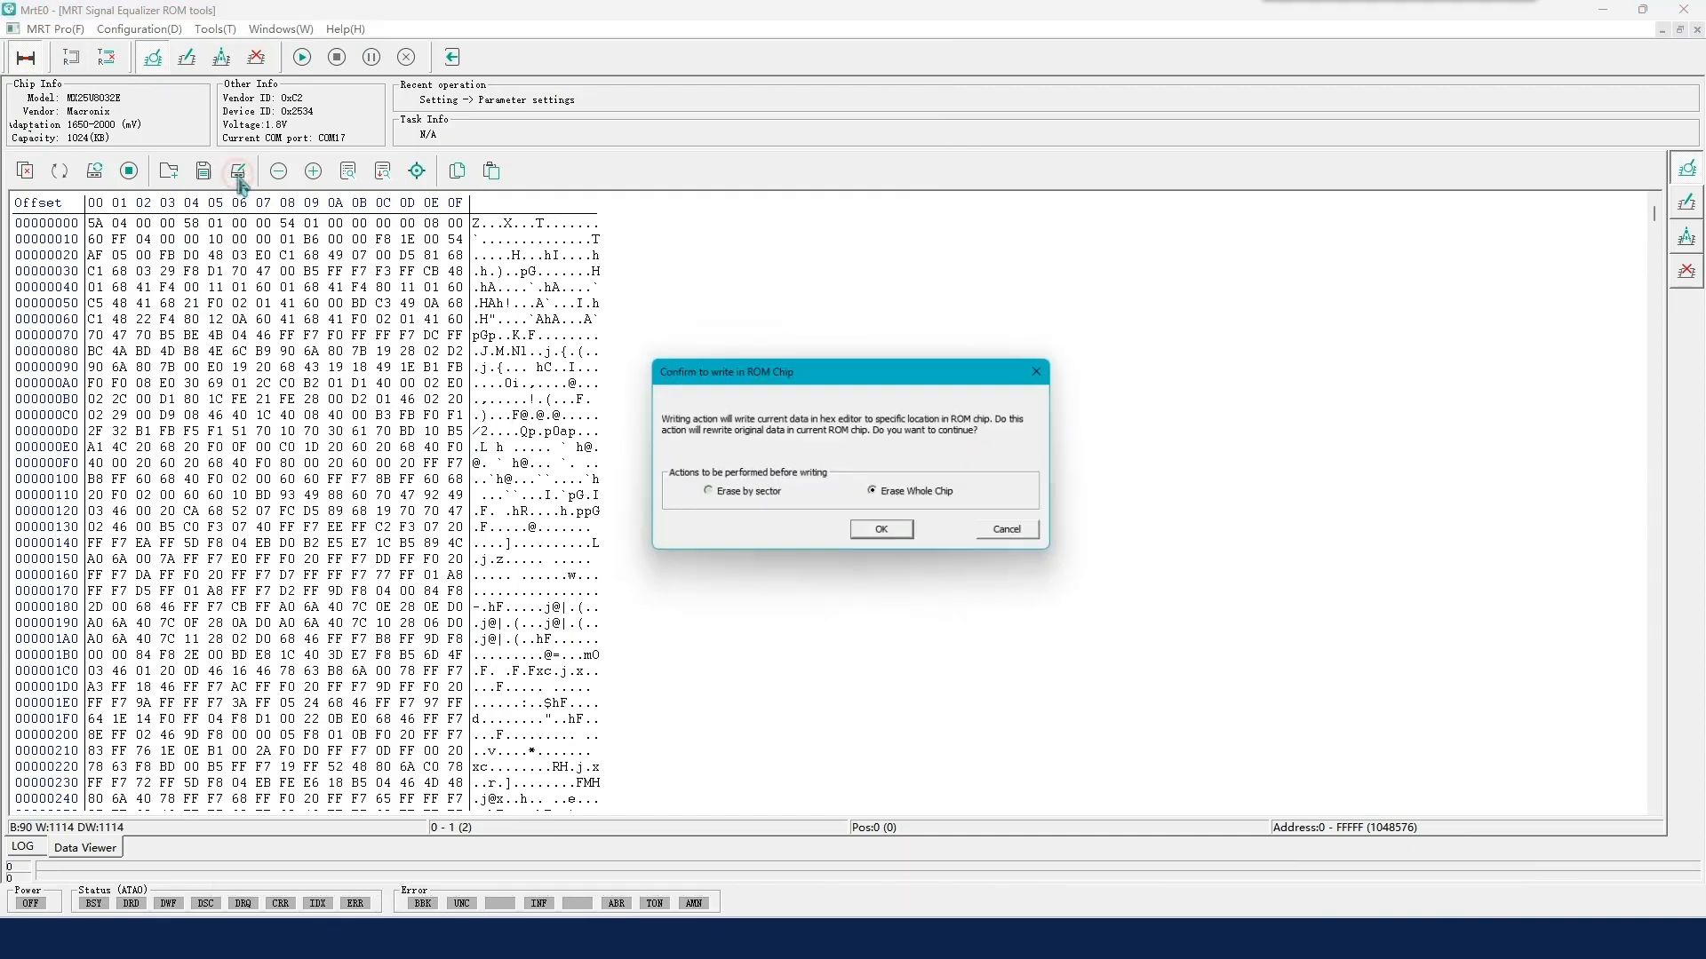
pyautogui.click(881, 529)
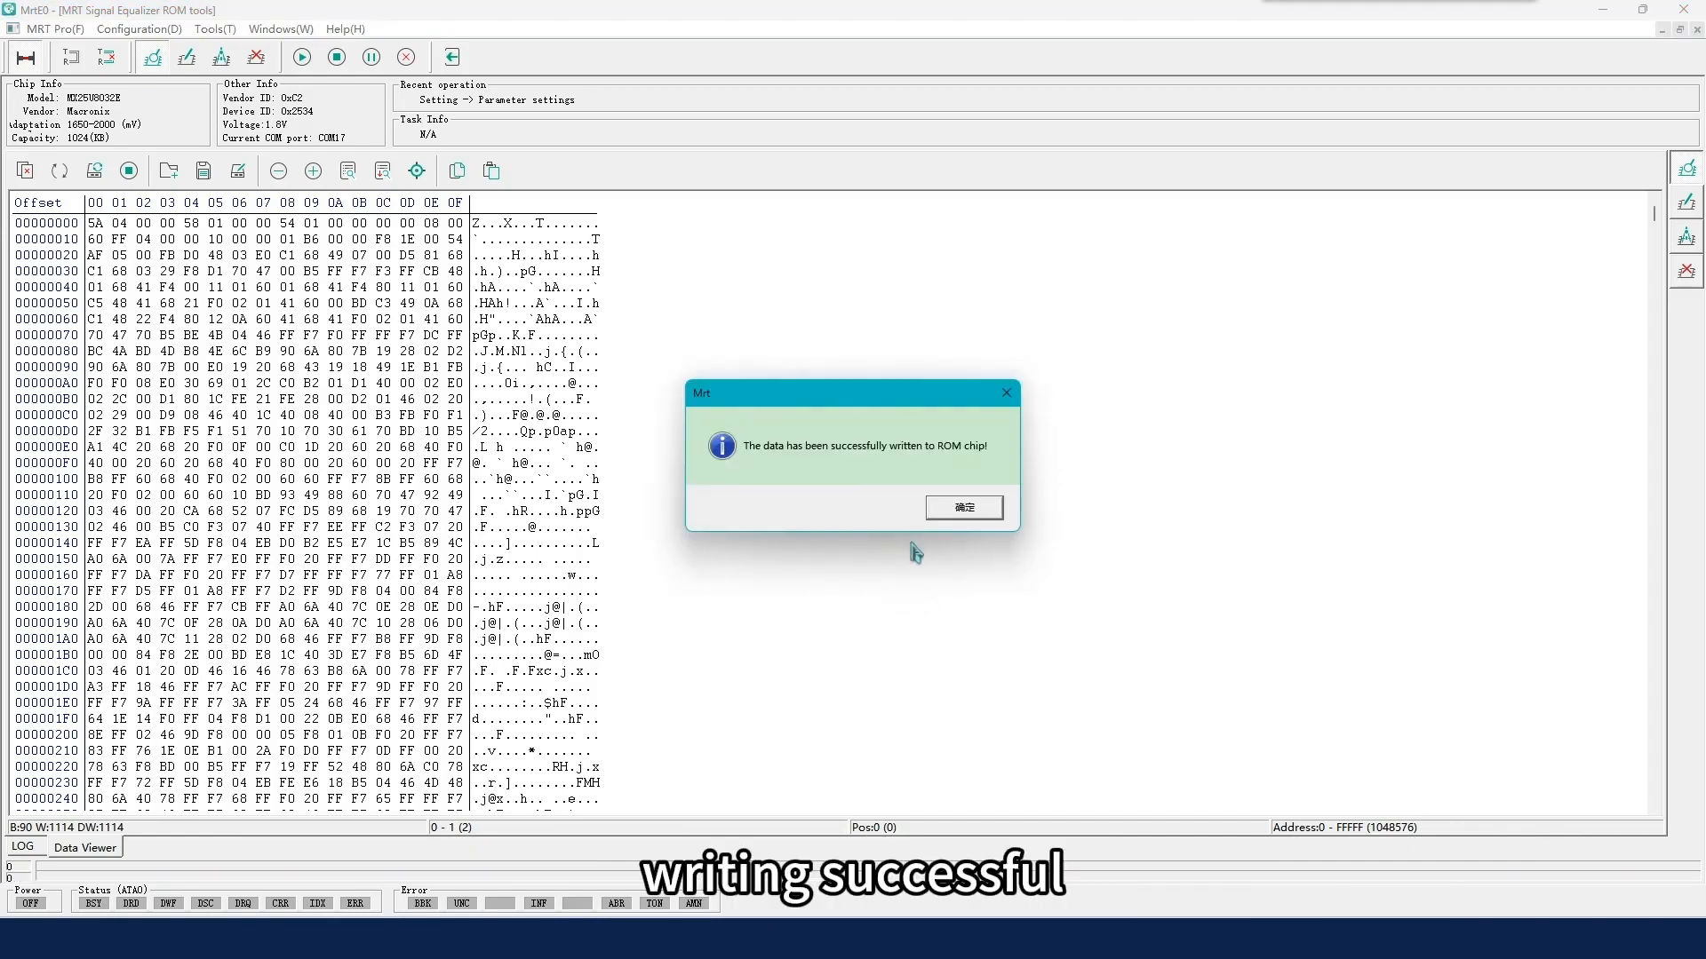
pyautogui.click(961, 508)
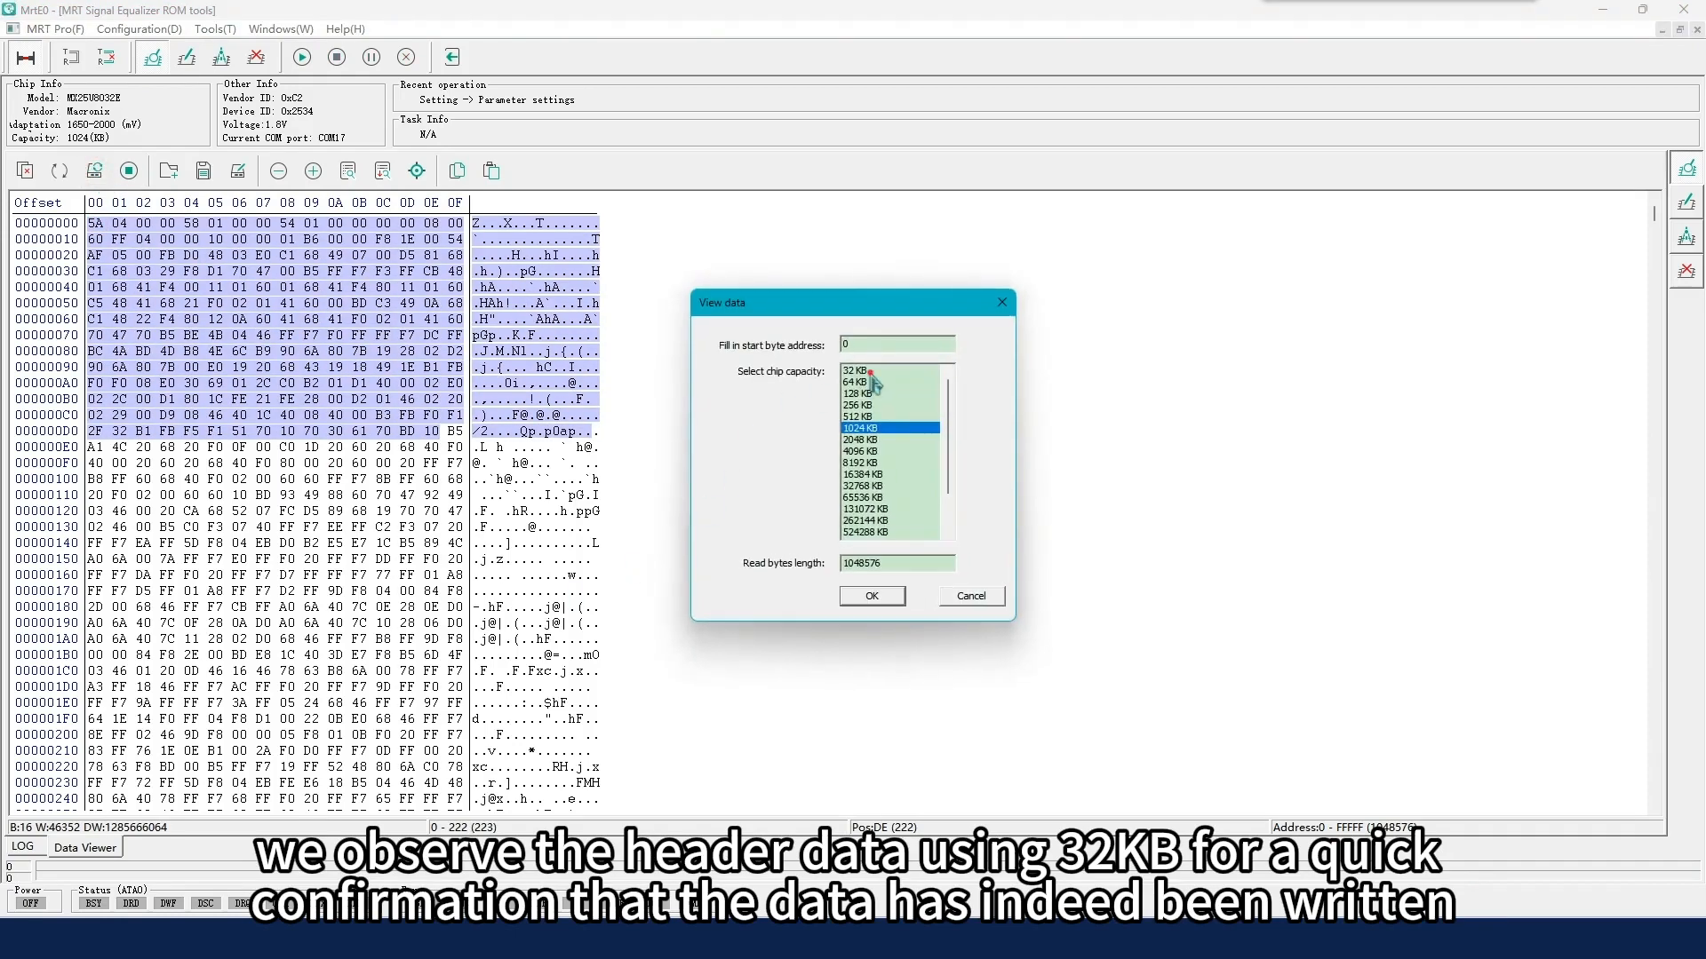
pyautogui.click(858, 370)
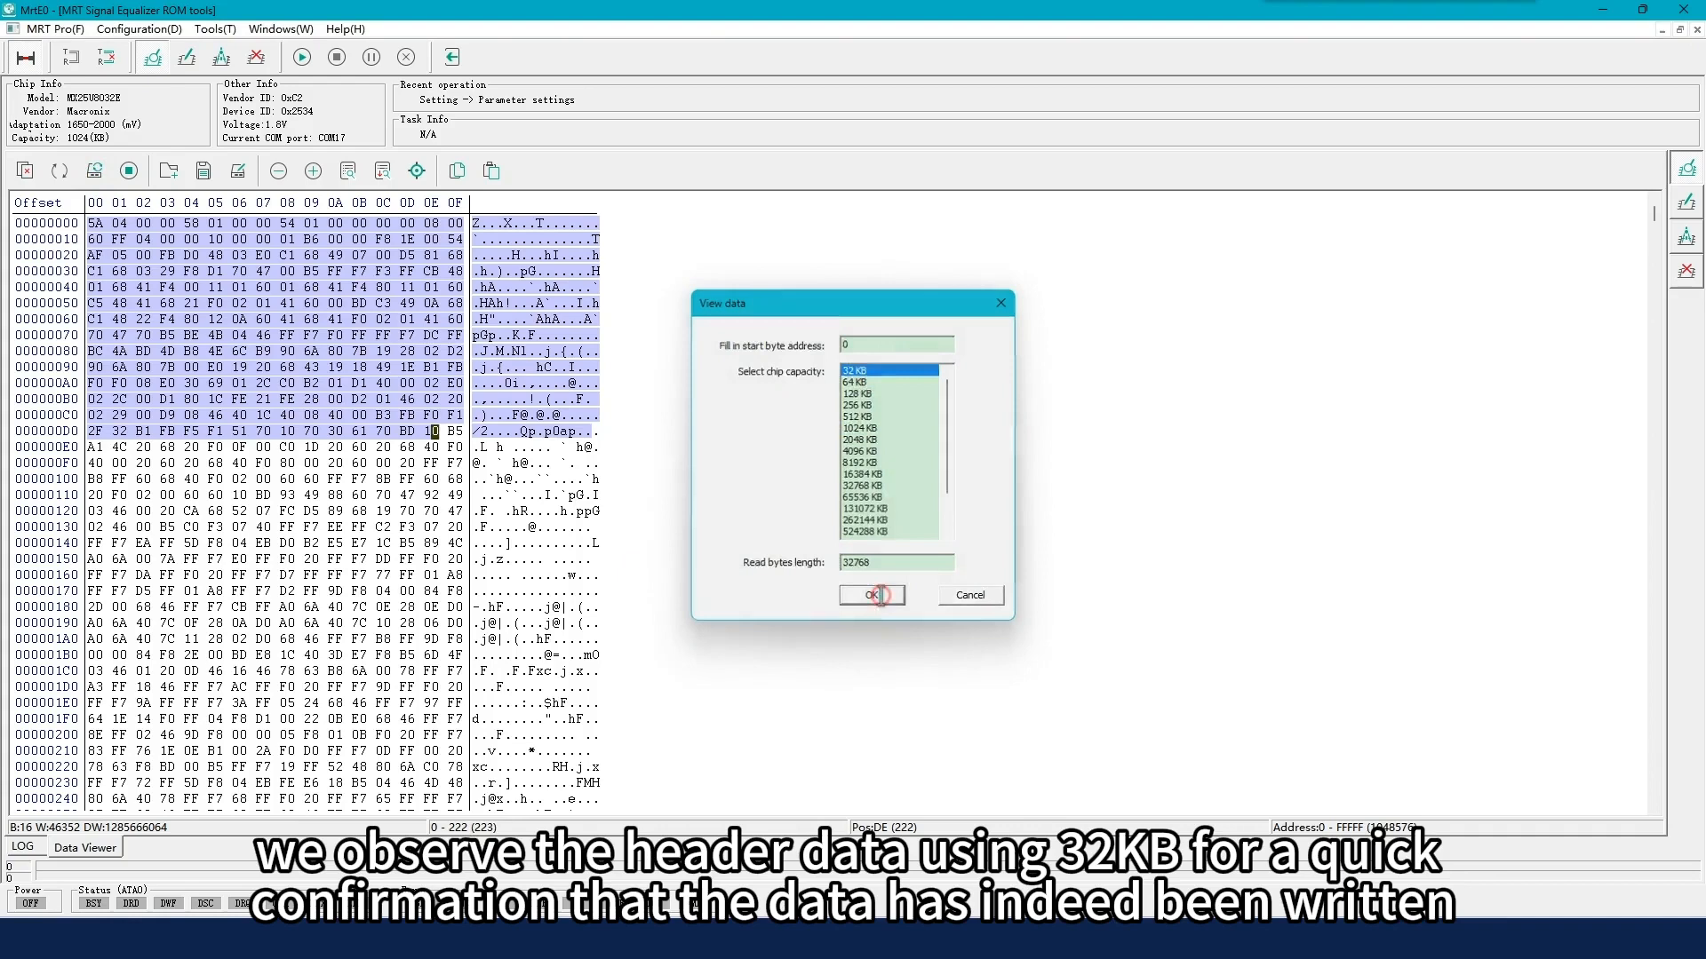
pyautogui.click(871, 596)
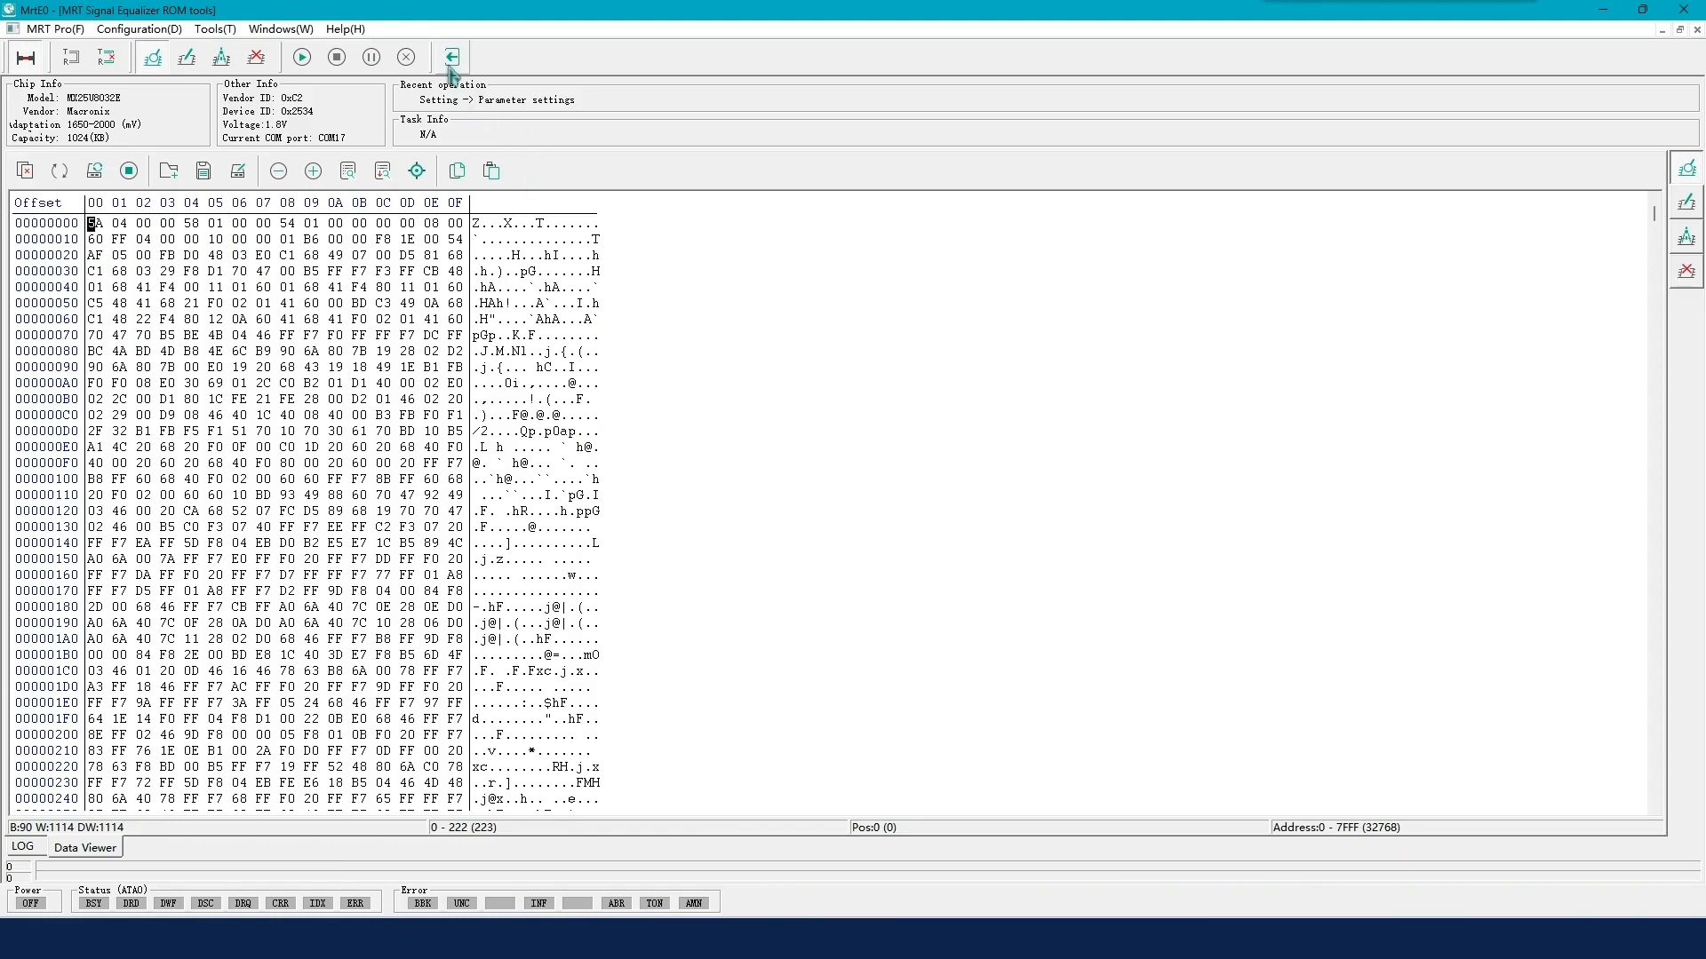
pyautogui.moveTo(450, 57)
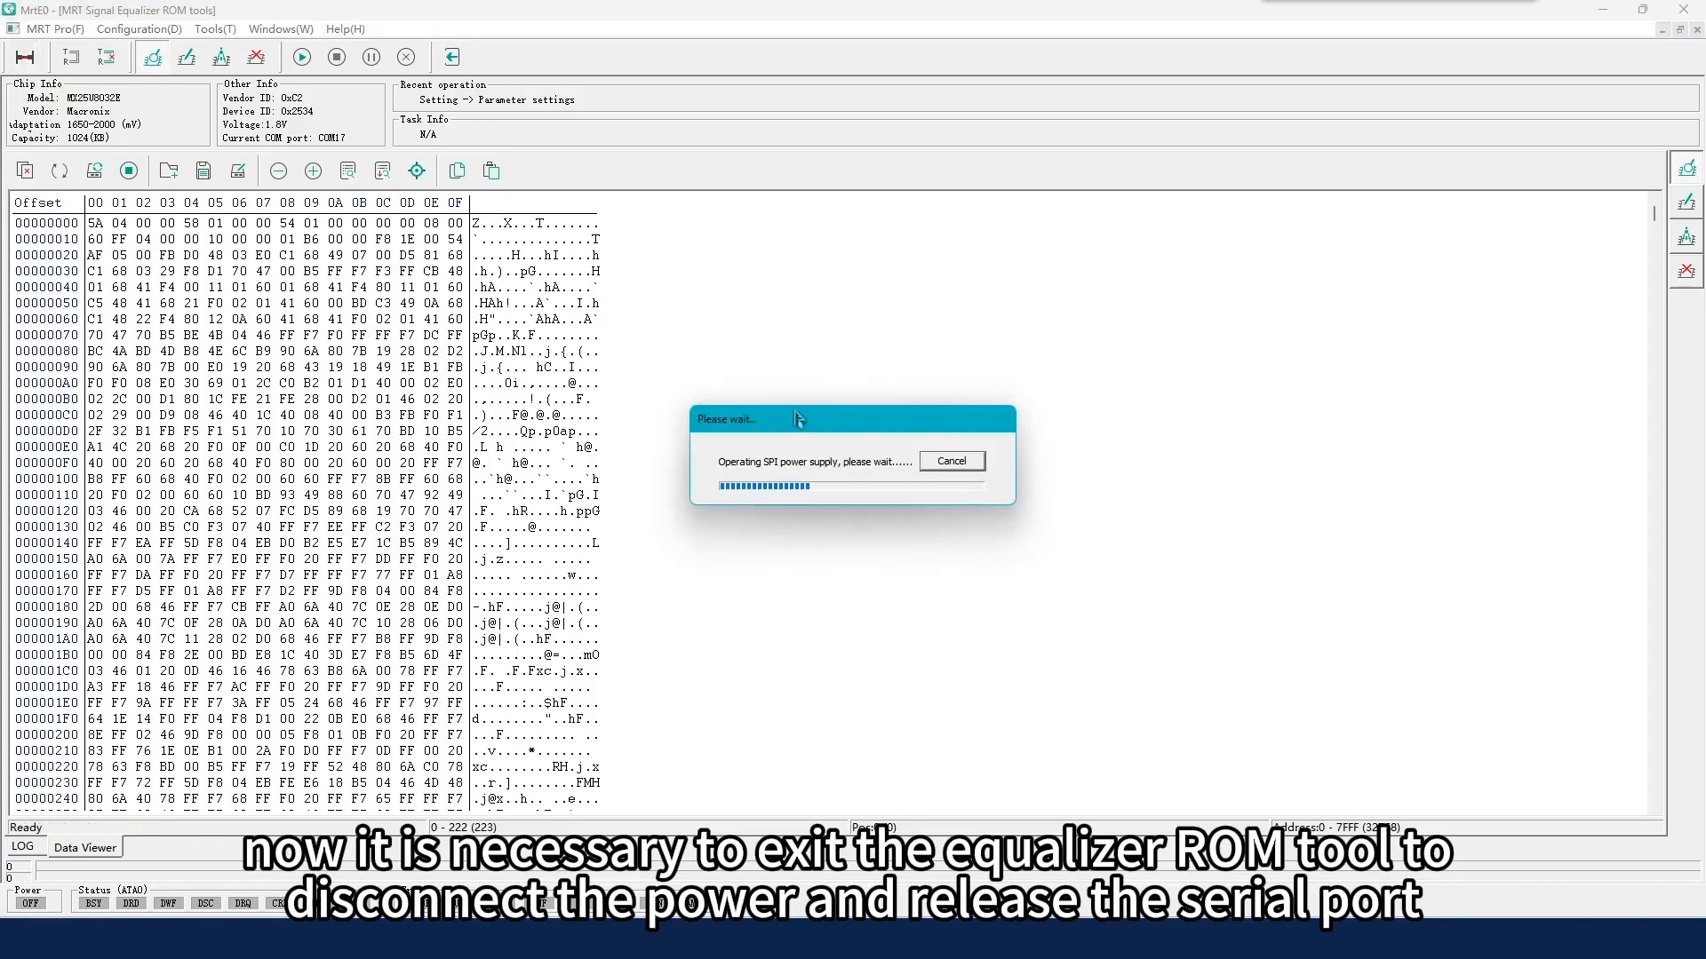
# Step: Power off the chip and exit the equalizer ROM tool
pyautogui.click(949, 461)
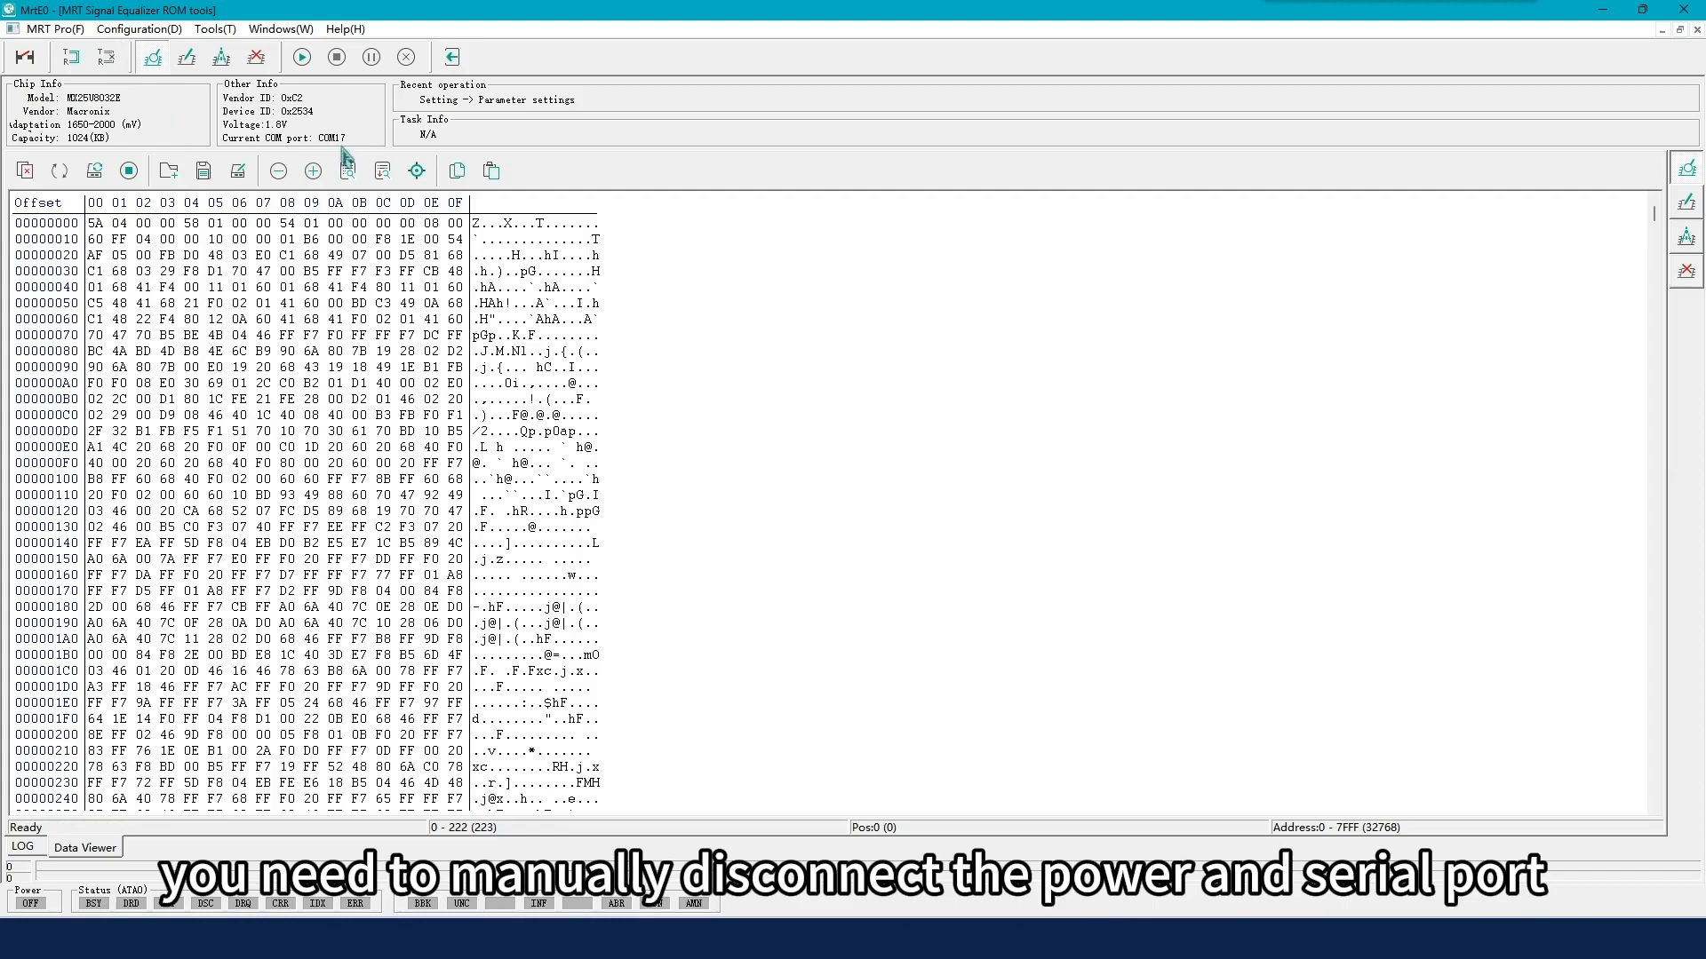
pyautogui.click(278, 29)
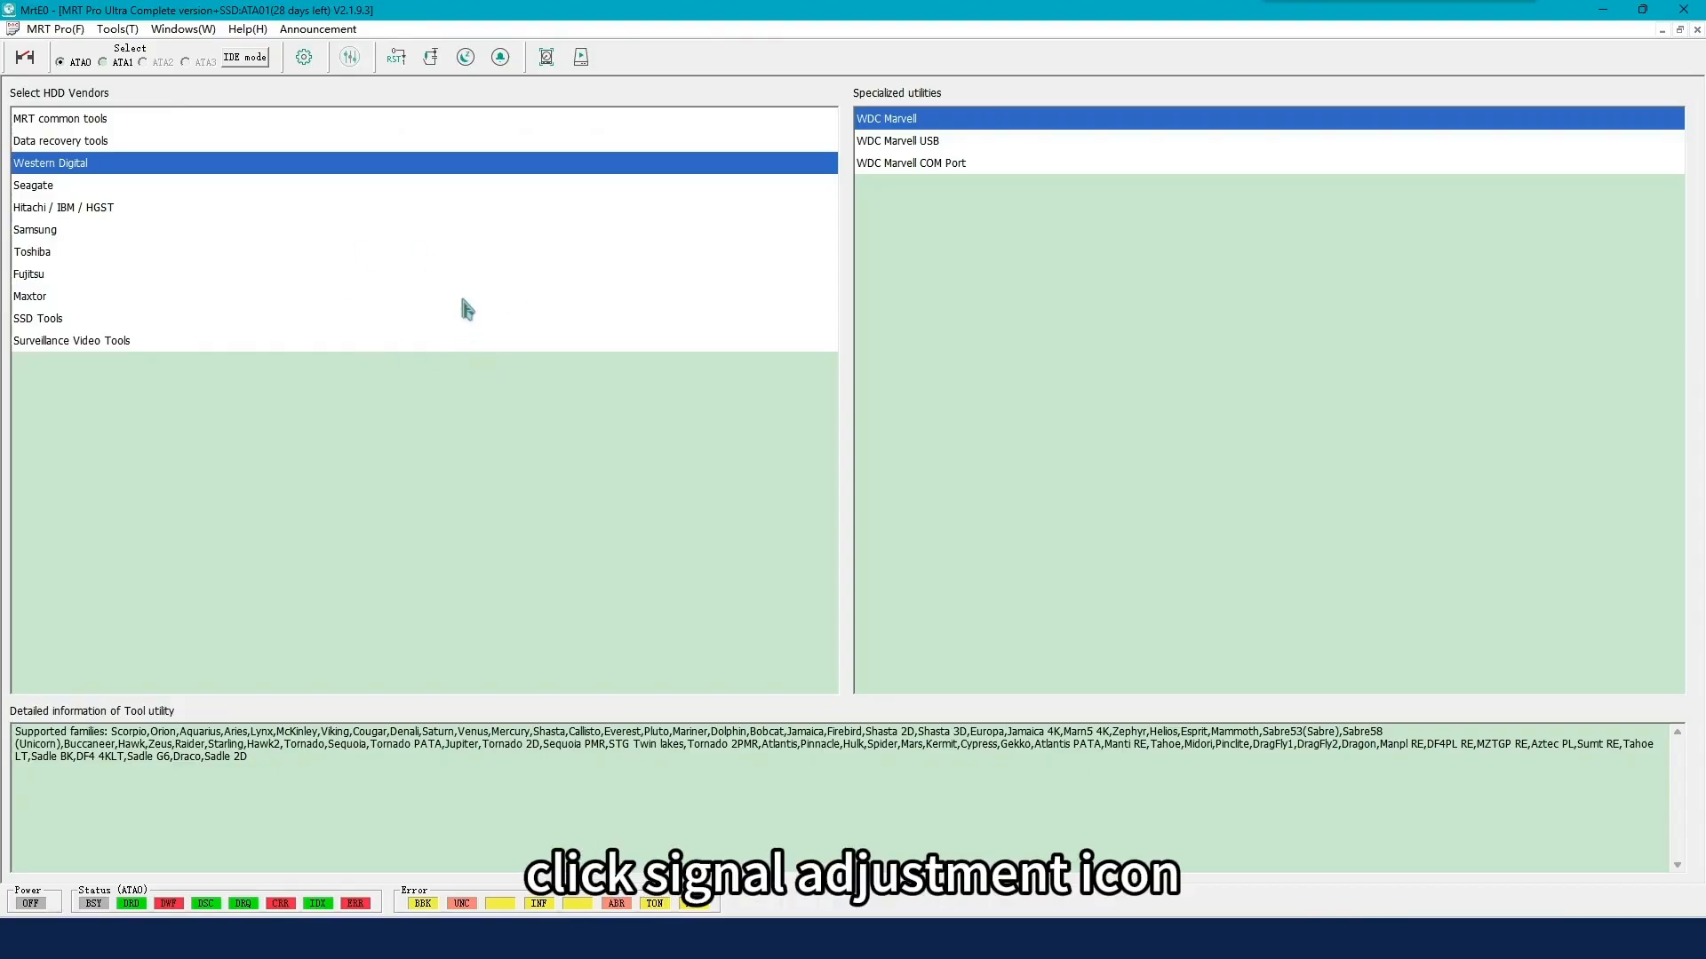
pyautogui.click(348, 57)
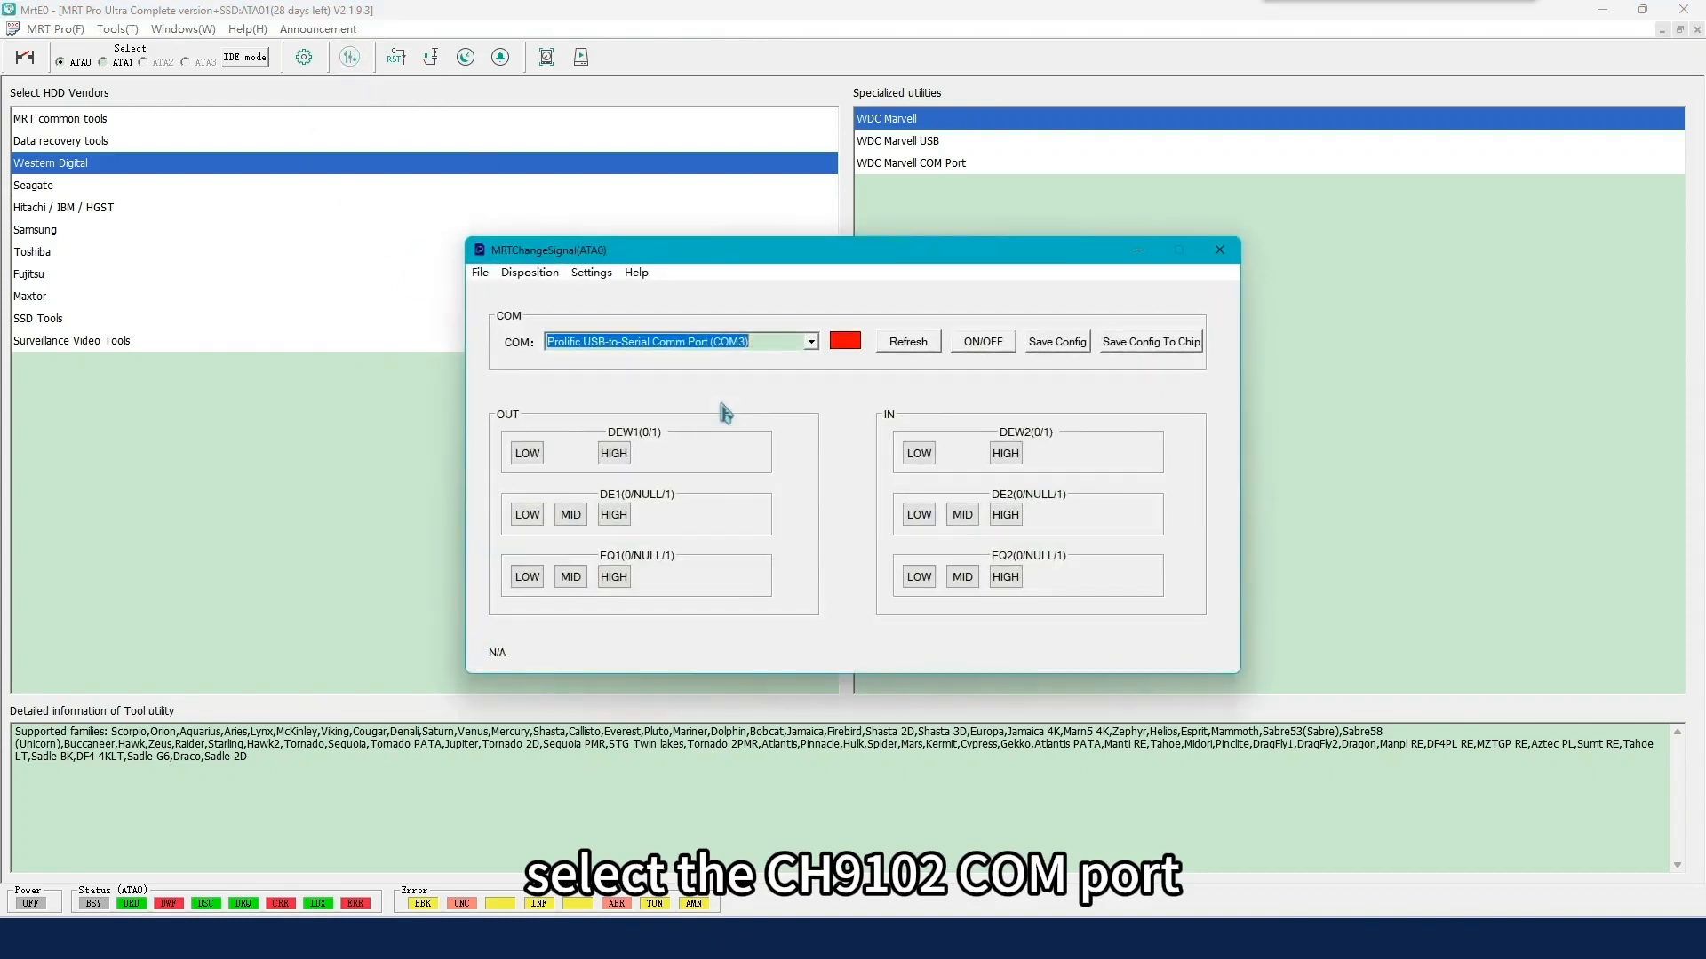
# Step: Connect via COM17 CH9102, apply Default config, and set DE2 and EQ2 to mid
pyautogui.click(809, 341)
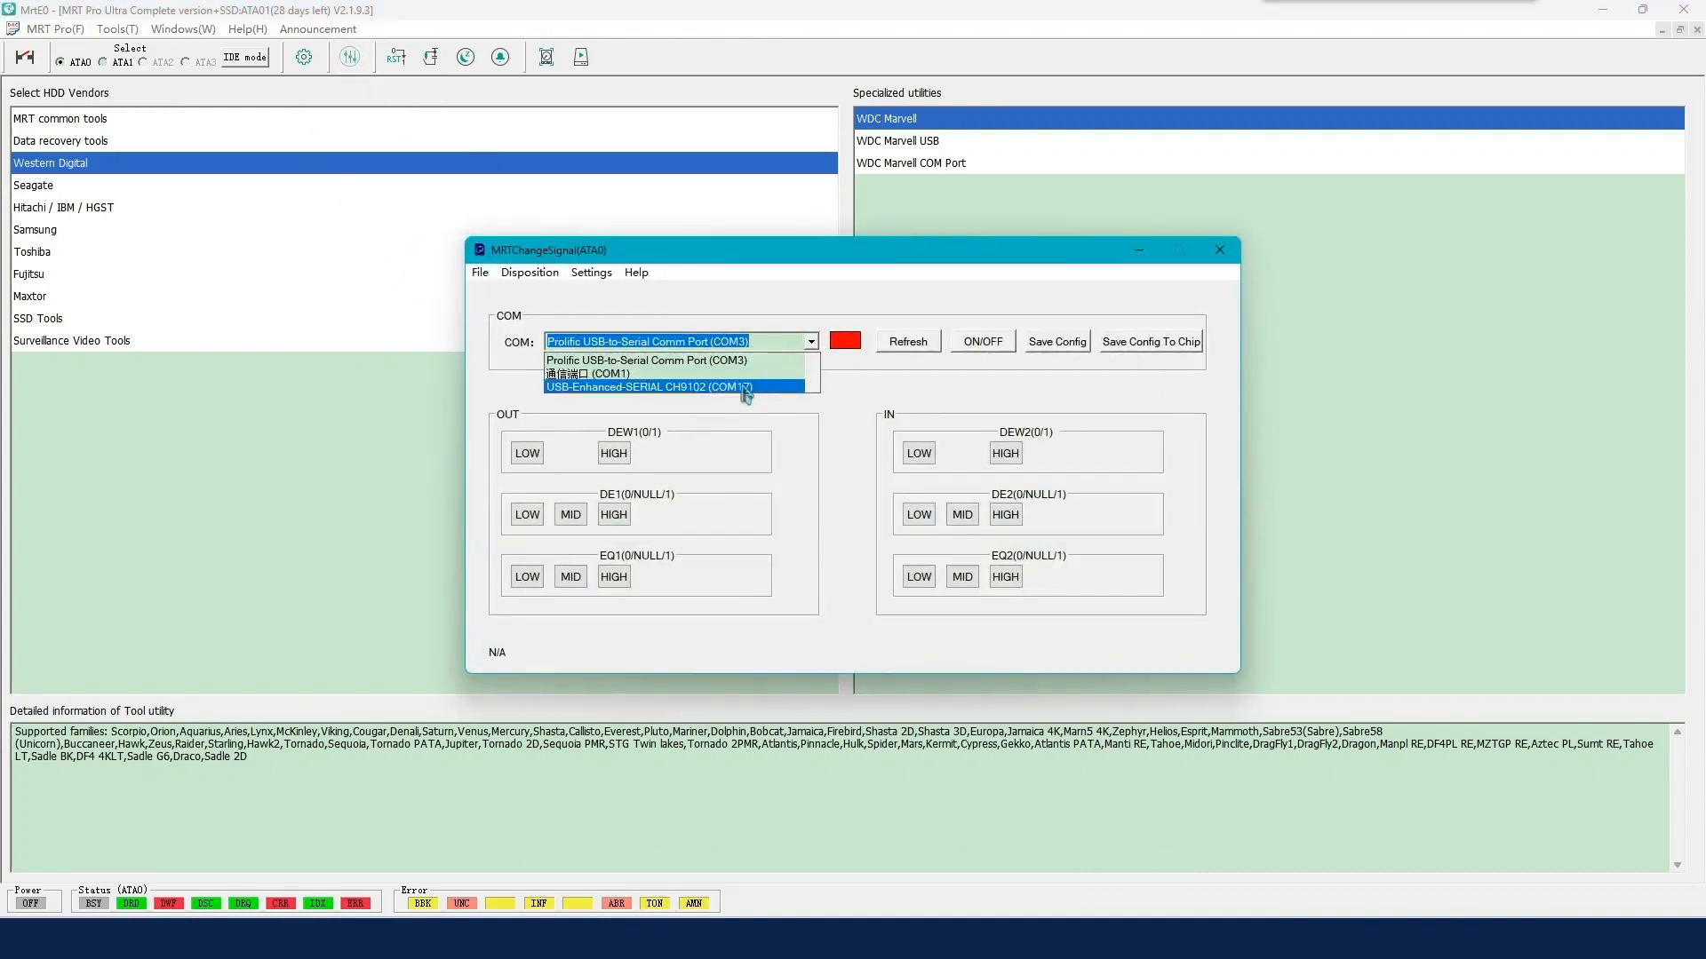
pyautogui.click(648, 386)
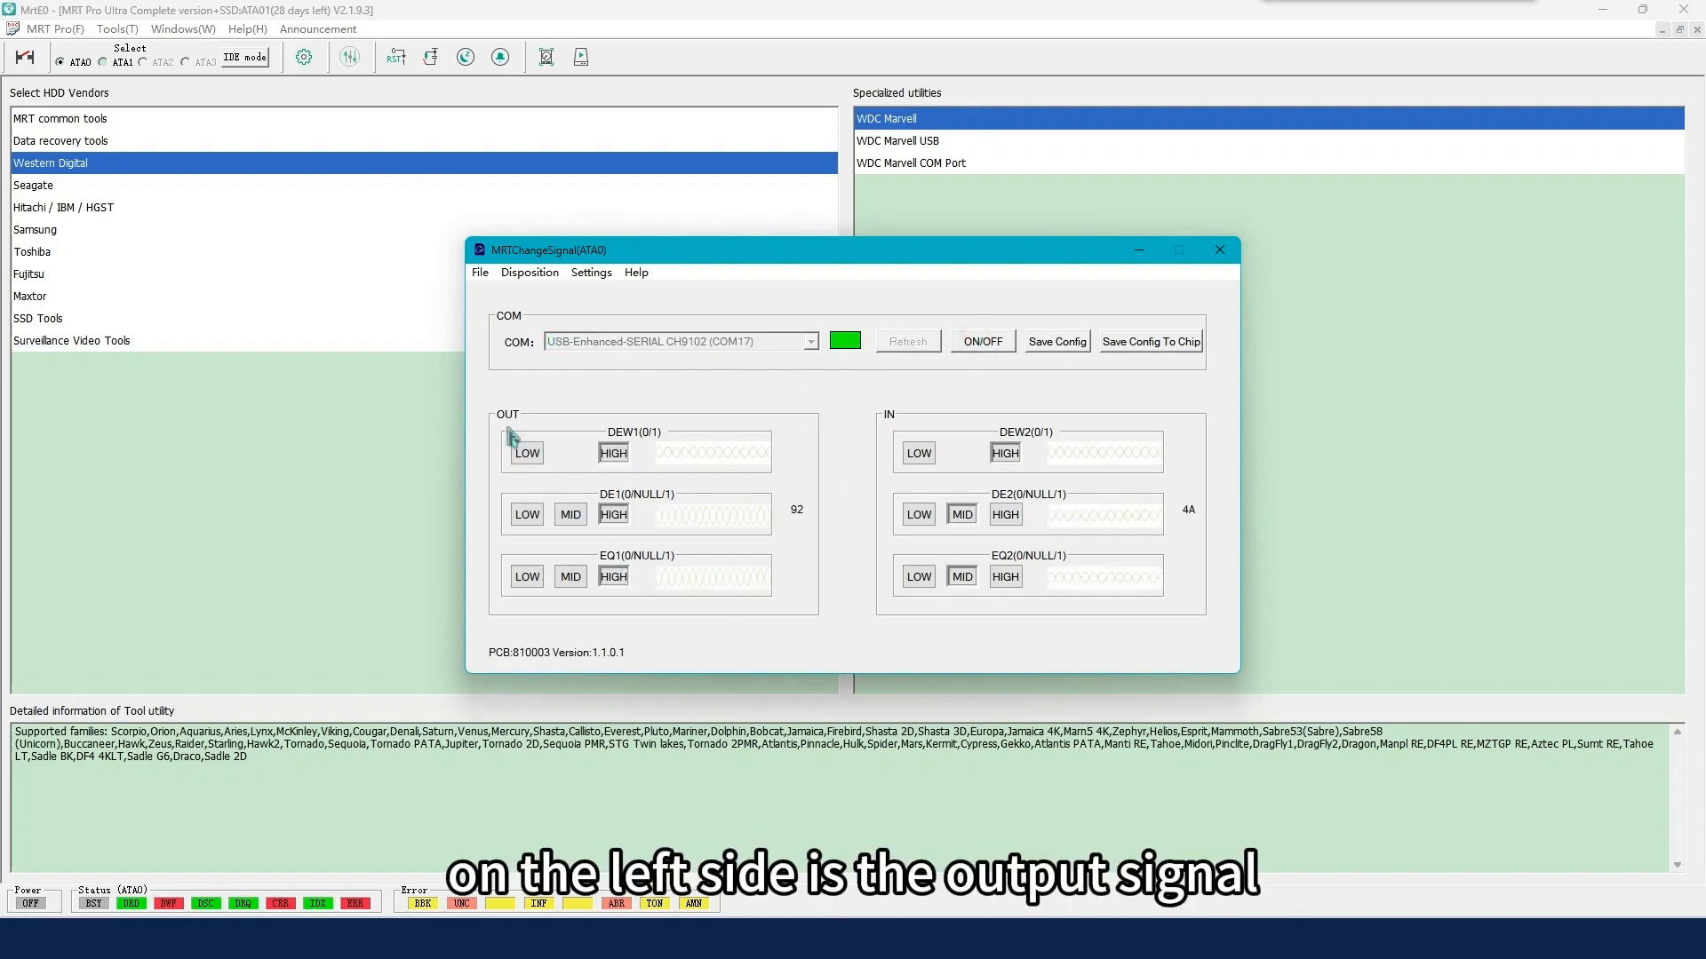
pyautogui.moveTo(895, 423)
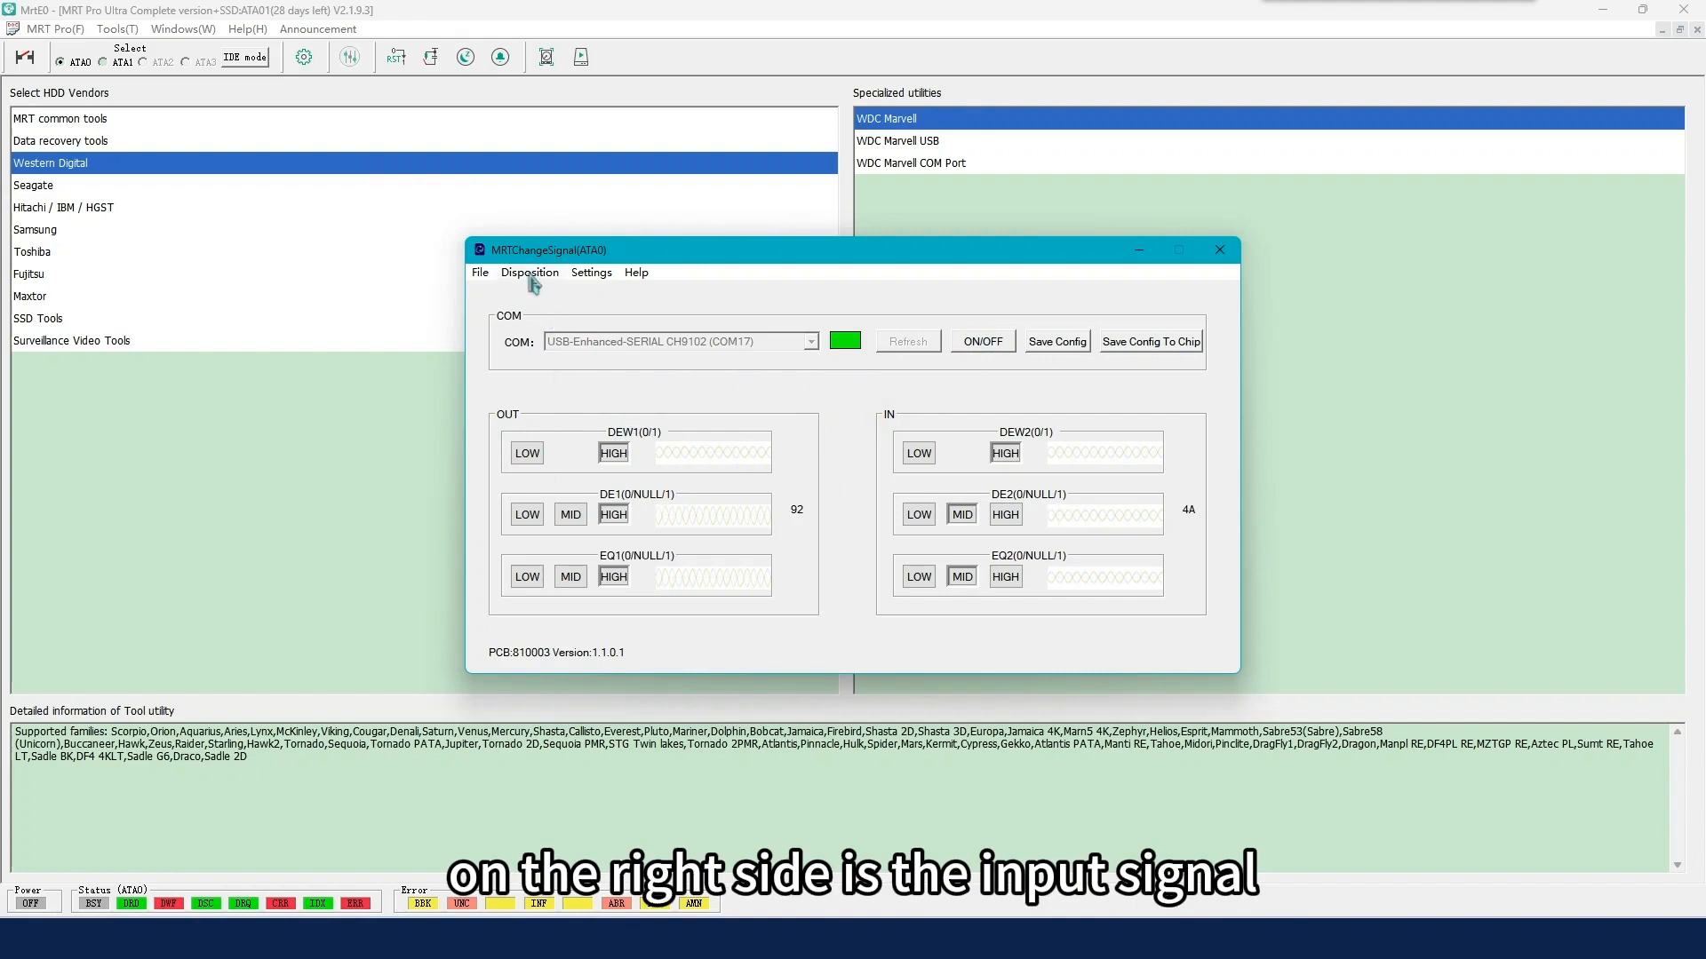
pyautogui.click(529, 272)
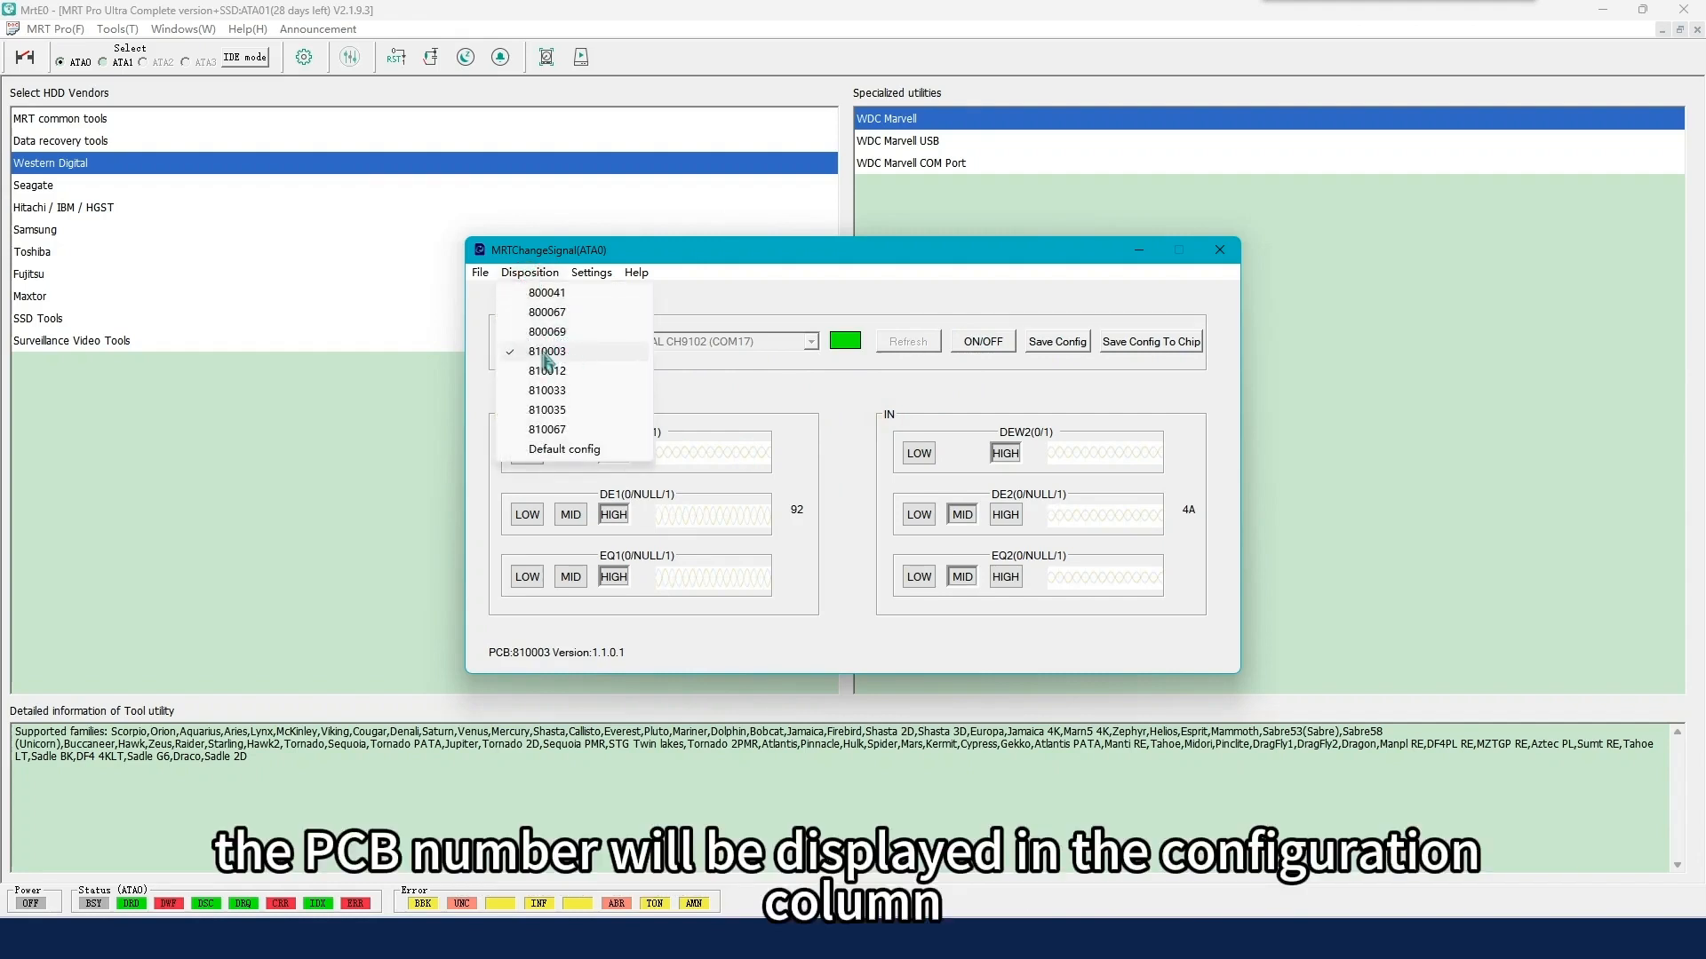
pyautogui.moveTo(563, 450)
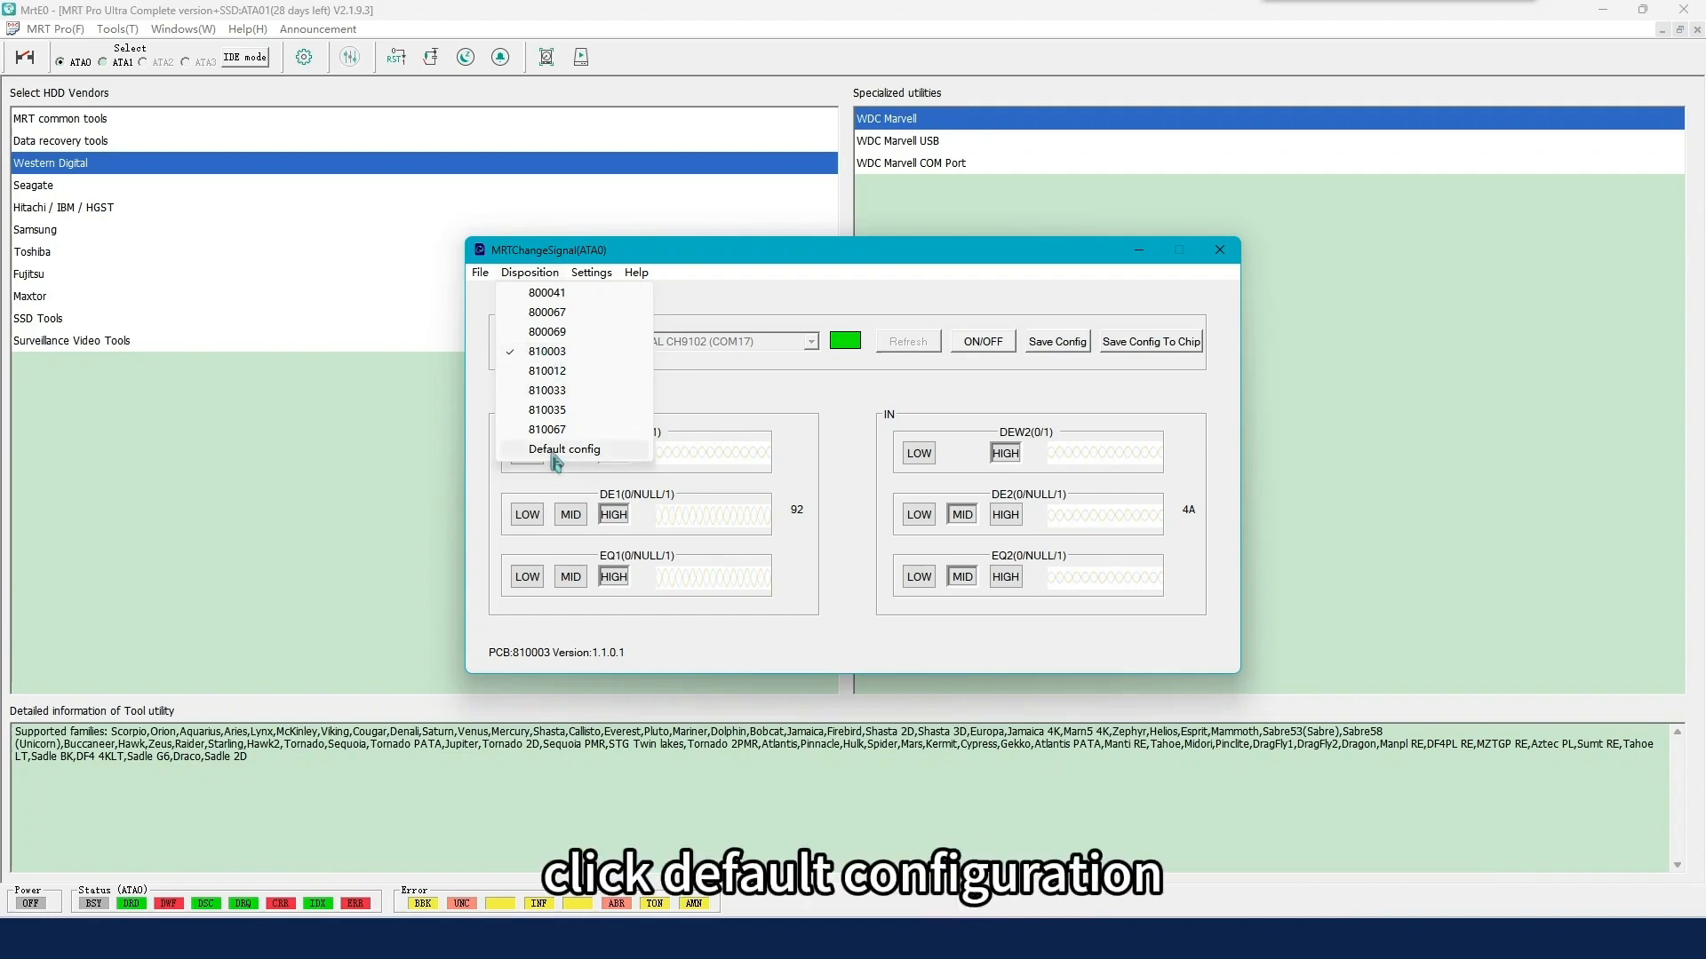
pyautogui.click(564, 449)
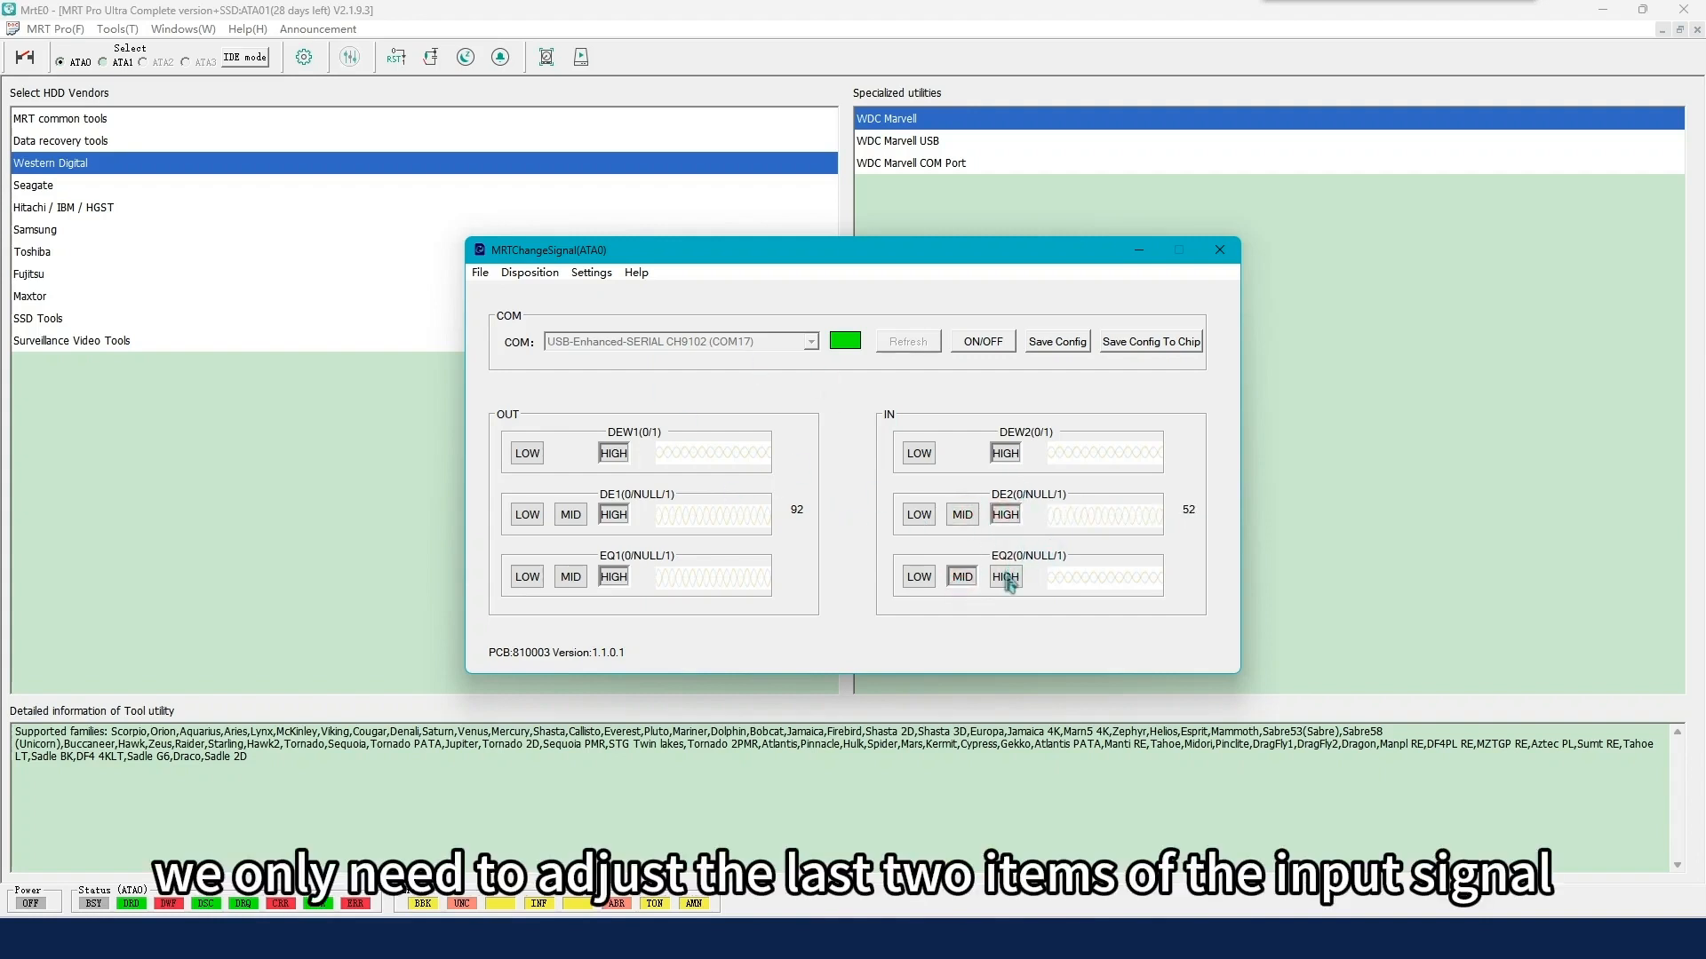
pyautogui.click(1003, 576)
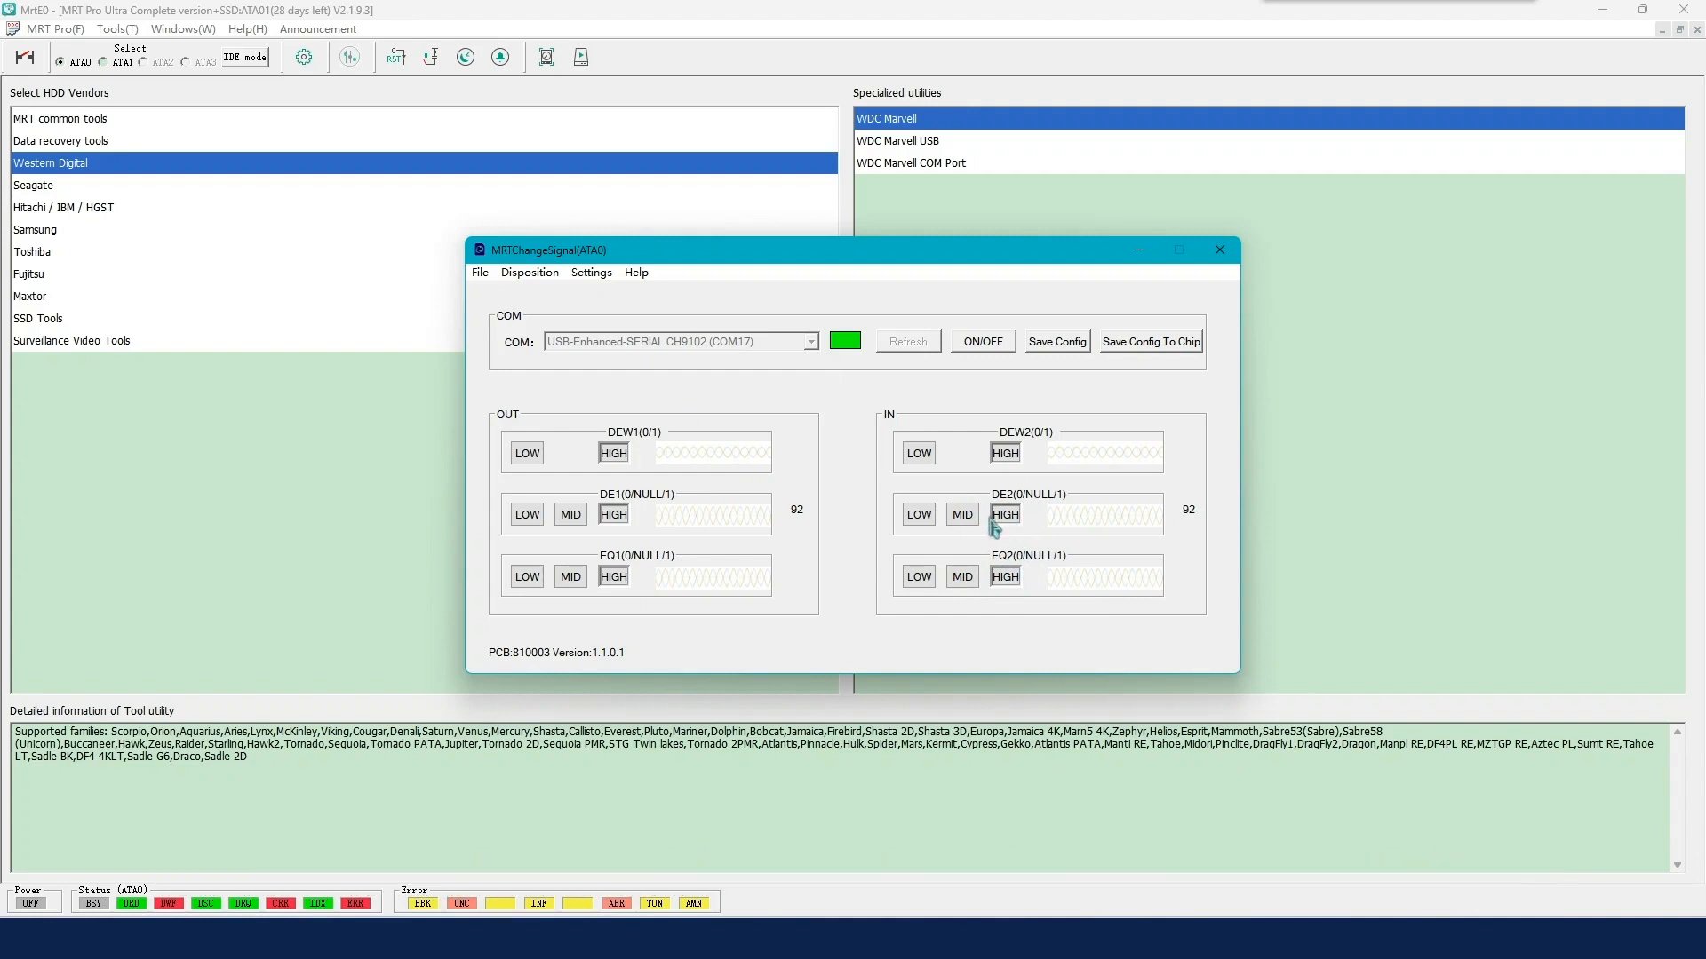
pyautogui.click(961, 513)
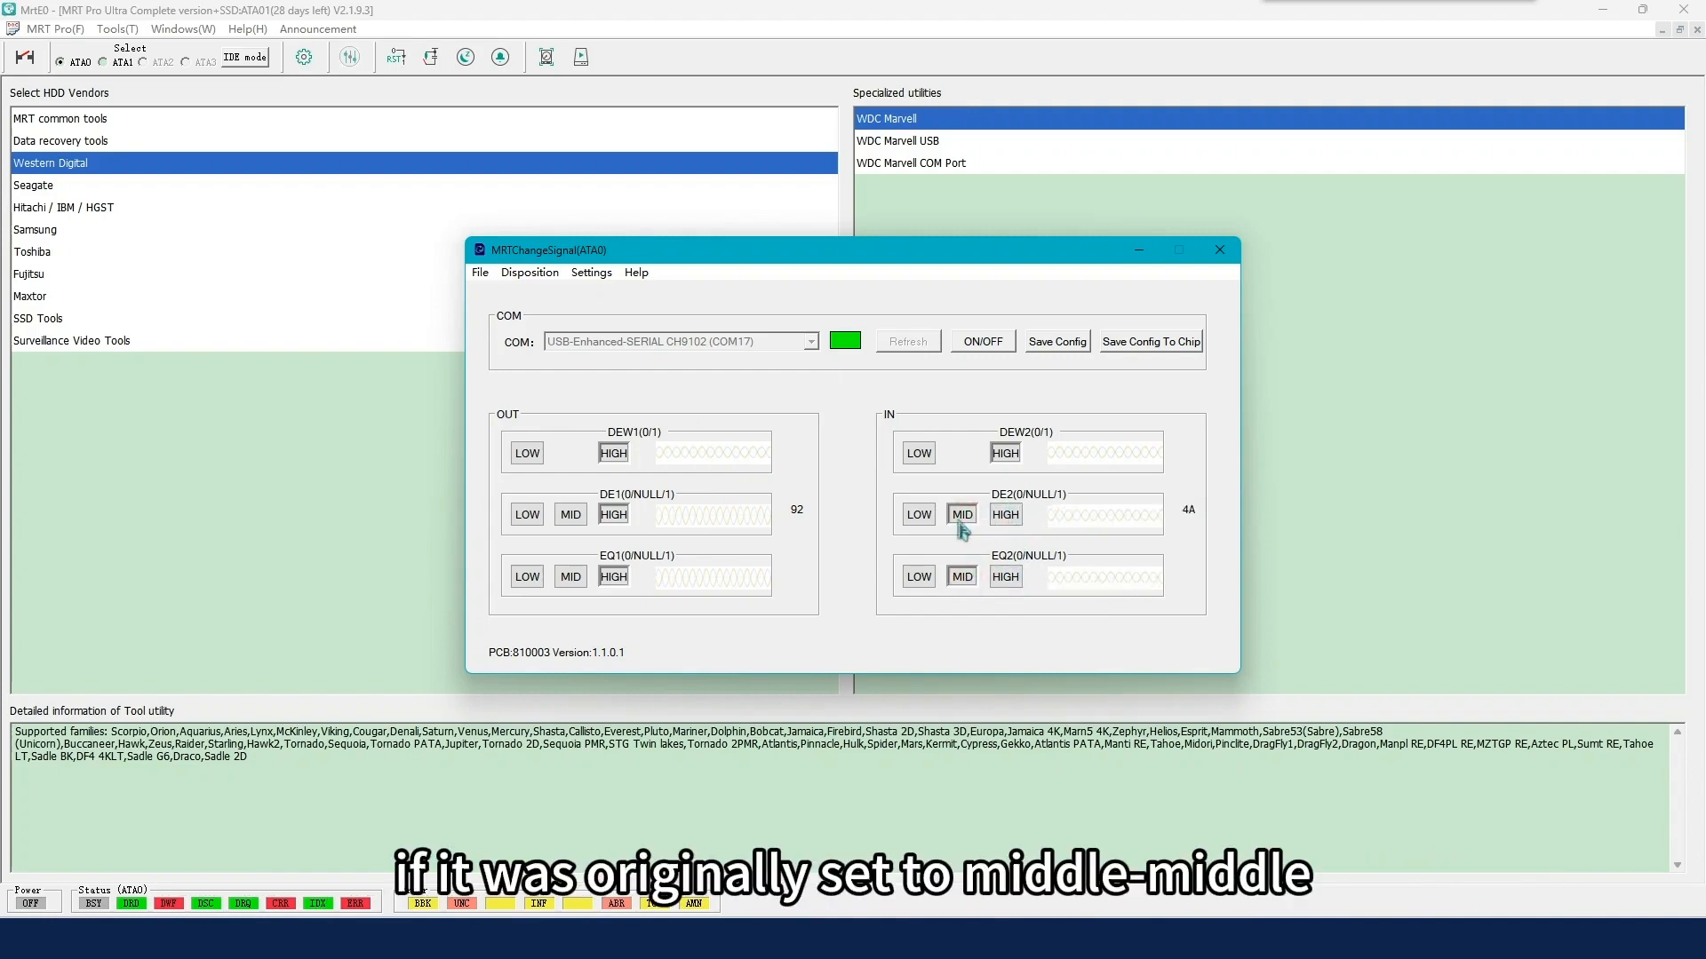
pyautogui.moveTo(1066, 401)
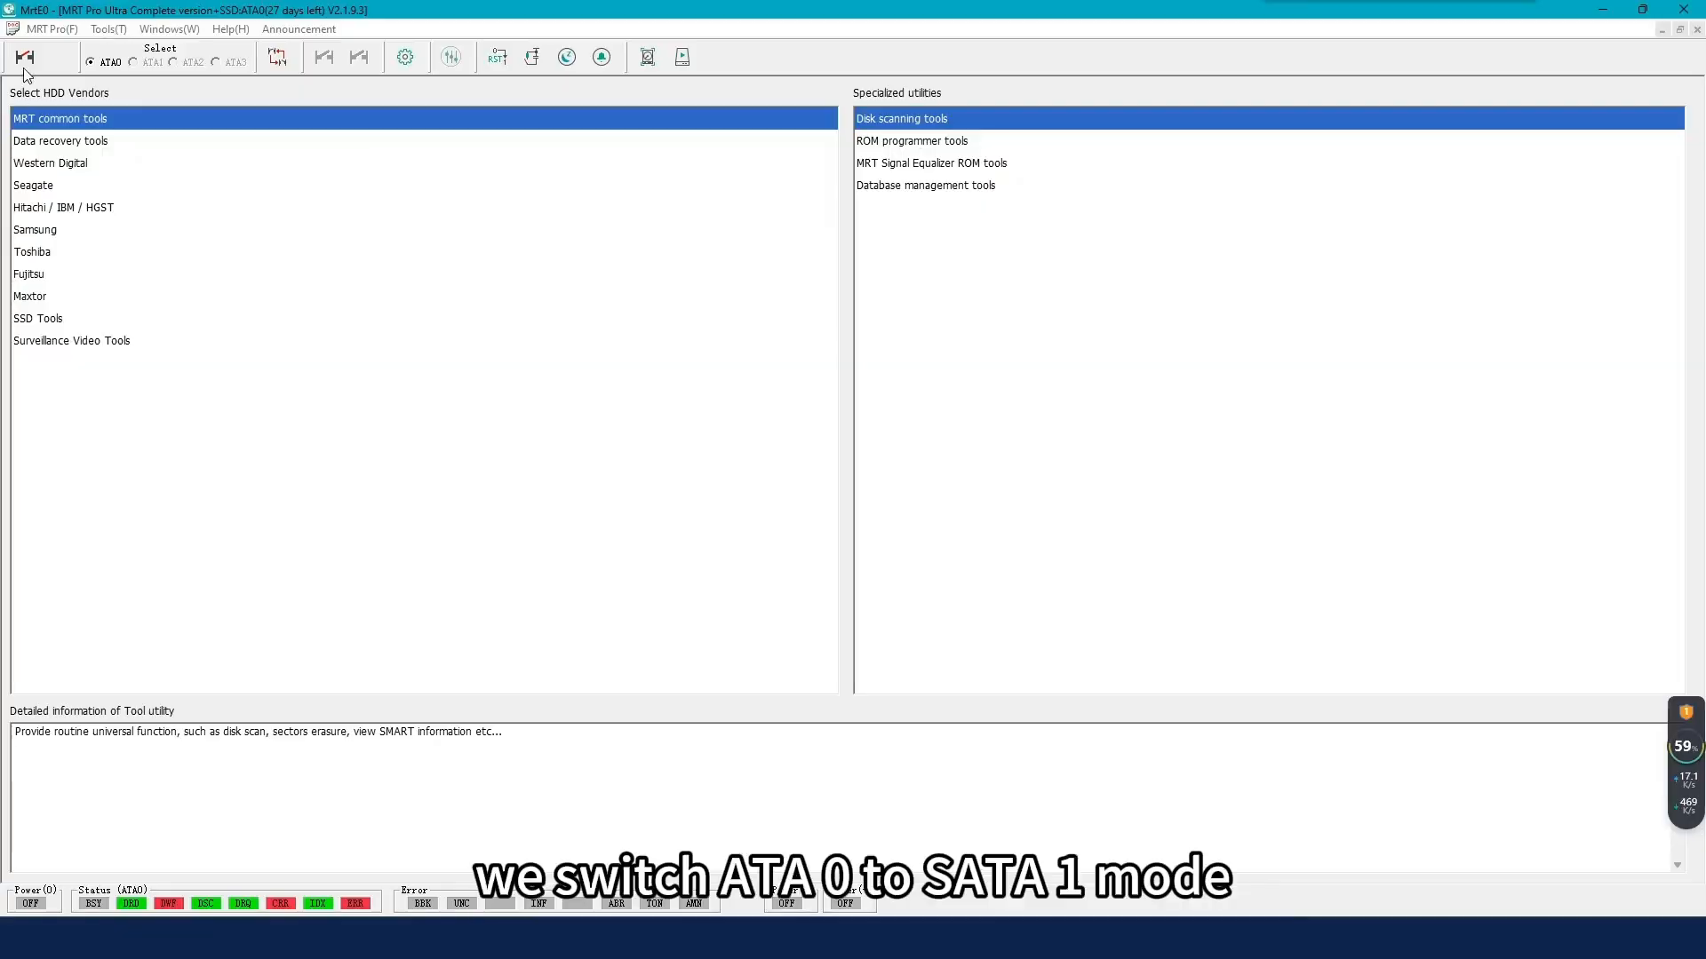
pyautogui.click(107, 28)
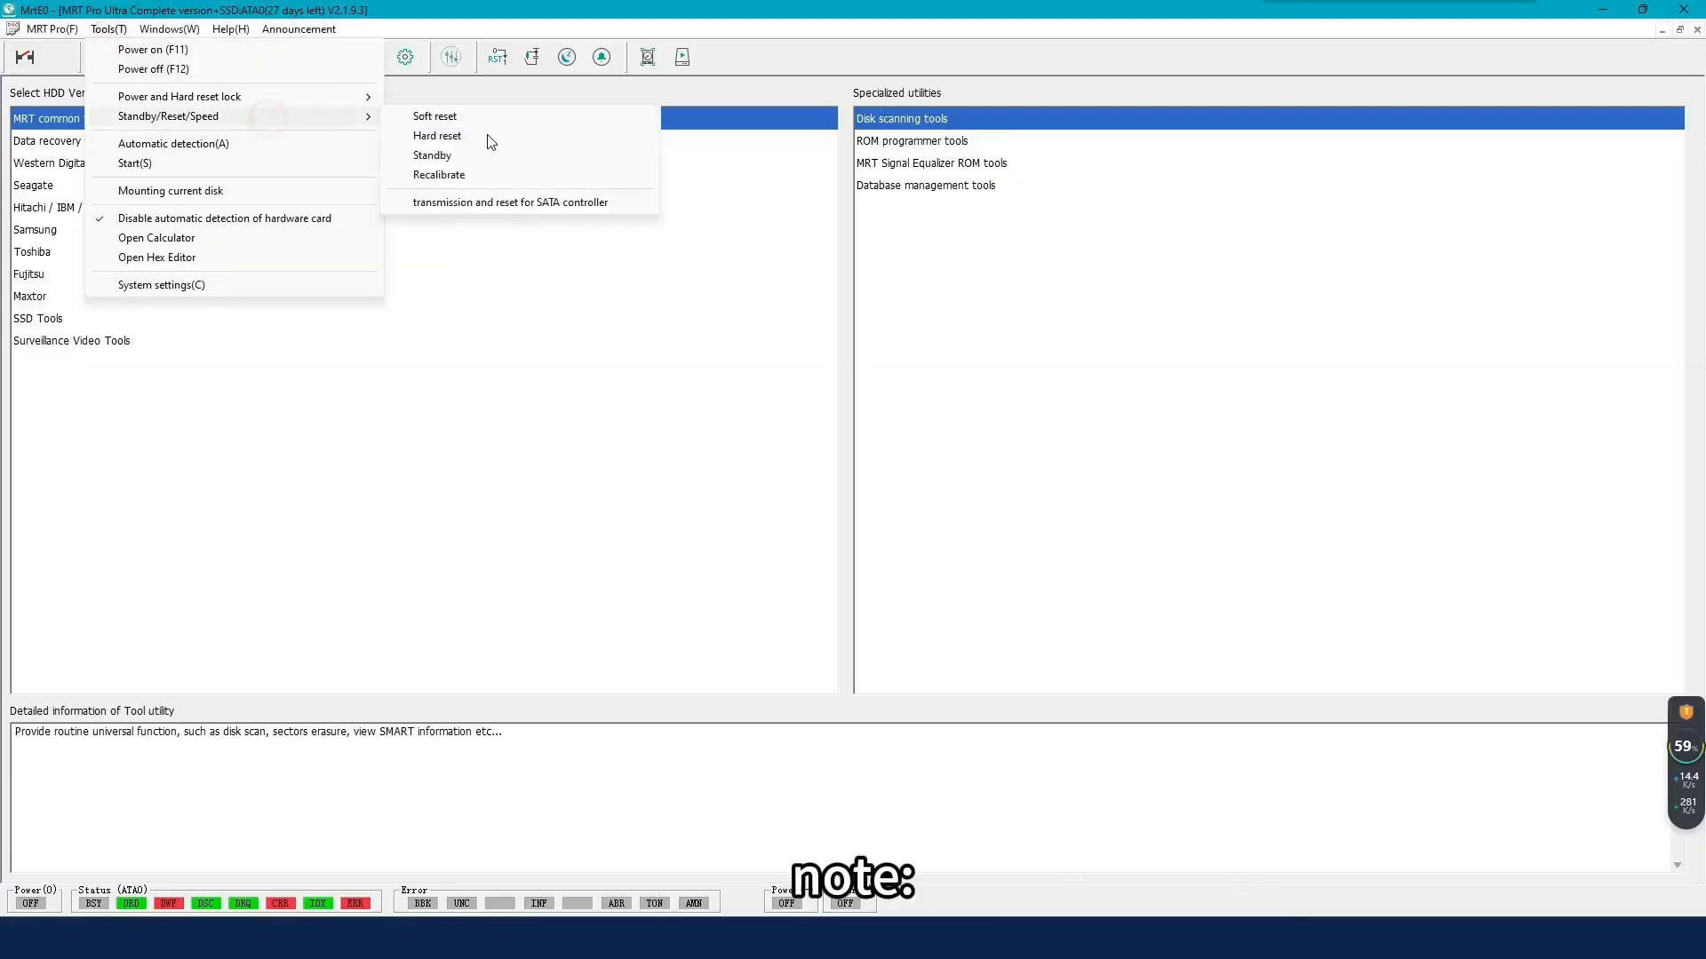
# Step: Set ATA 0 to SATA 1 mode and select the Western Digital vendor tools
pyautogui.click(510, 203)
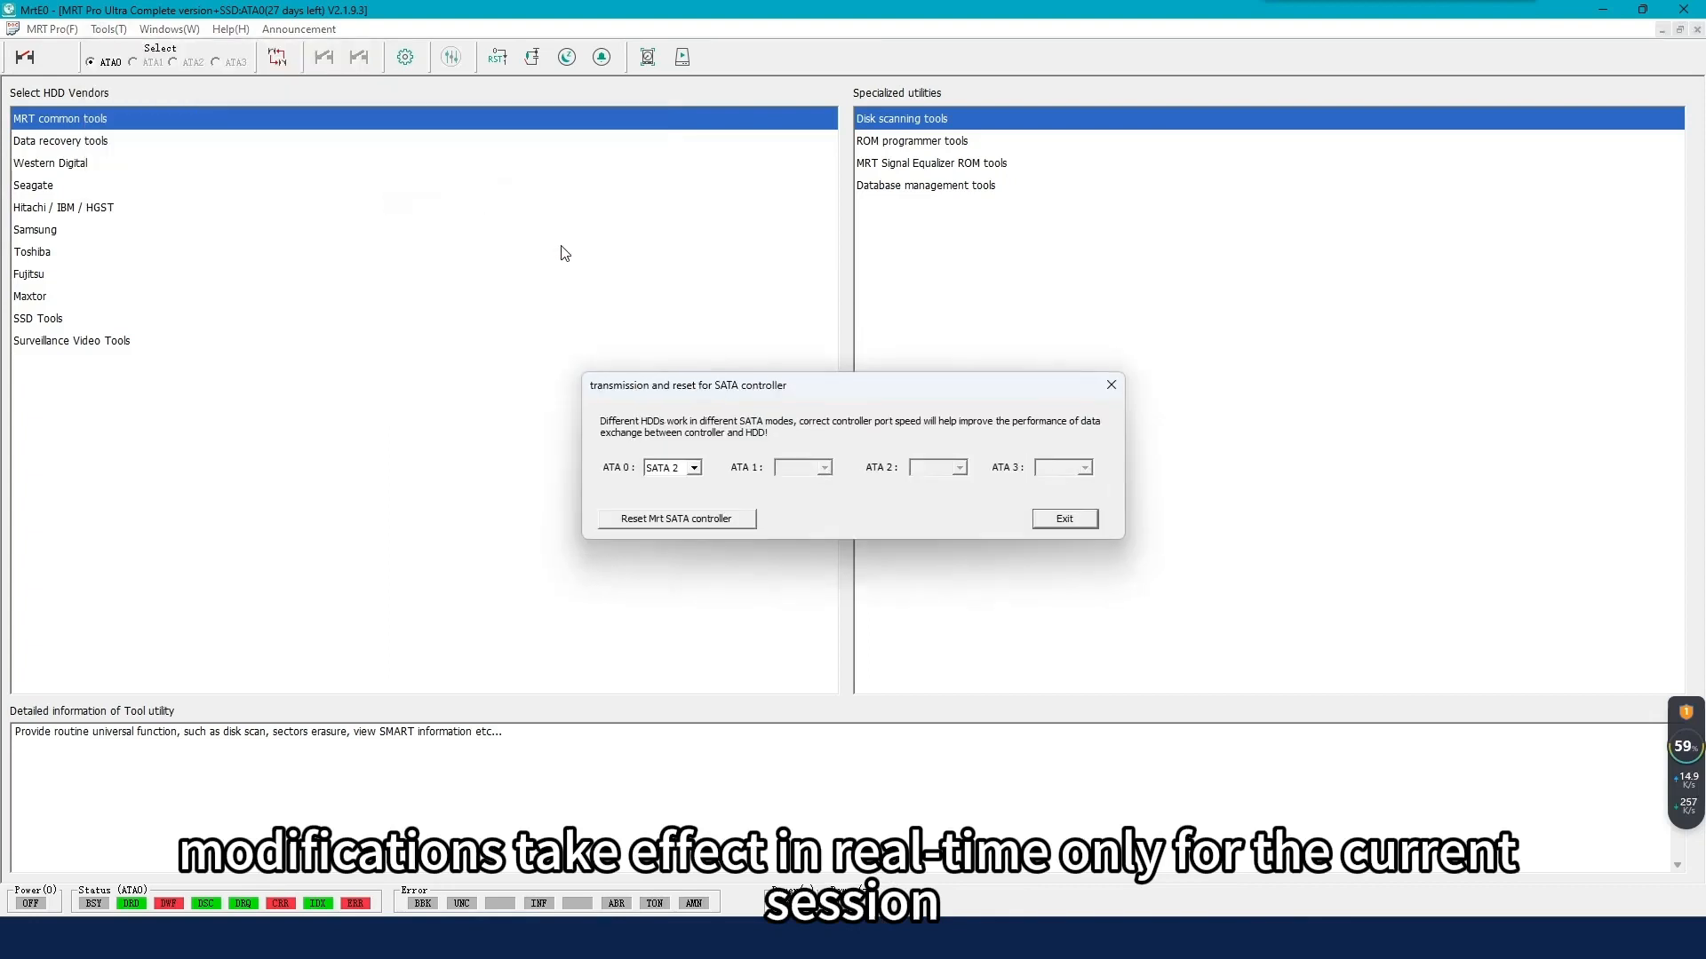
pyautogui.click(693, 467)
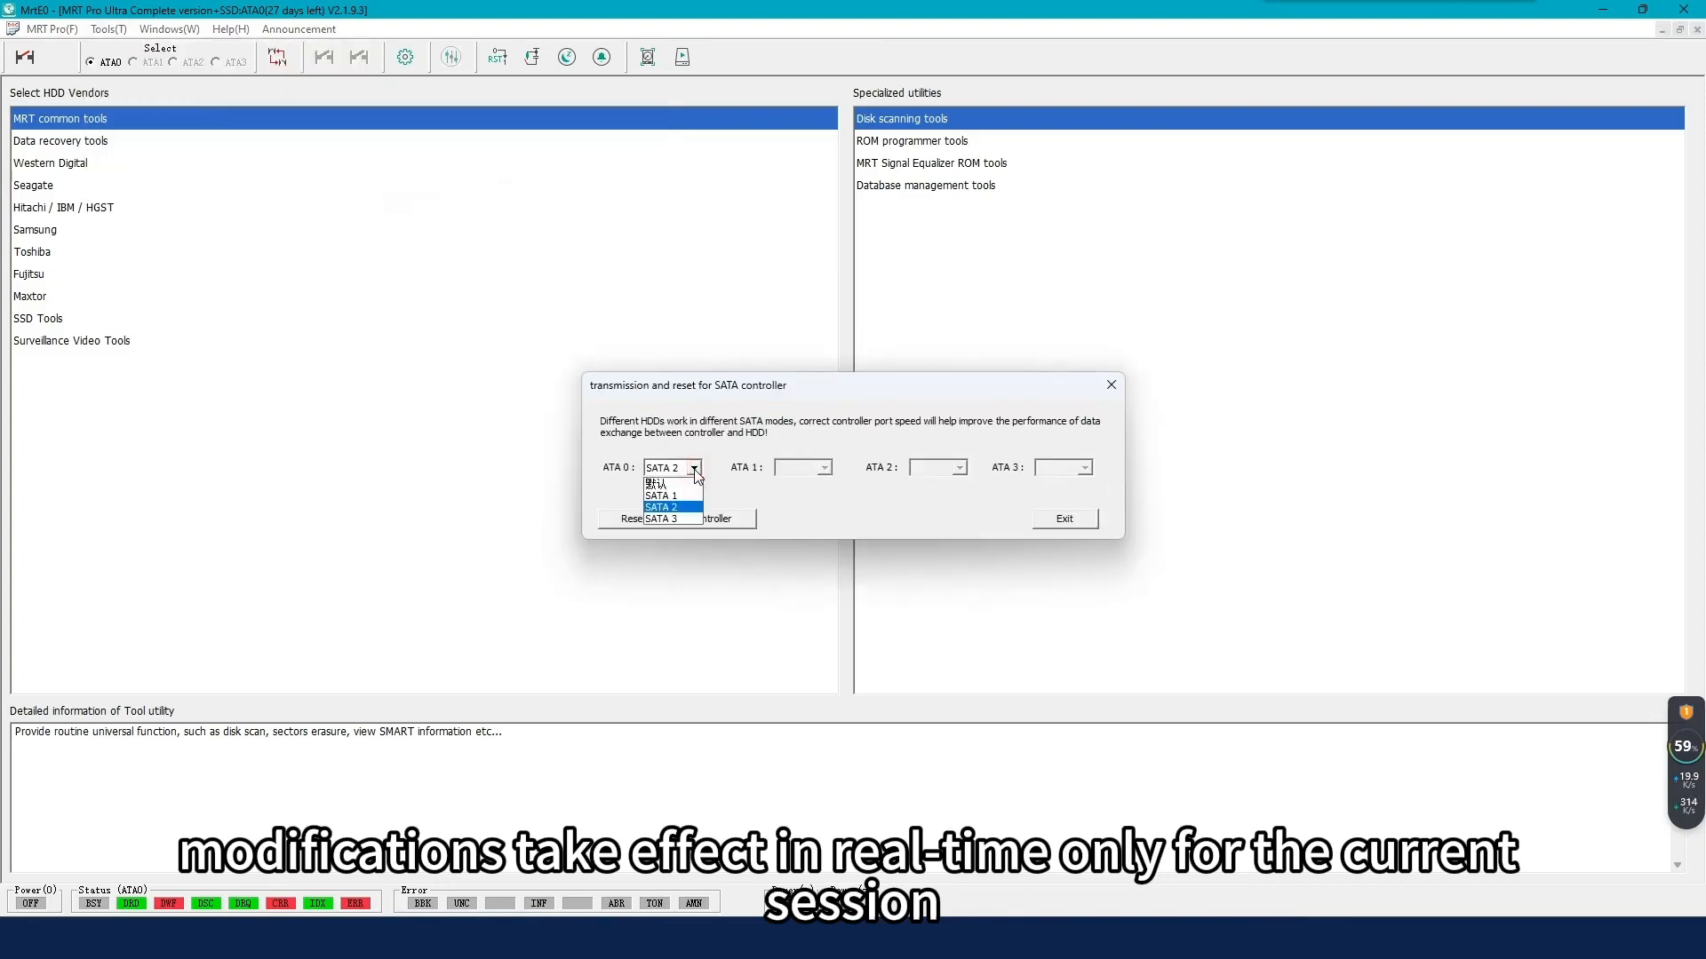
pyautogui.moveTo(667, 496)
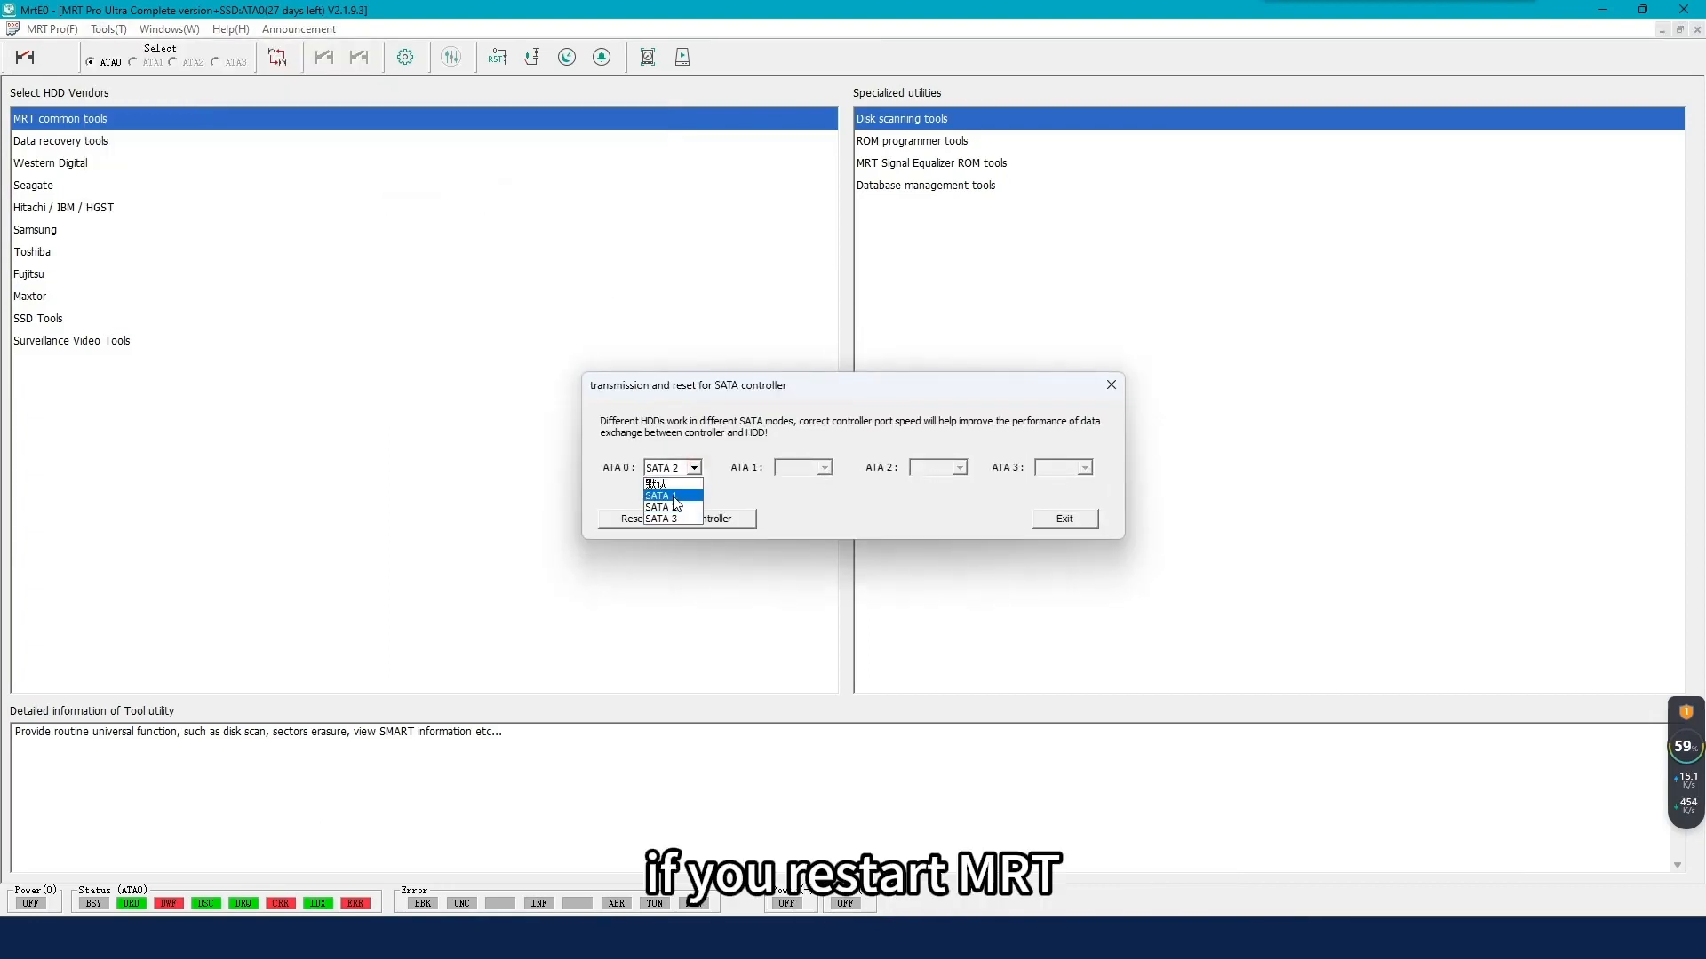
pyautogui.click(657, 495)
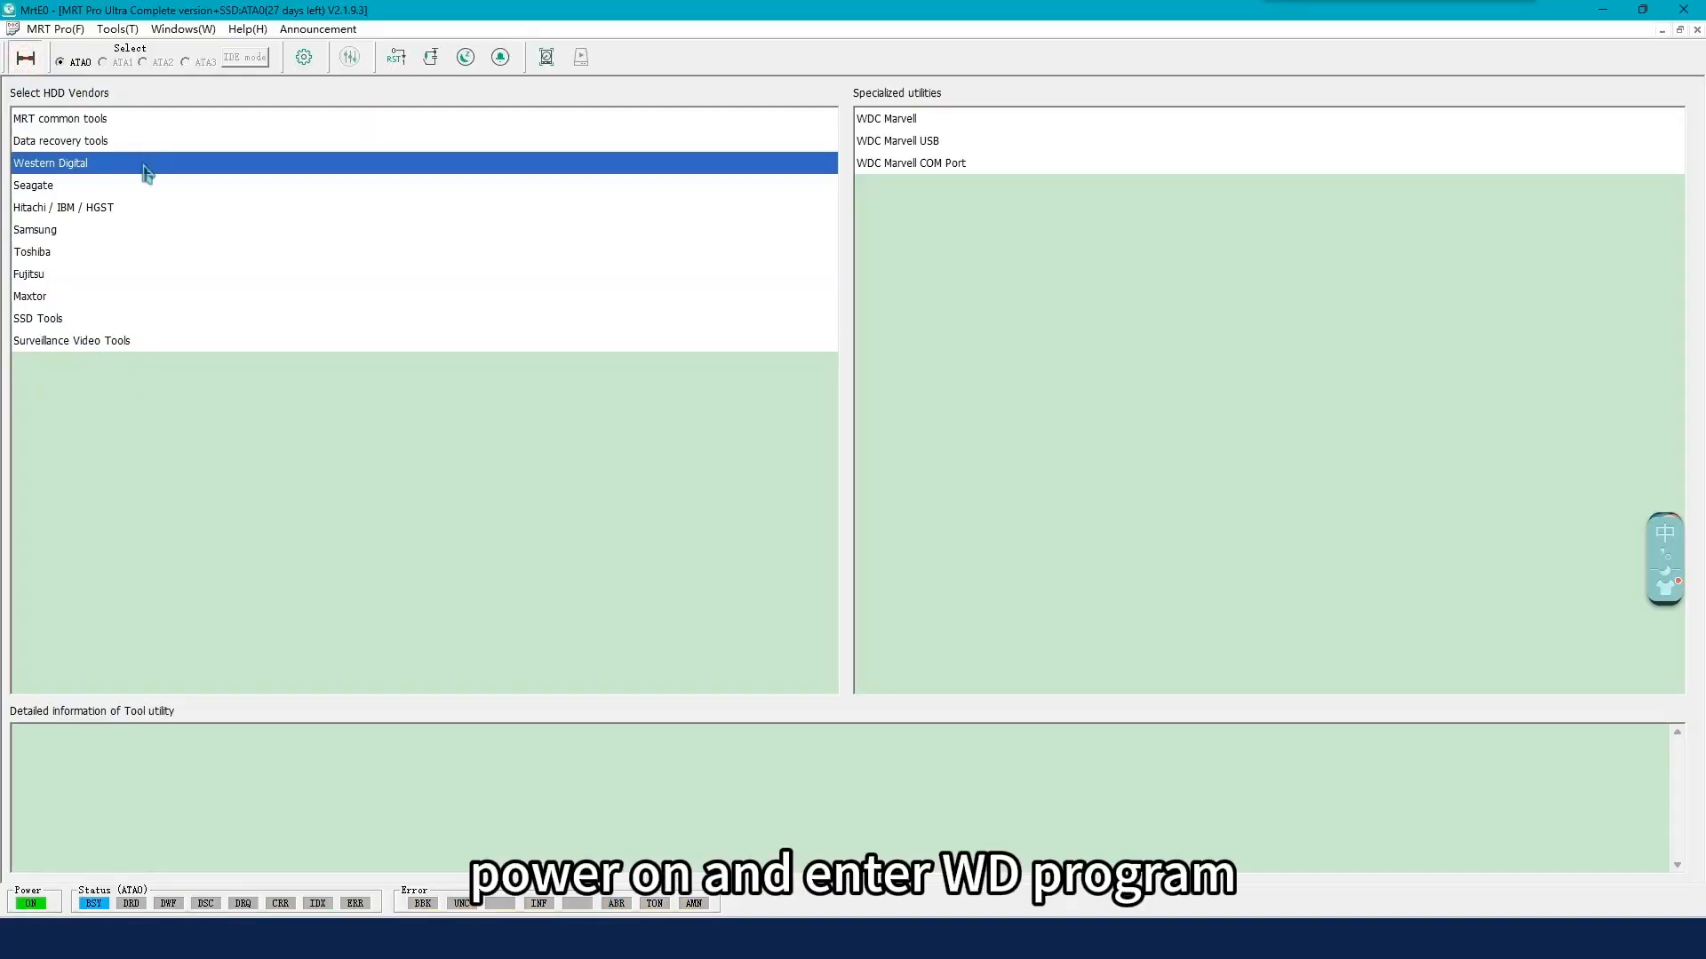
pyautogui.click(885, 117)
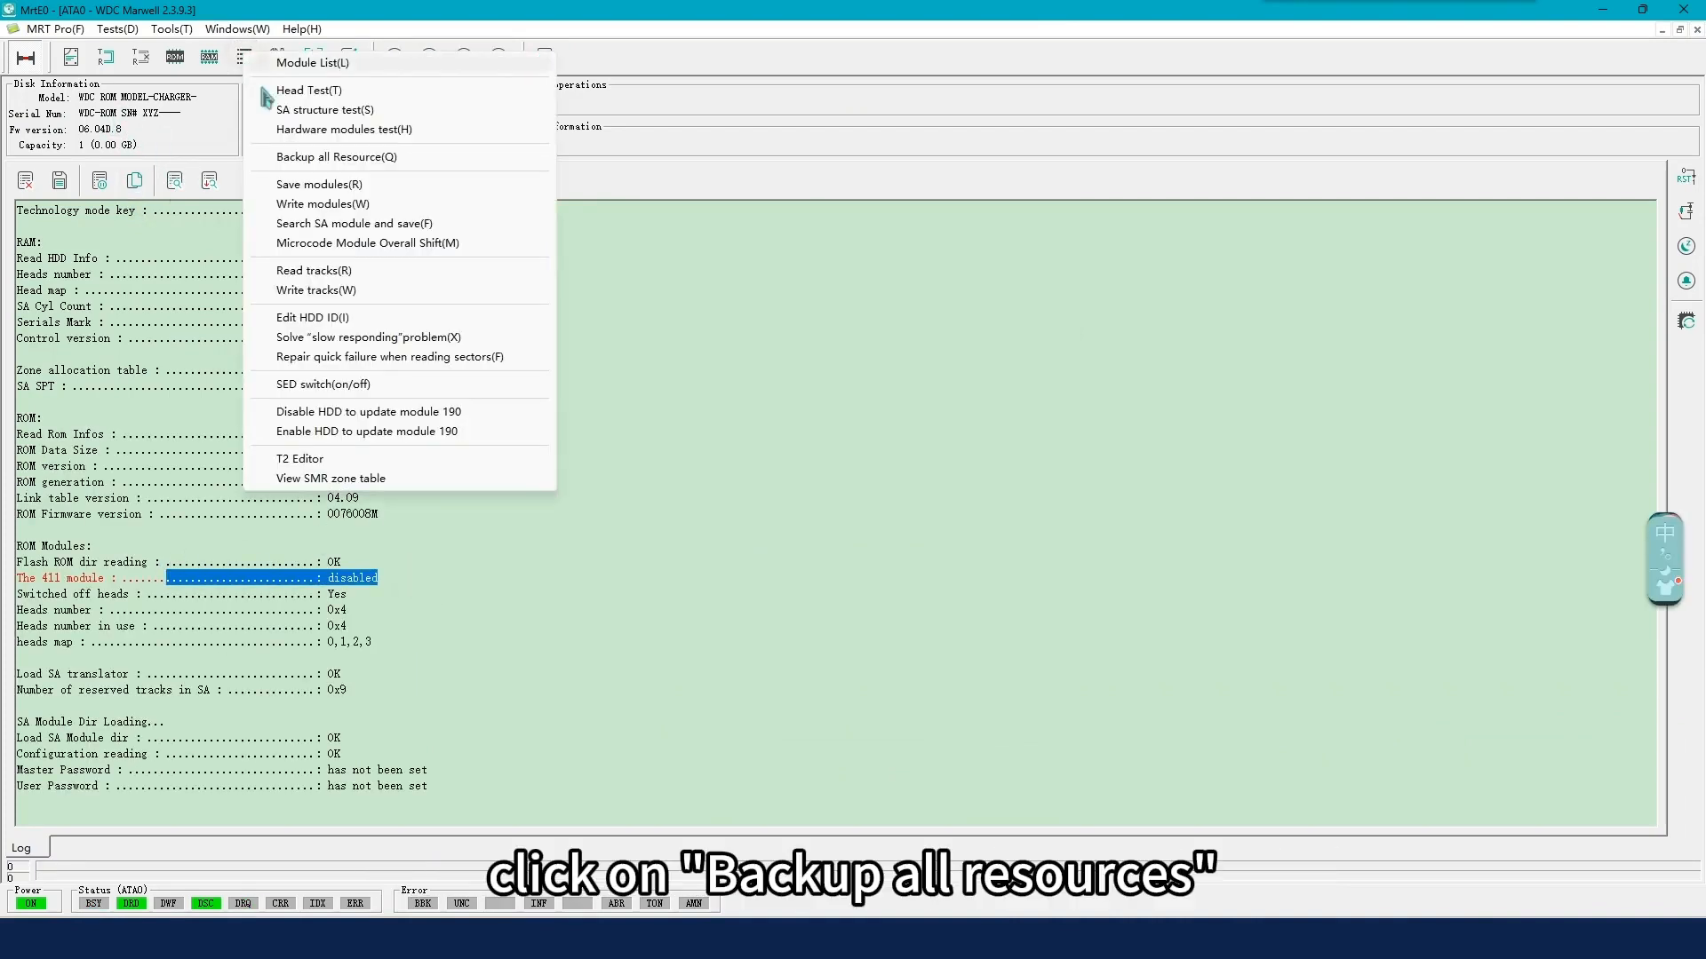
# Step: Start Backup all Resource into a new folder suffixed 81000
pyautogui.click(337, 156)
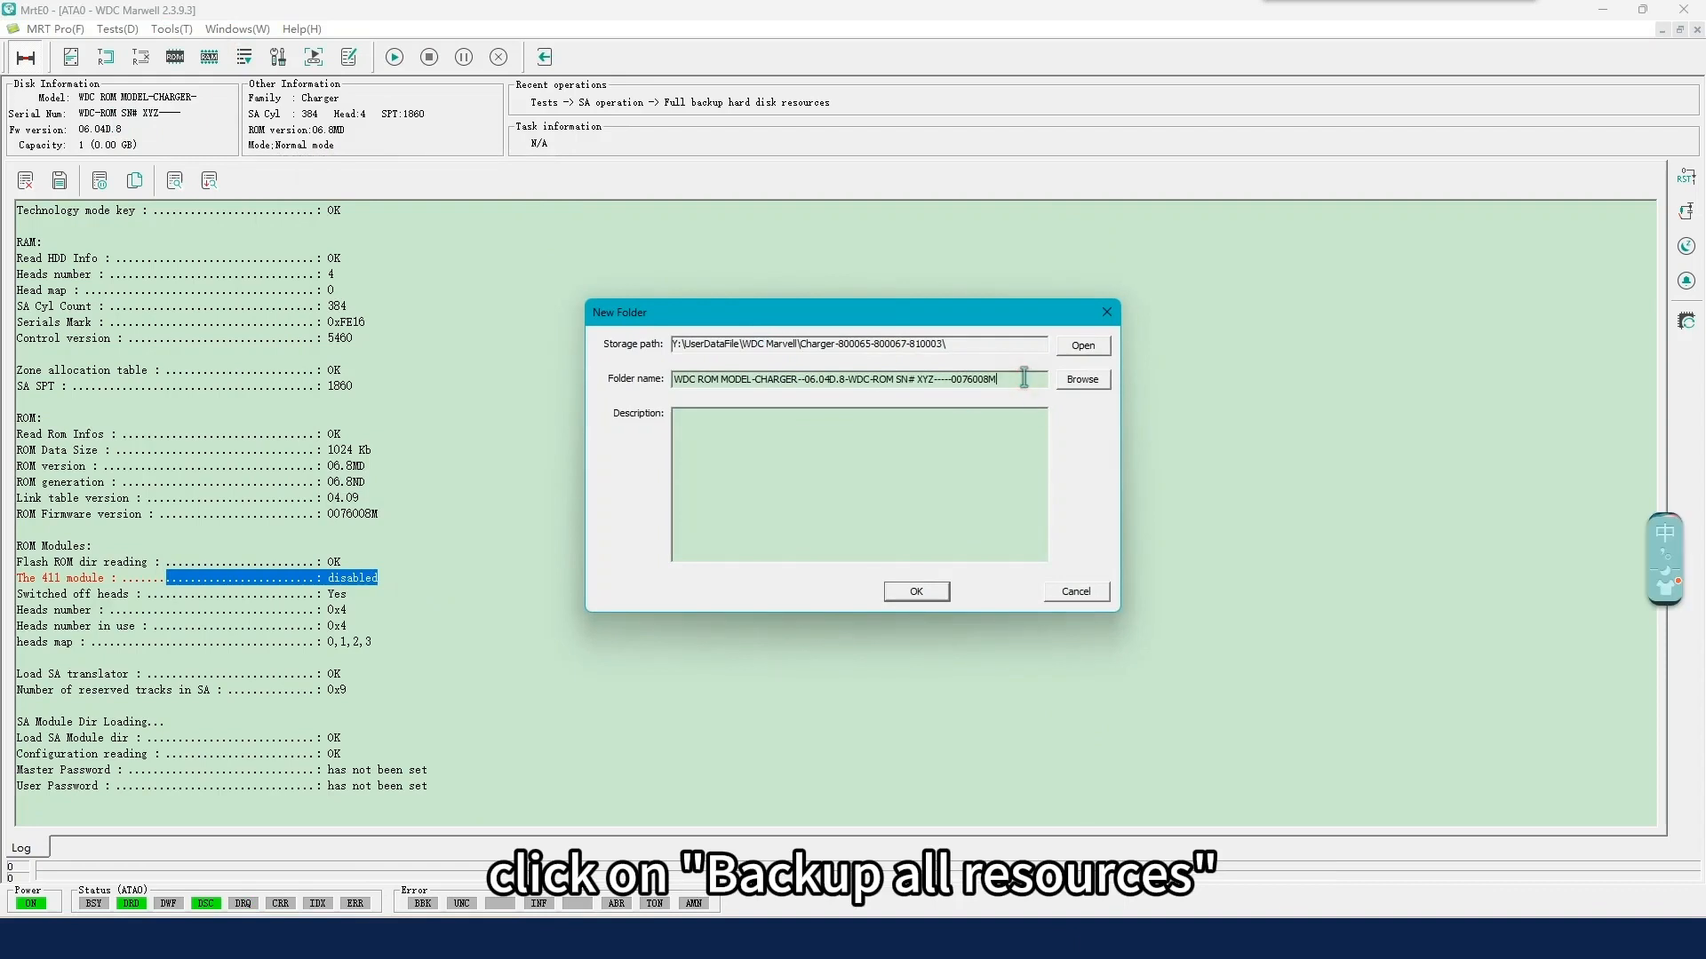
pyautogui.write('81000')
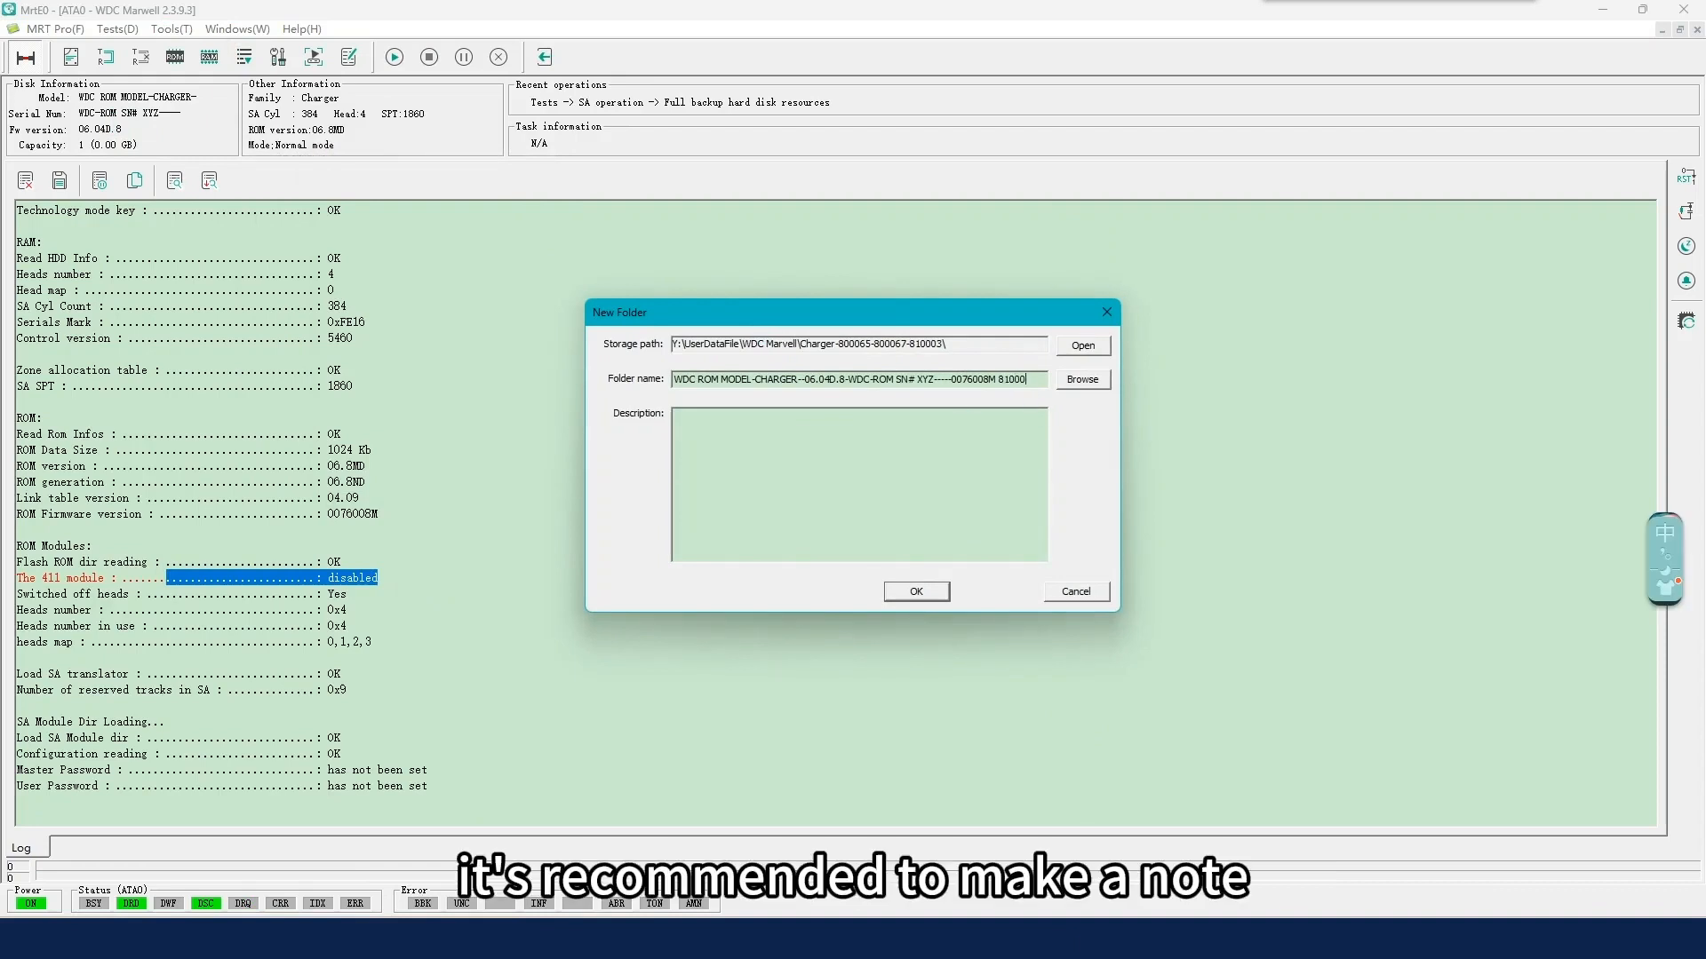
pyautogui.click(915, 591)
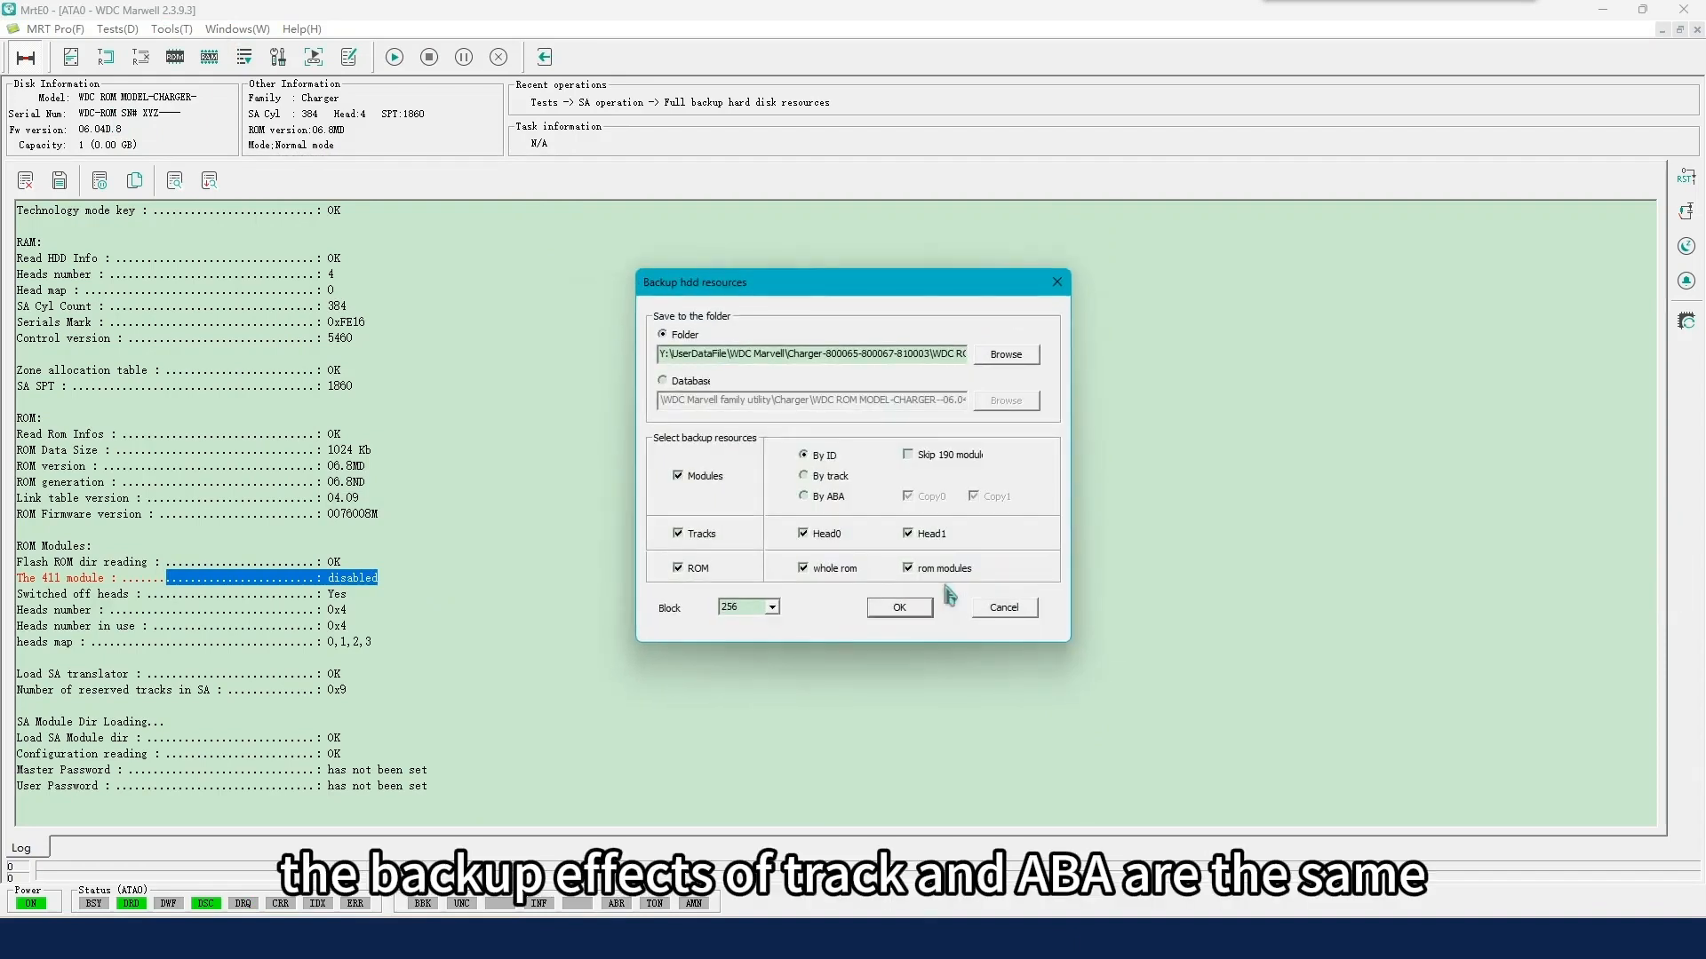
# Step: Back up modules by track with tracks excluded, and start the backup
pyautogui.click(805, 475)
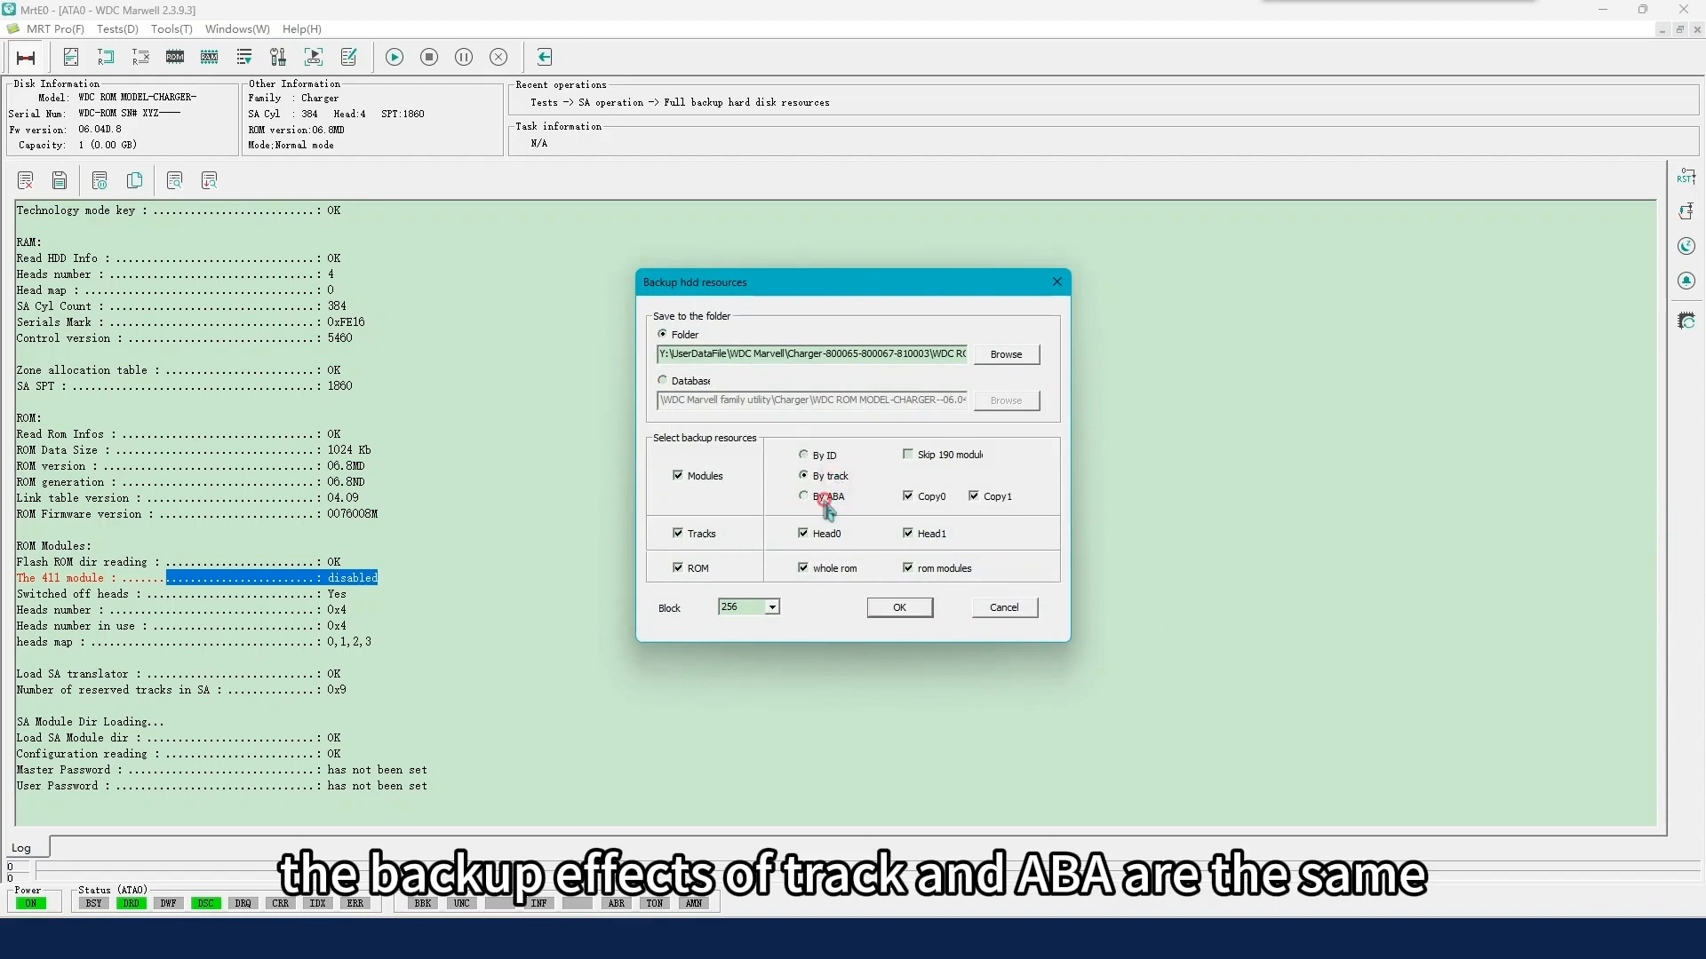
pyautogui.click(804, 497)
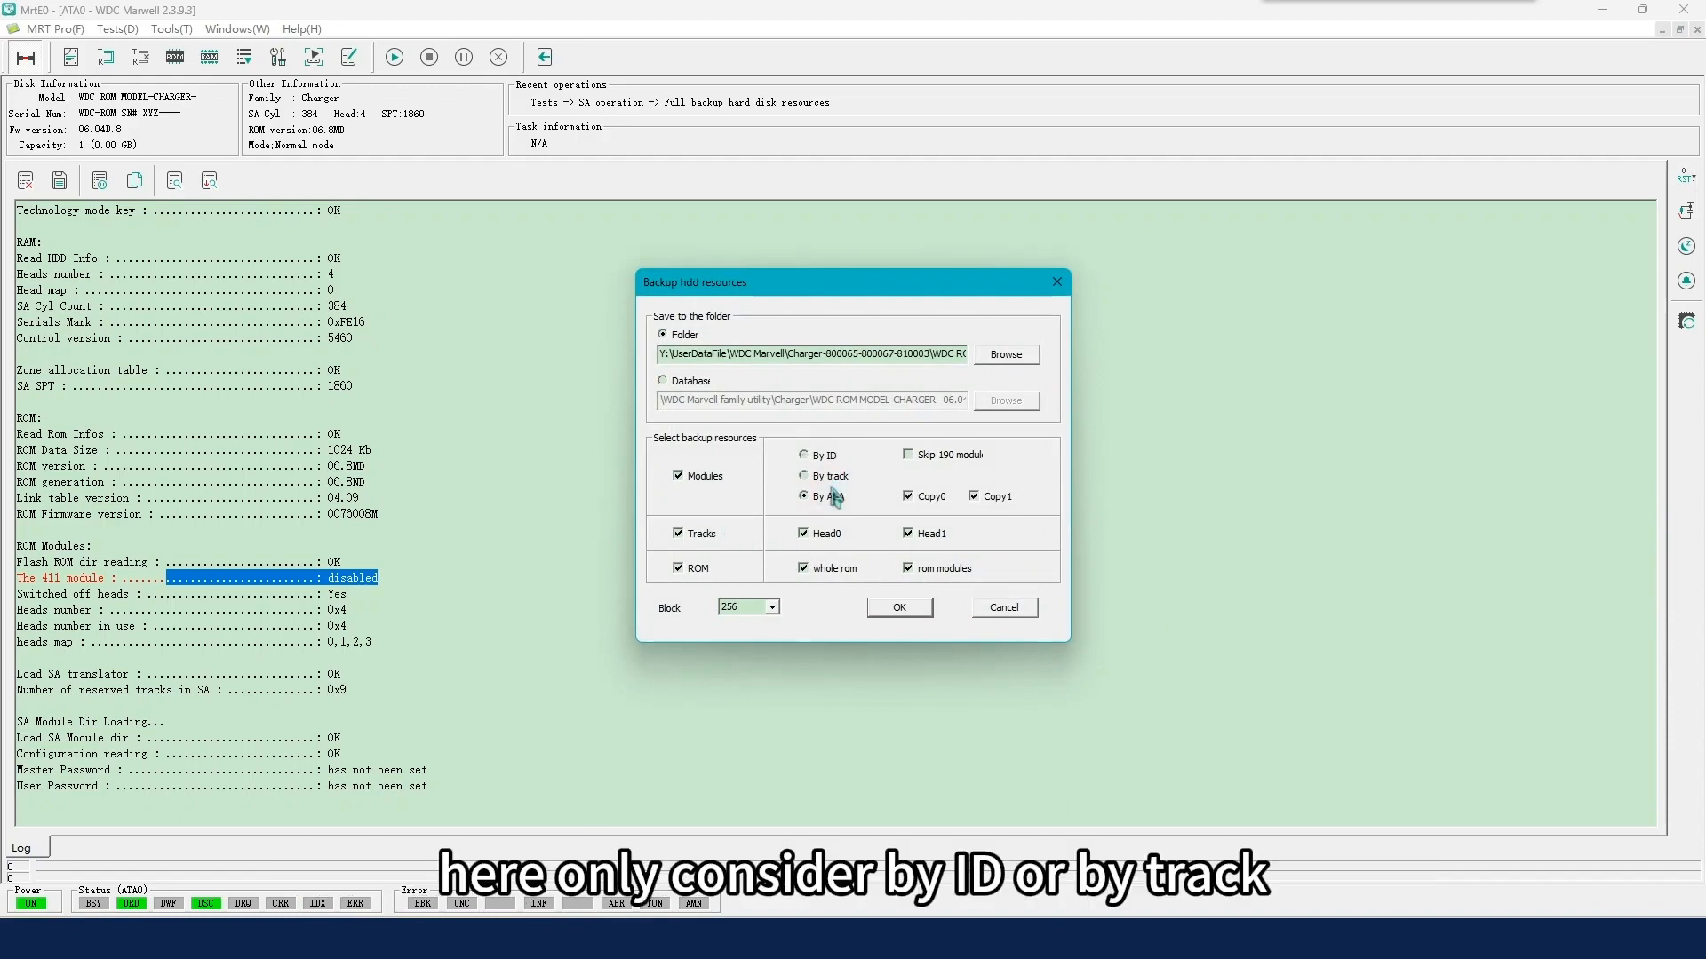
pyautogui.click(804, 455)
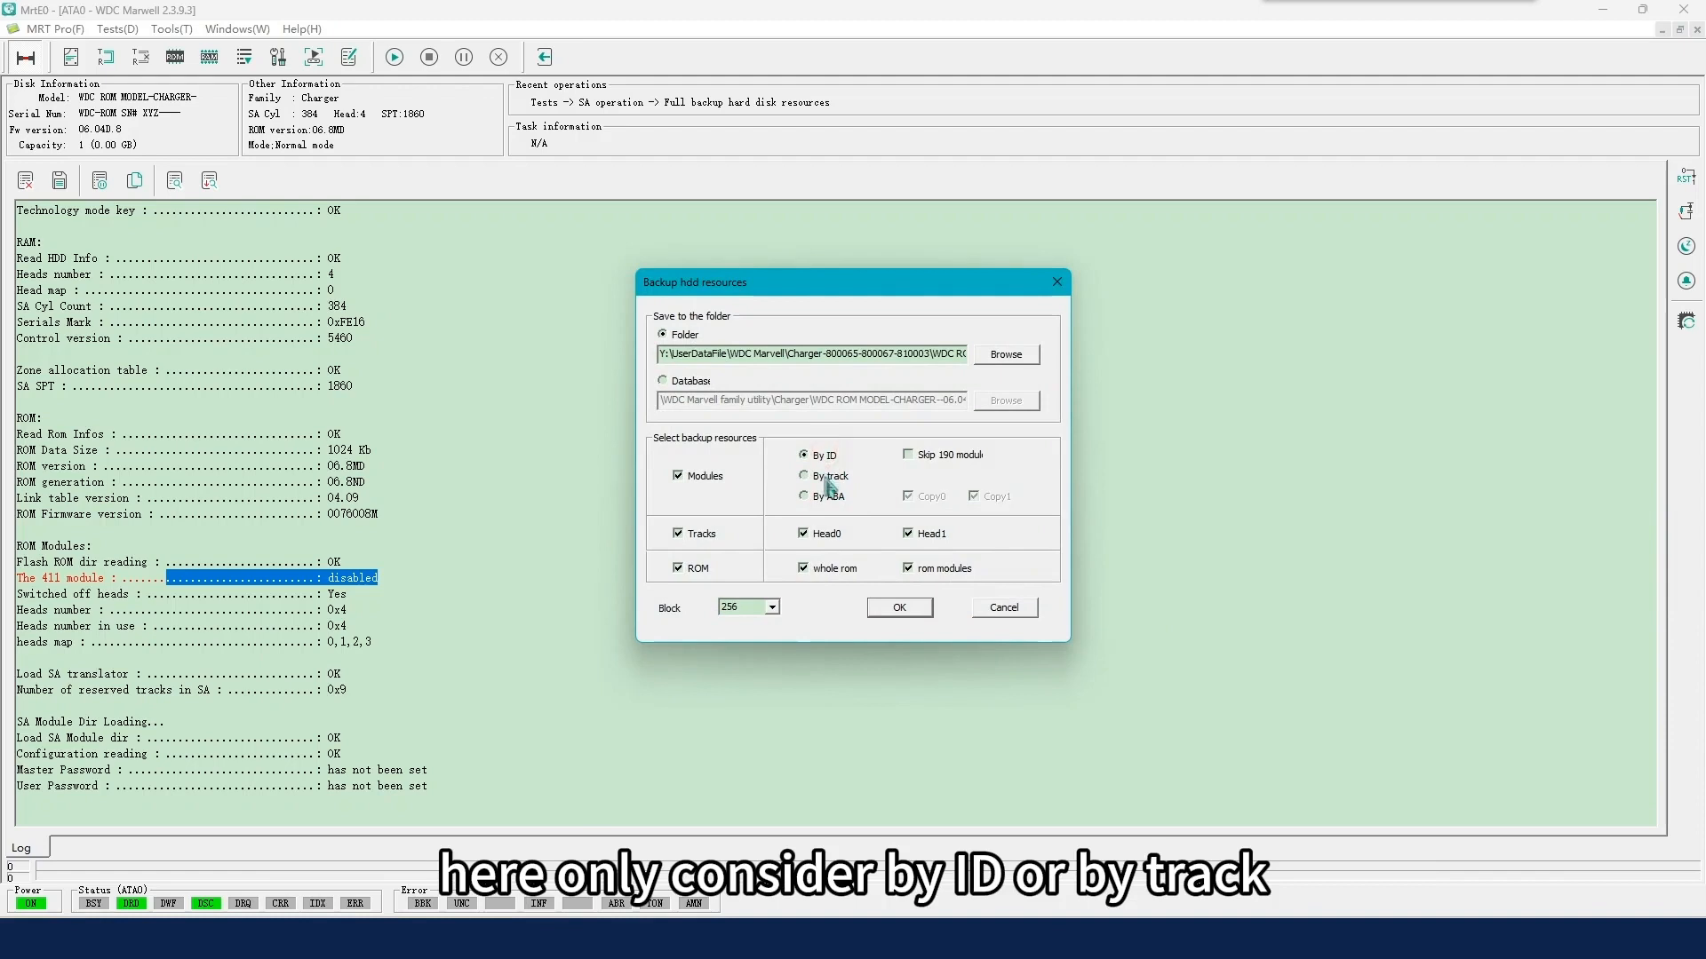
pyautogui.click(805, 476)
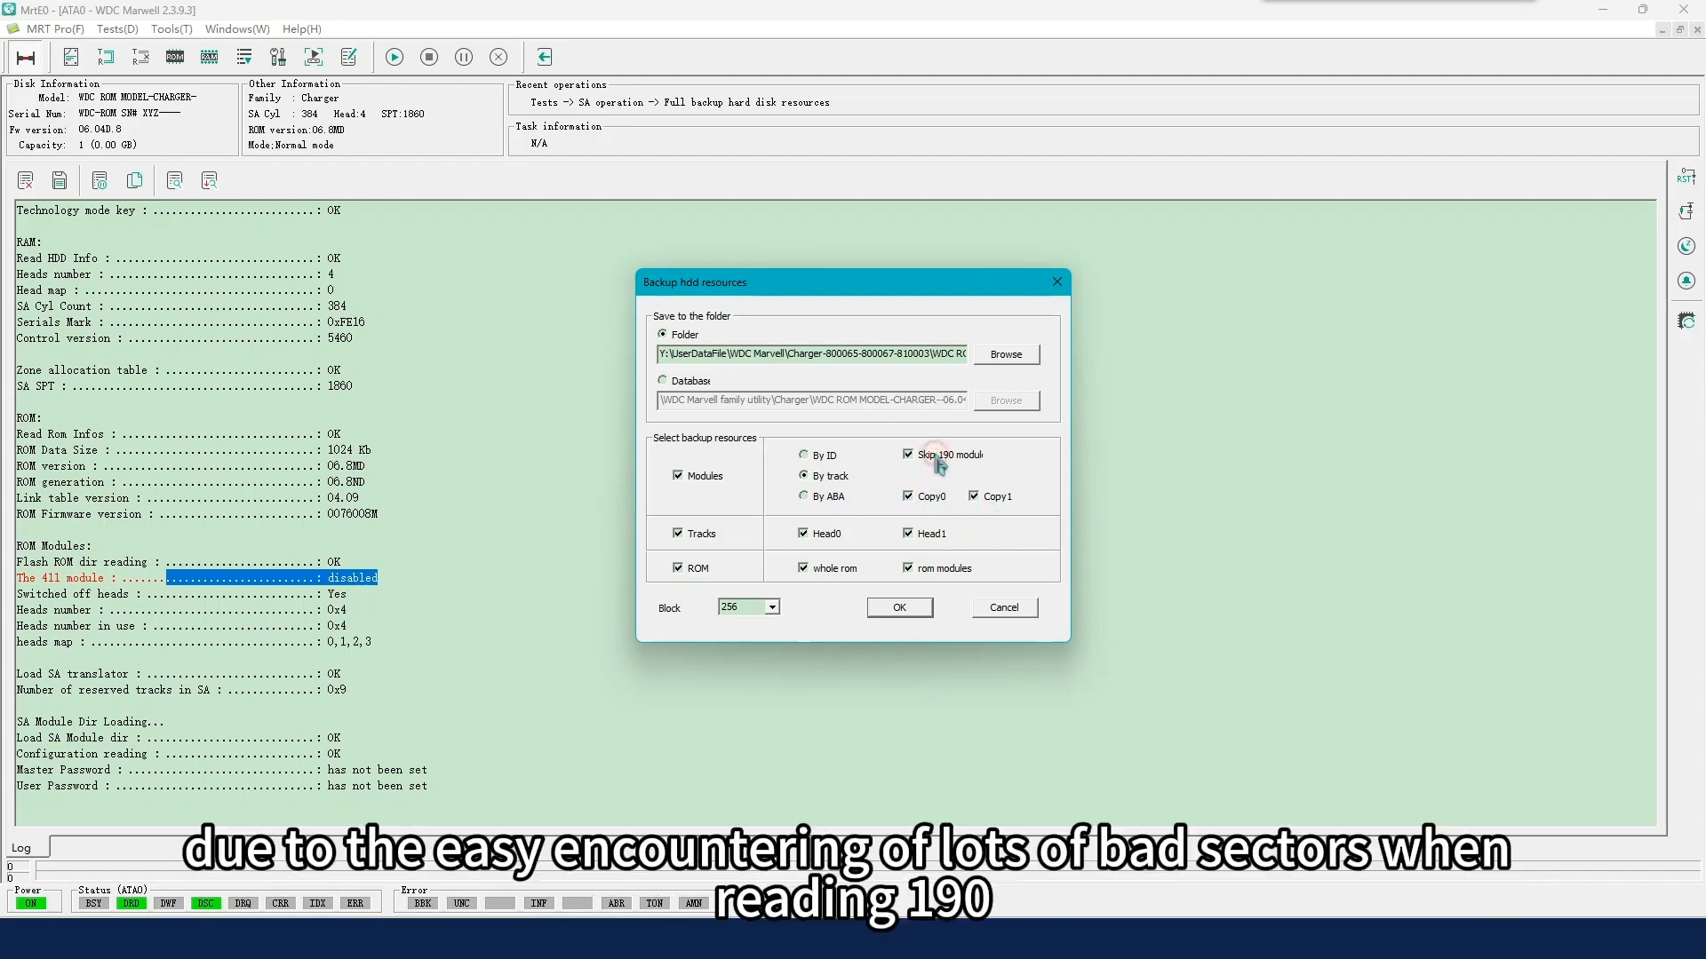
pyautogui.moveTo(949, 466)
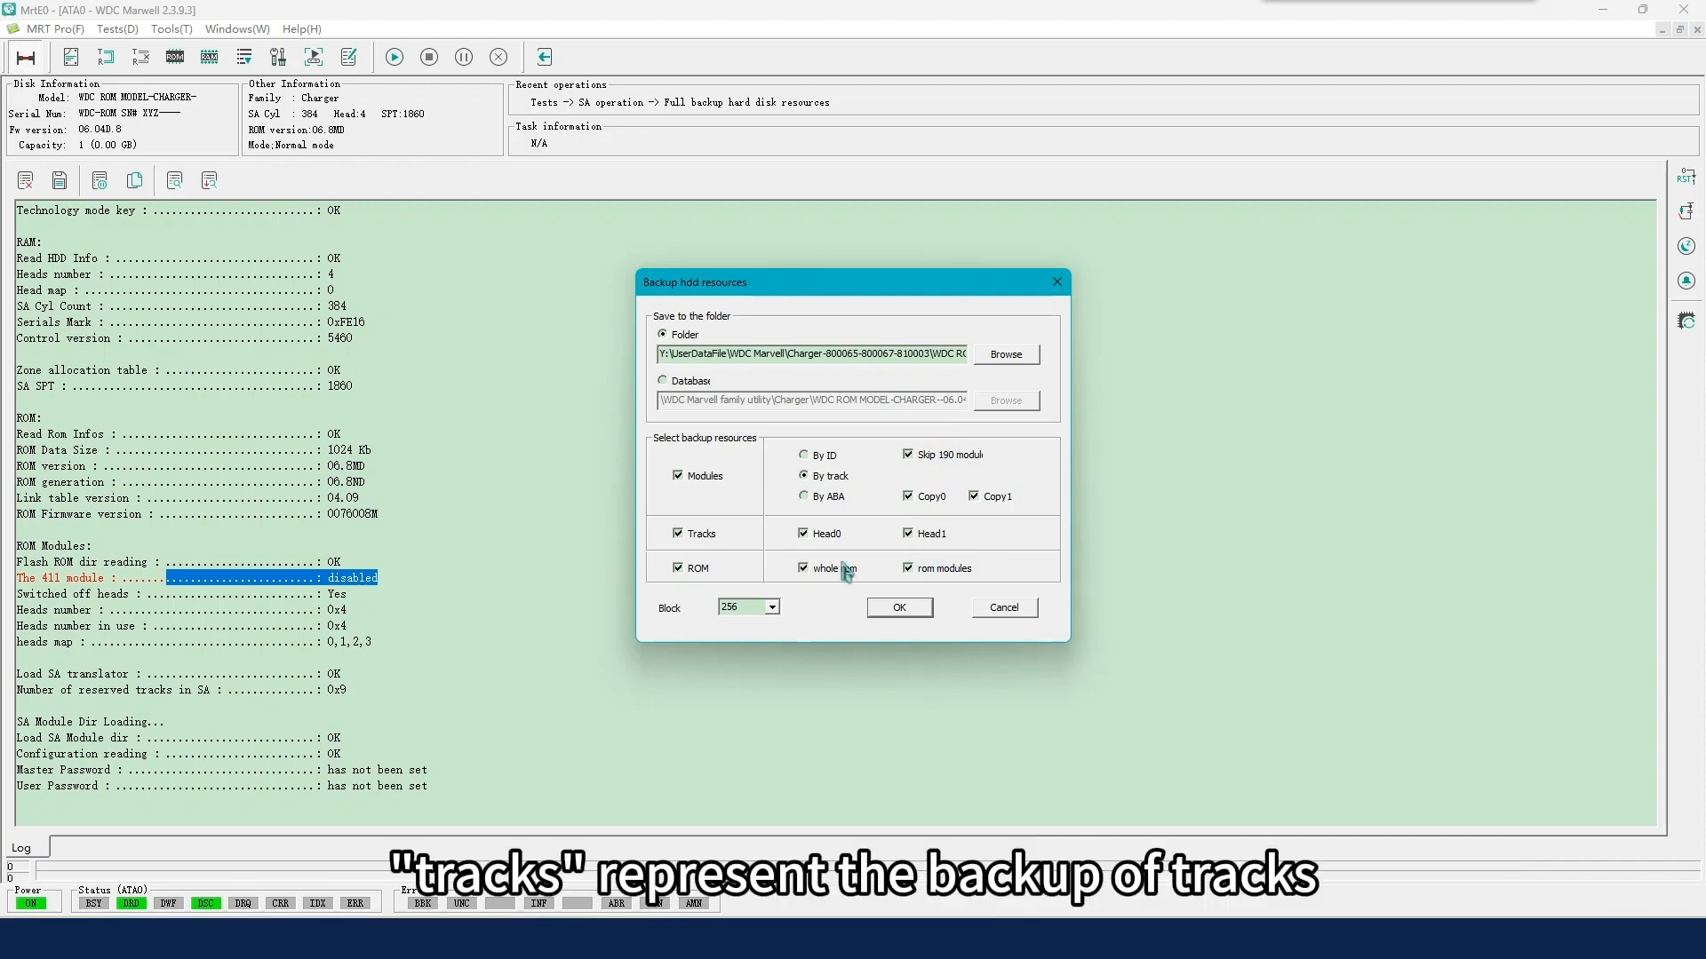
pyautogui.click(678, 533)
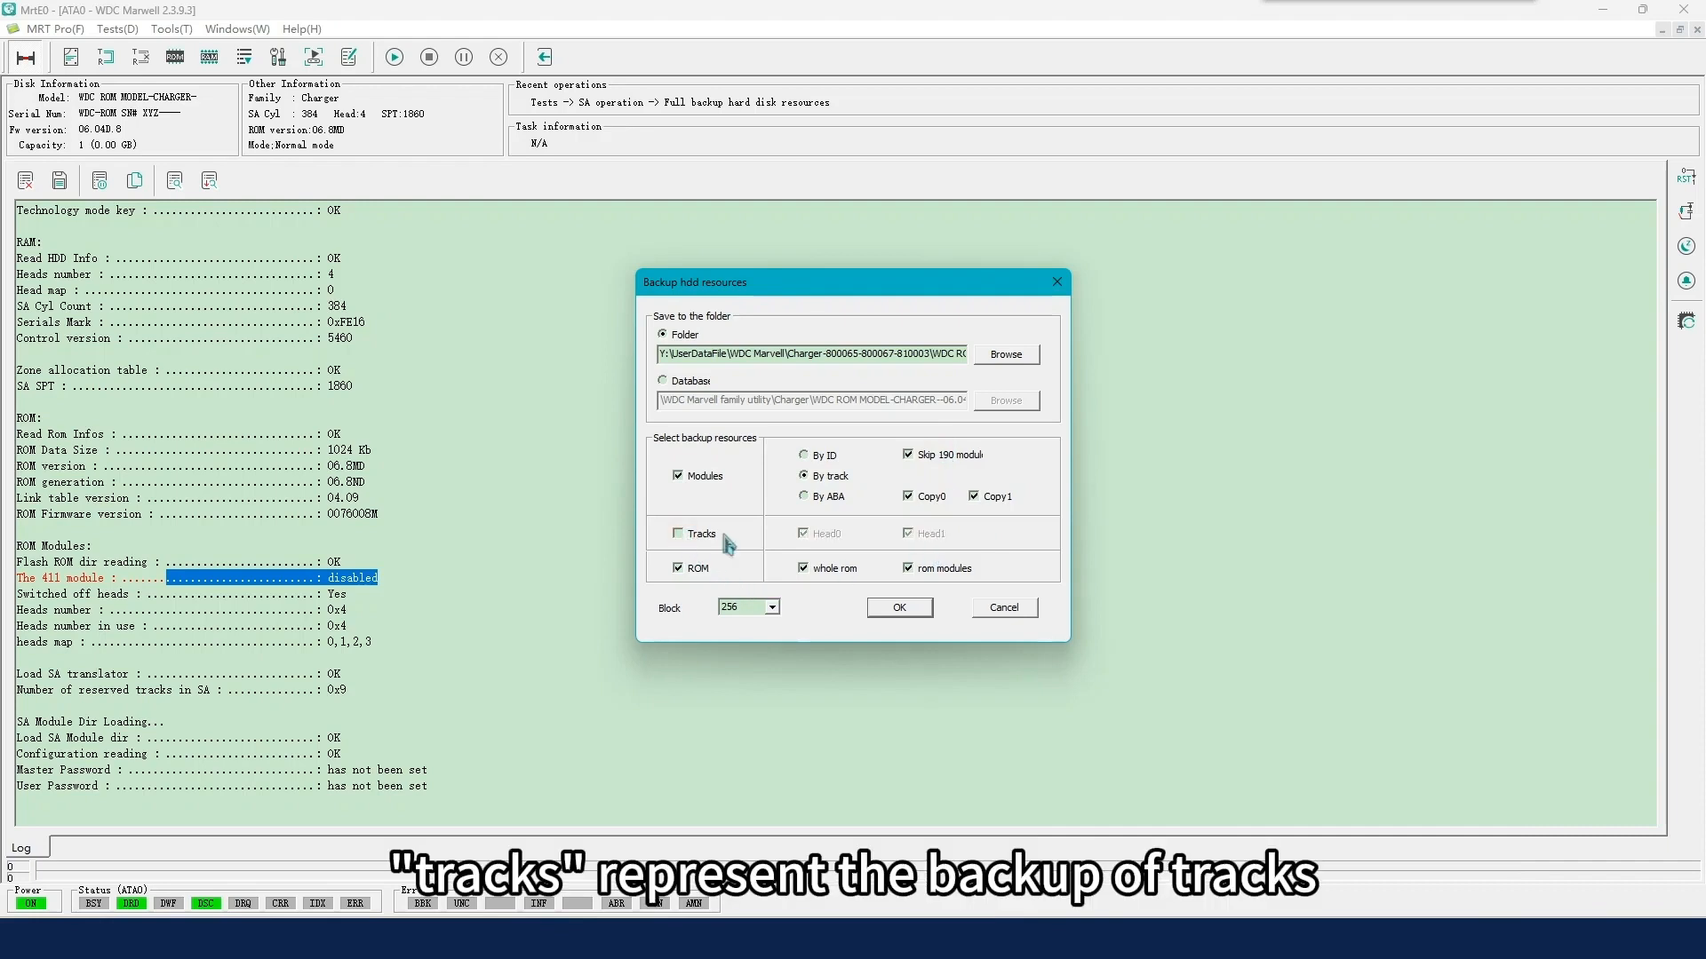
pyautogui.moveTo(720, 534)
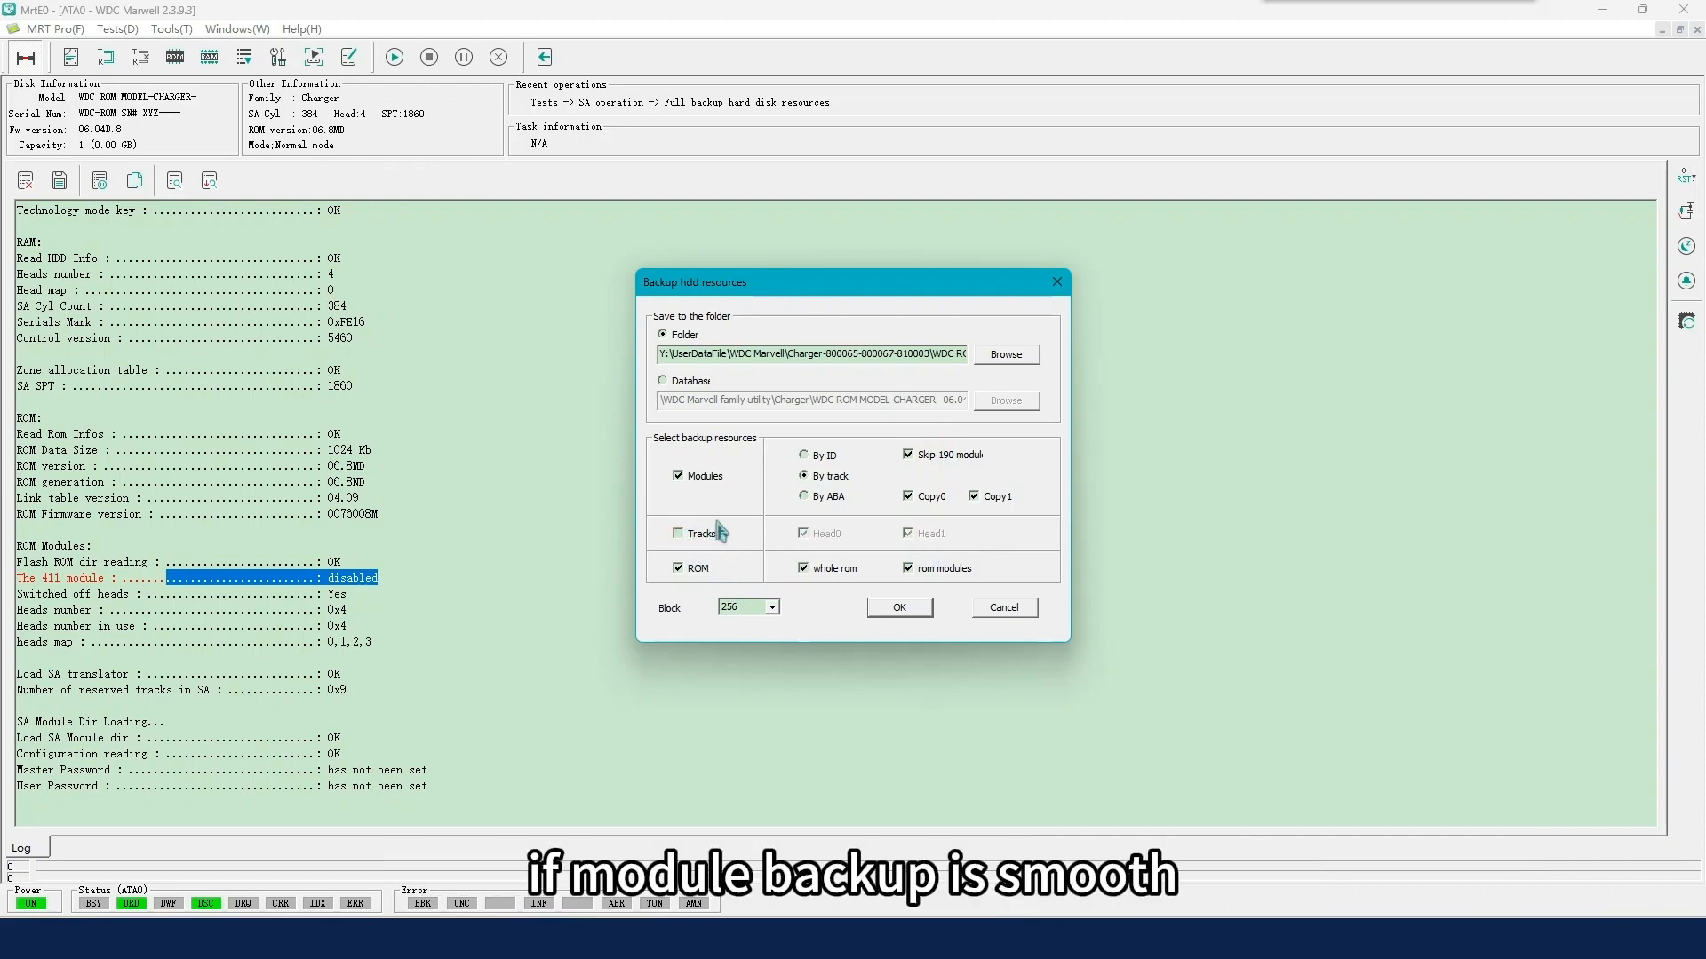
pyautogui.click(678, 533)
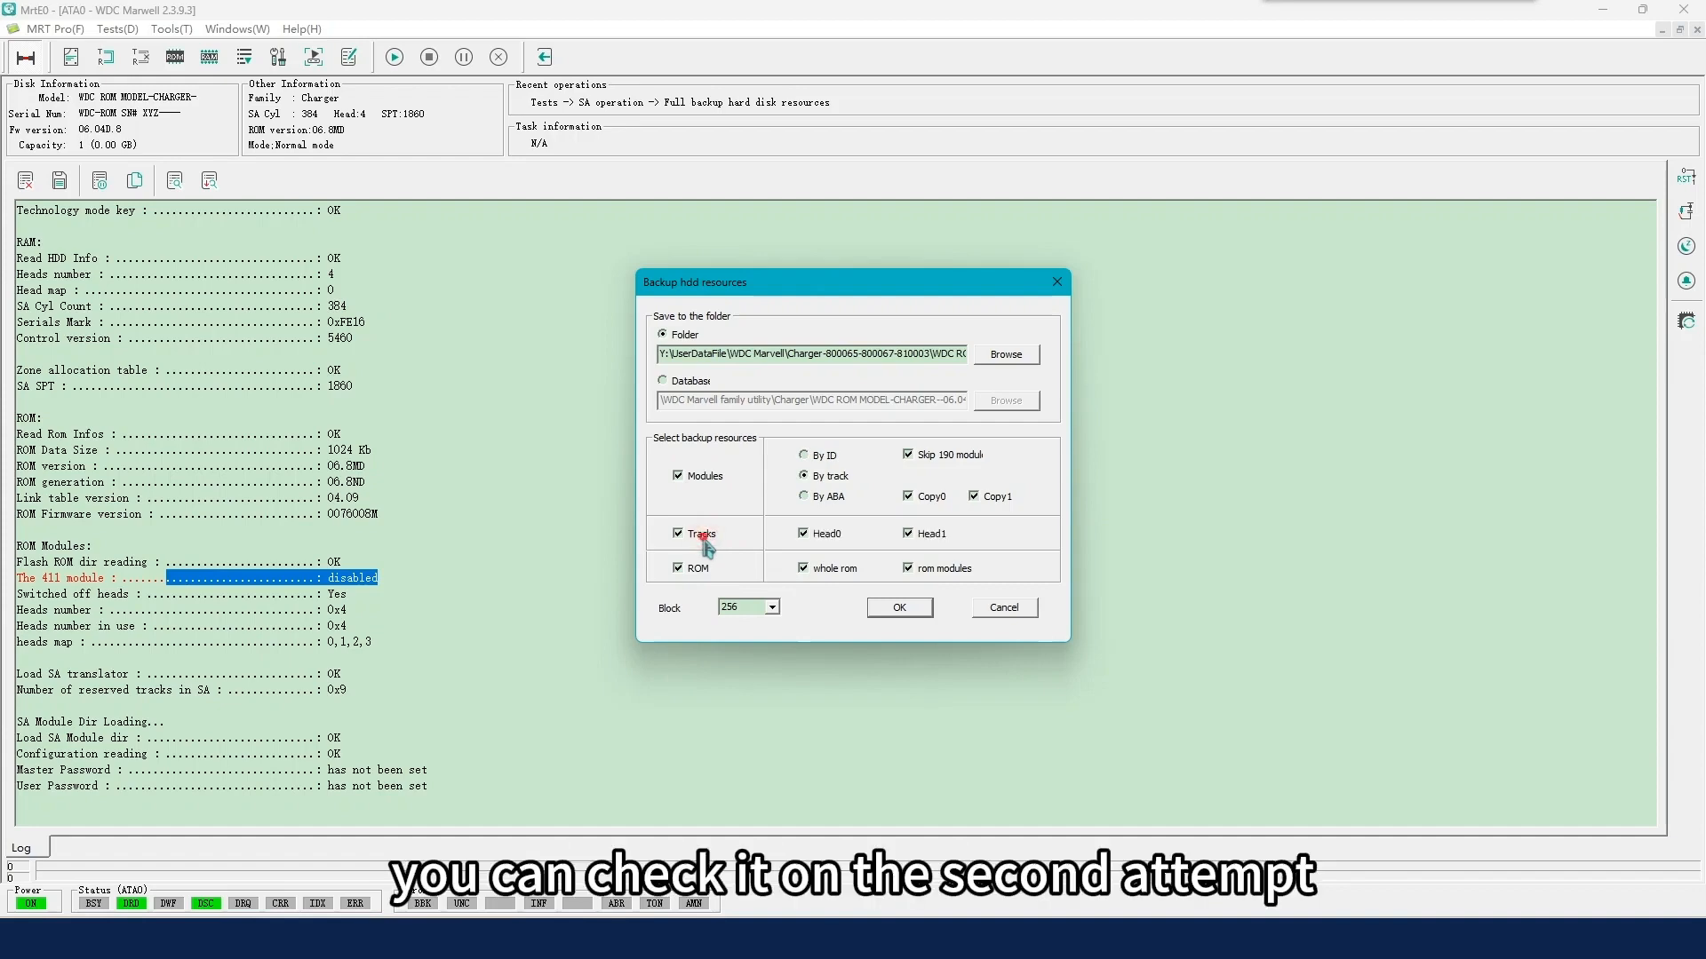
pyautogui.click(677, 533)
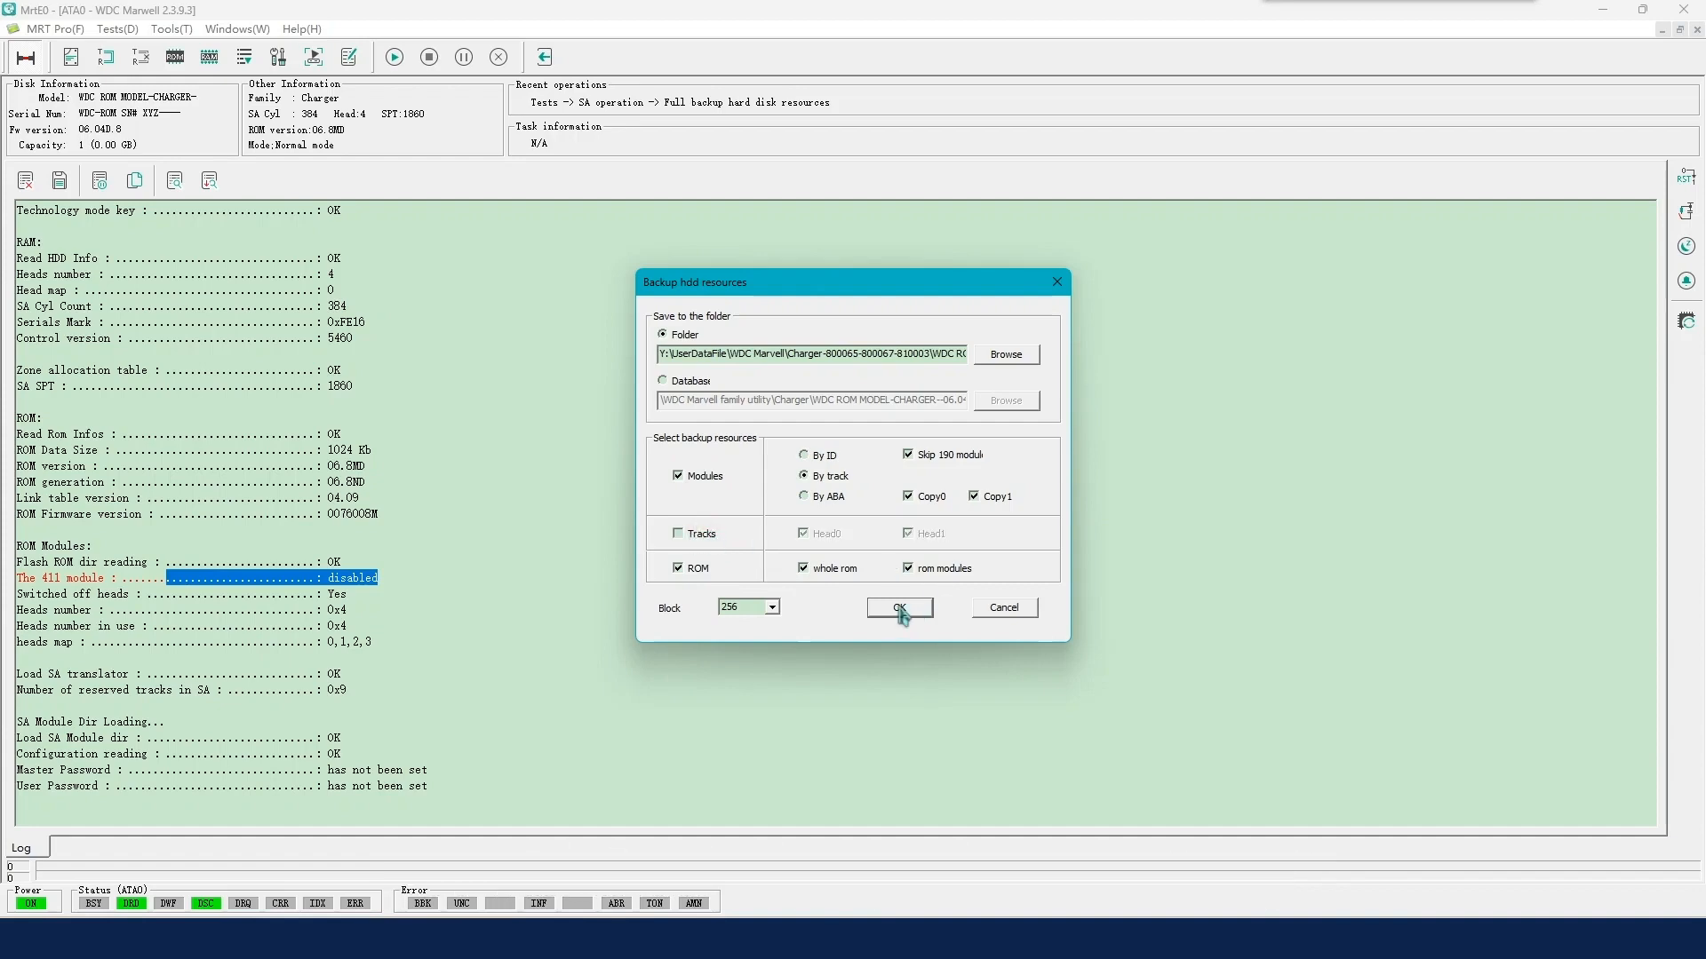
pyautogui.click(897, 608)
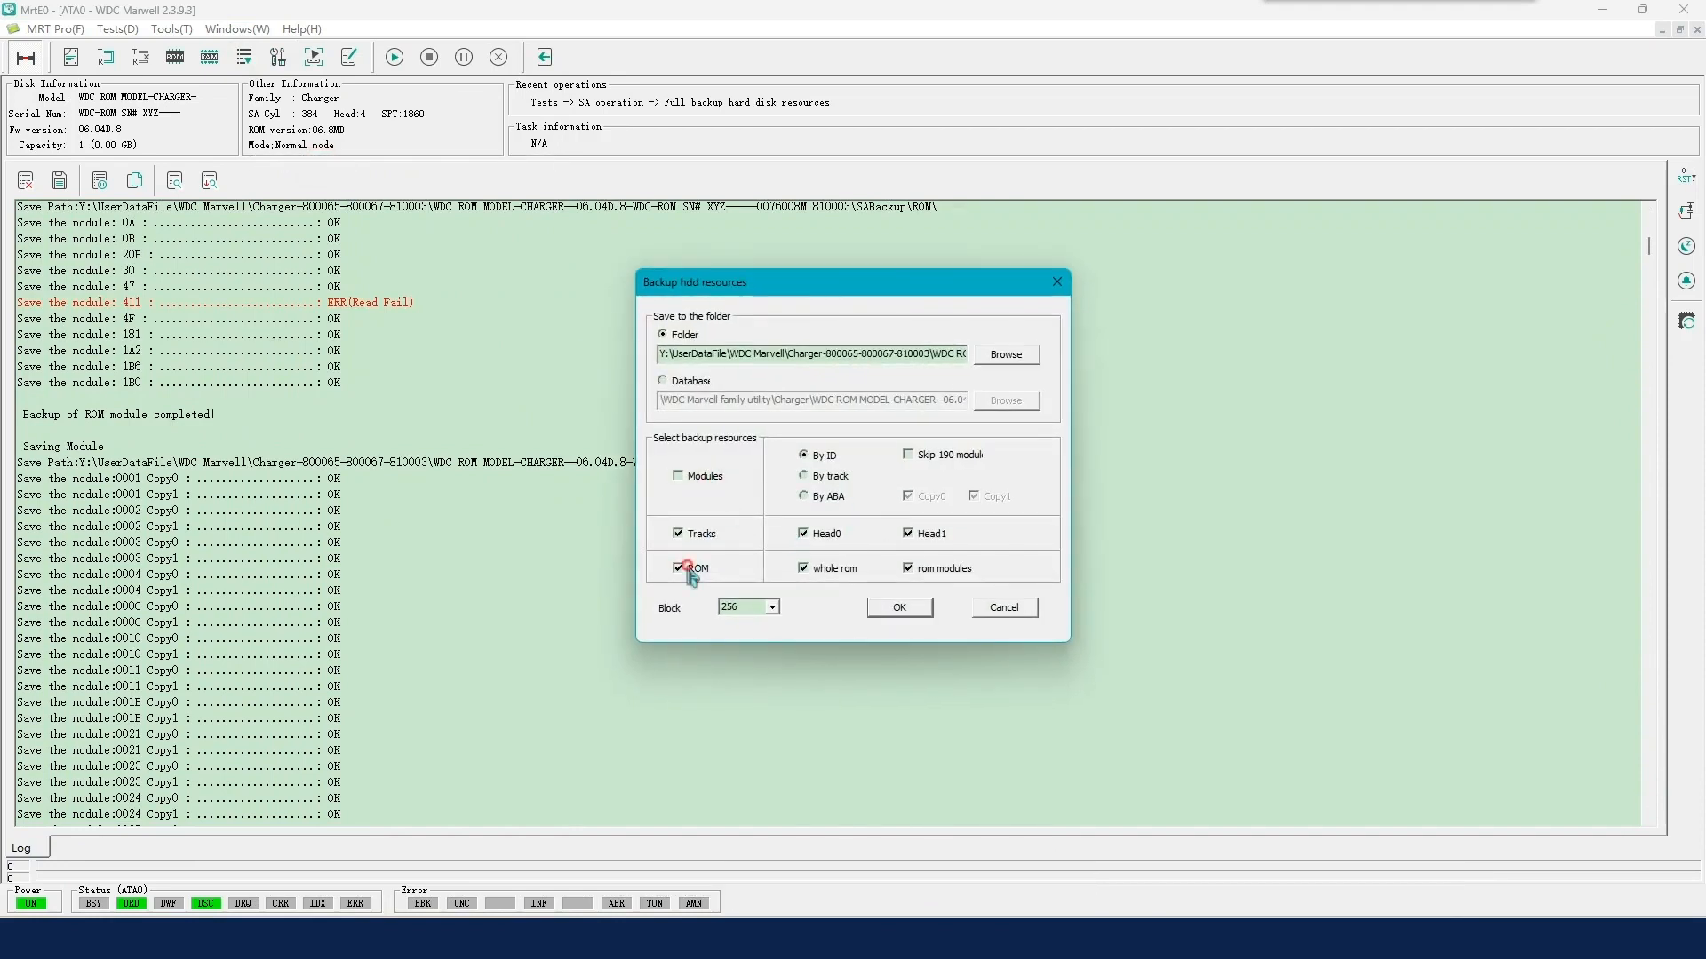
# Step: Untick ROM in the resource backup options and bring up the drive operations list
pyautogui.click(678, 567)
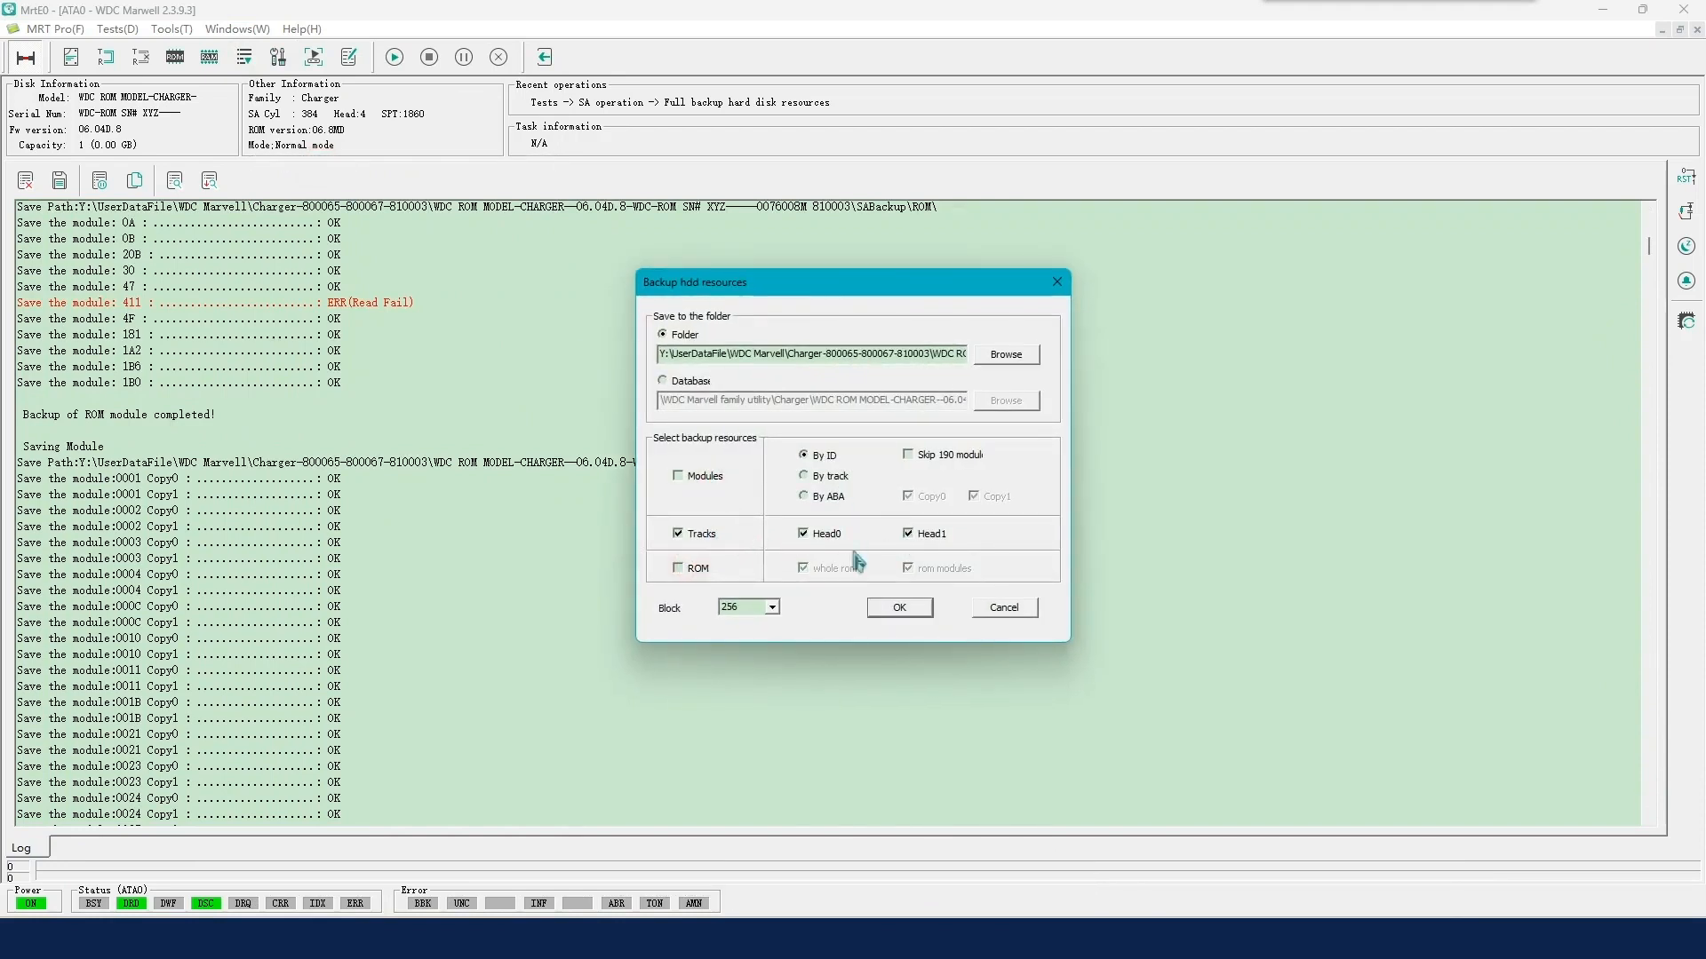
pyautogui.click(243, 56)
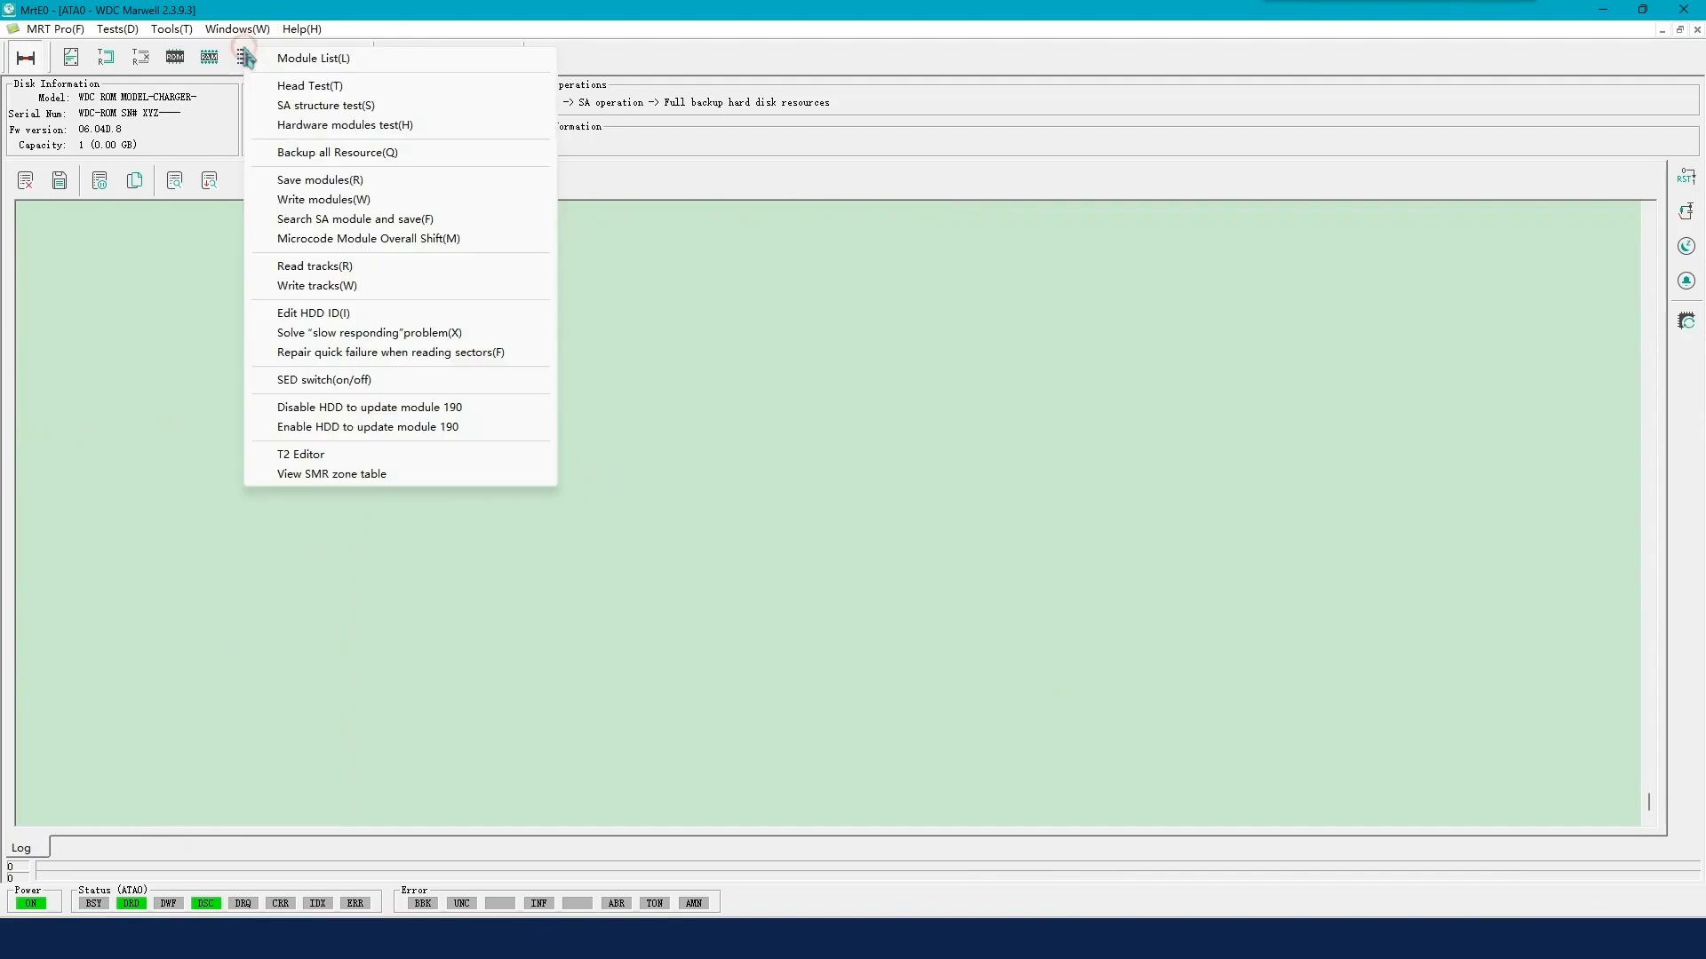
# Step: Back up tracks for heads 0 and 1, skipping bad and already-saved tracks
pyautogui.click(316, 266)
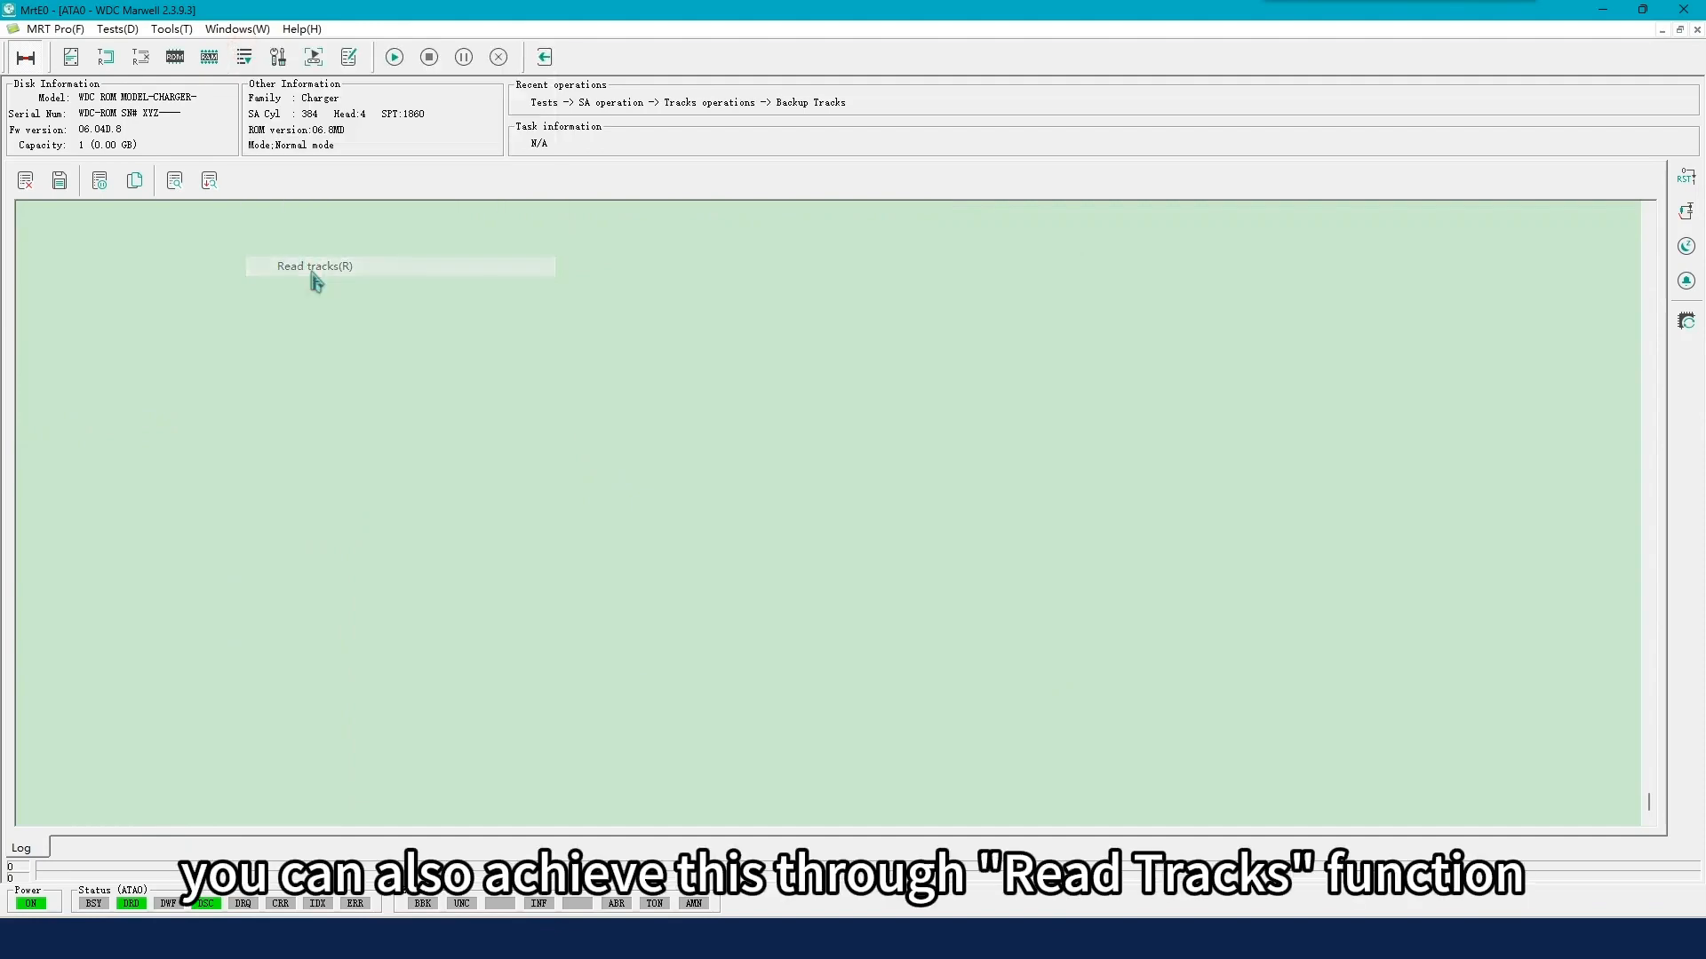
pyautogui.click(314, 266)
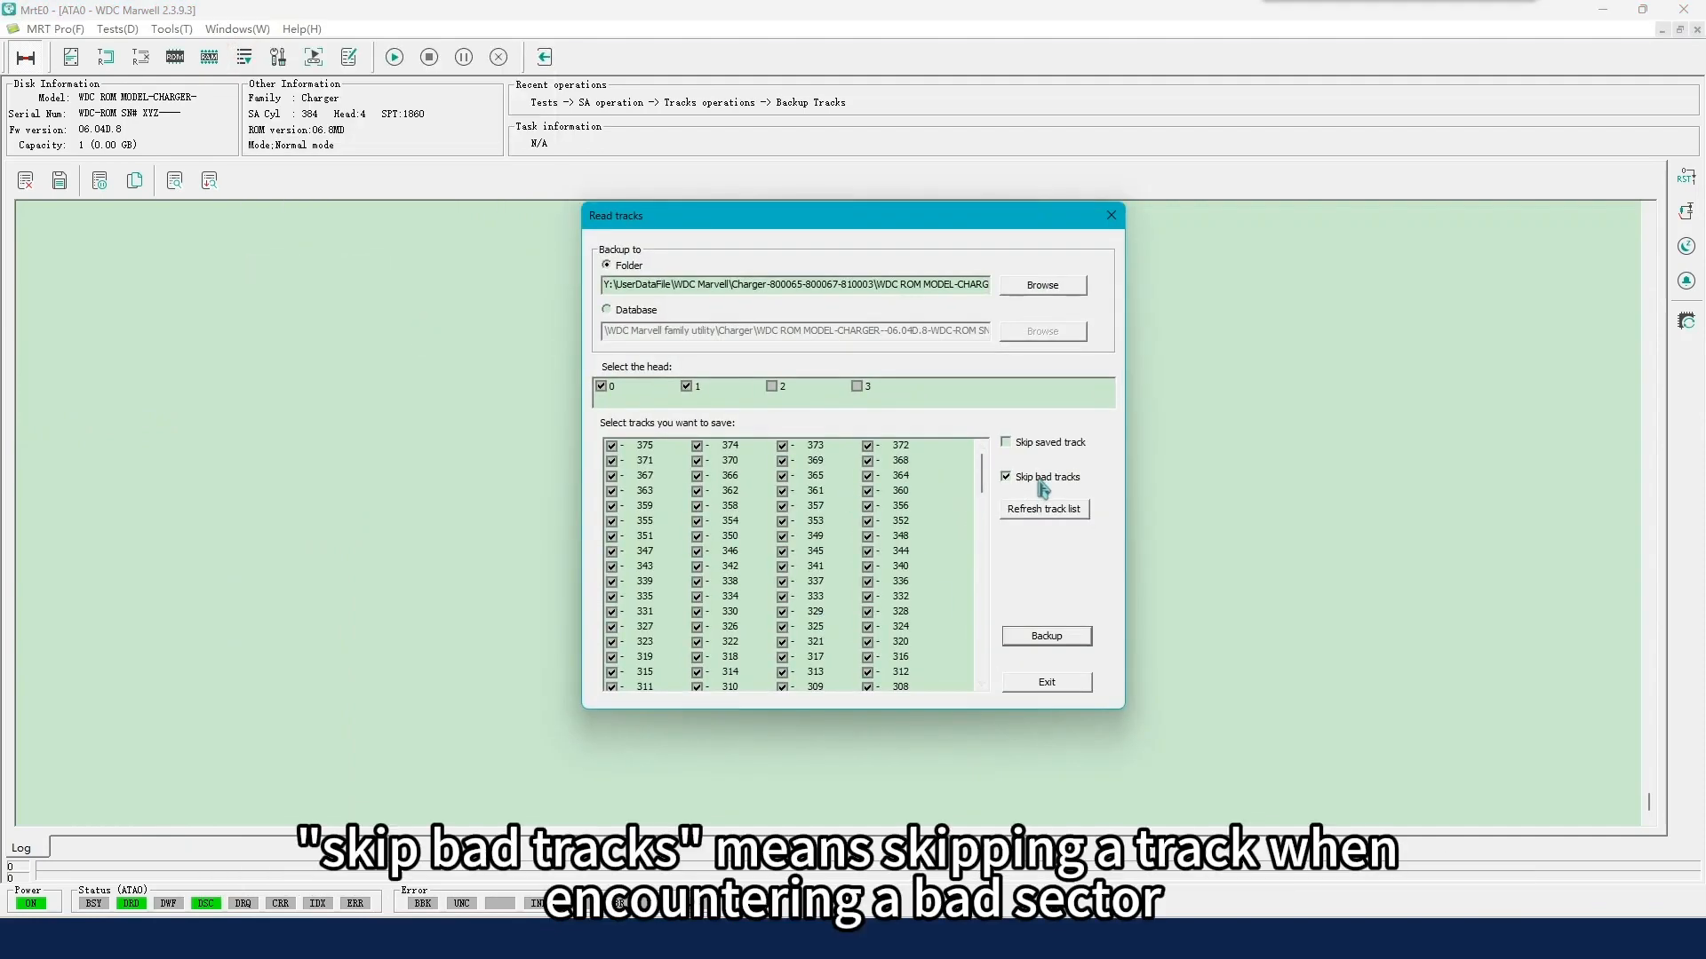
pyautogui.click(1005, 476)
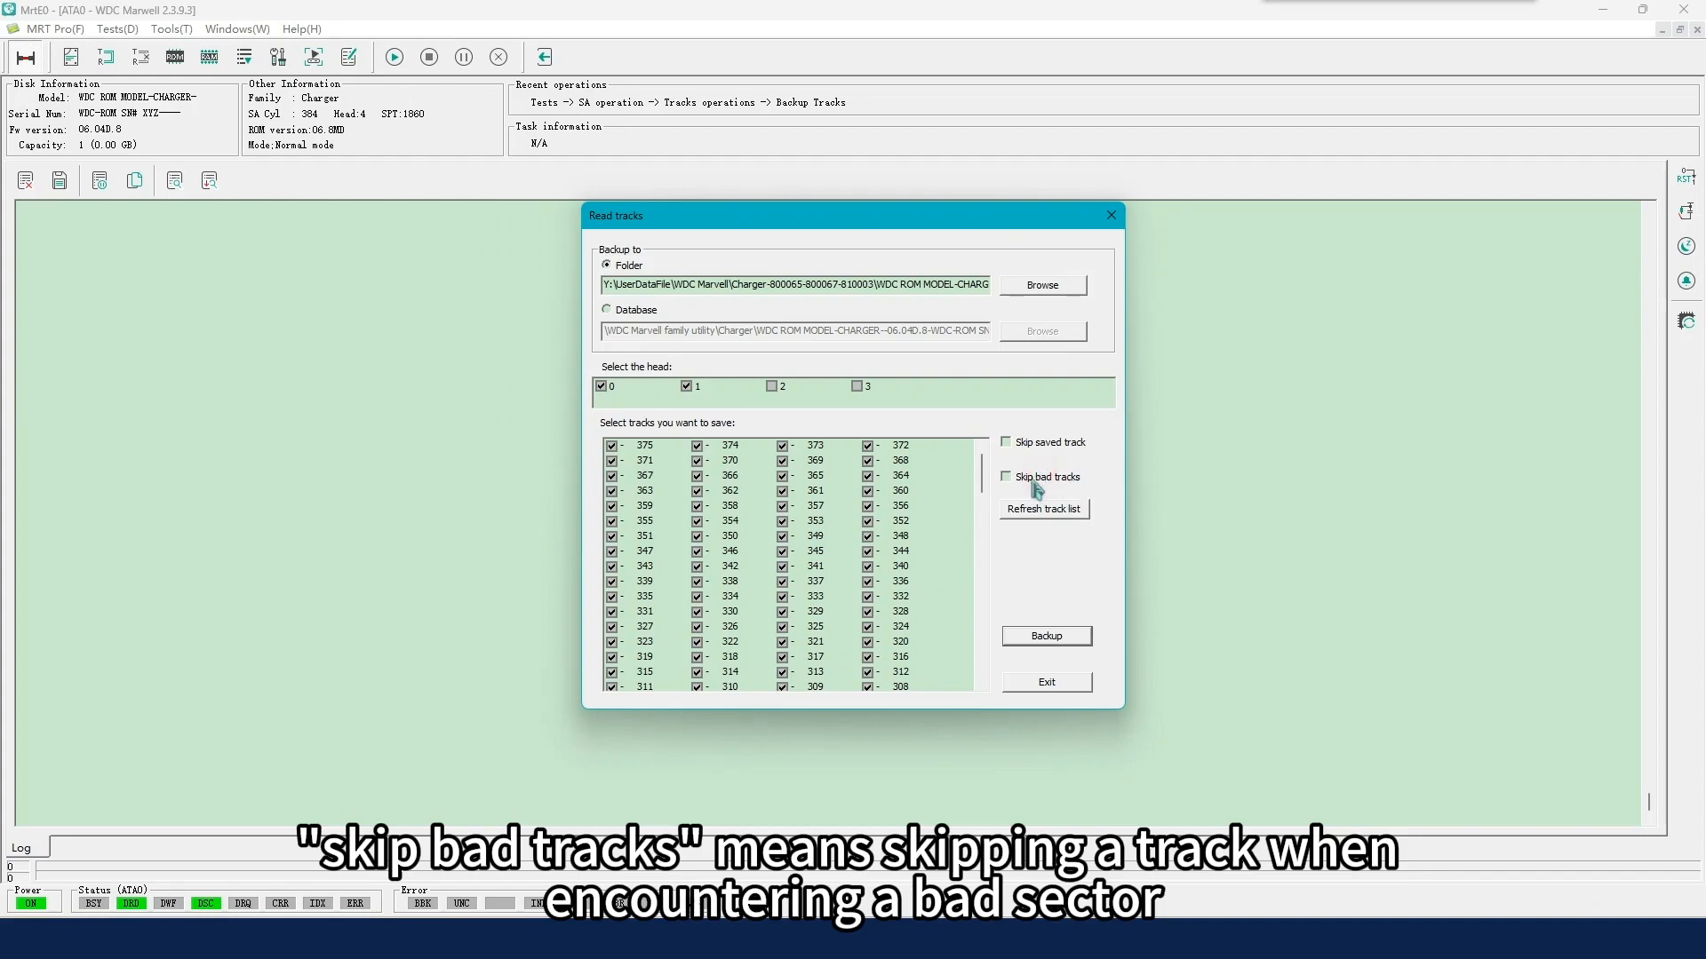
pyautogui.click(1005, 476)
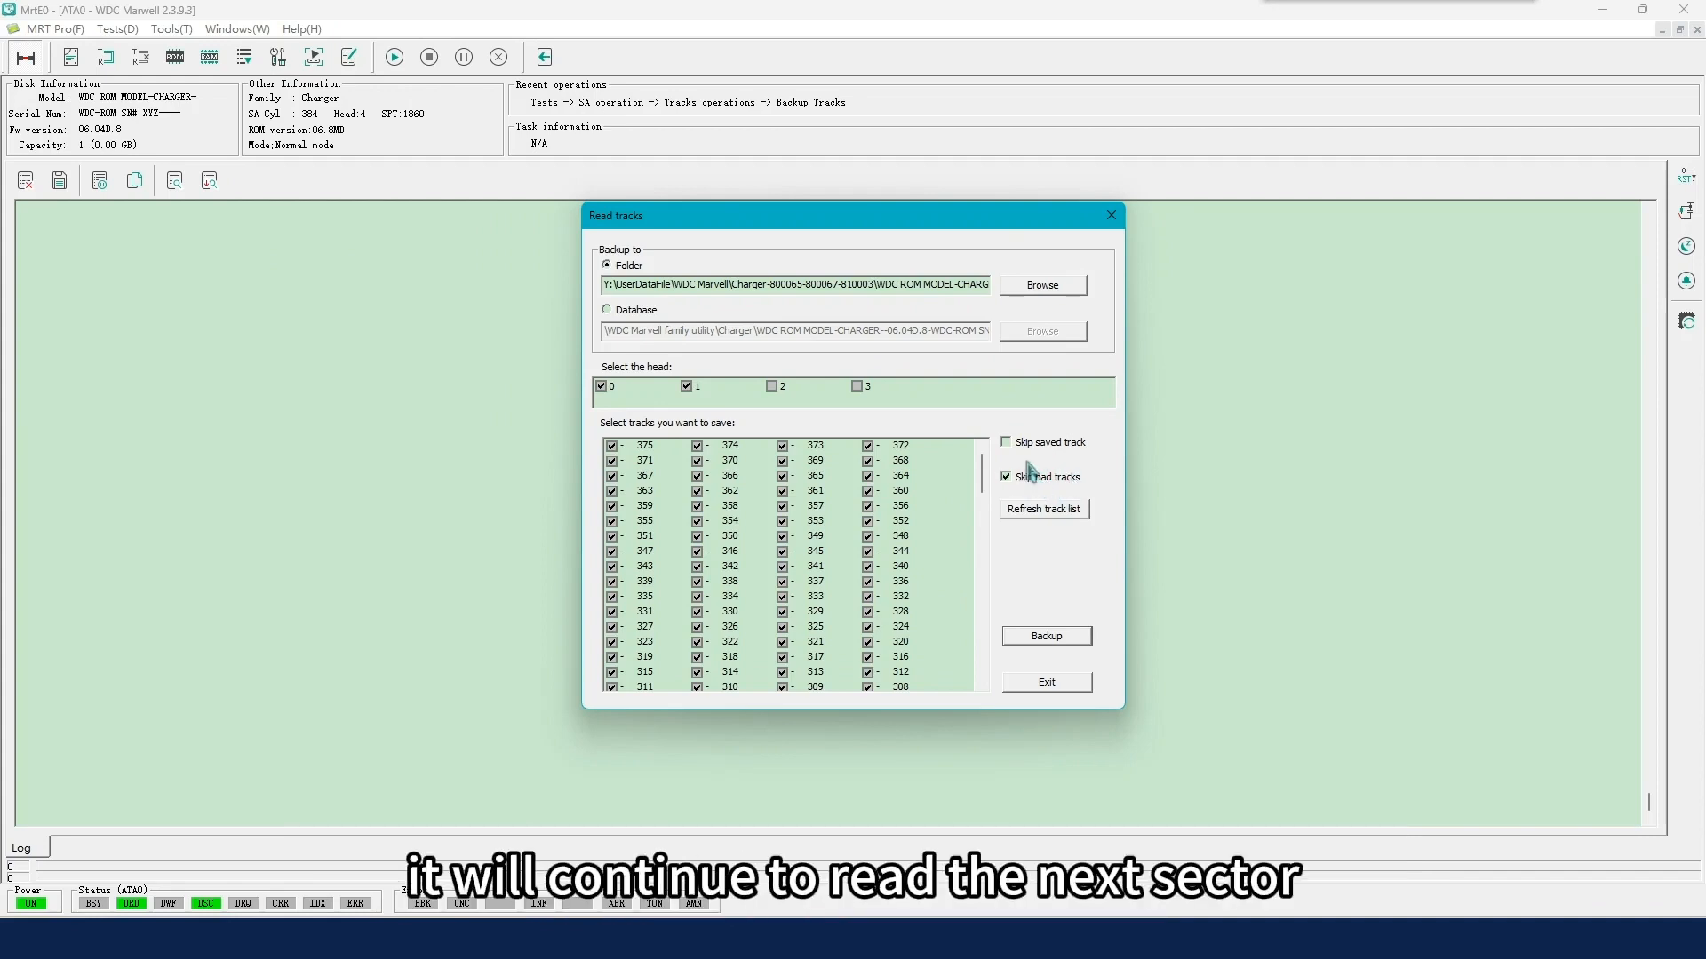
pyautogui.moveTo(1038, 454)
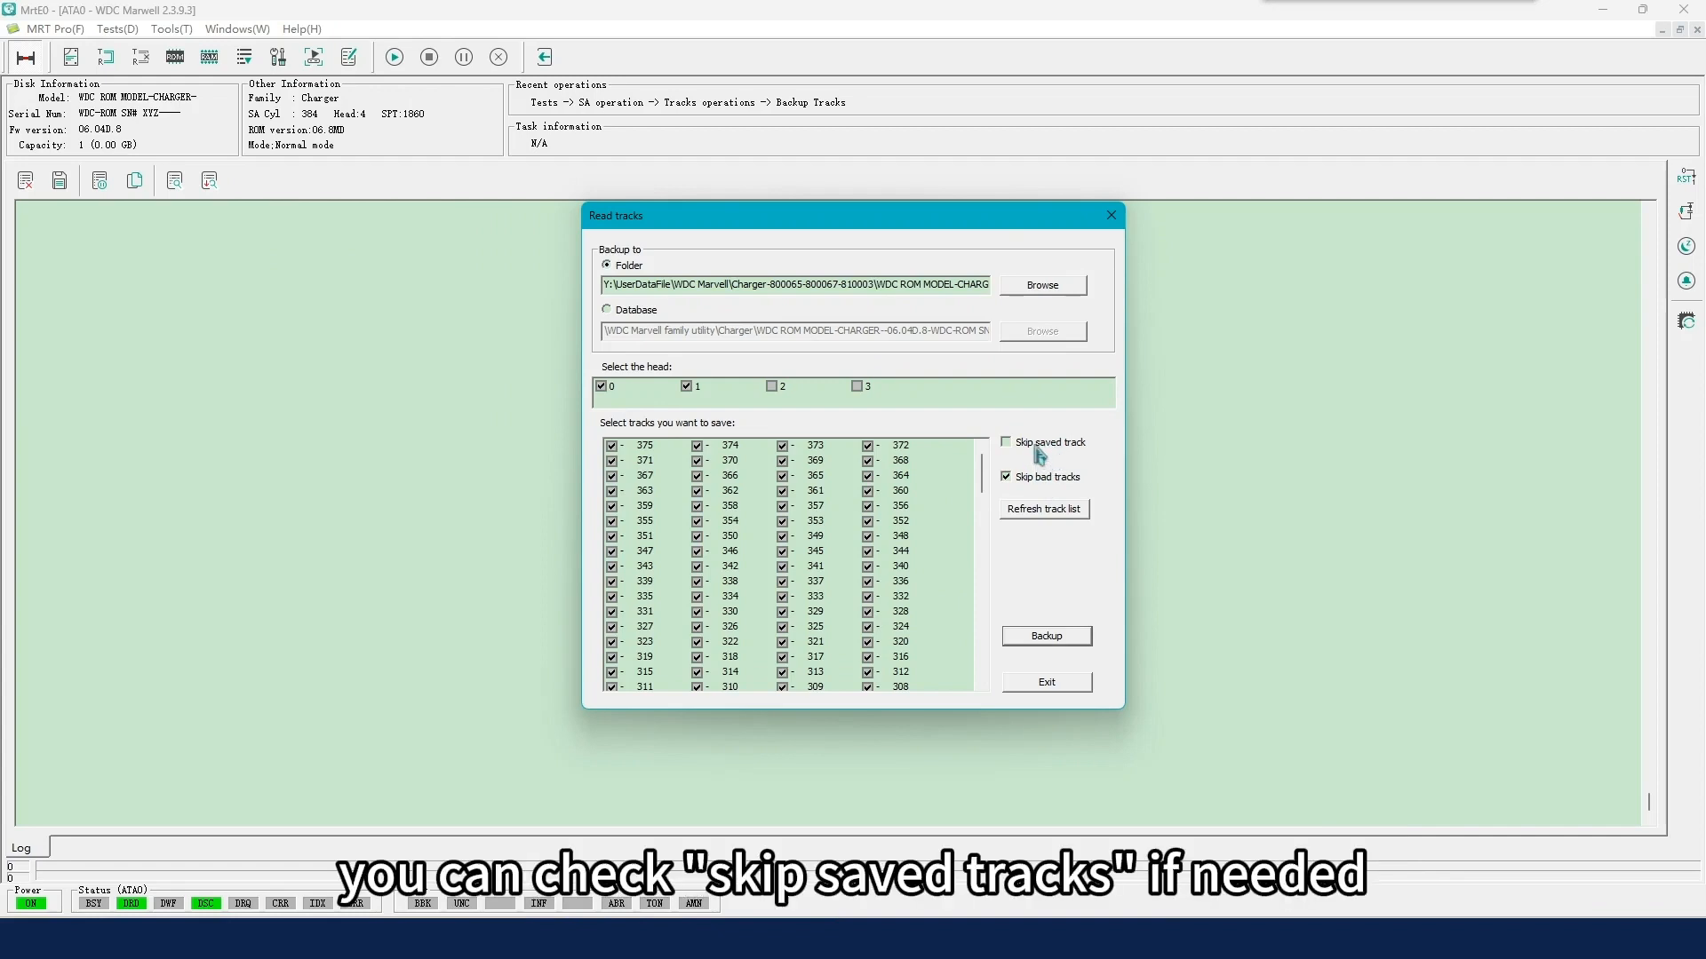
pyautogui.click(1005, 442)
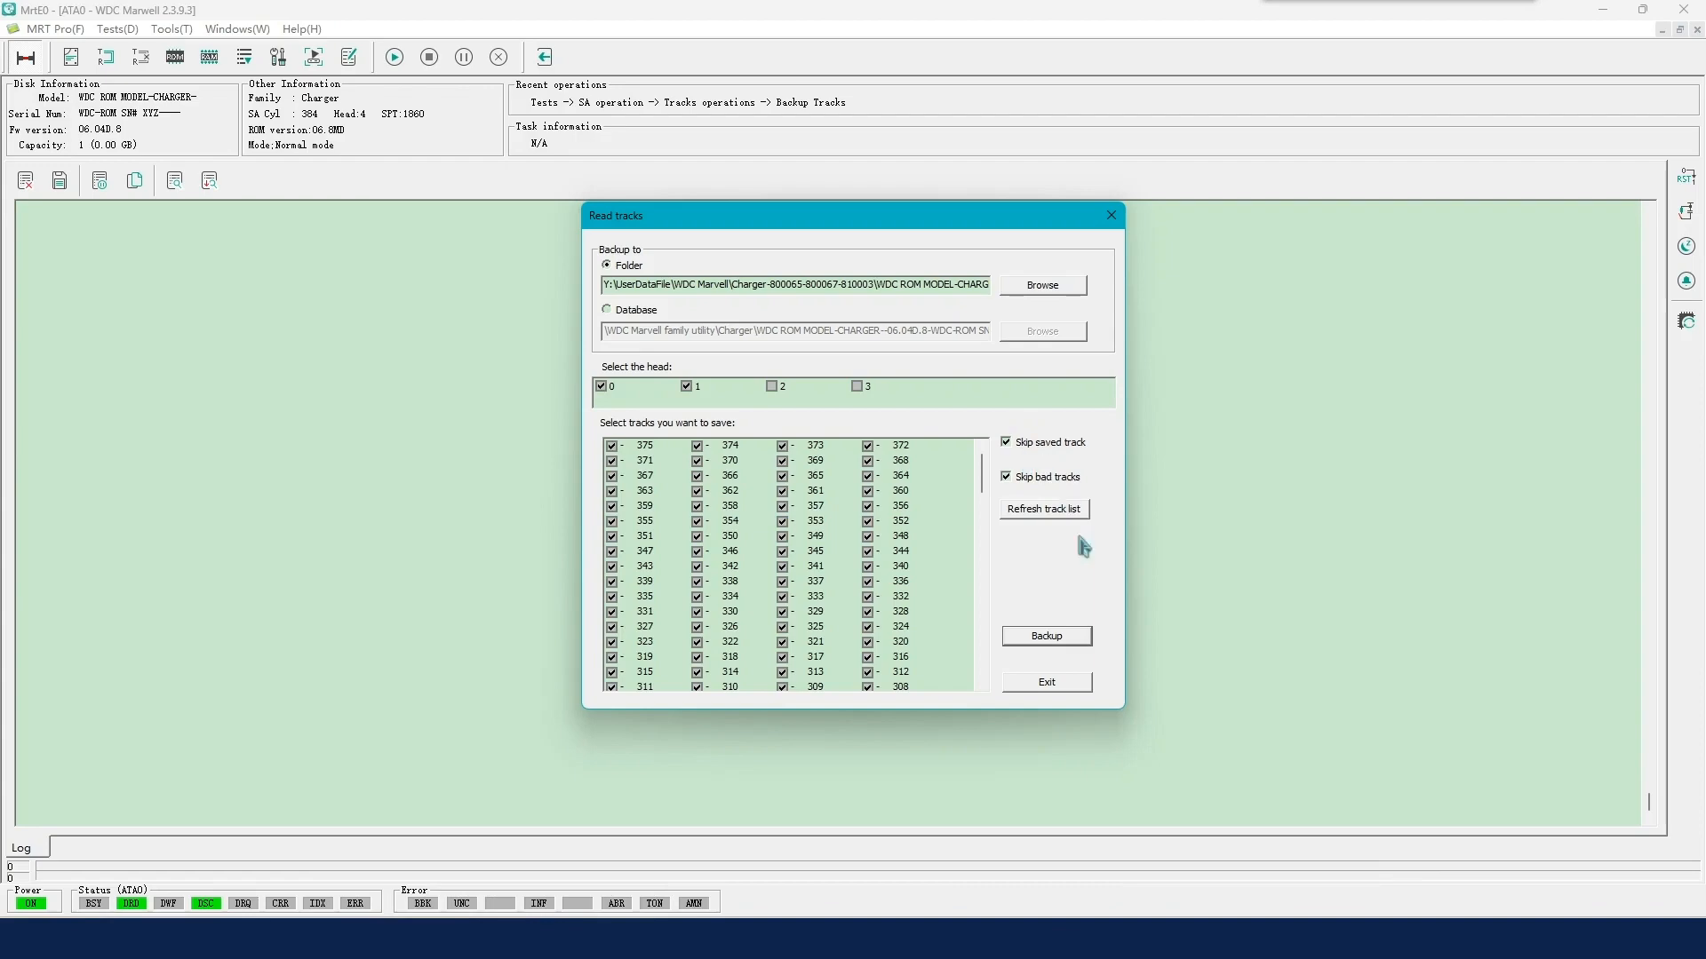
pyautogui.click(1045, 636)
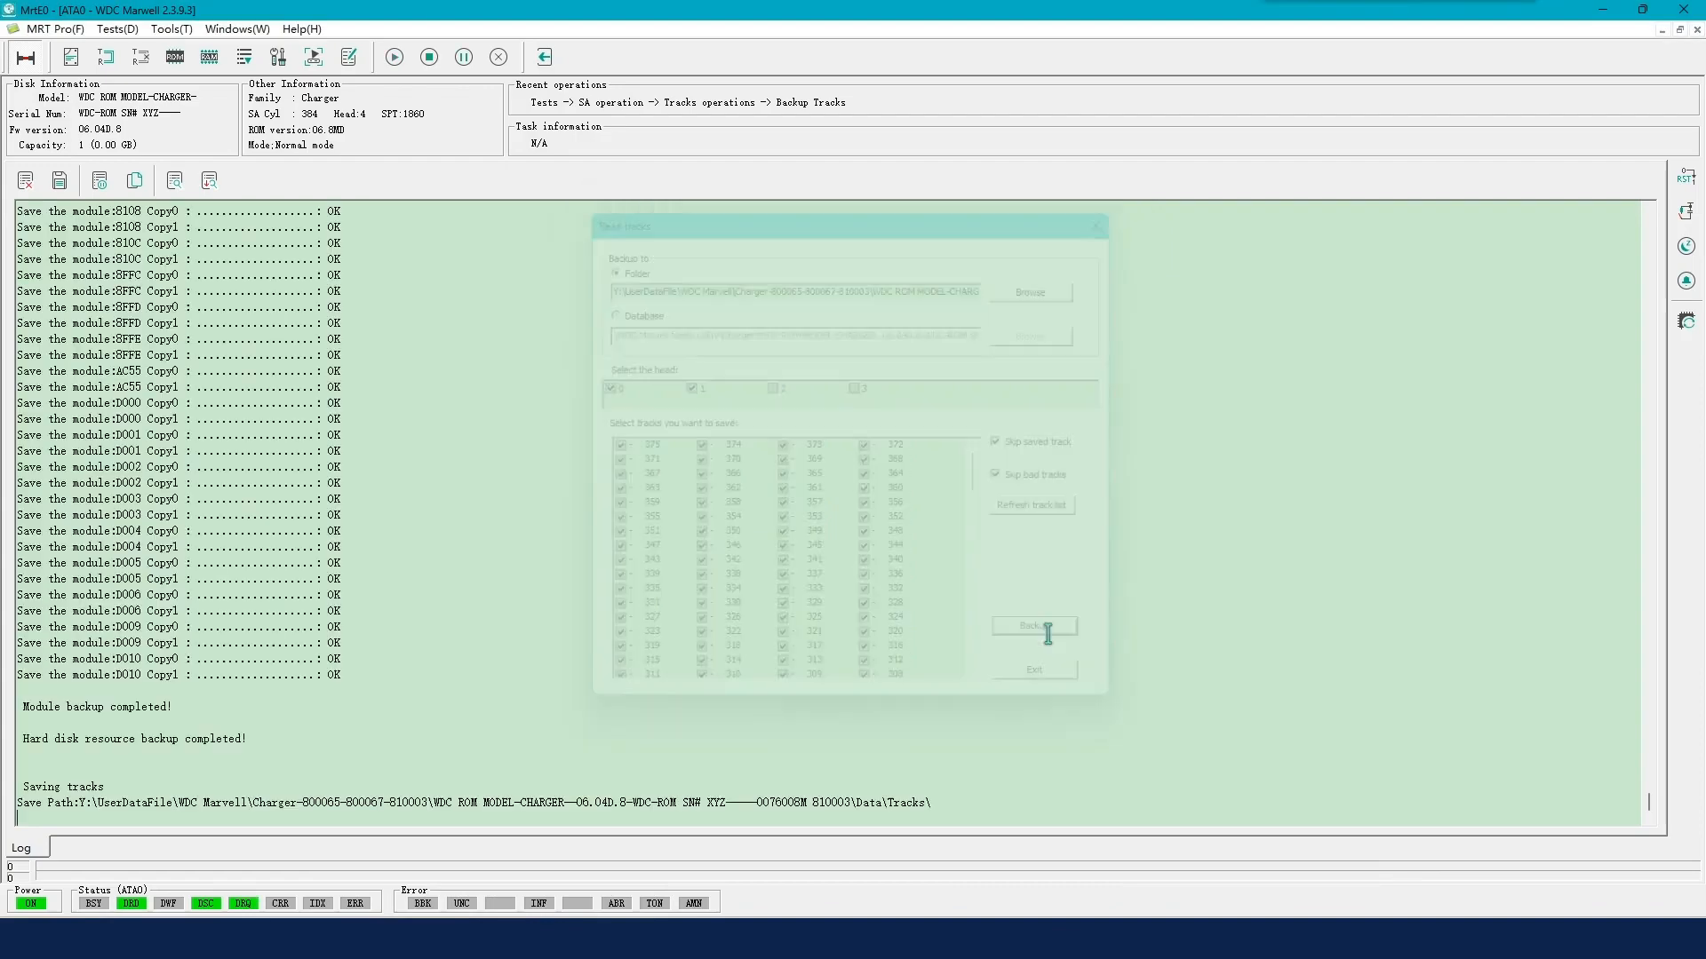
pyautogui.click(1032, 626)
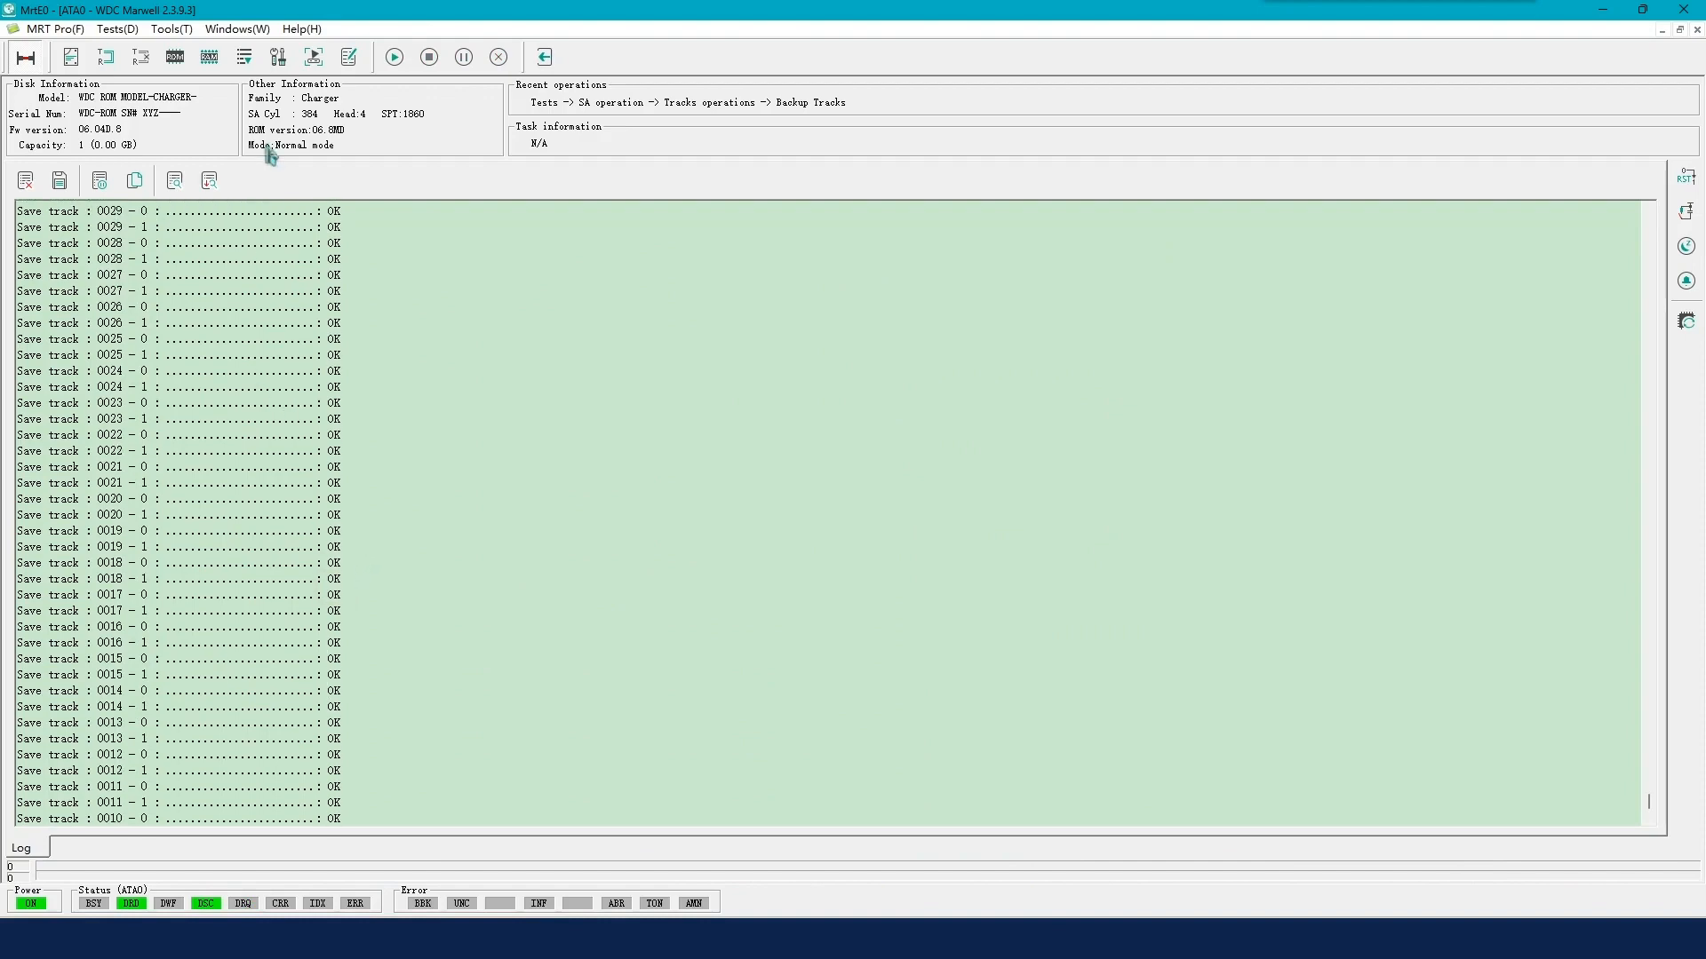
# Step: Open the working folder in Explorer, inspect SABackup, then open the Data folder
pyautogui.click(168, 29)
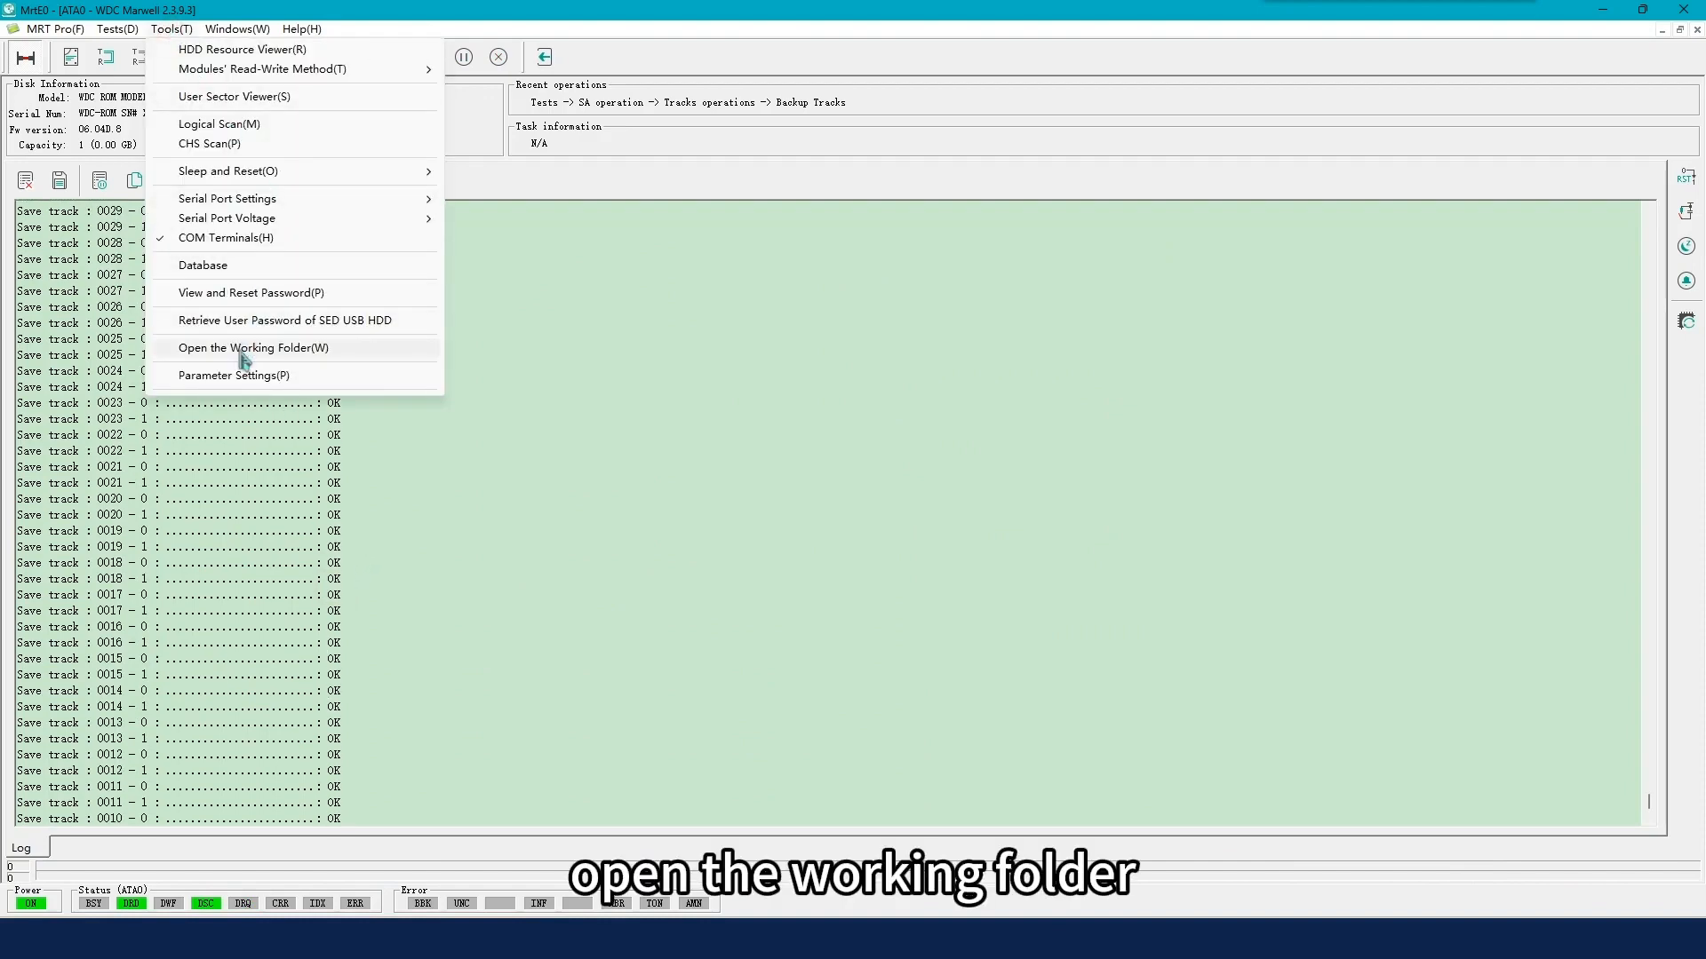
pyautogui.click(253, 348)
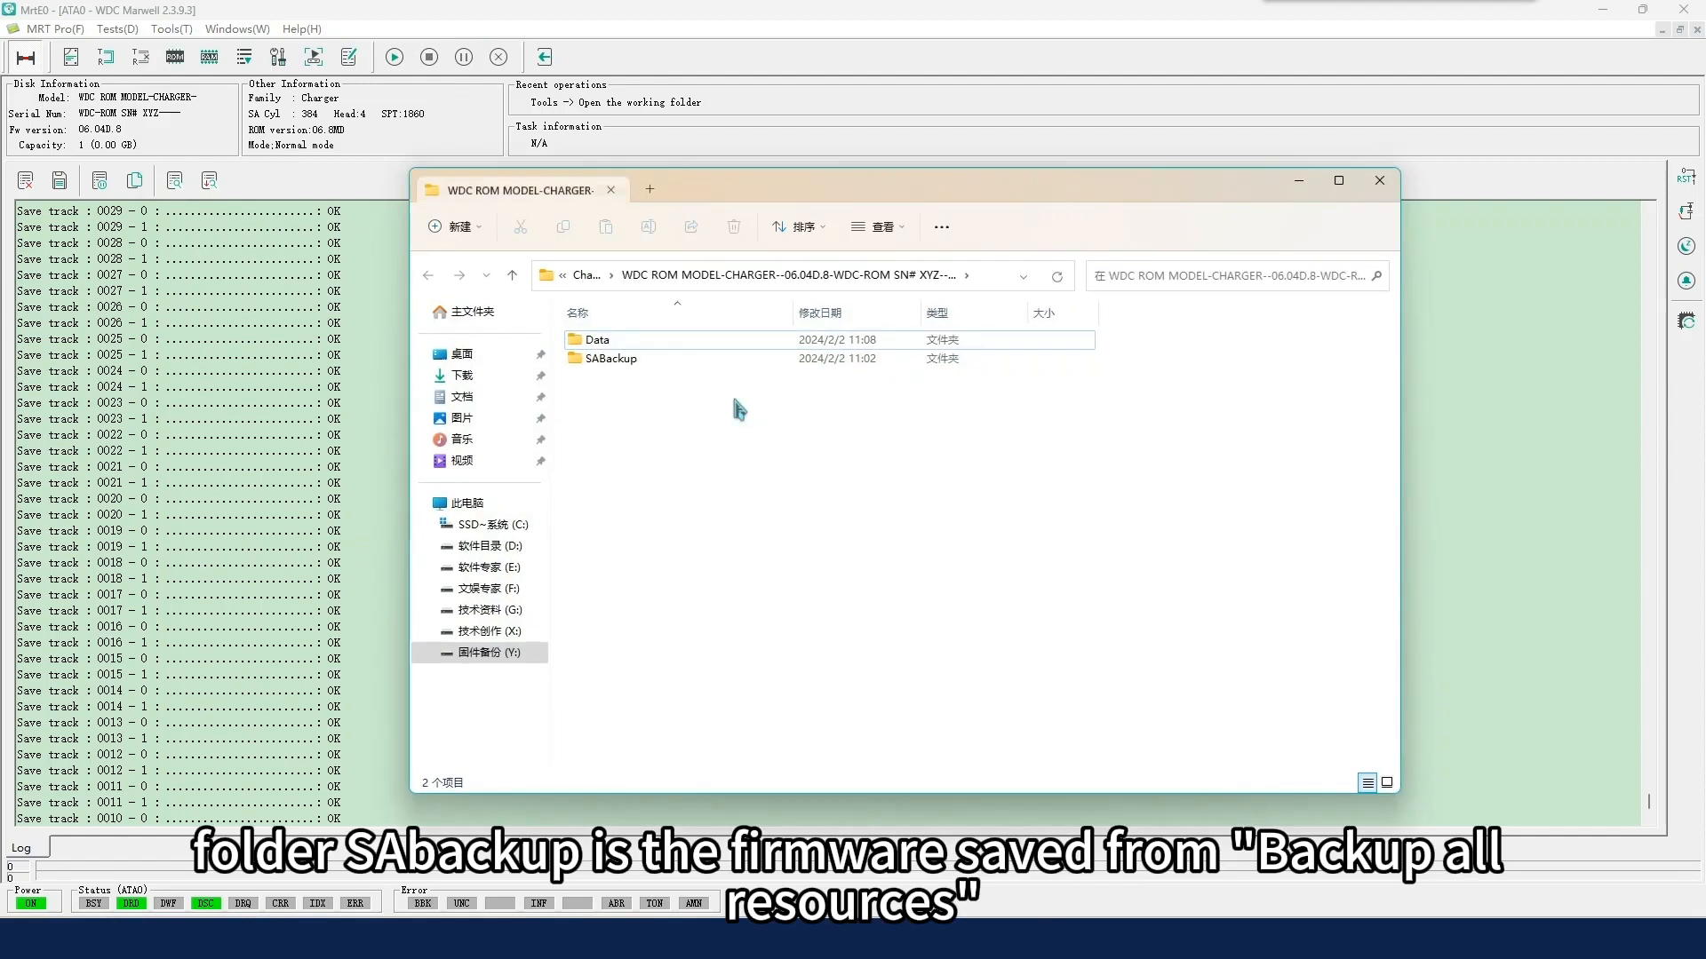
pyautogui.doubleClick(615, 358)
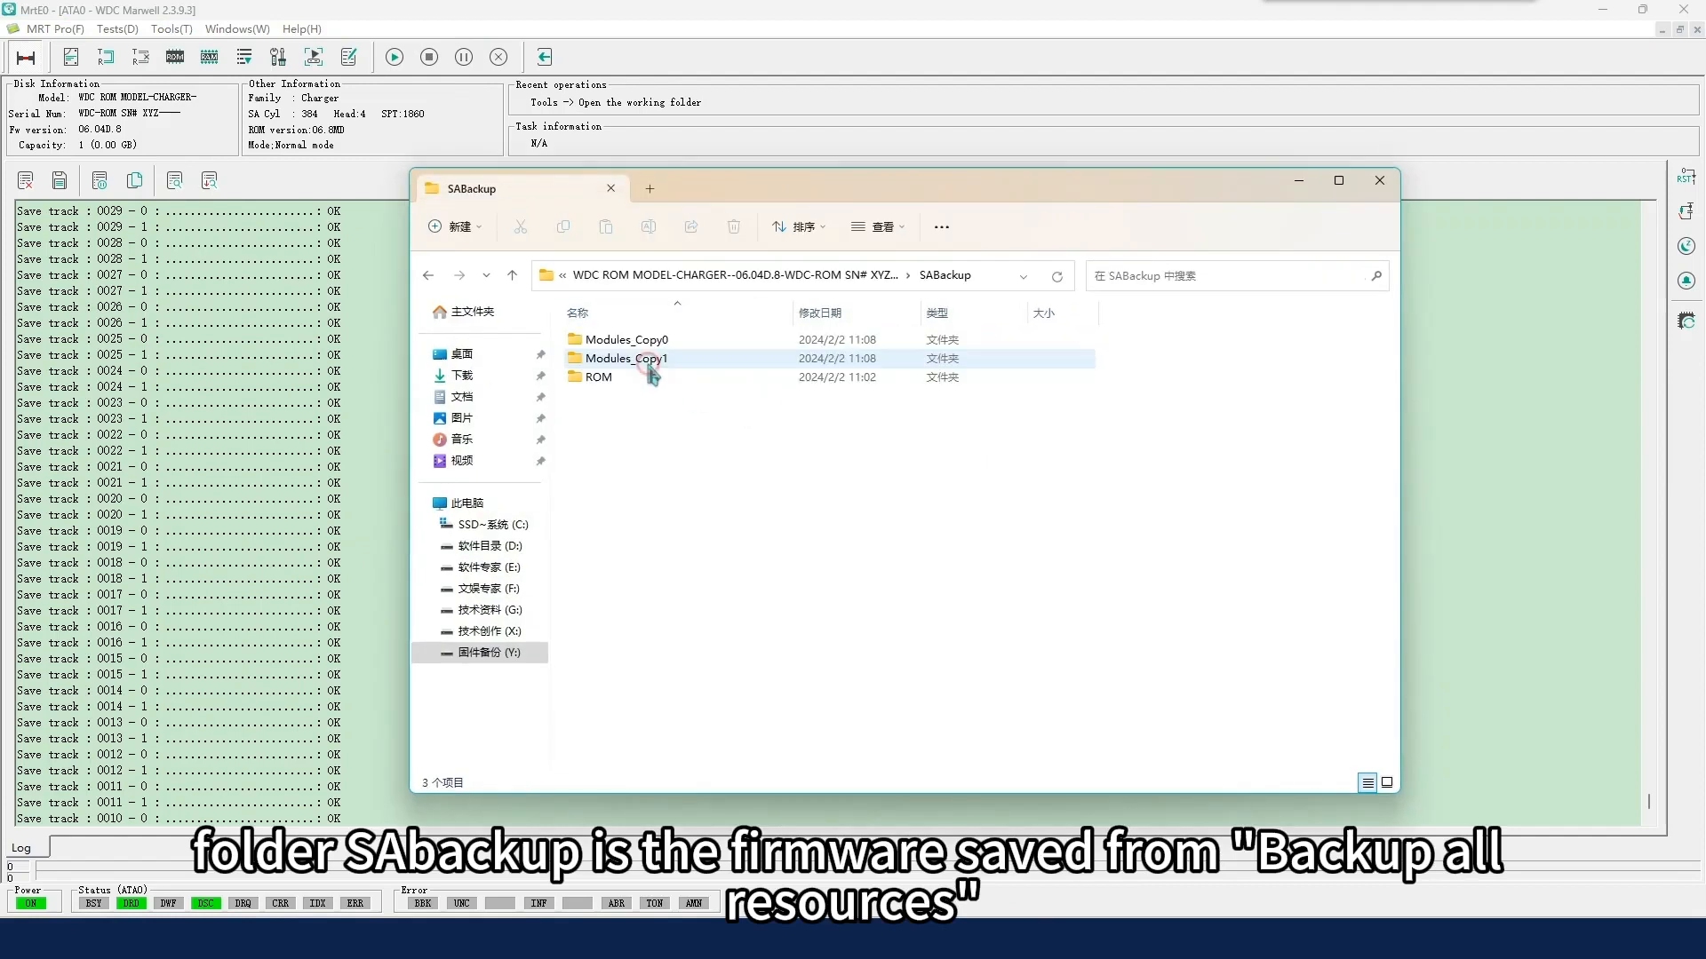
pyautogui.click(562, 275)
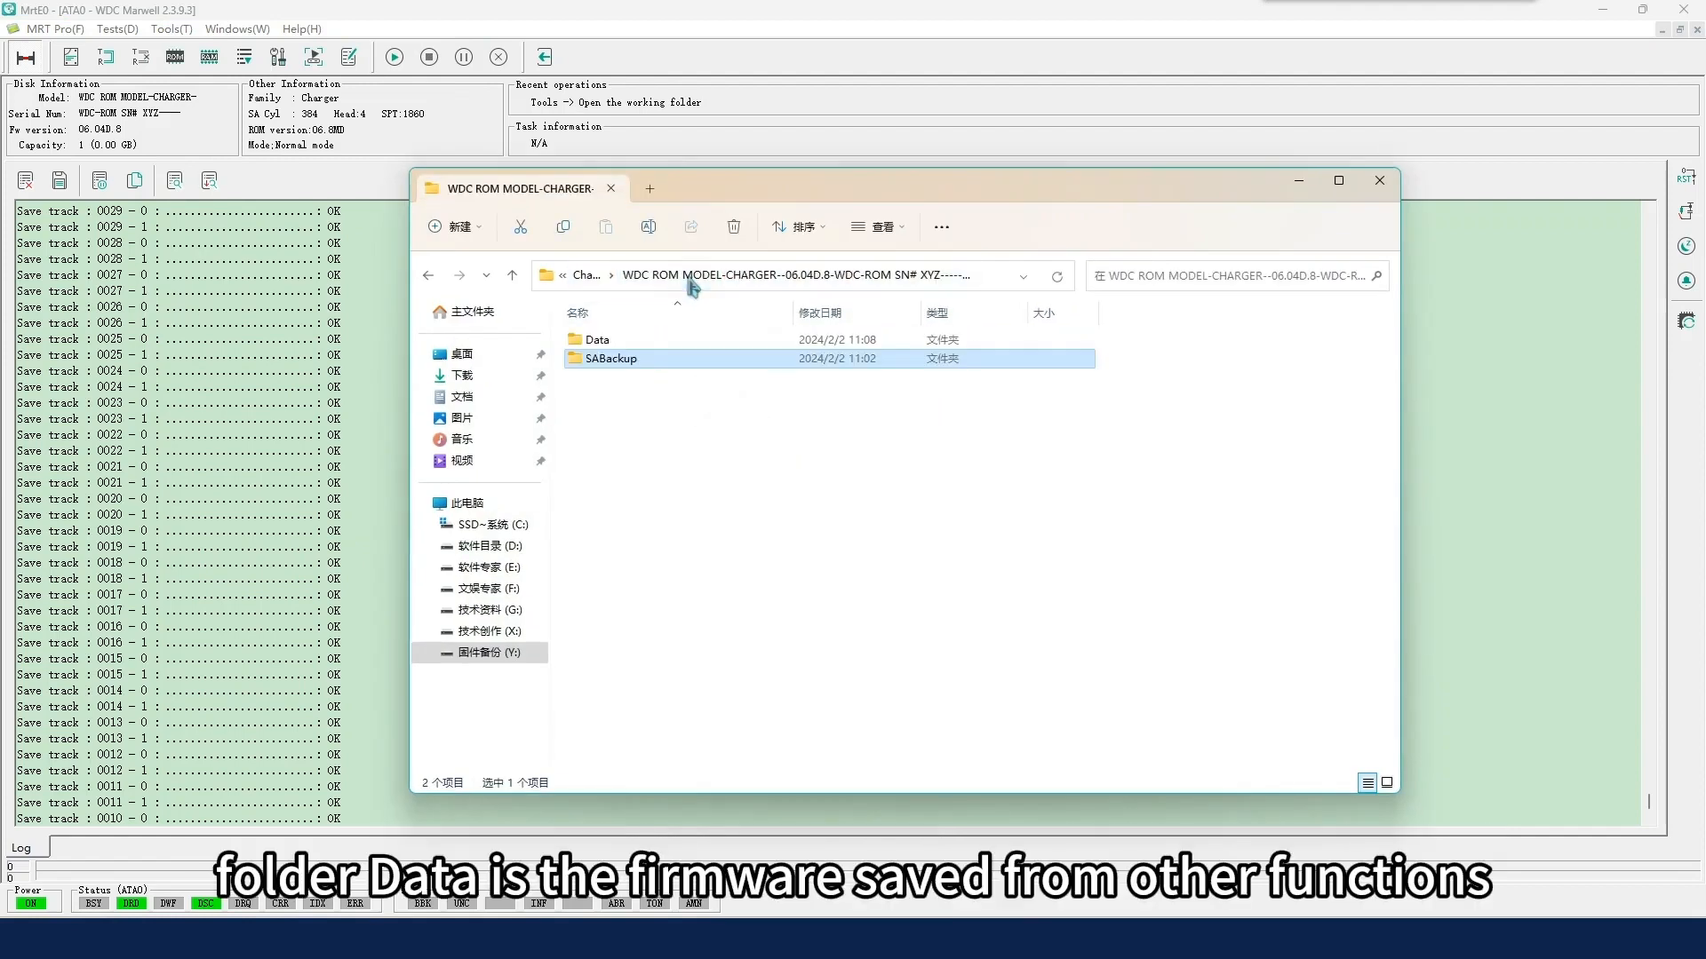
pyautogui.doubleClick(596, 338)
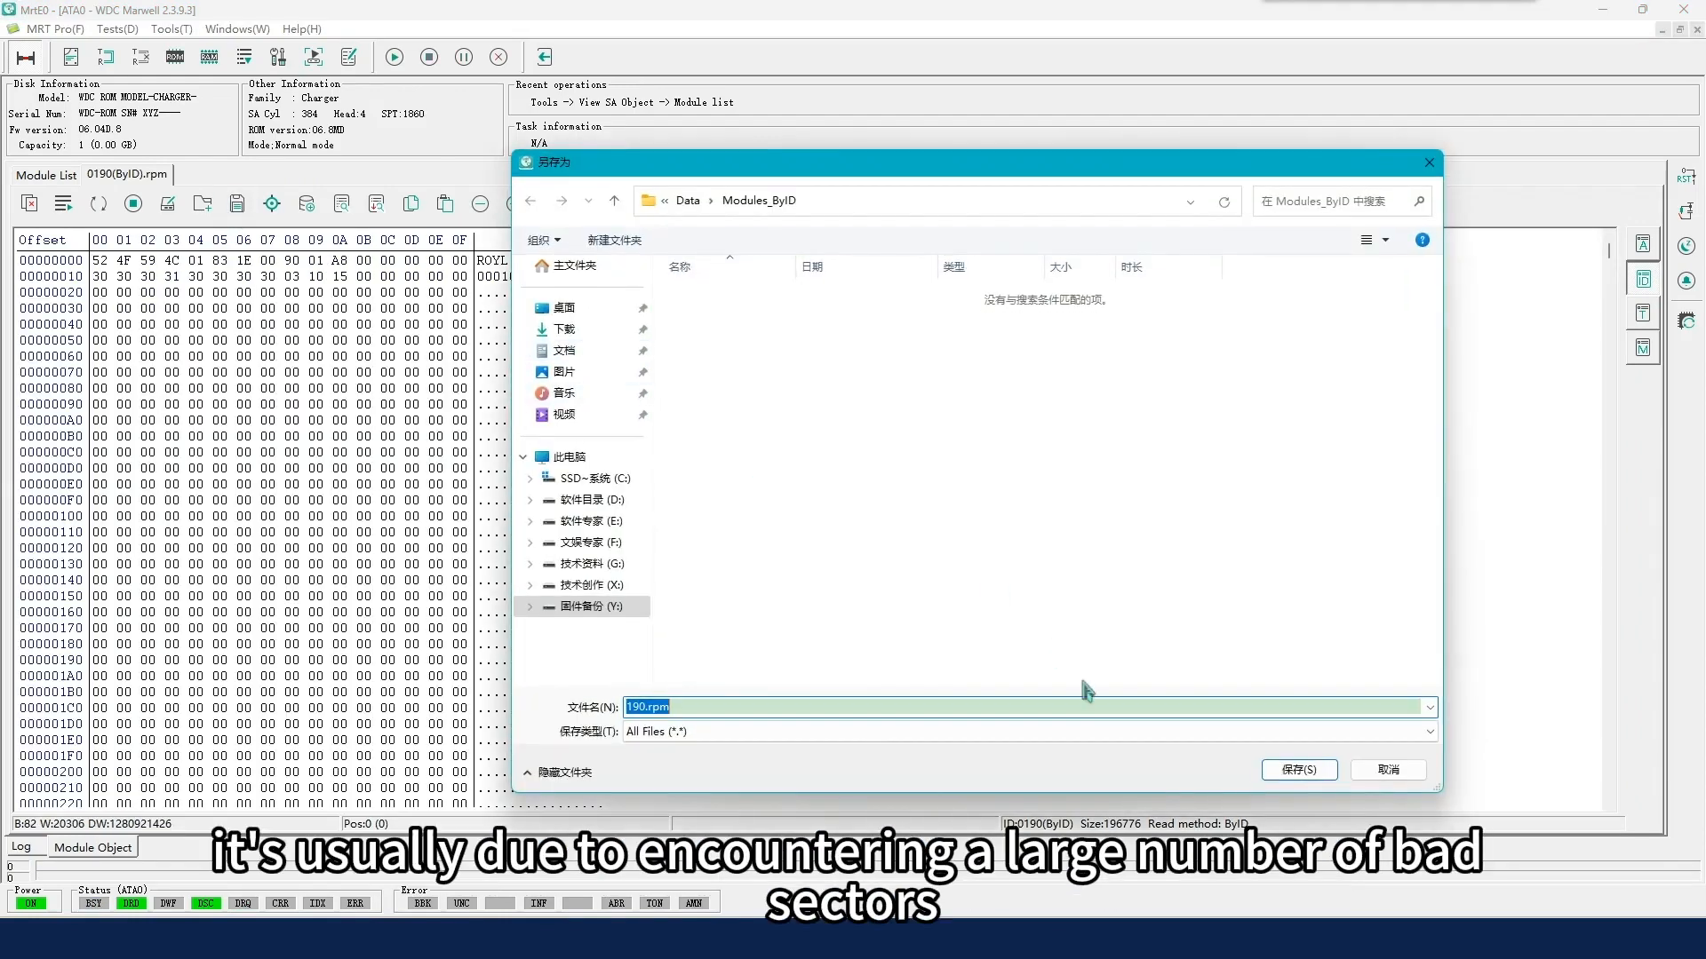
# Step: Save module 190 as 190.rpm, then list Copy1 modules and select the 0190 Copy1 row
pyautogui.click(1298, 771)
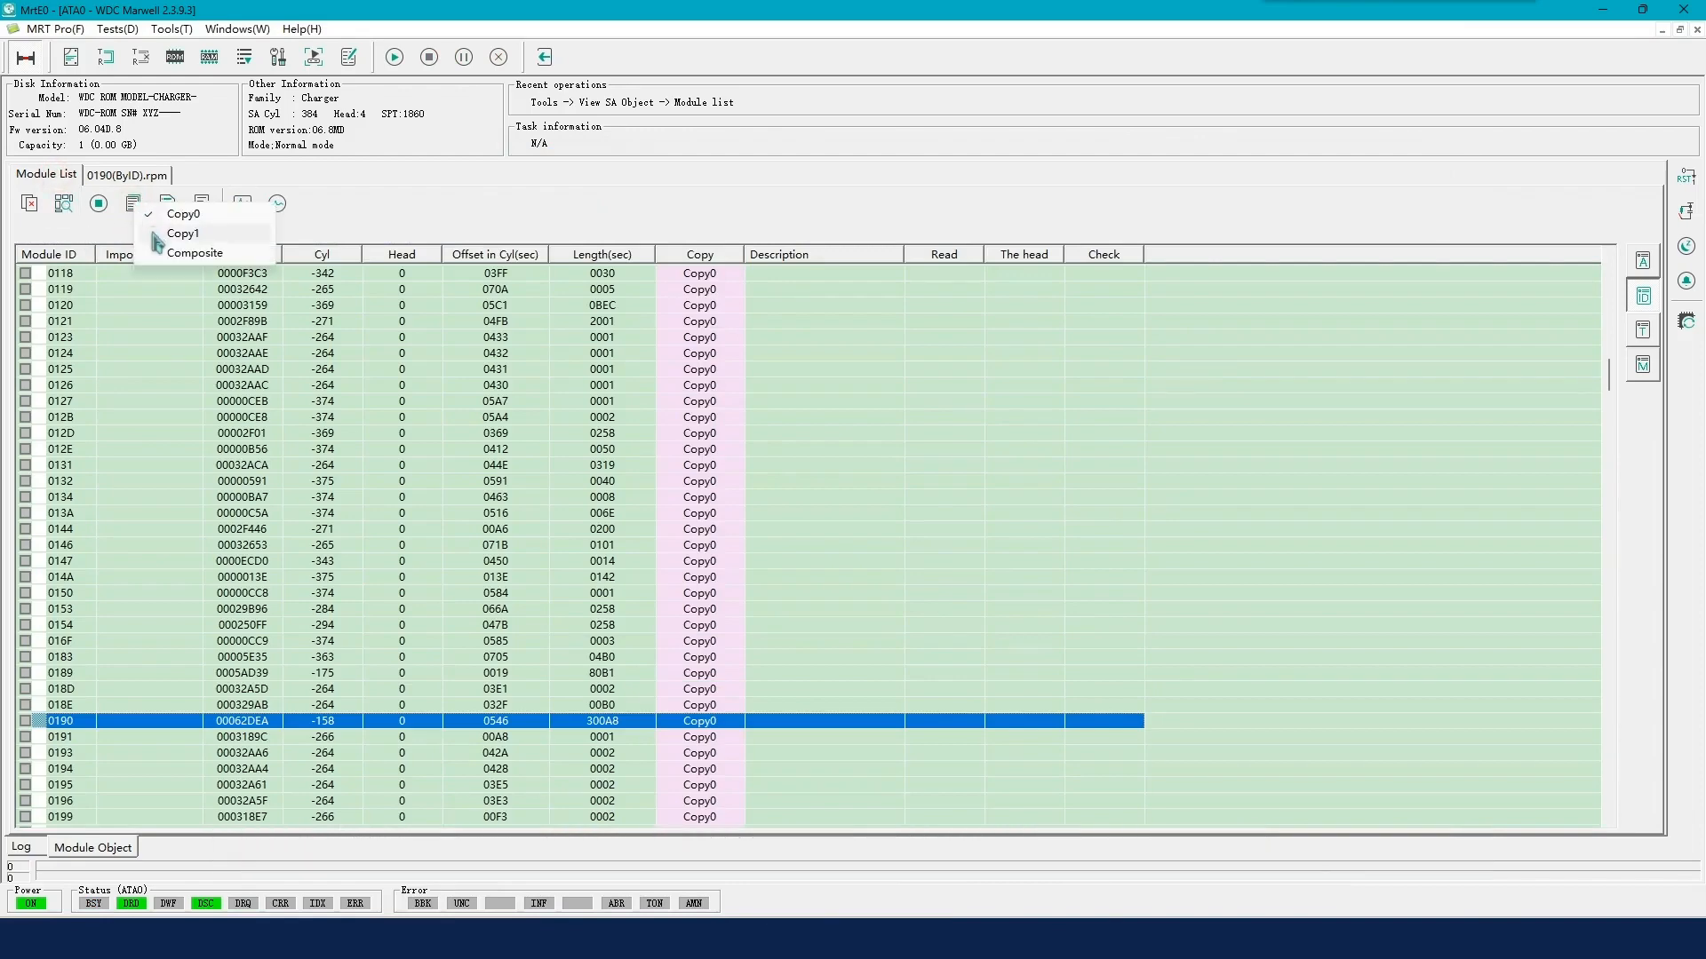
pyautogui.click(195, 252)
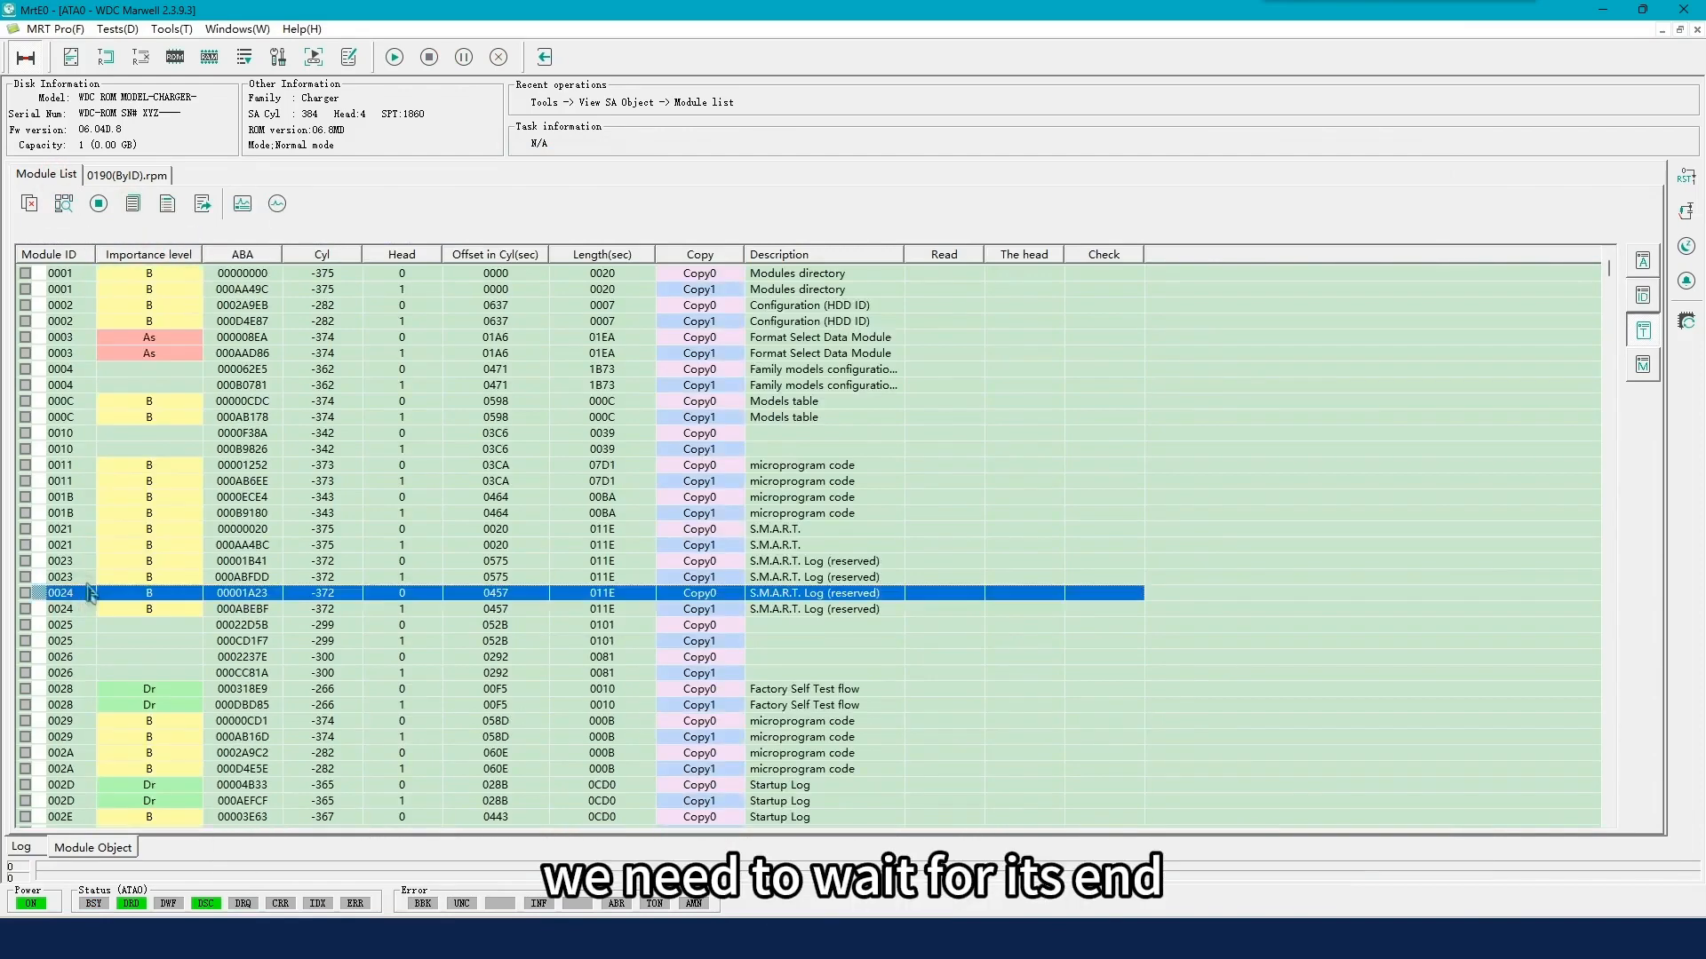
pyautogui.scroll(-3)
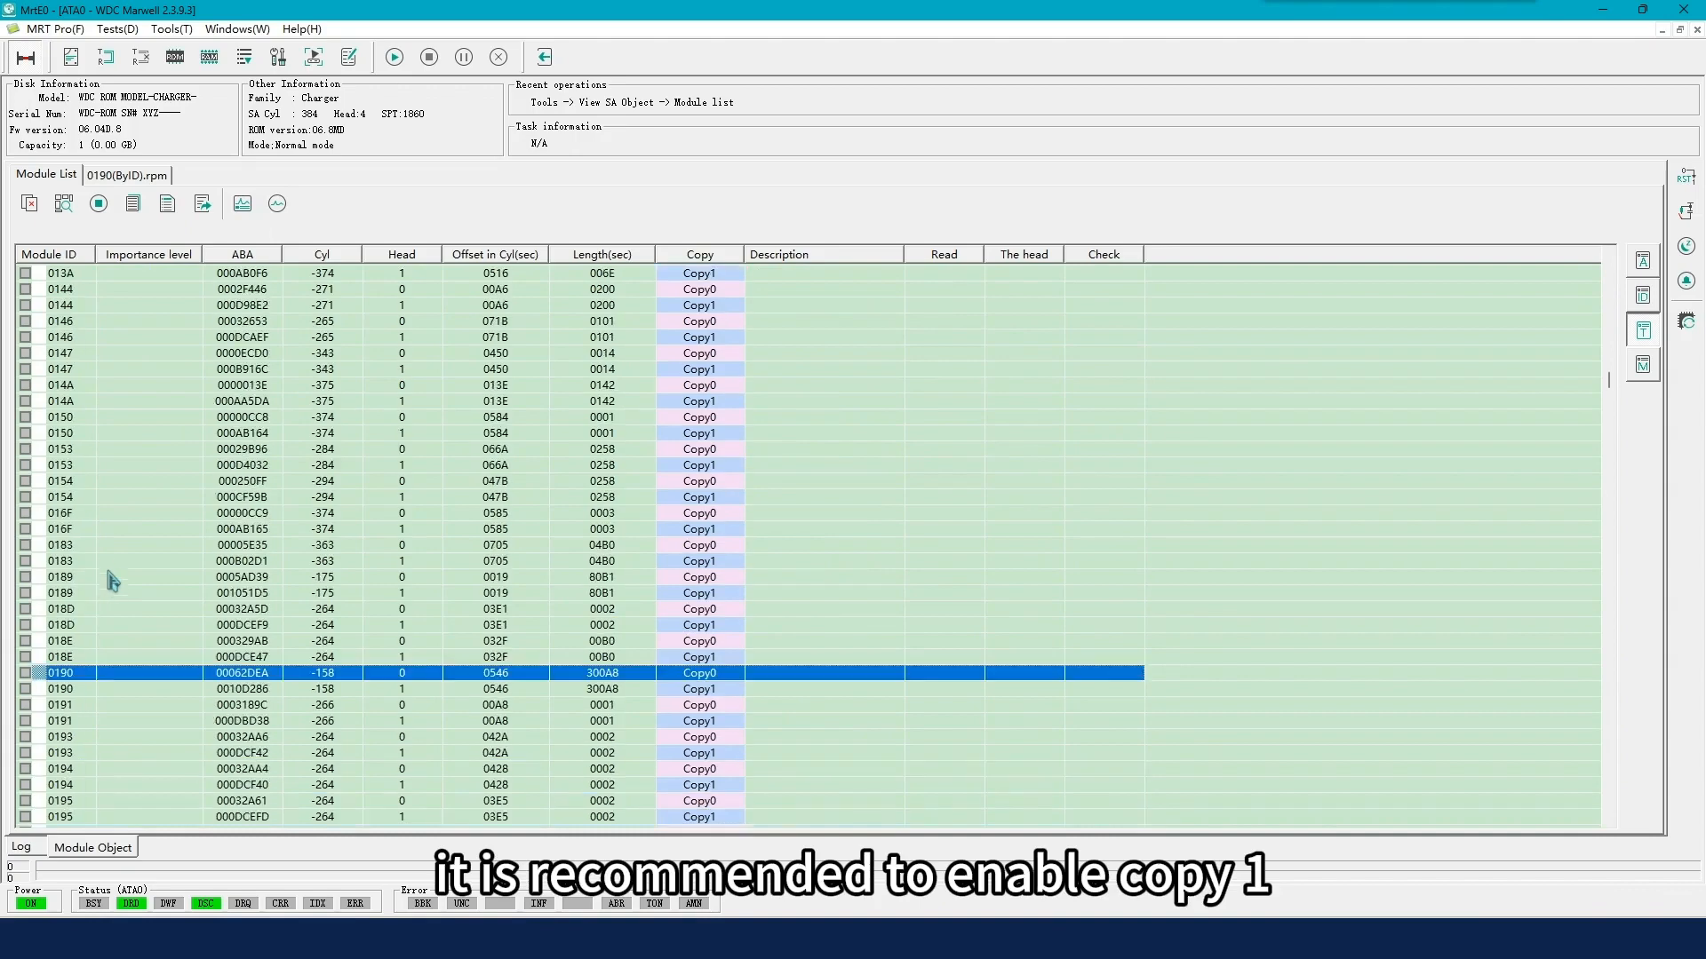
pyautogui.click(435, 688)
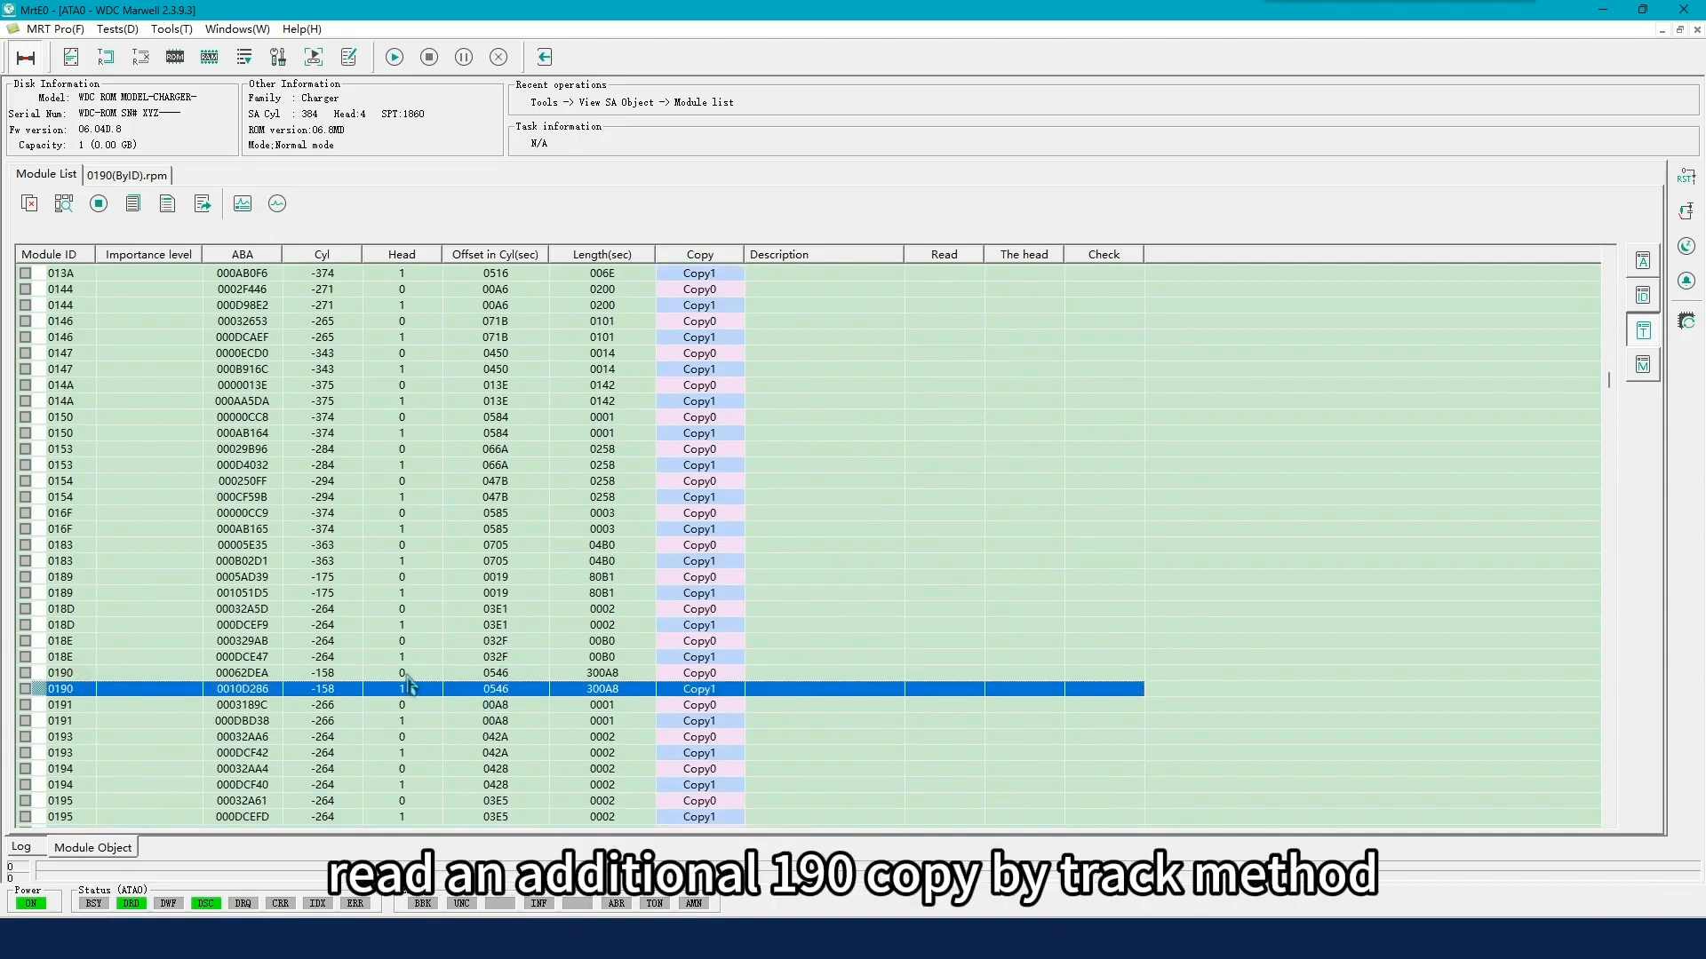
pyautogui.moveTo(158, 719)
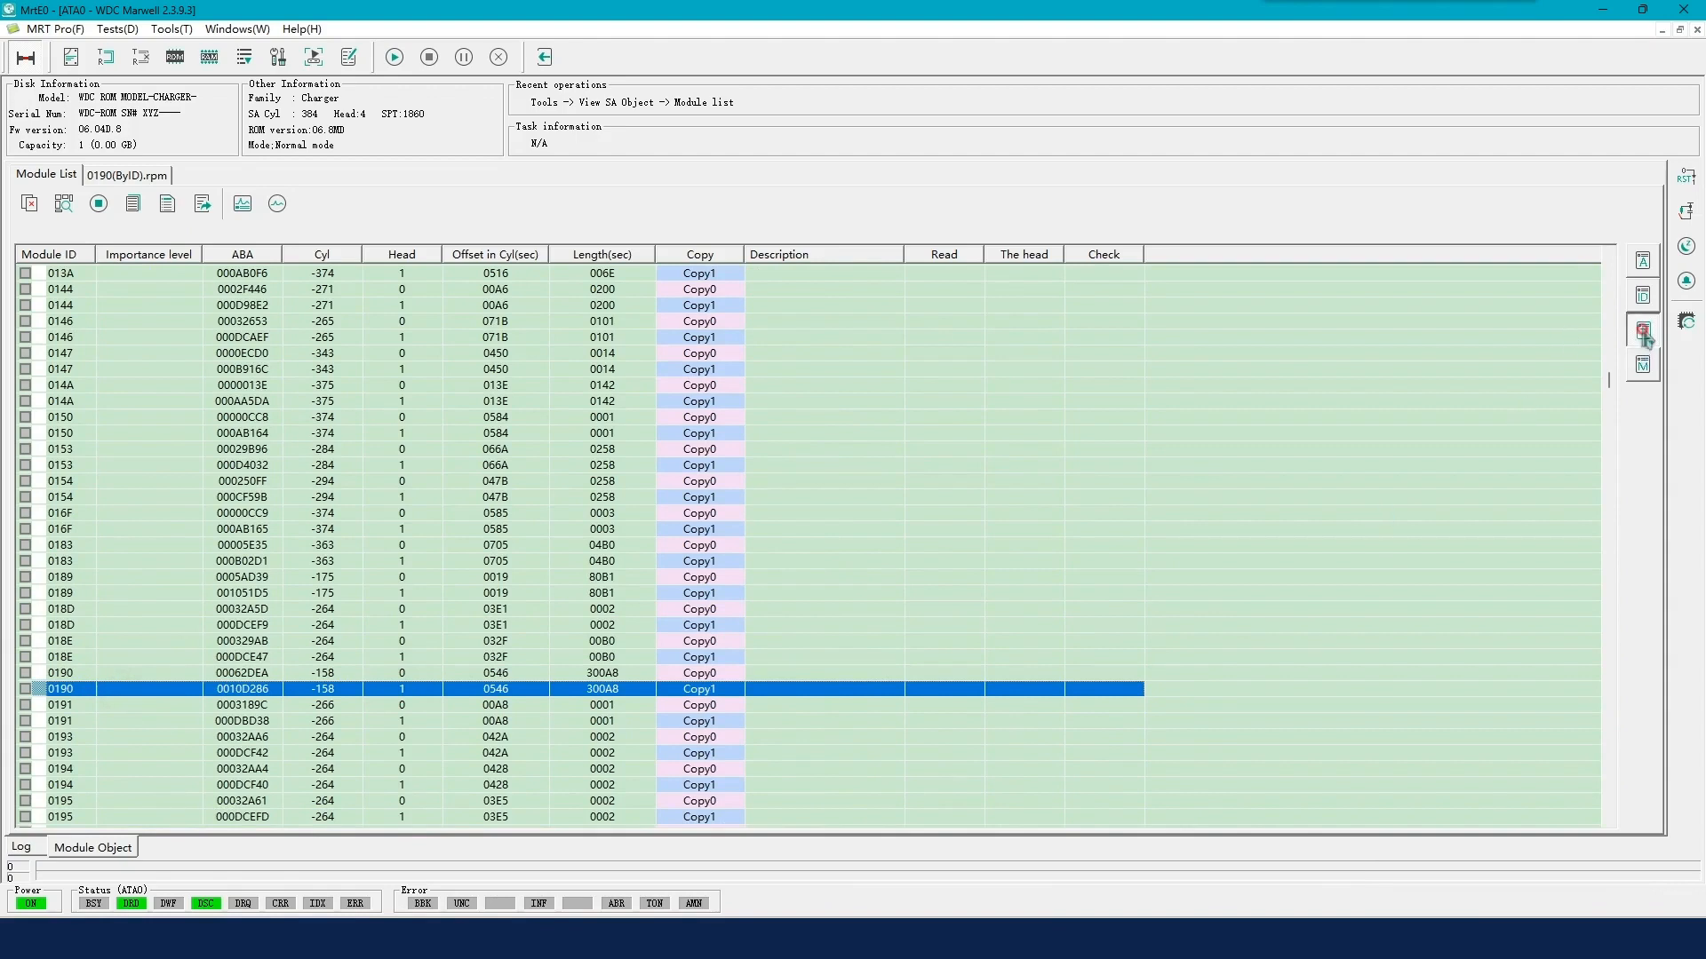
# Step: Read 0190 Copy1 by track, then return to the 0190(ByID).rpm tab
pyautogui.doubleClick(135, 689)
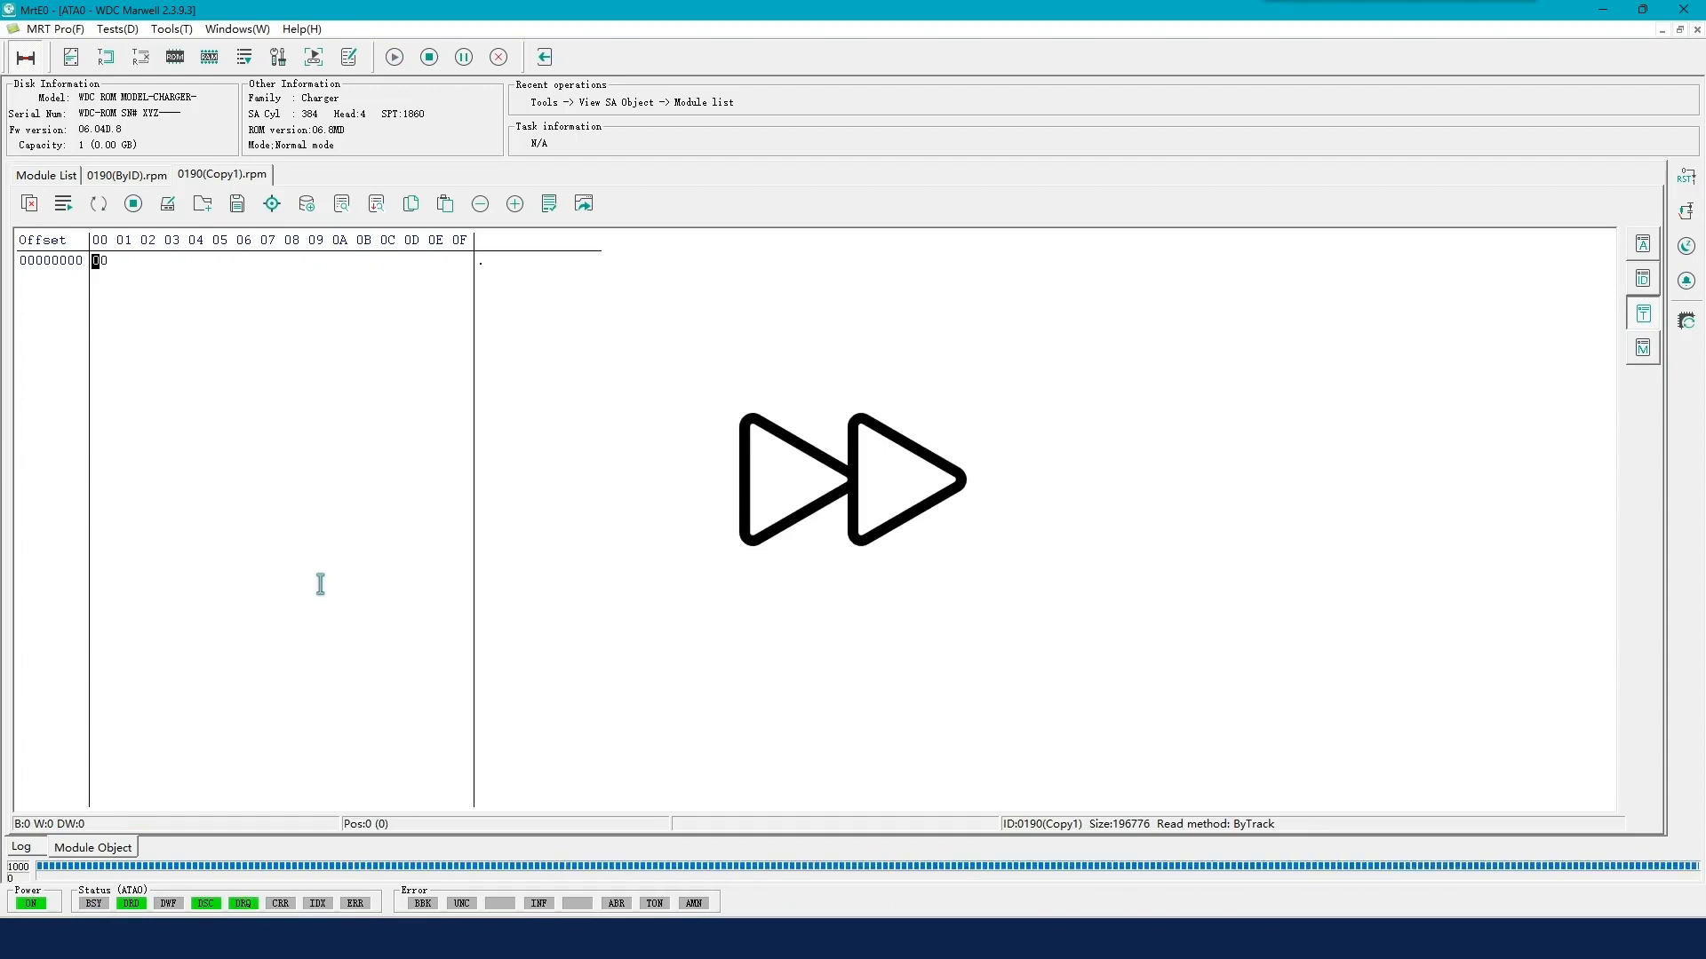
pyautogui.click(237, 203)
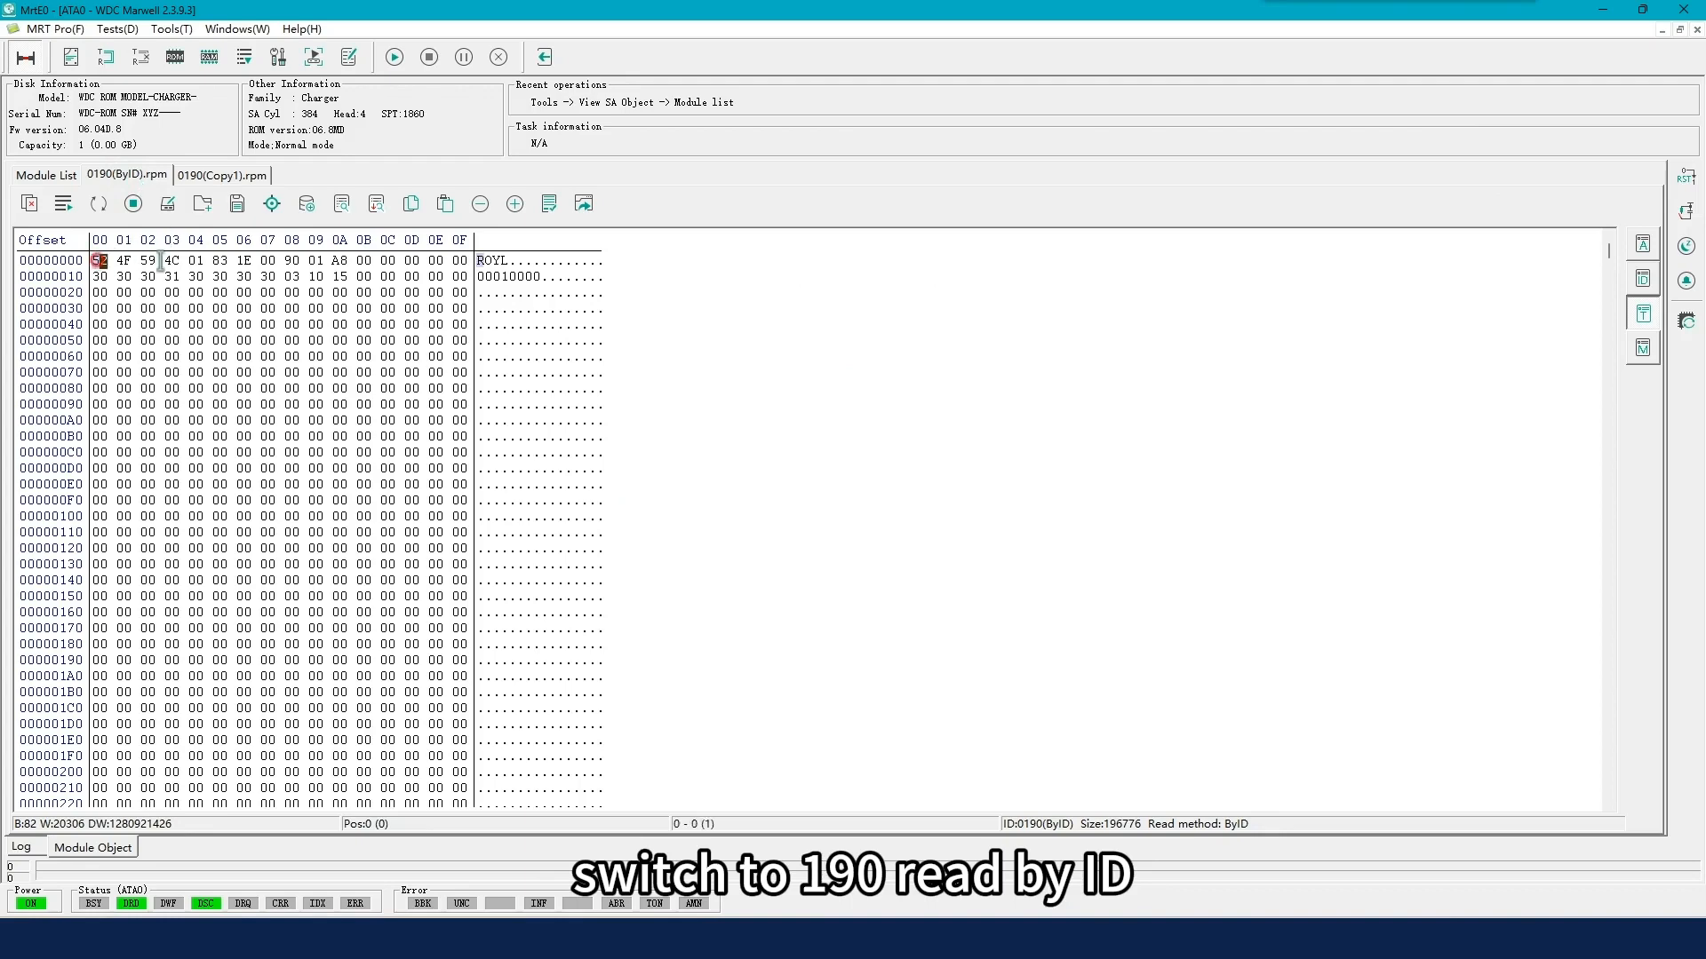
# Step: Fill the entire by-ID module 190 with 00 and save it as '190 00.rpm'
pyautogui.rightClick(381, 276)
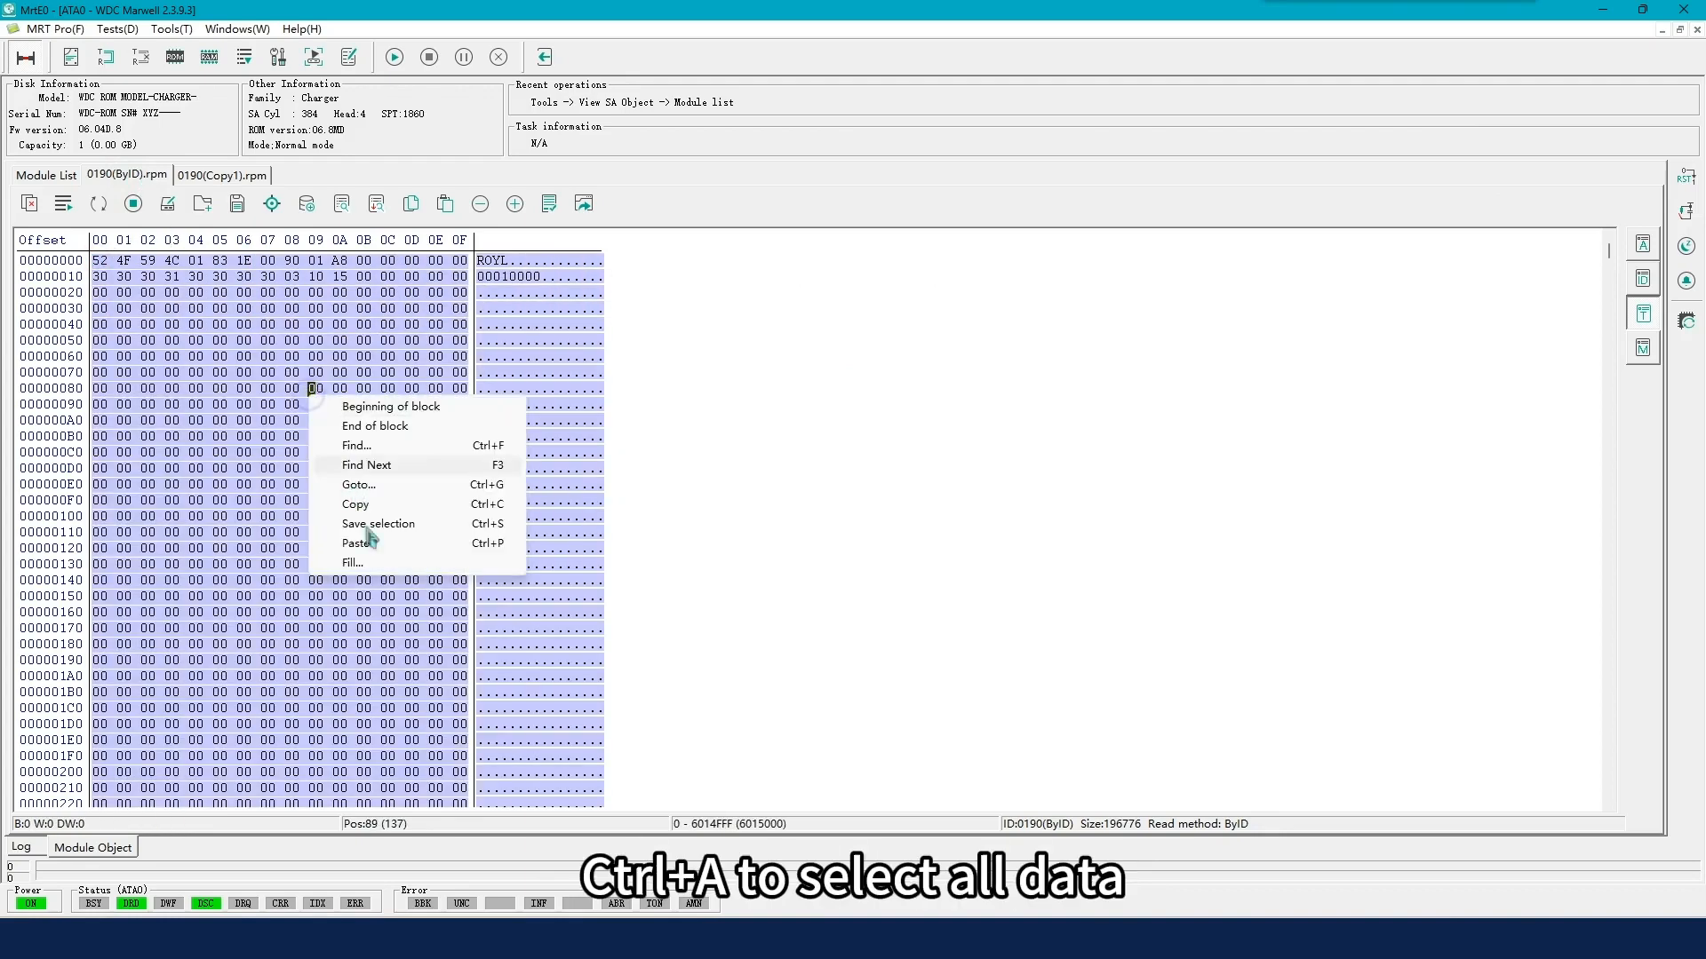
pyautogui.click(352, 562)
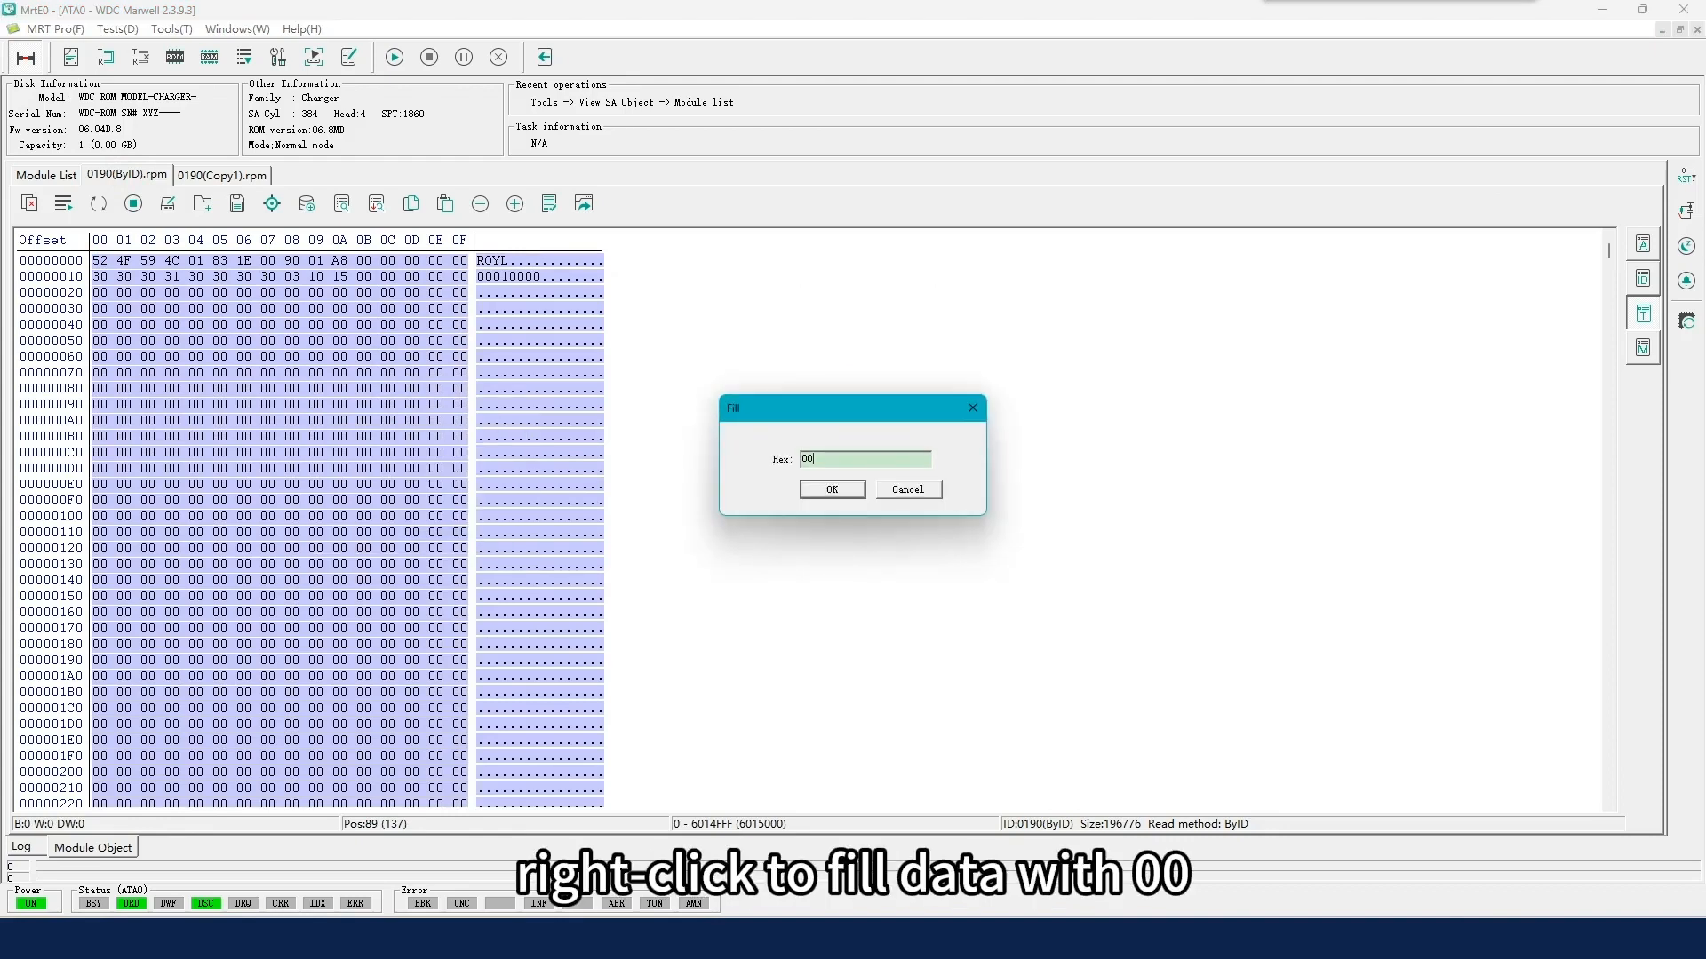
pyautogui.click(830, 489)
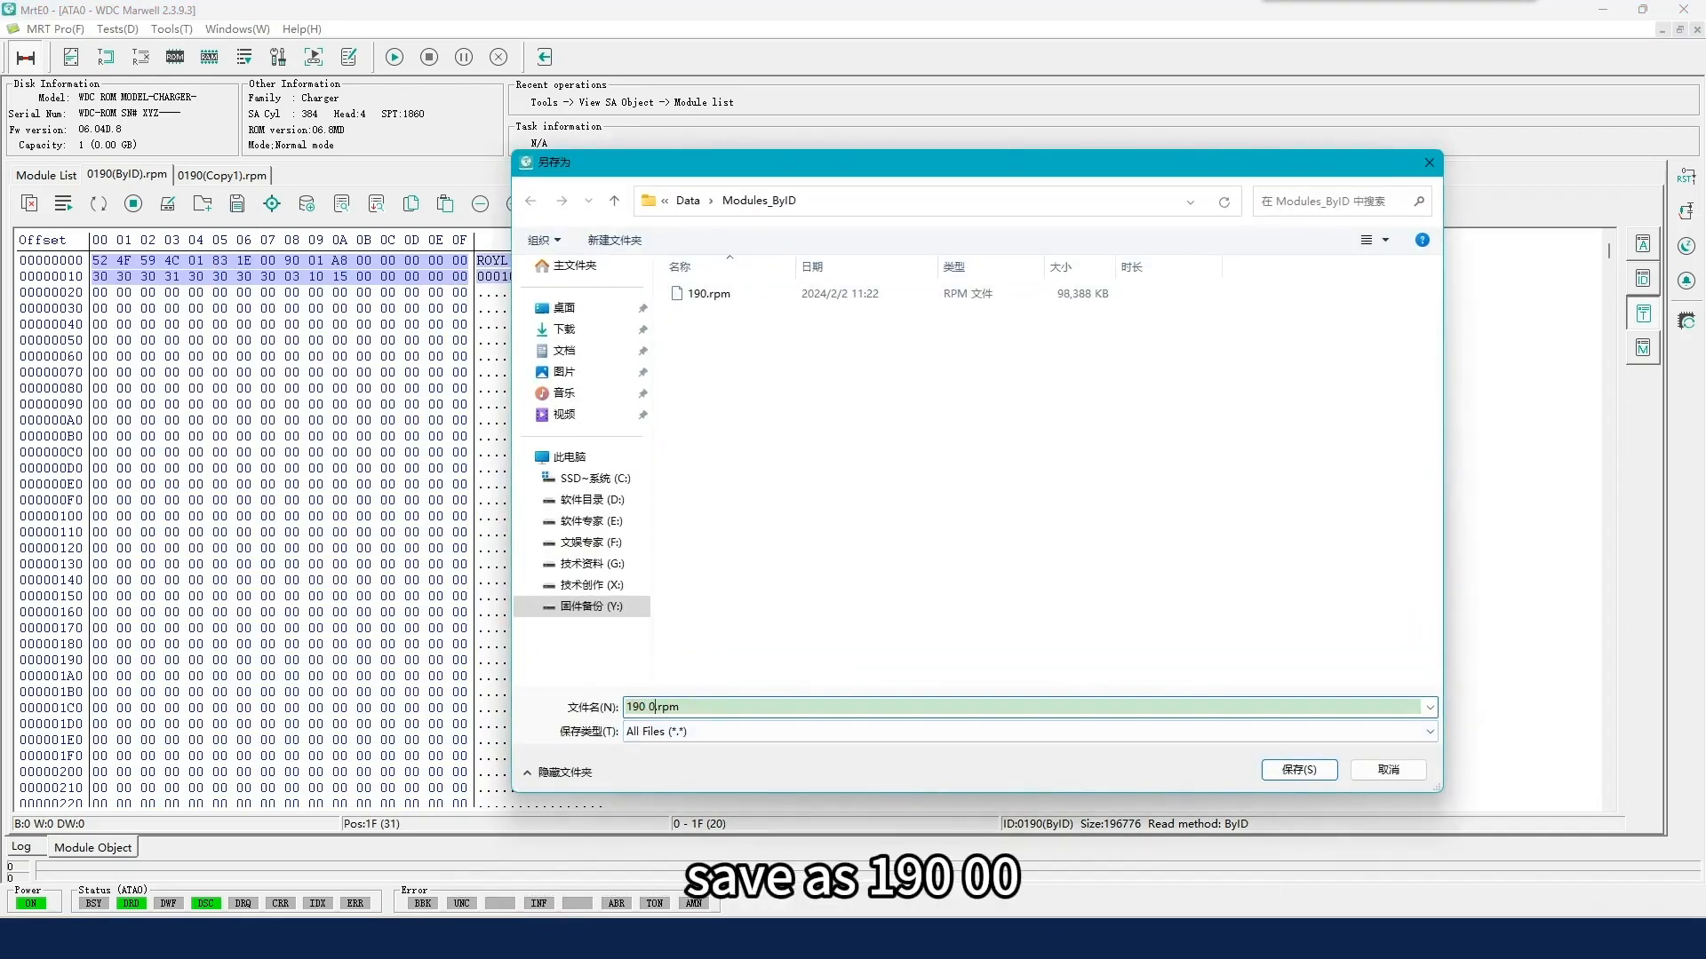
pyautogui.click(1298, 769)
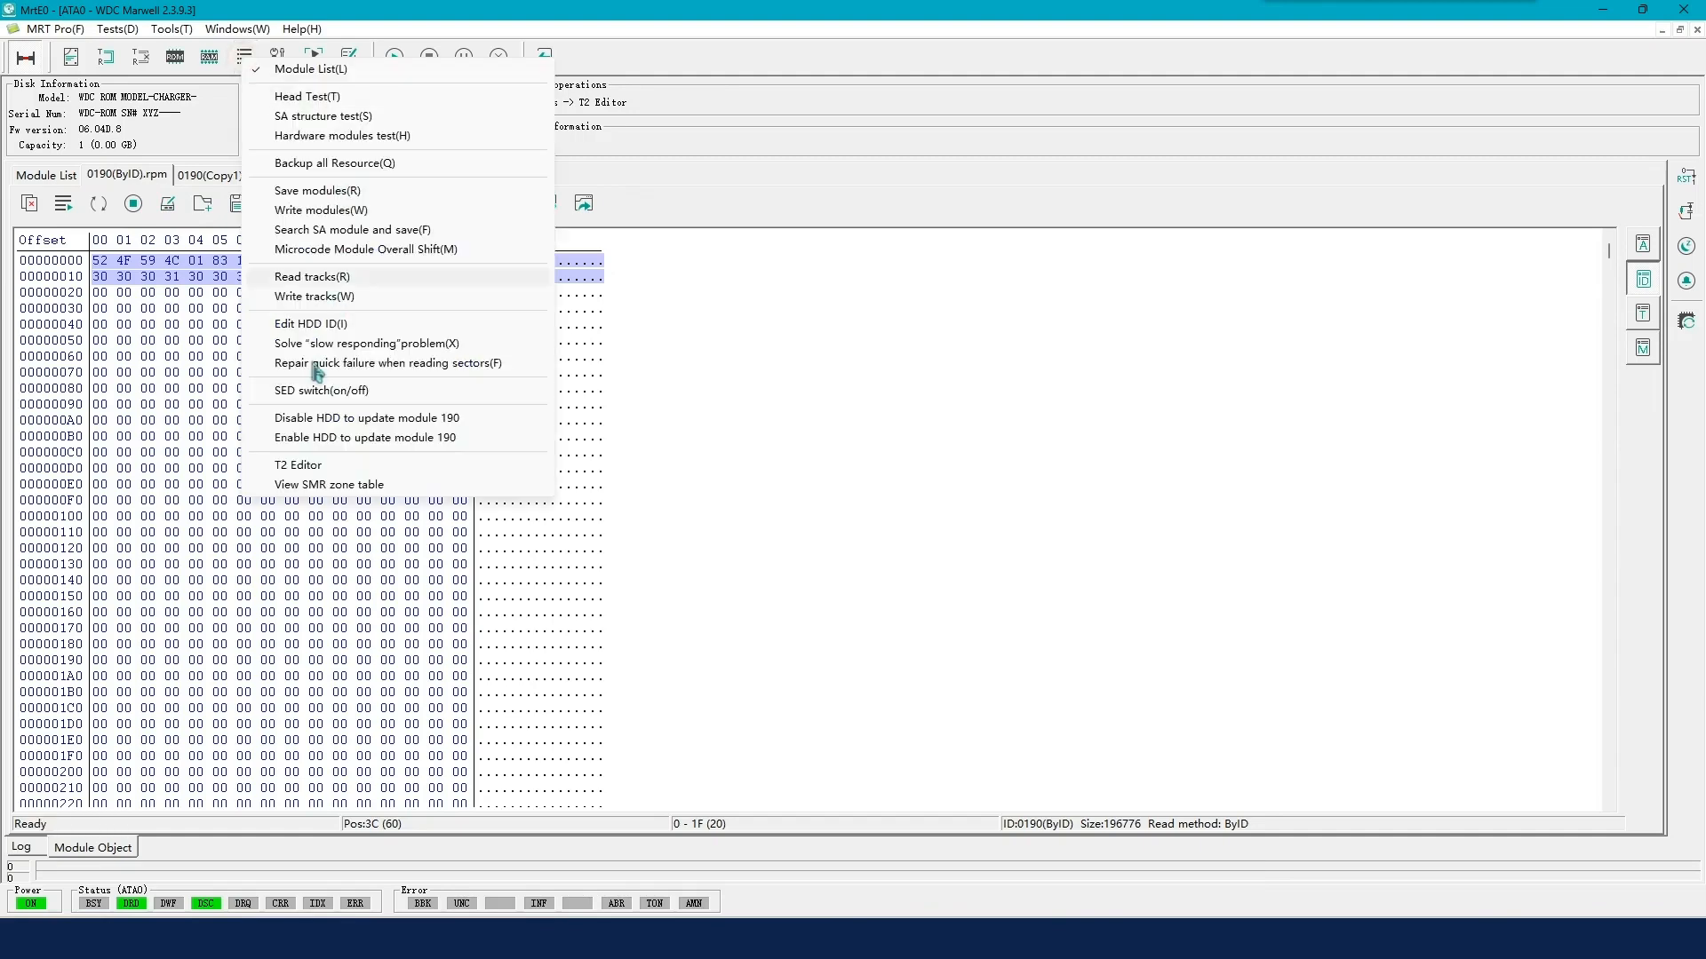
# Step: Confirm the T2 Editor data source after checking the Modules_ByID path, opening no file
pyautogui.click(295, 464)
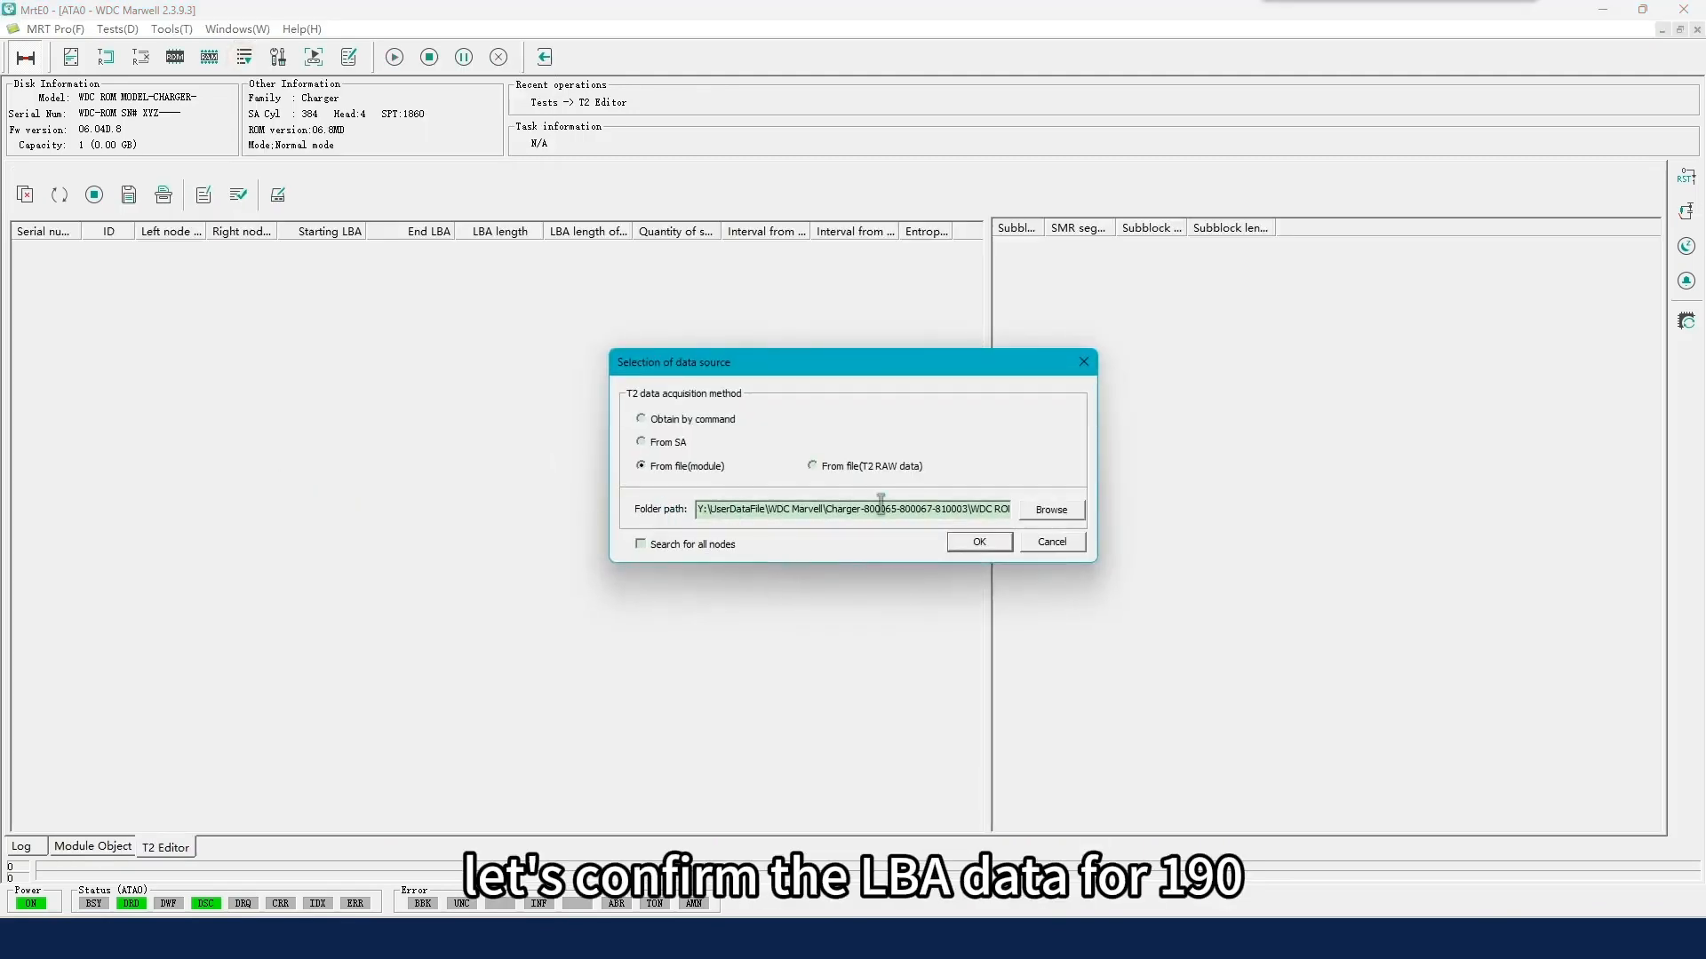
pyautogui.click(1048, 509)
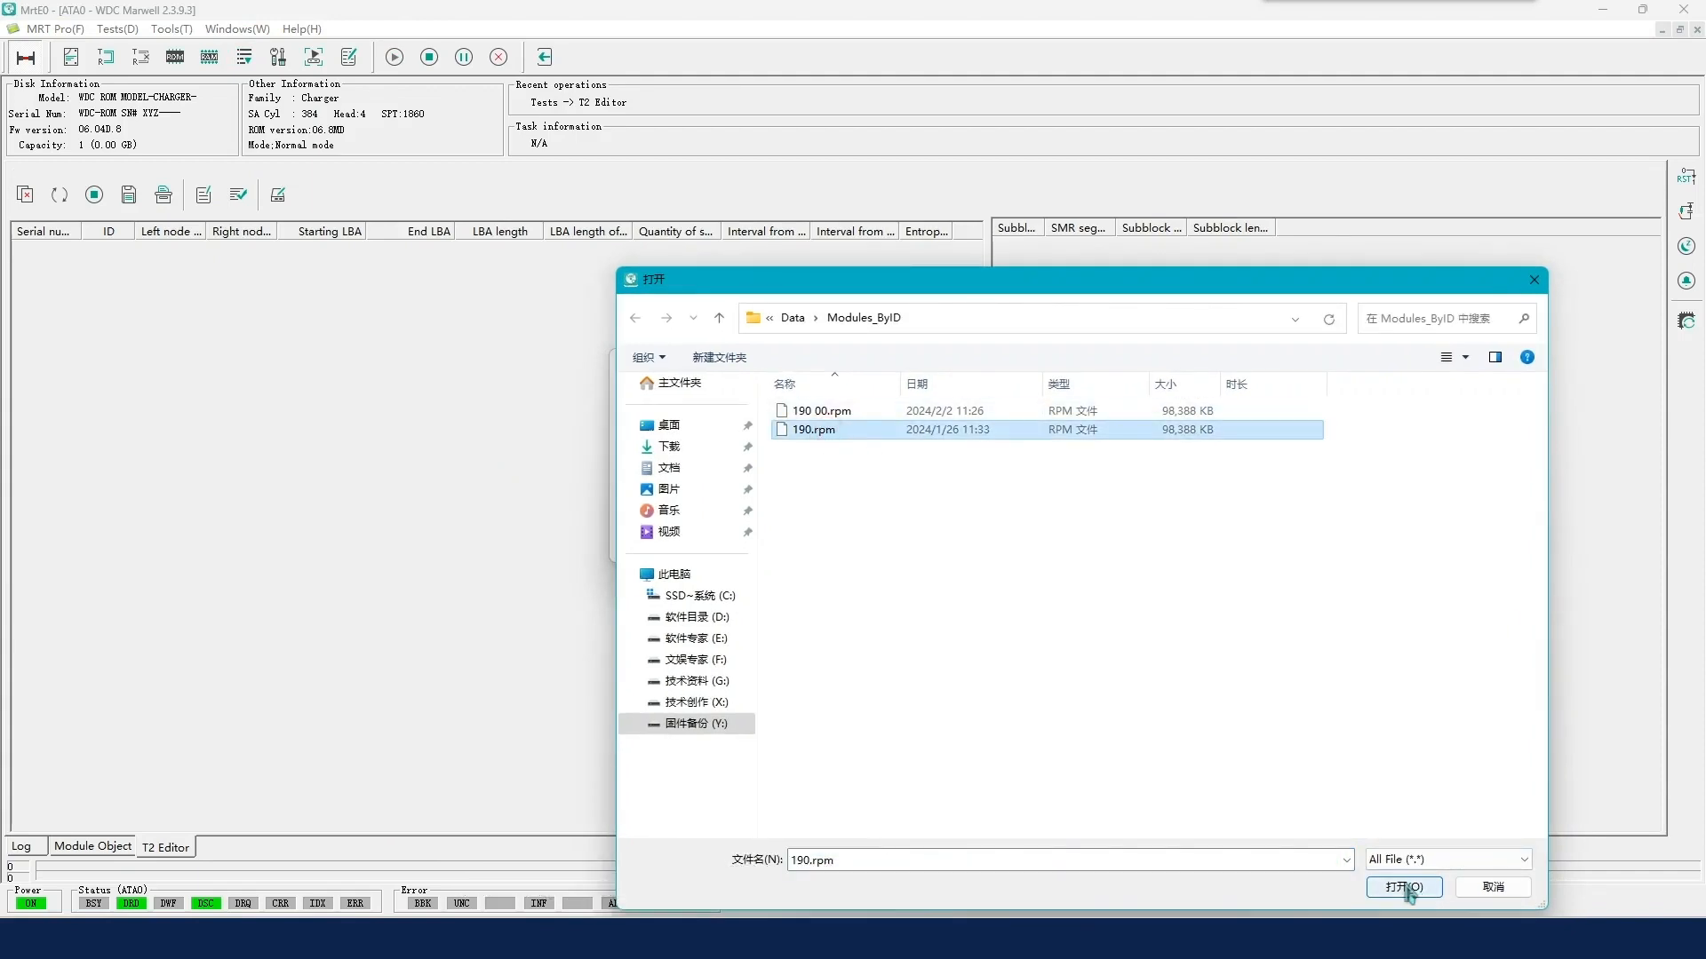
pyautogui.click(979, 318)
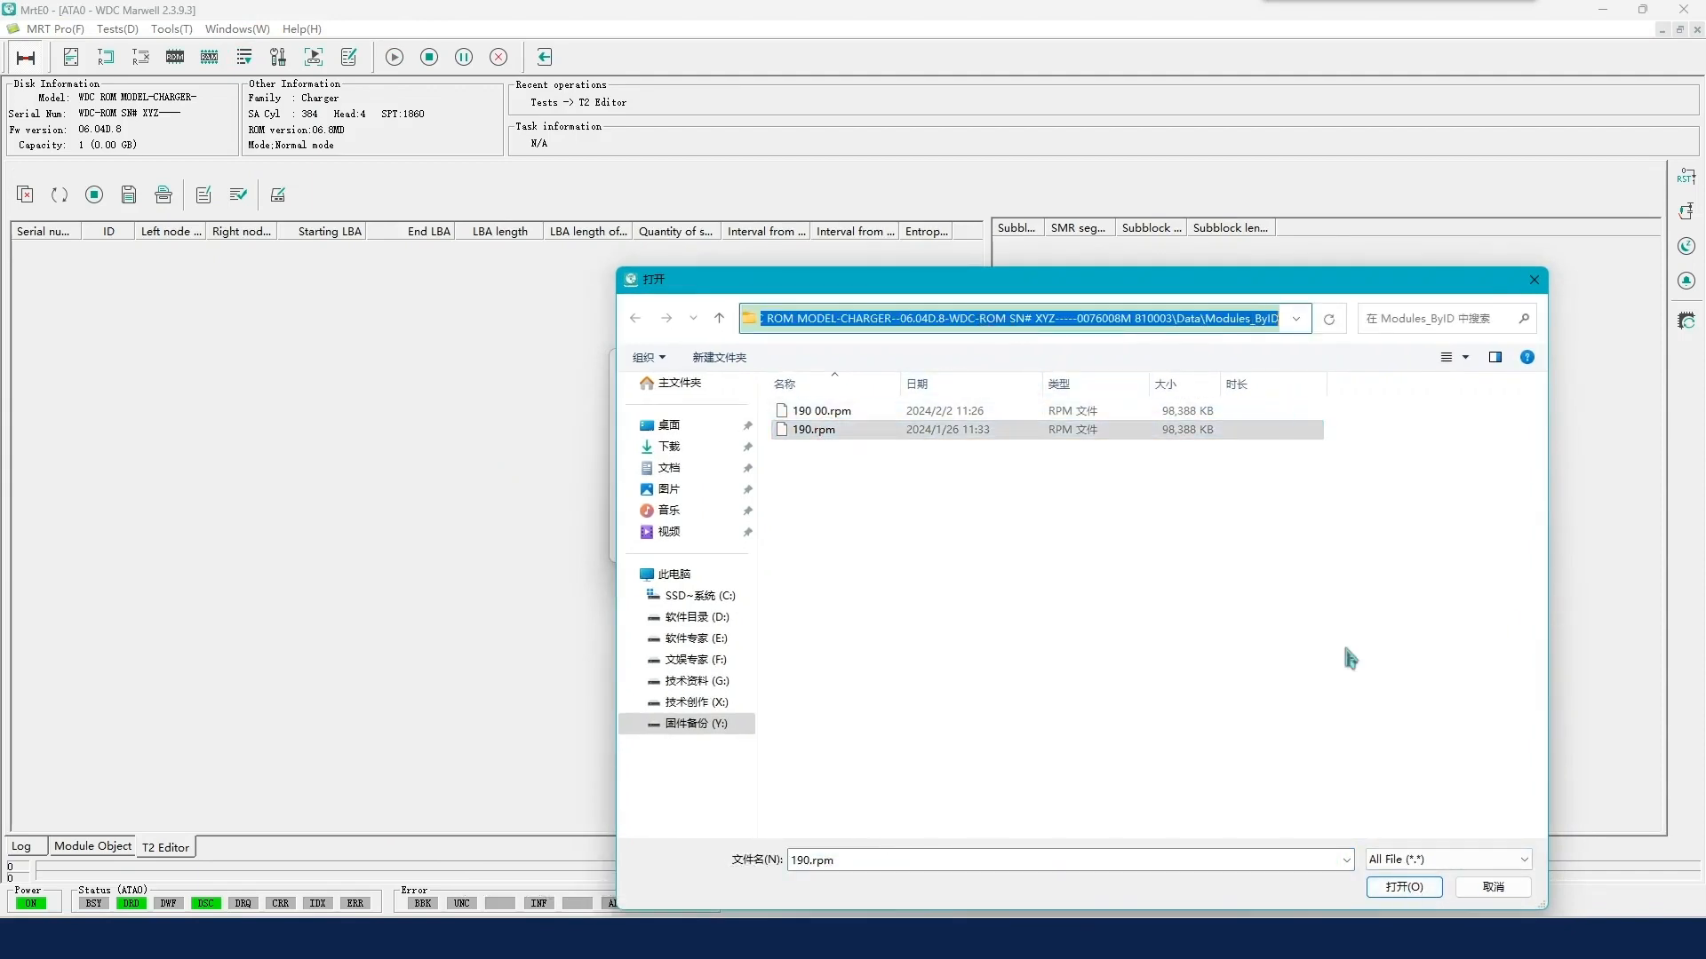
pyautogui.click(1402, 887)
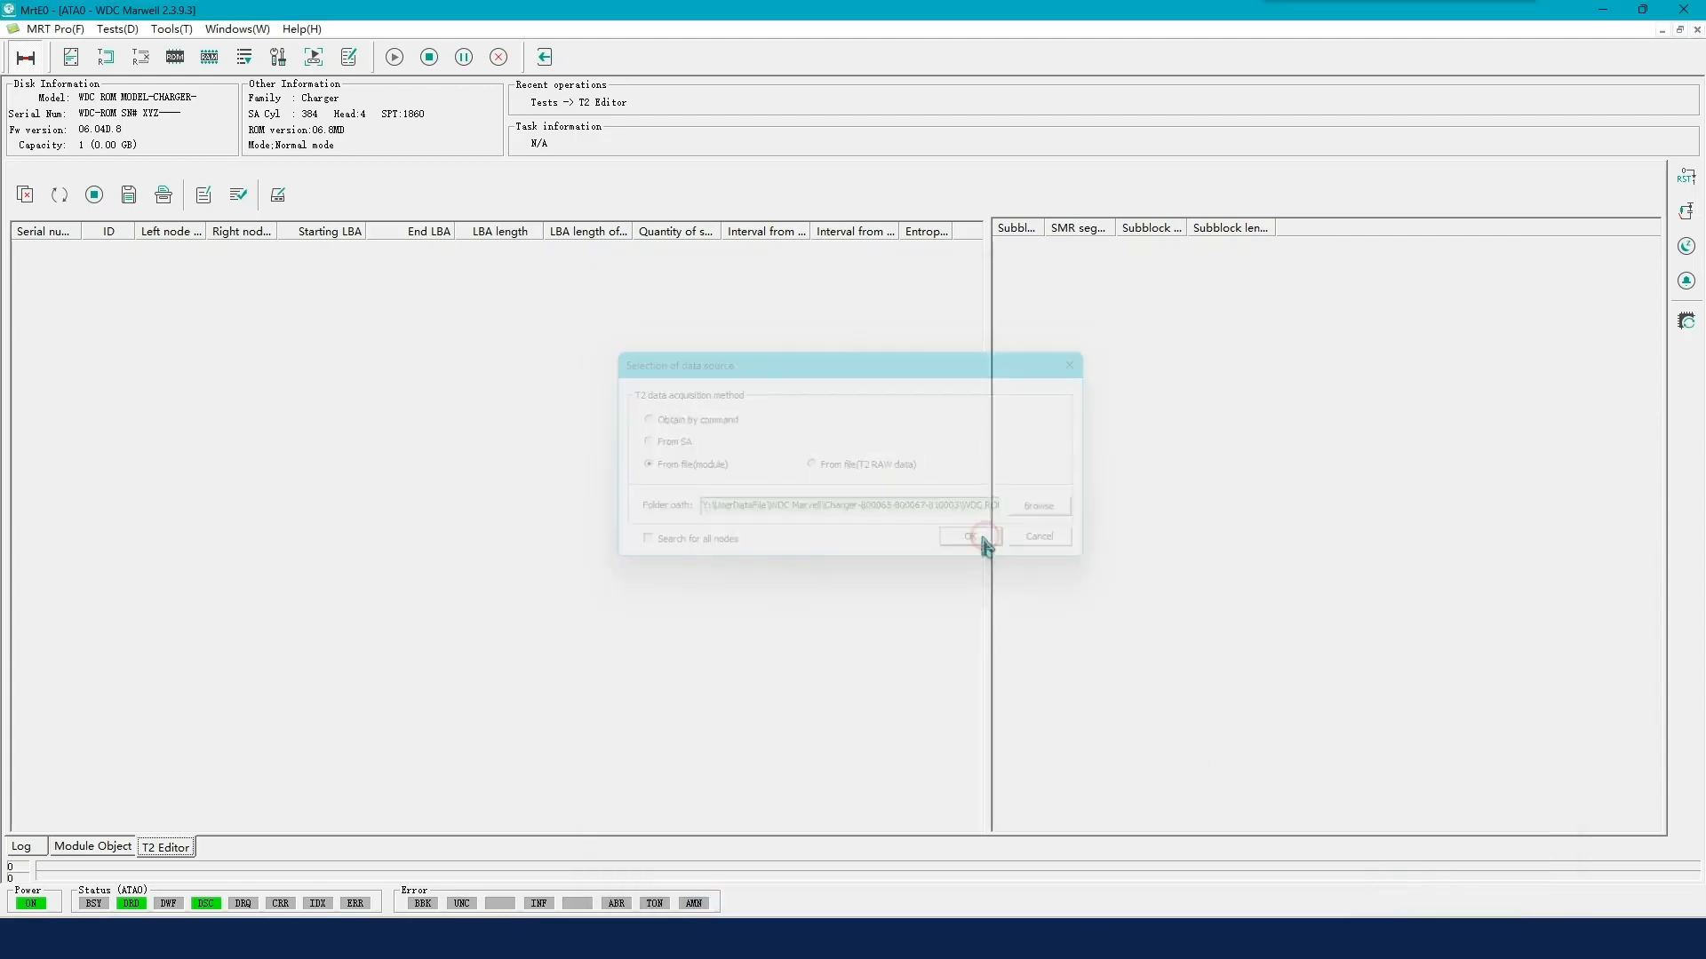
pyautogui.click(970, 537)
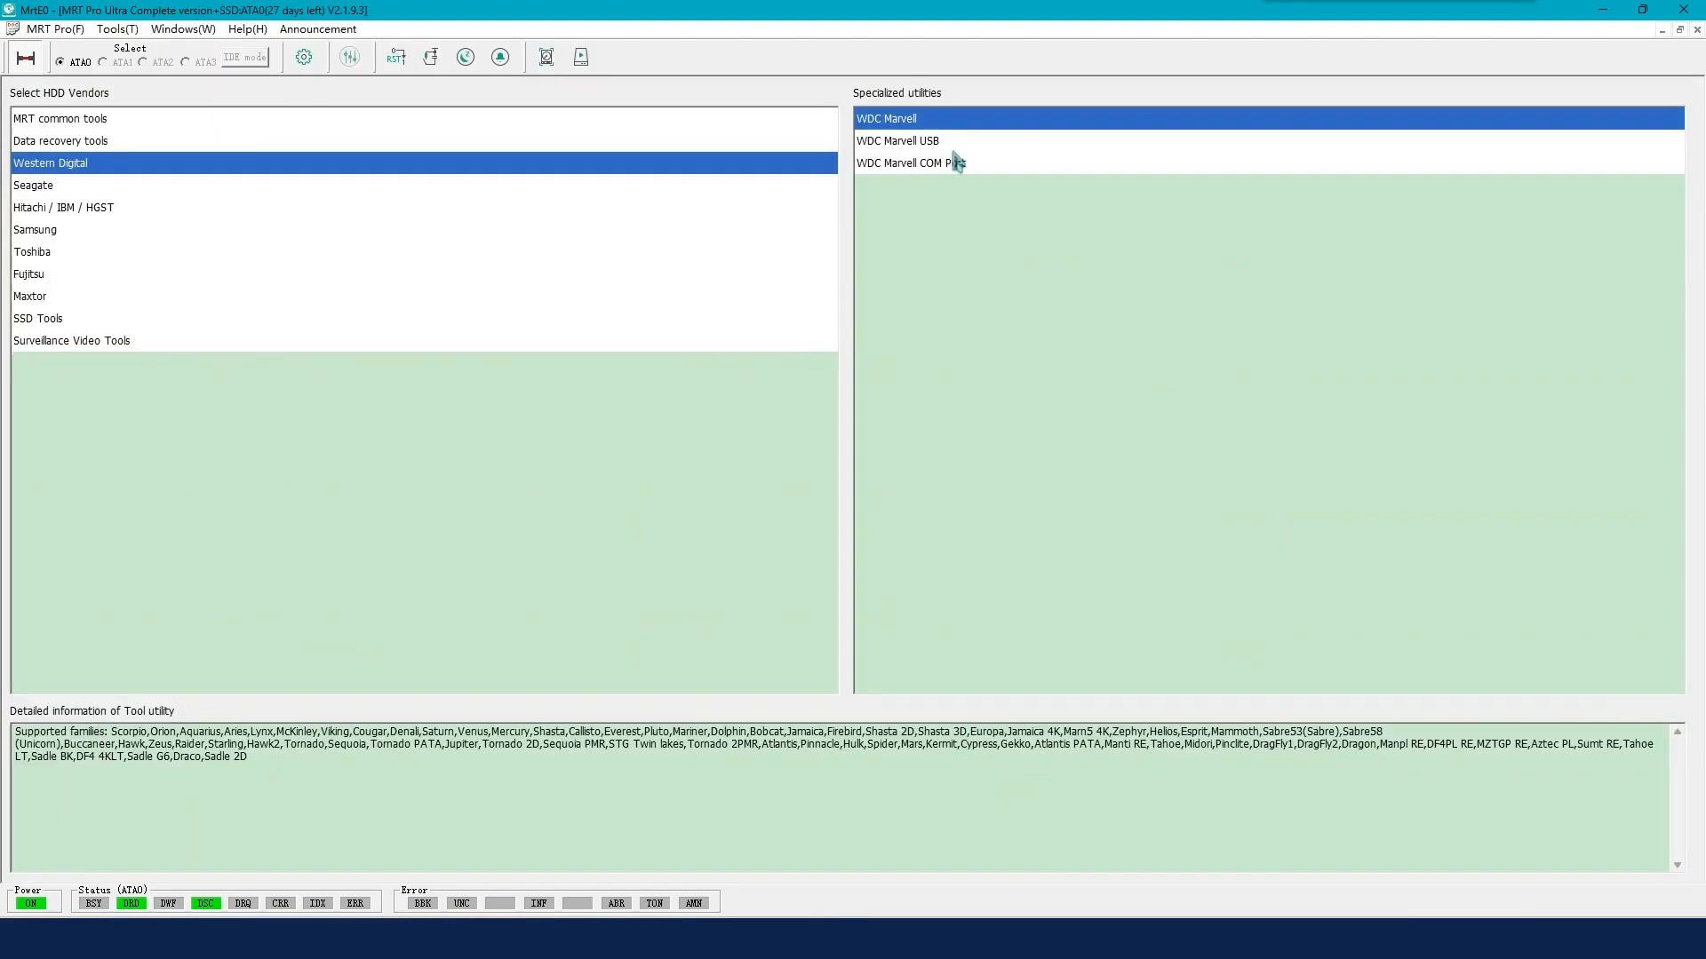
pyautogui.moveTo(890, 334)
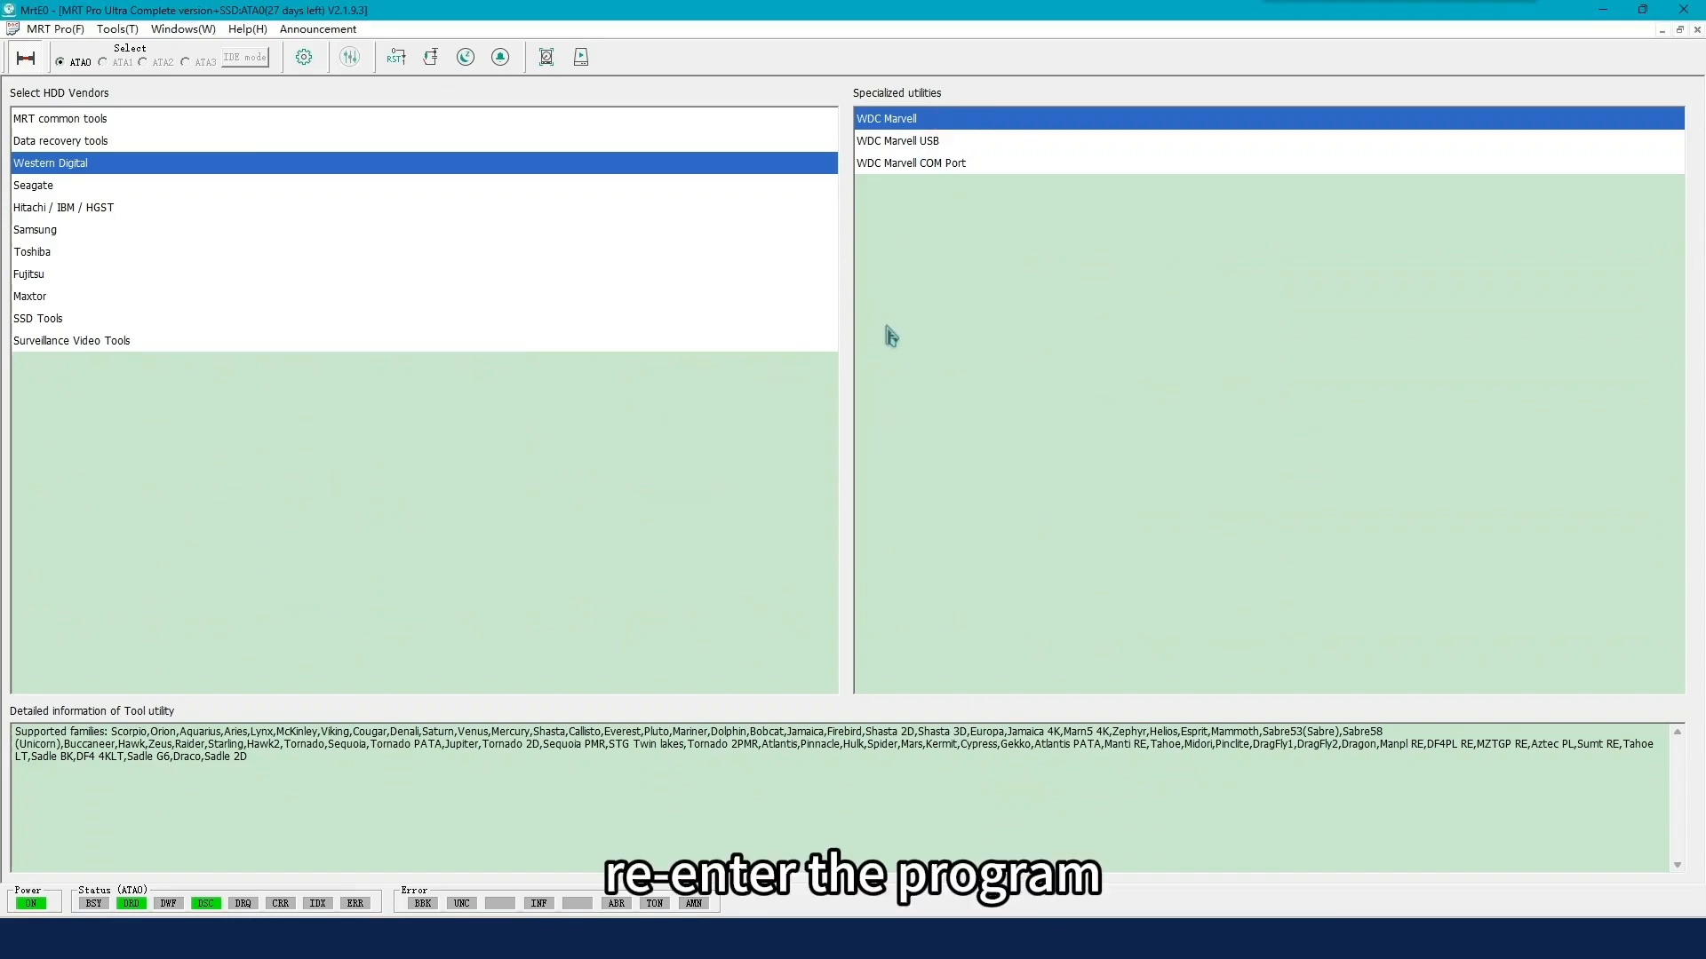
# Step: Launch WDC Marvell with the Charger family and enable module 411 from the ROM menu
pyautogui.doubleClick(886, 117)
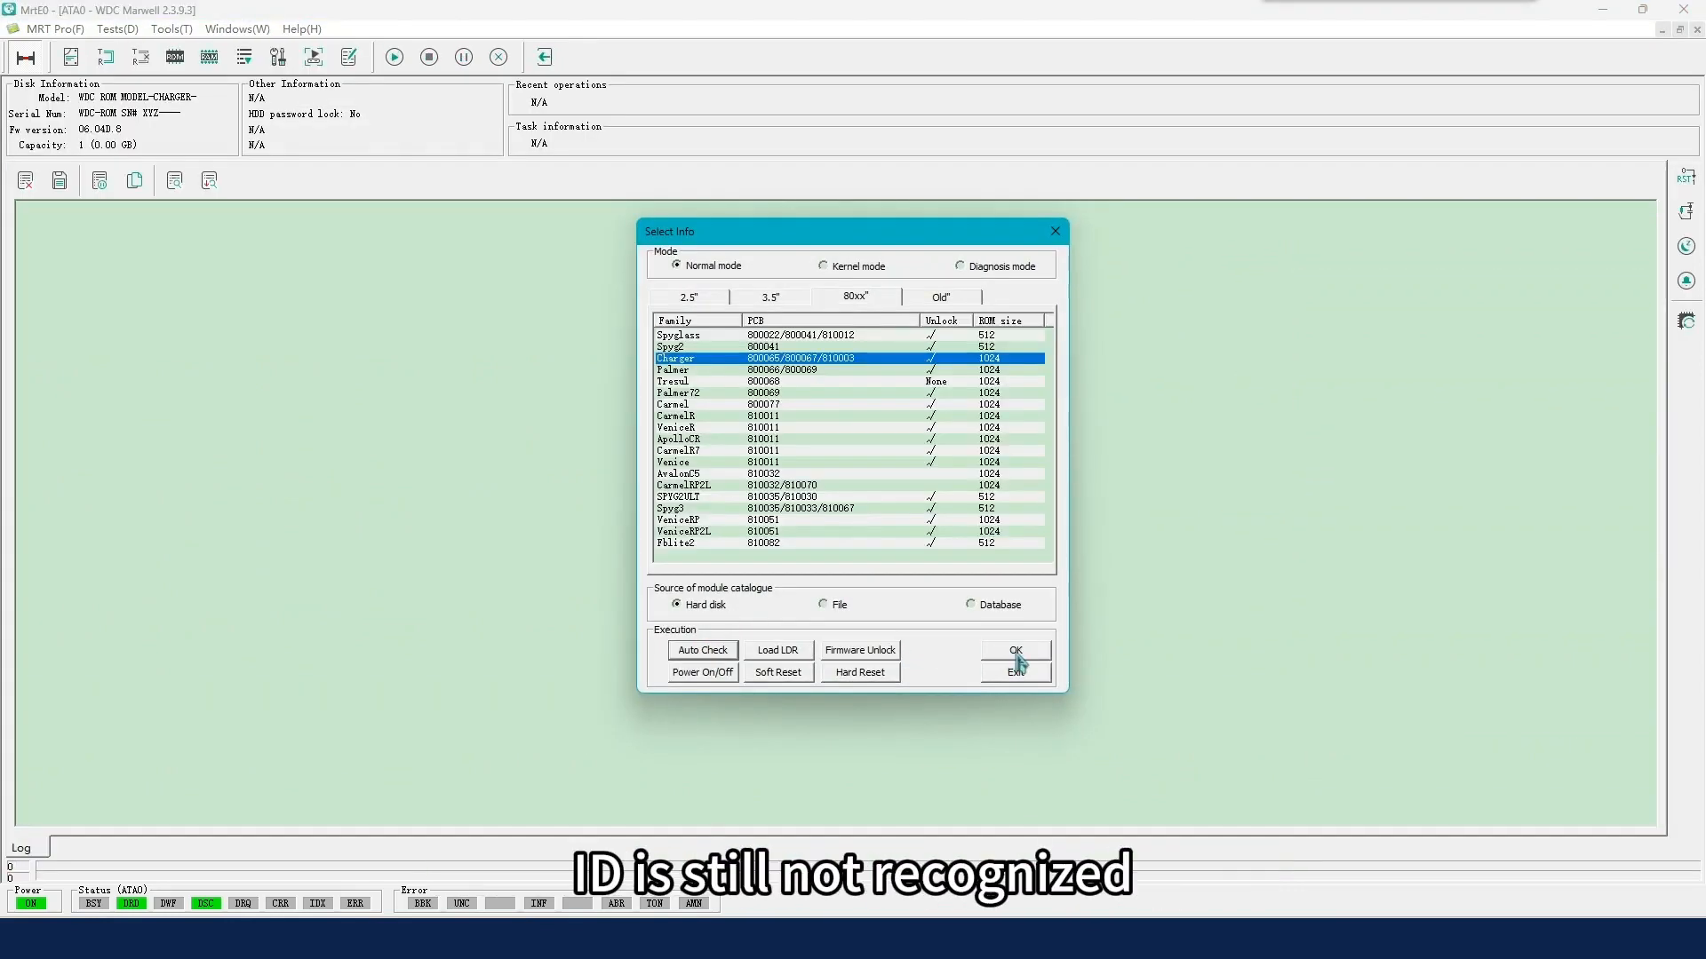
pyautogui.click(1012, 650)
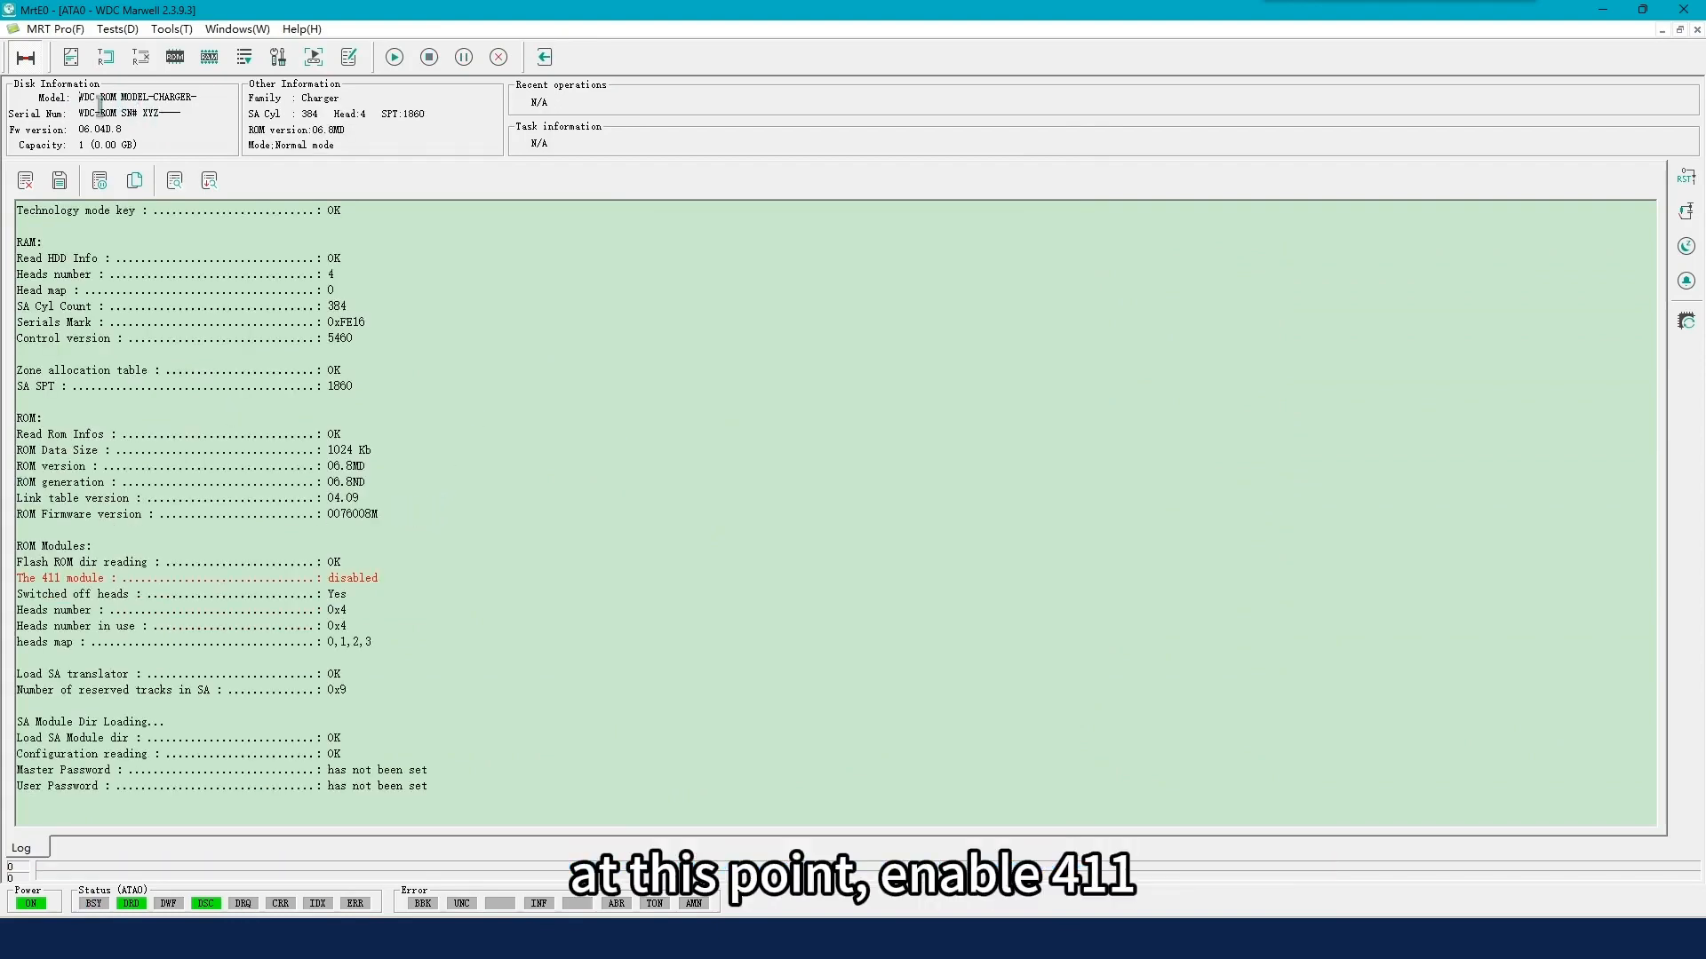
pyautogui.click(173, 57)
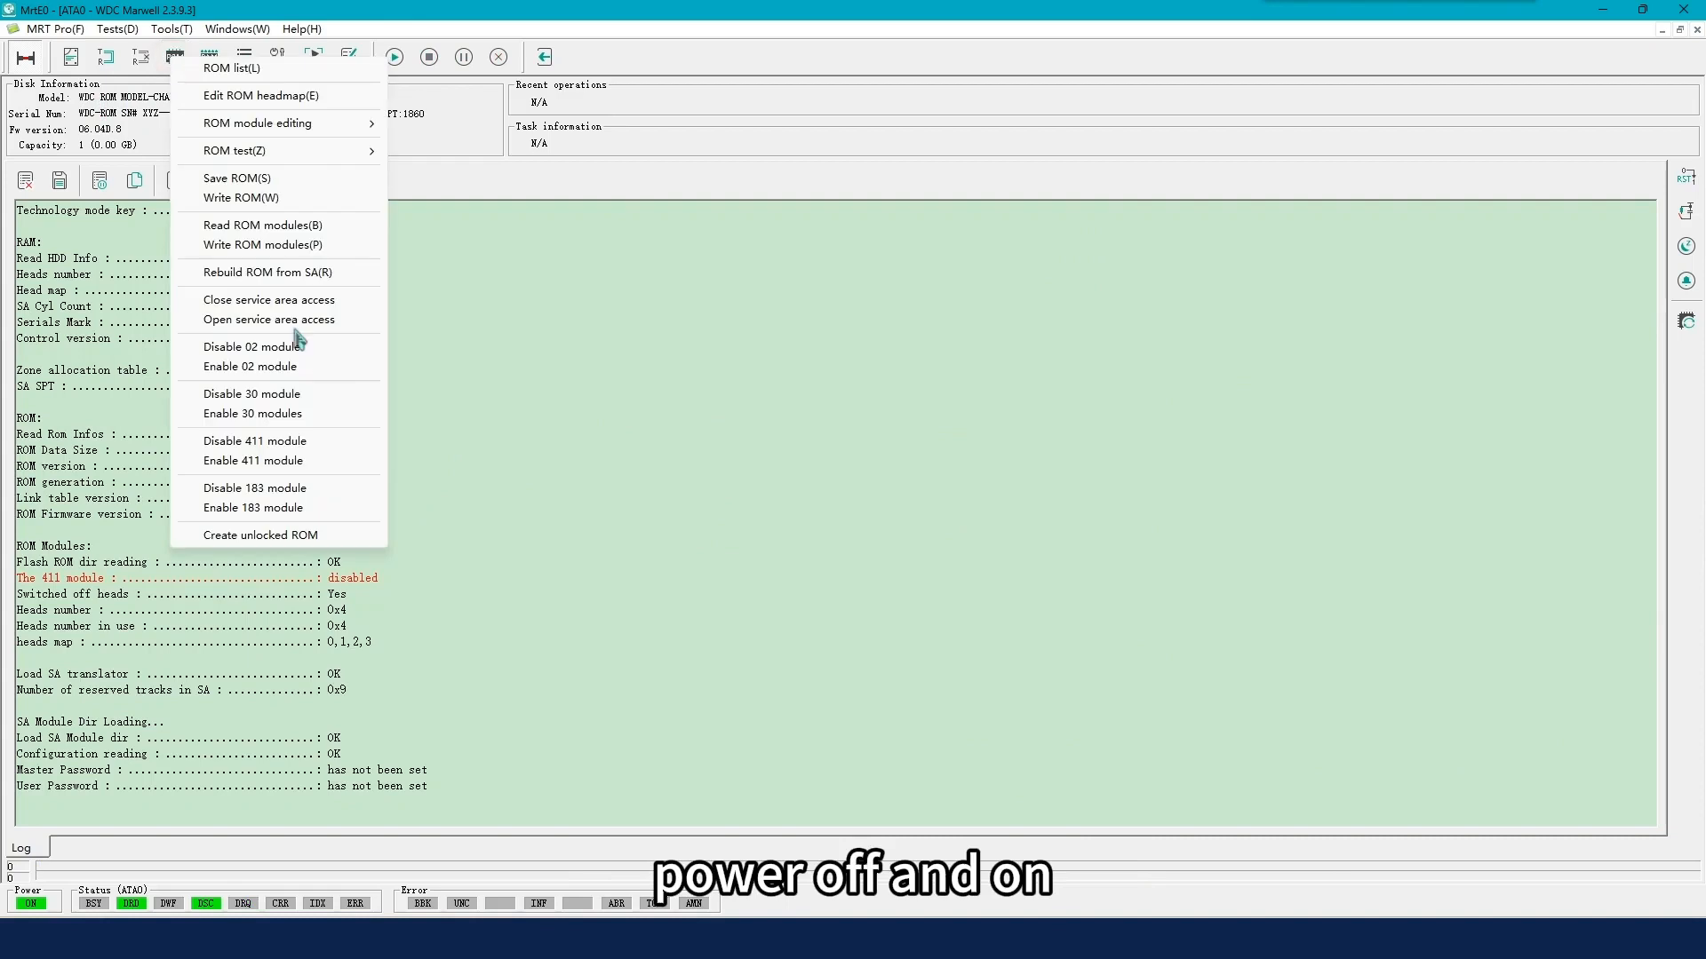
pyautogui.click(251, 460)
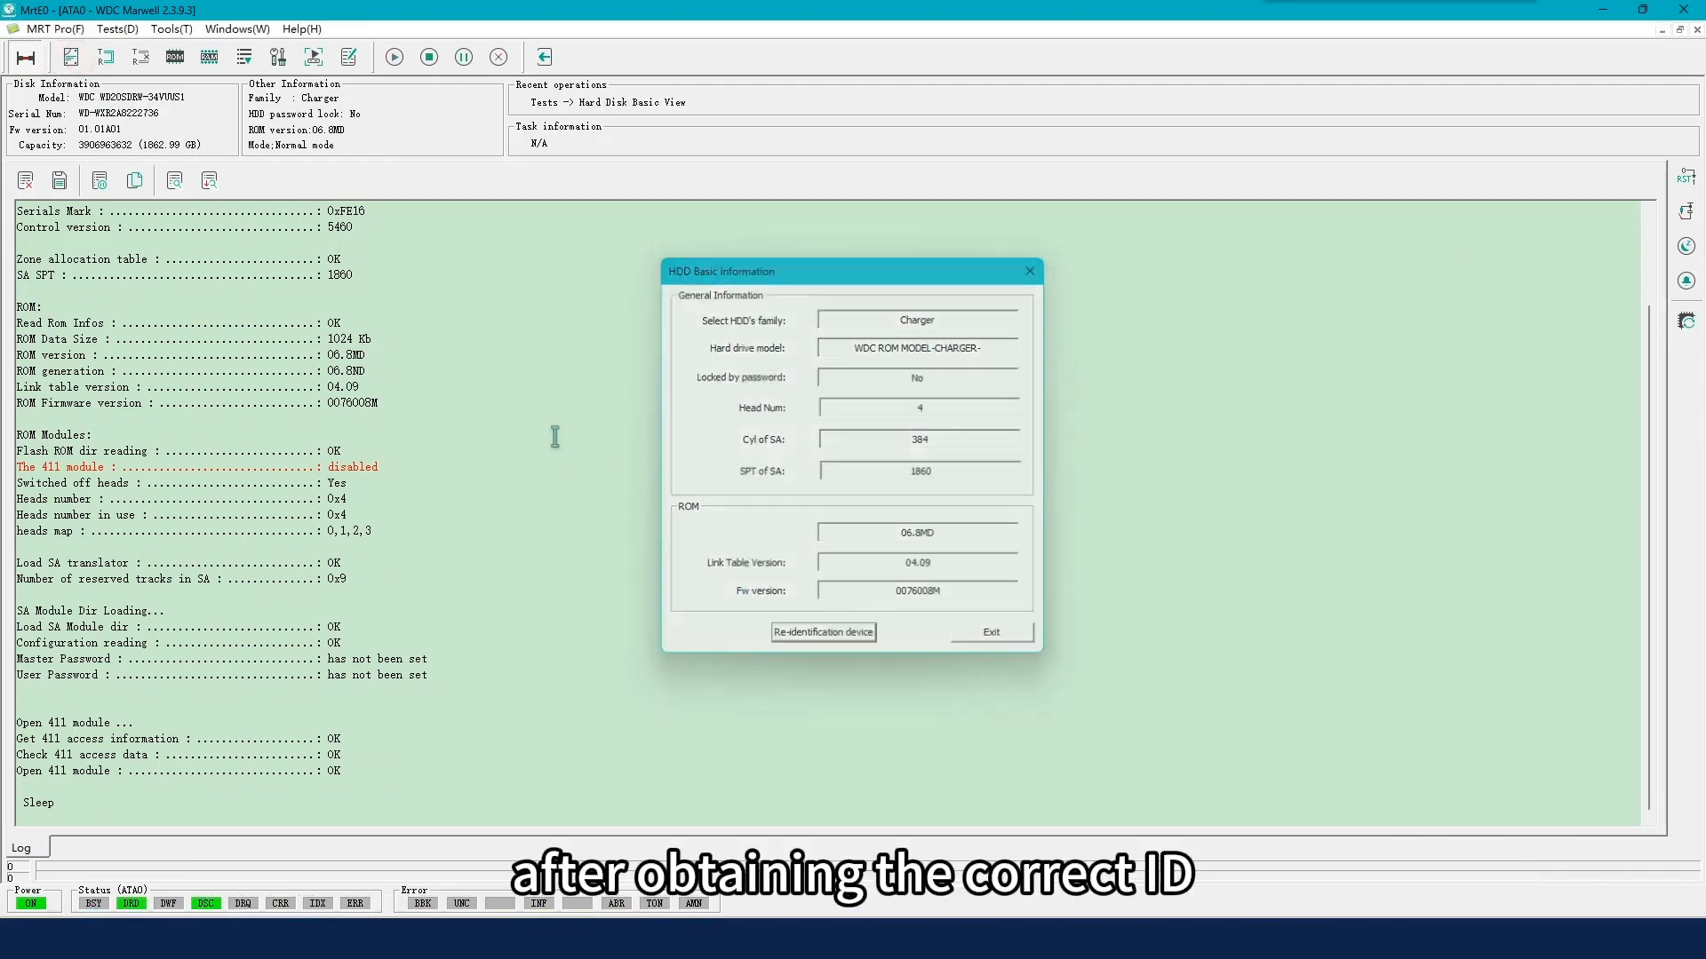
# Step: Close the HDD information window and create a new folder named after WD20SDRW-34VUUS1
pyautogui.click(823, 632)
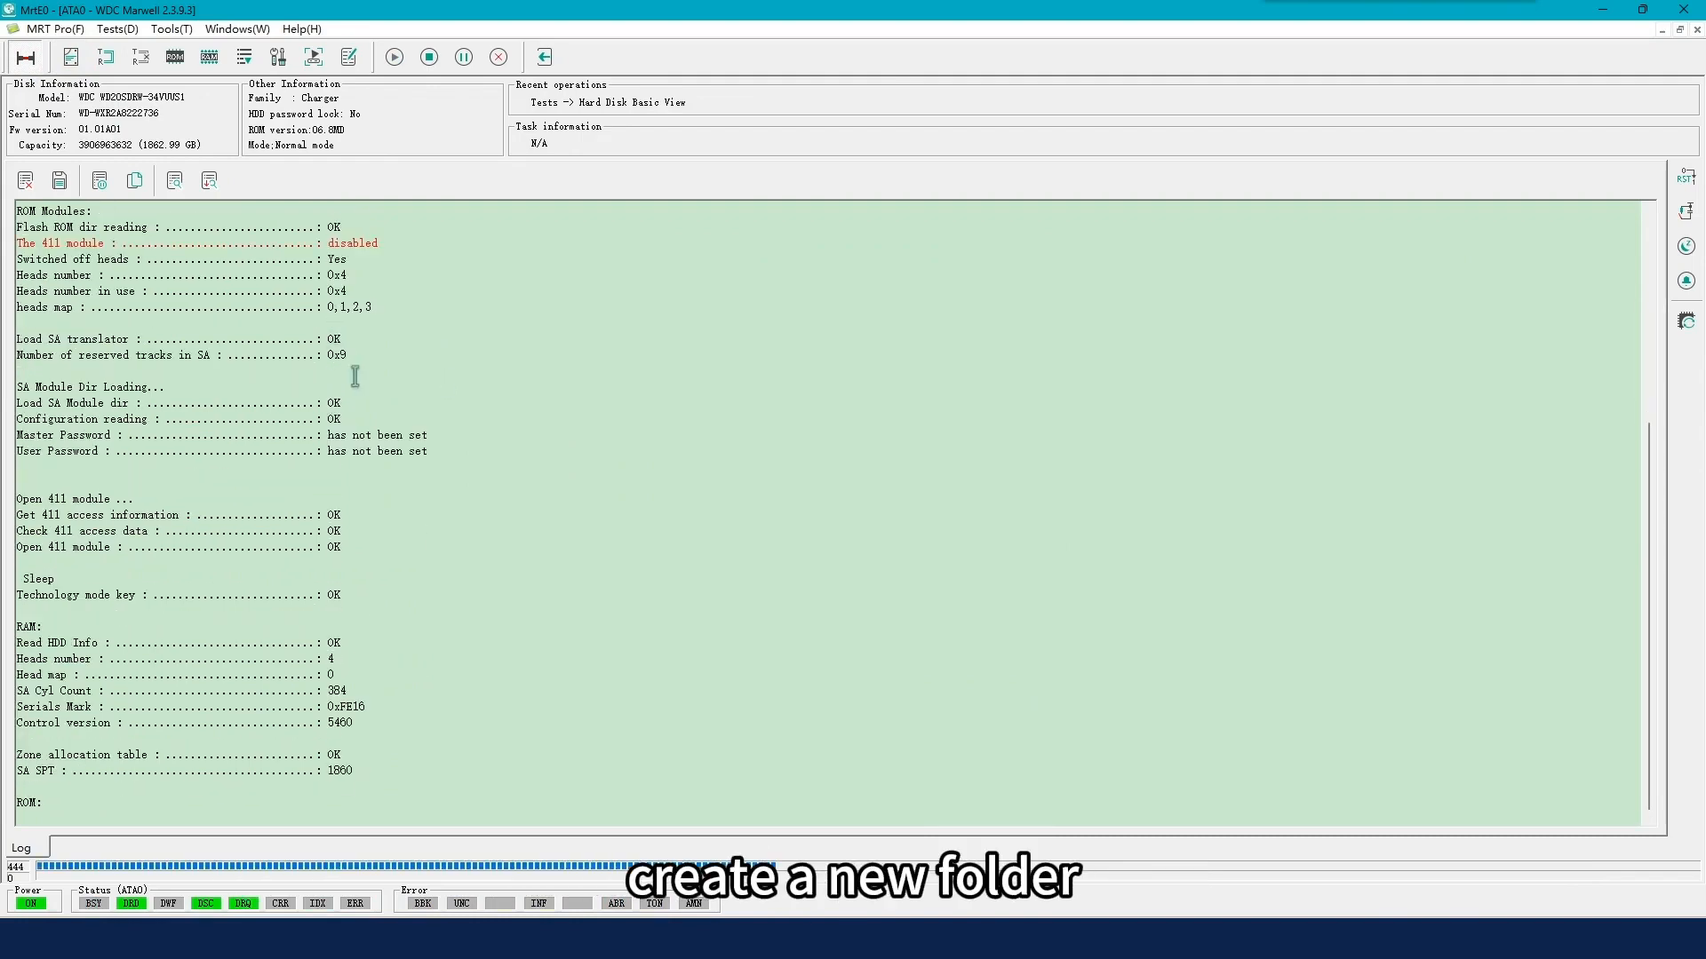
pyautogui.click(207, 55)
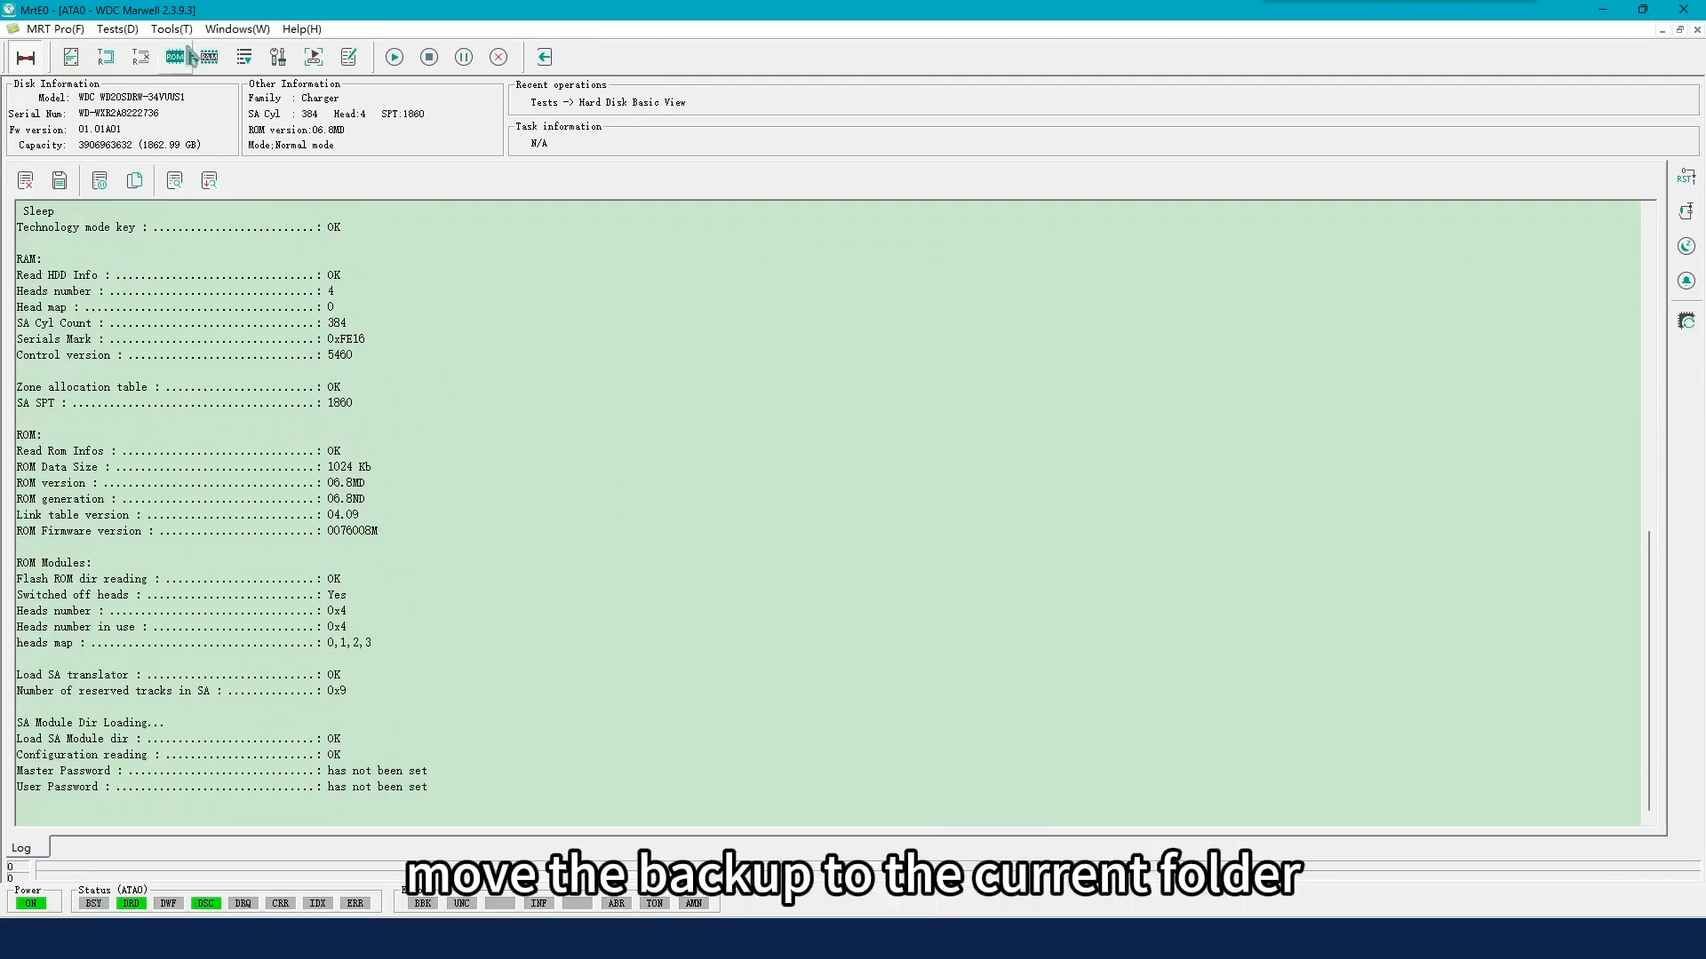
pyautogui.click(173, 57)
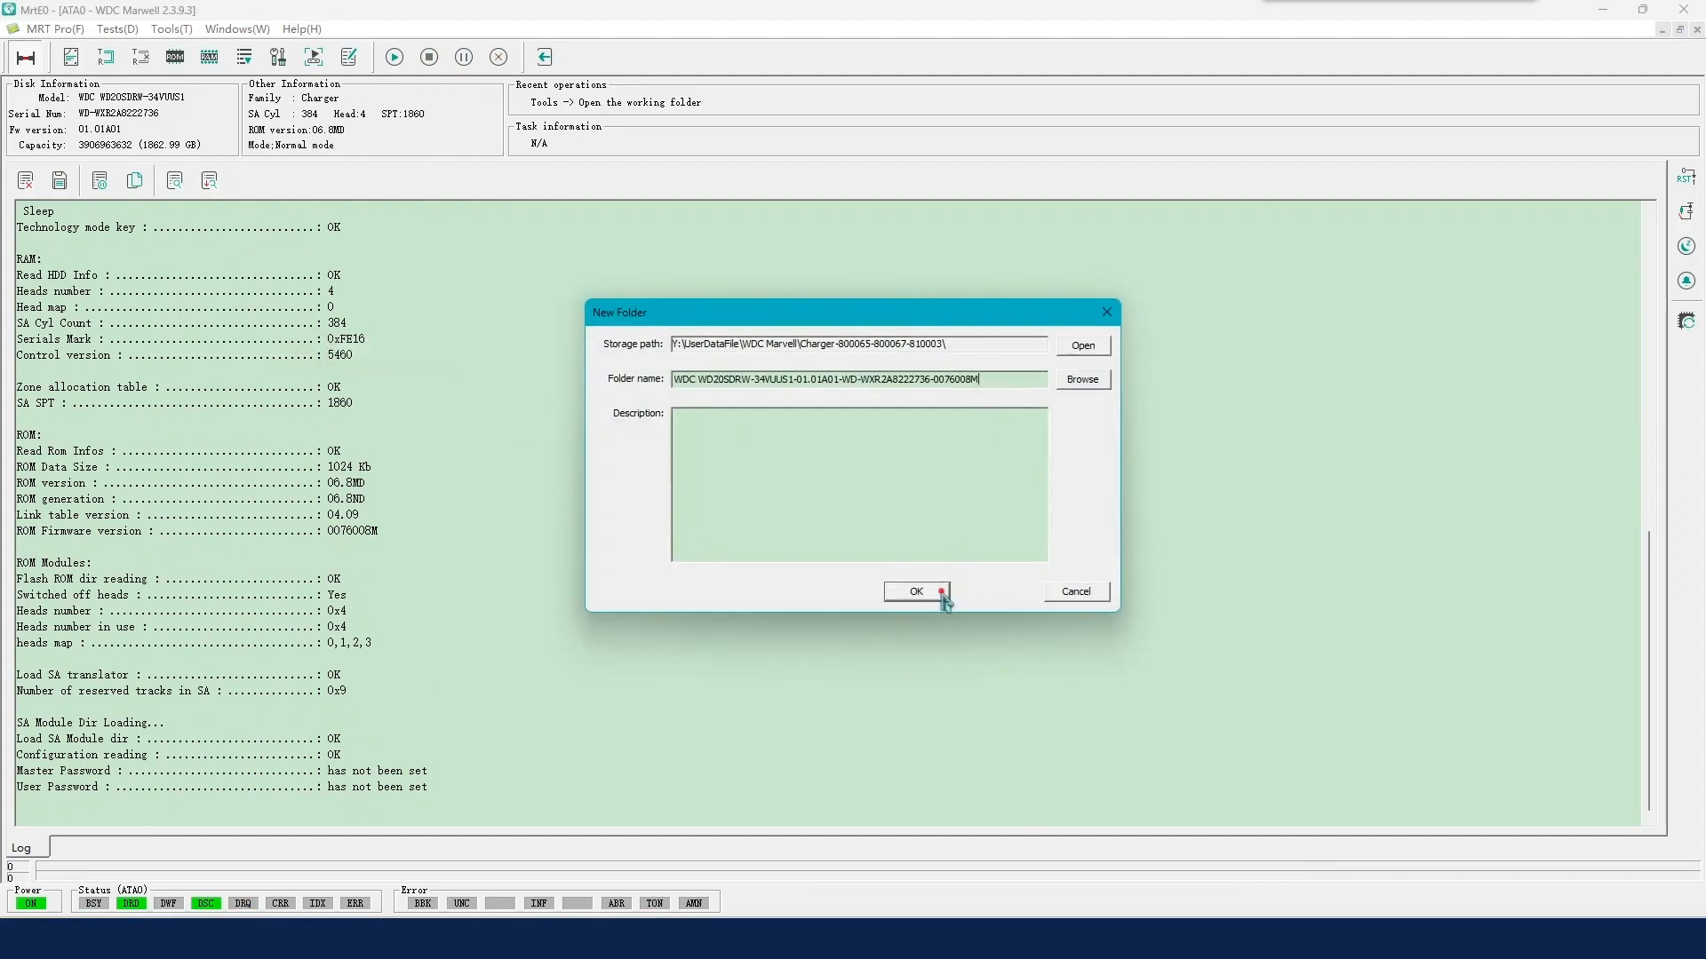
pyautogui.click(915, 591)
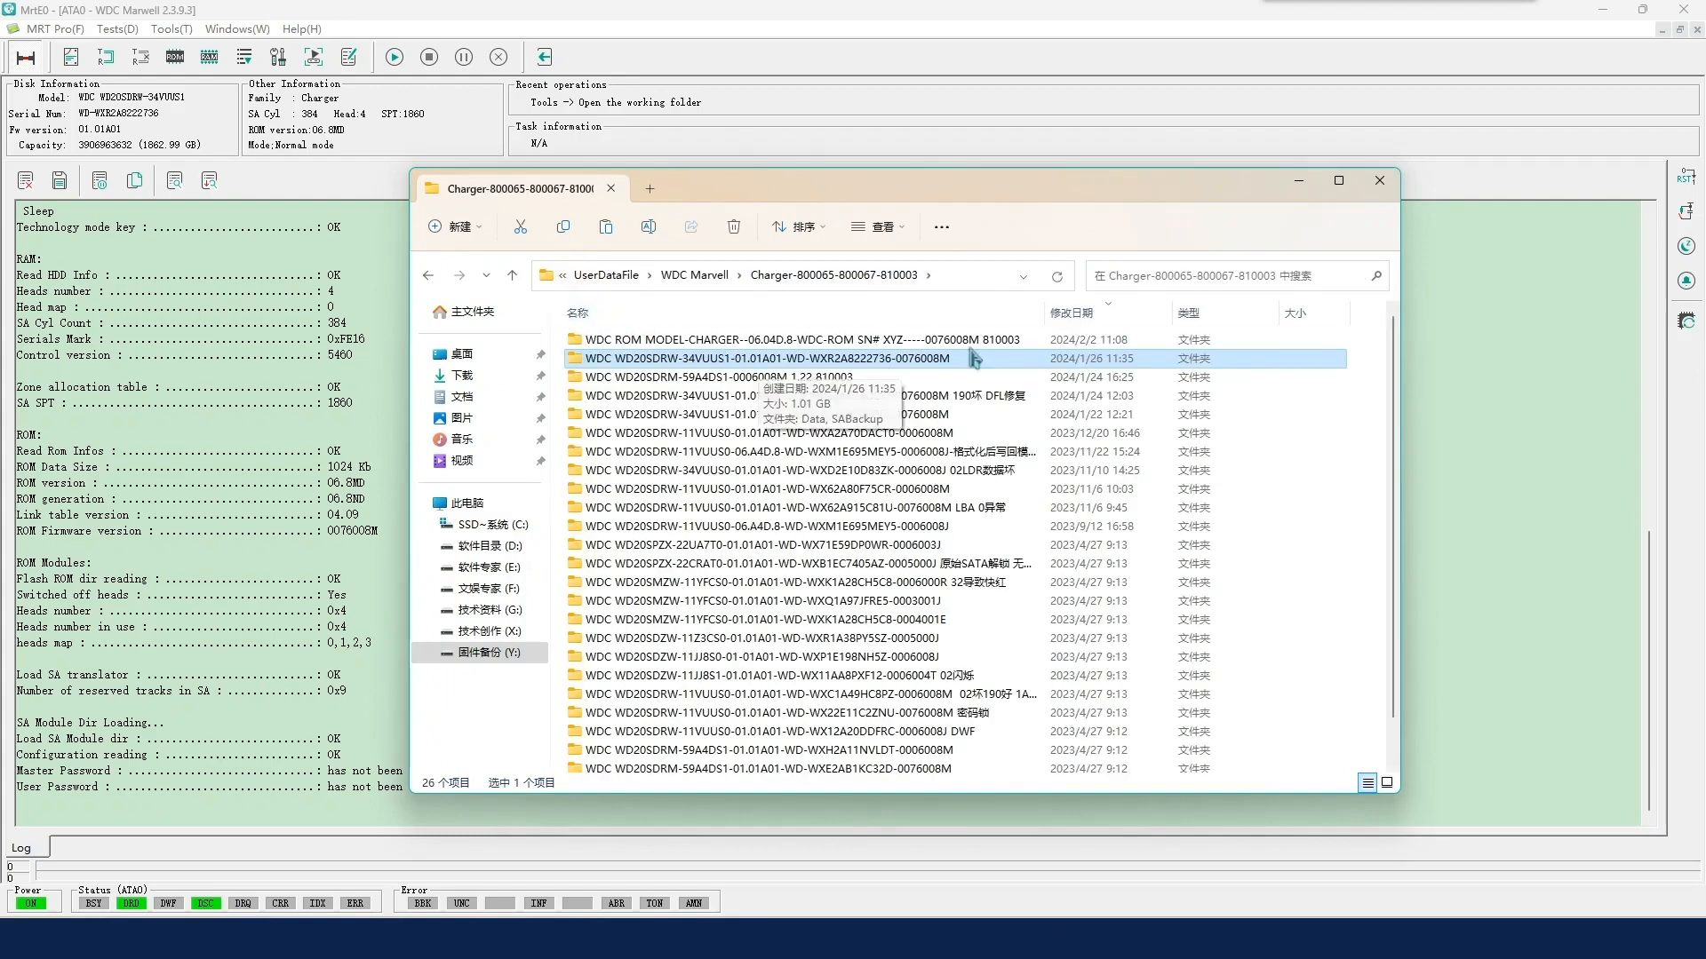
# Step: Open the new WD20SDRW-34VUUS1 drive folder in File Explorer
pyautogui.doubleClick(799, 339)
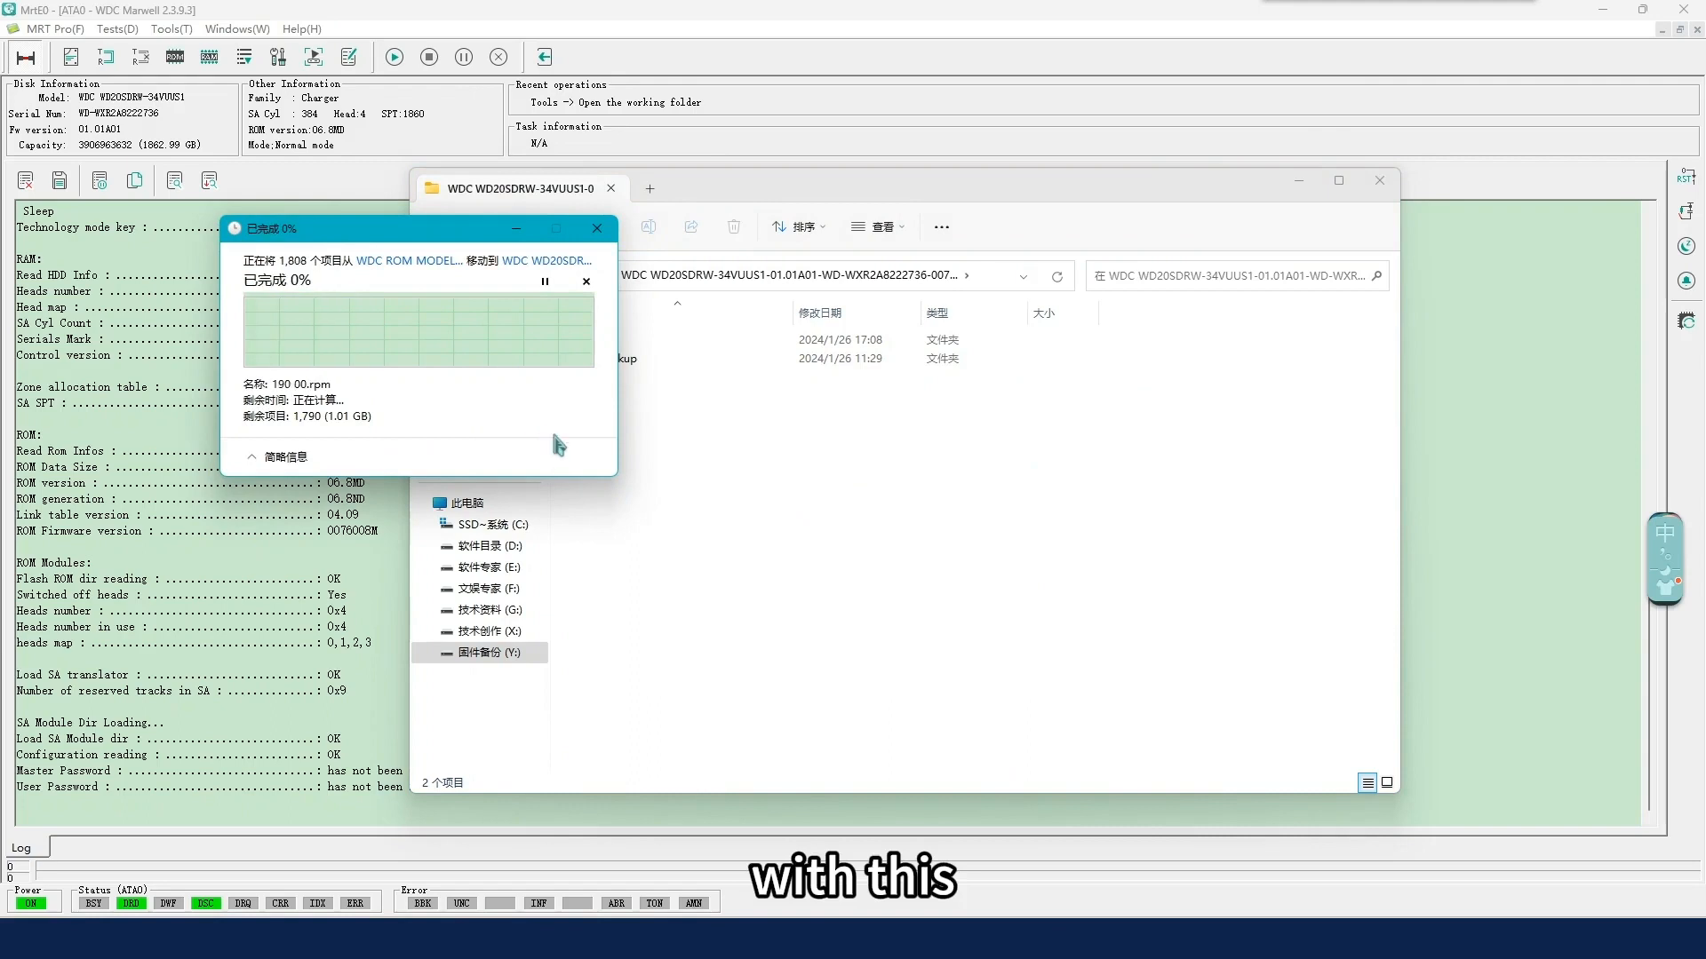
pyautogui.moveTo(645, 457)
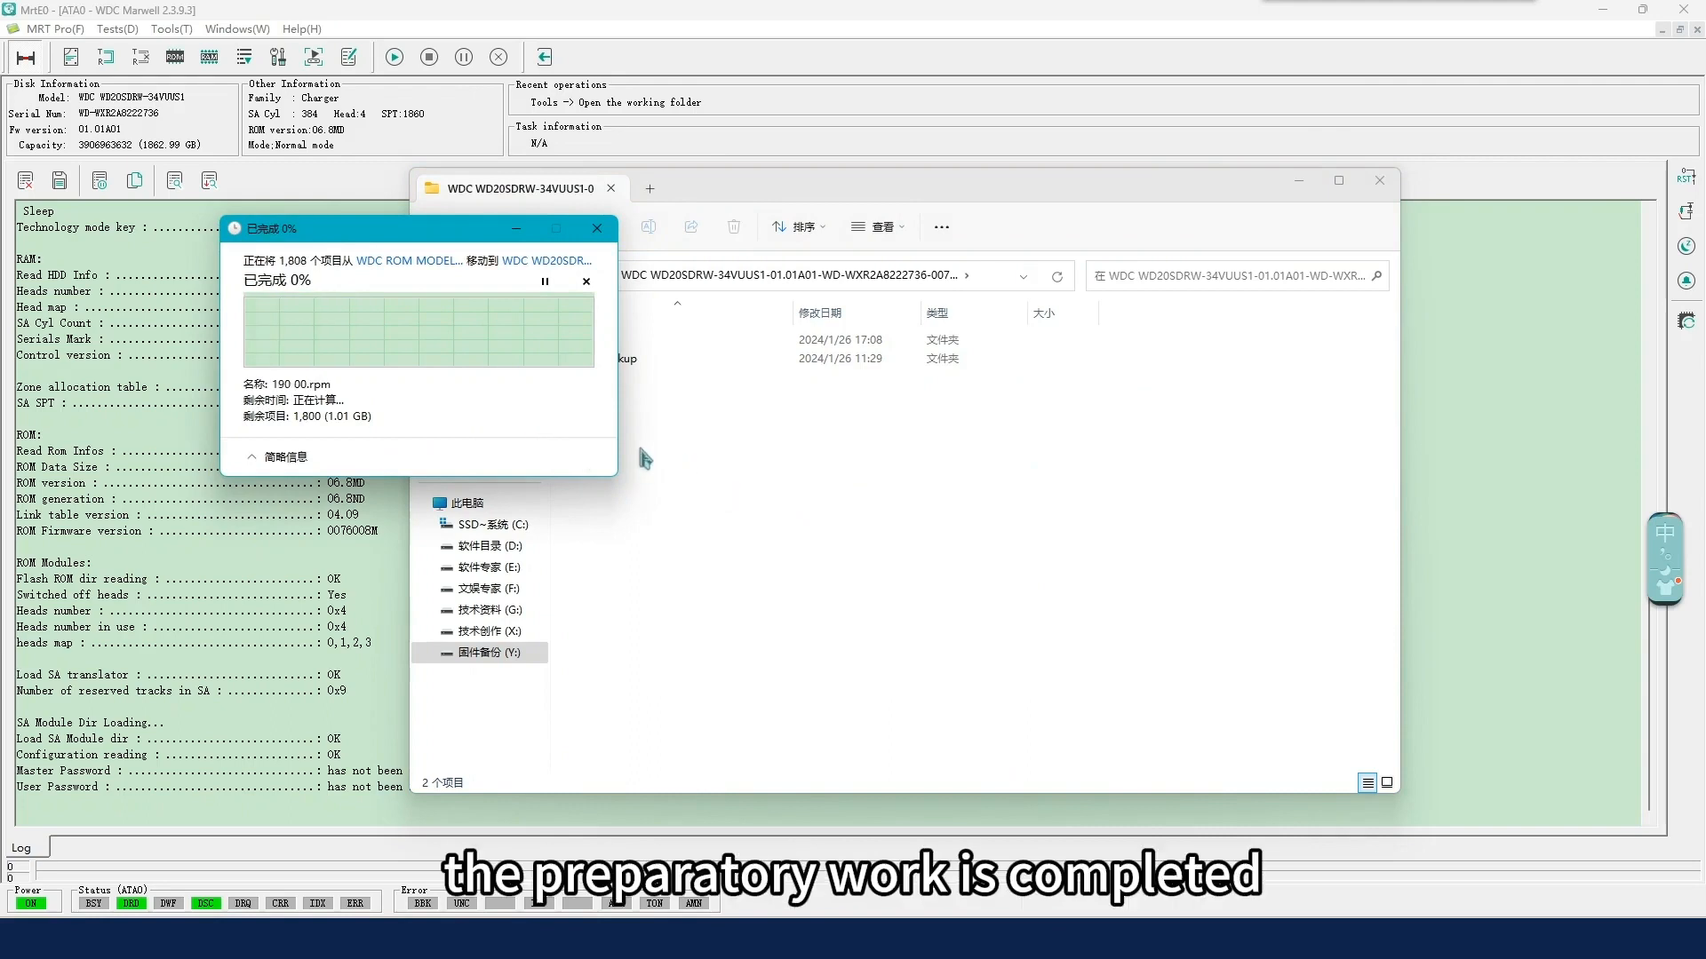